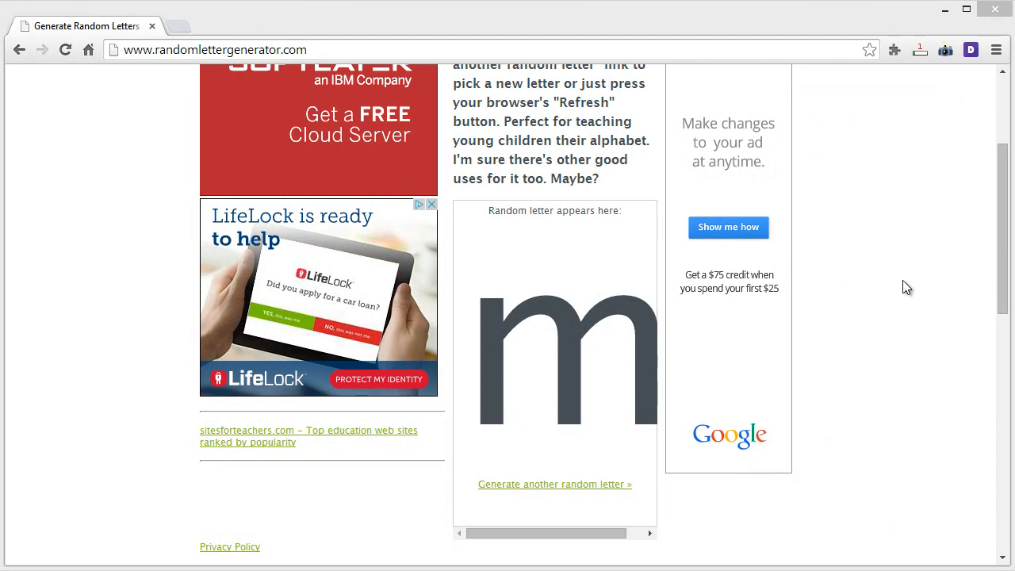
{"action": "mouse_move", "coordinate": [899, 241]}
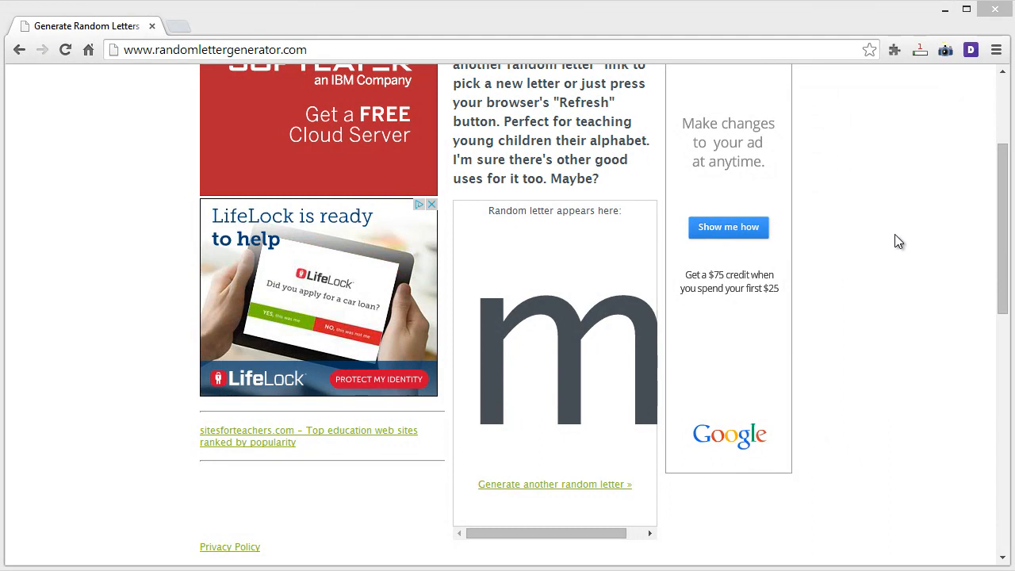
{"action": "mouse_move", "coordinate": [909, 222]}
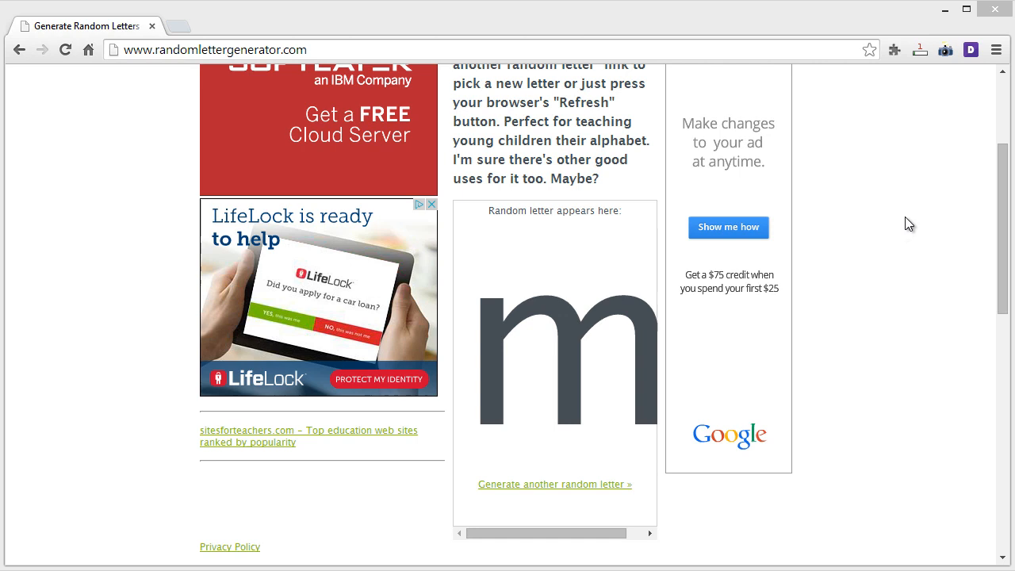
{"action": "mouse_move", "coordinate": [923, 225]}
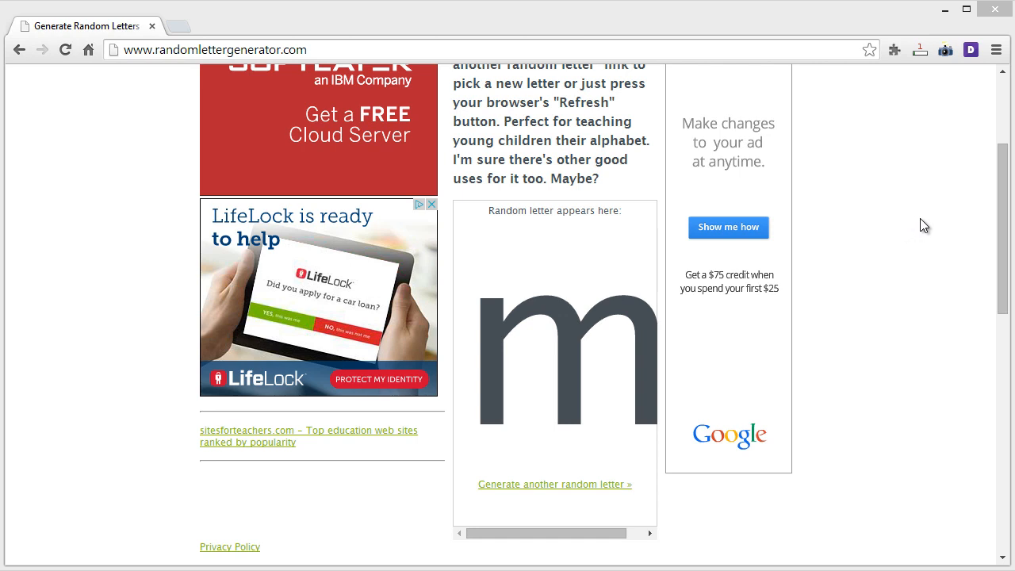
{"action": "mouse_move", "coordinate": [593, 341]}
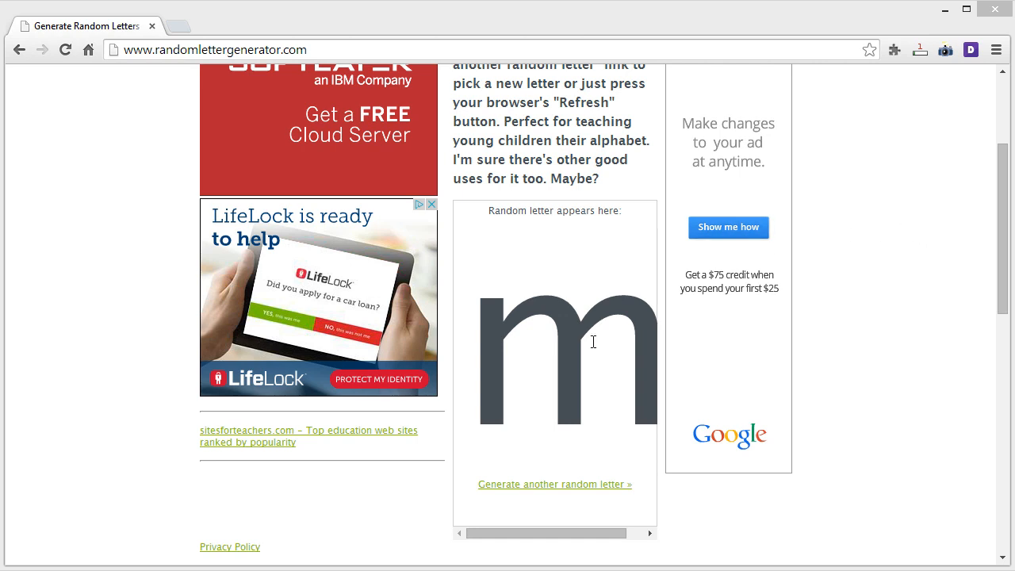
{"action": "mouse_move", "coordinate": [556, 483]}
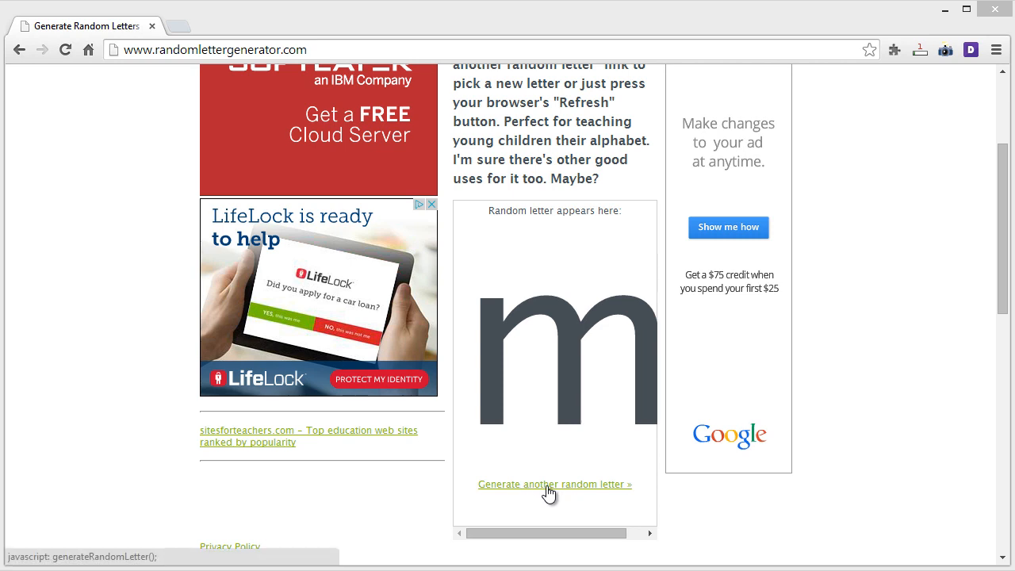
{"action": "mouse_move", "coordinate": [612, 473]}
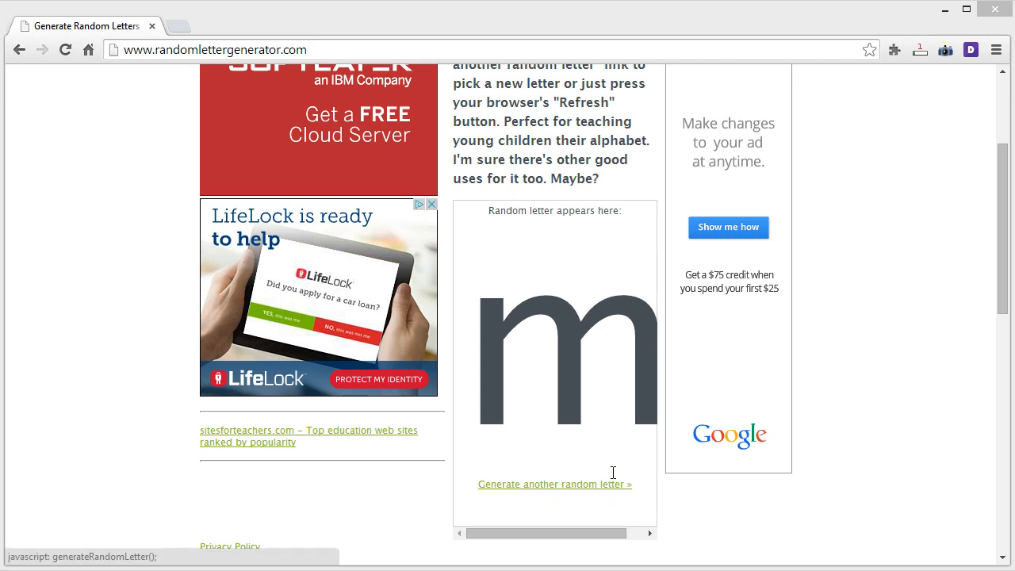
{"action": "mouse_move", "coordinate": [619, 489]}
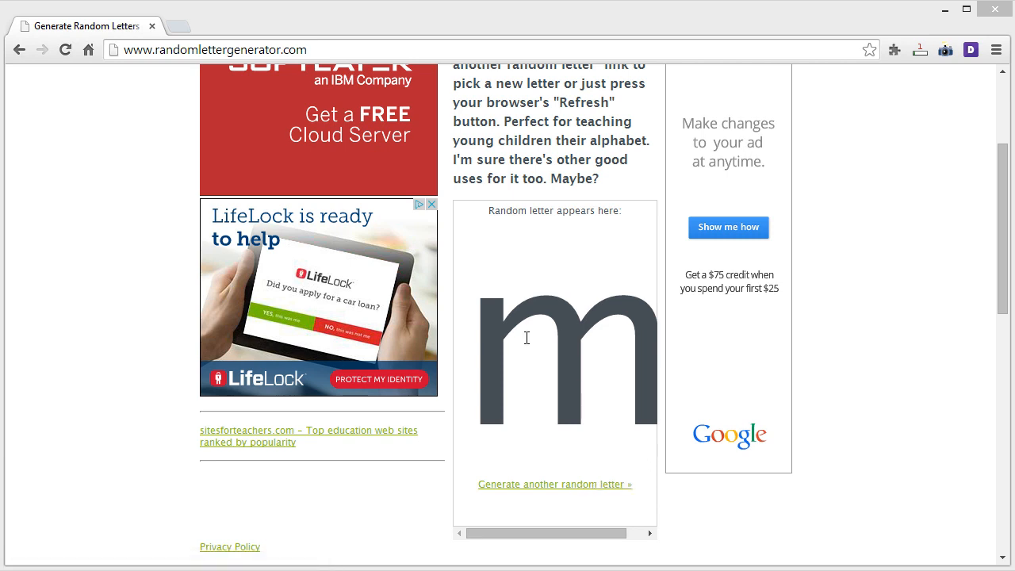
{"action": "mouse_move", "coordinate": [611, 369]}
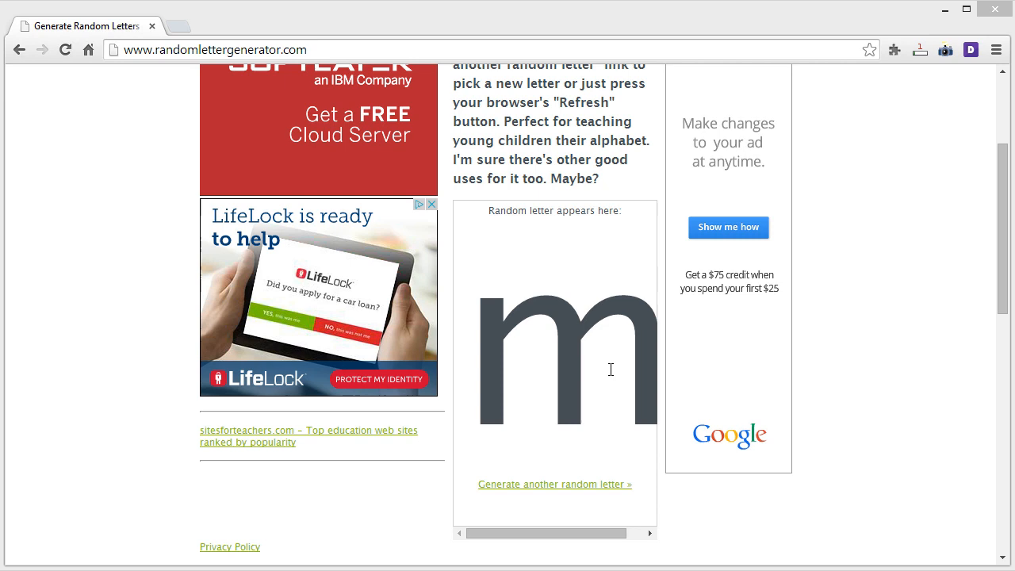
{"action": "mouse_move", "coordinate": [622, 362]}
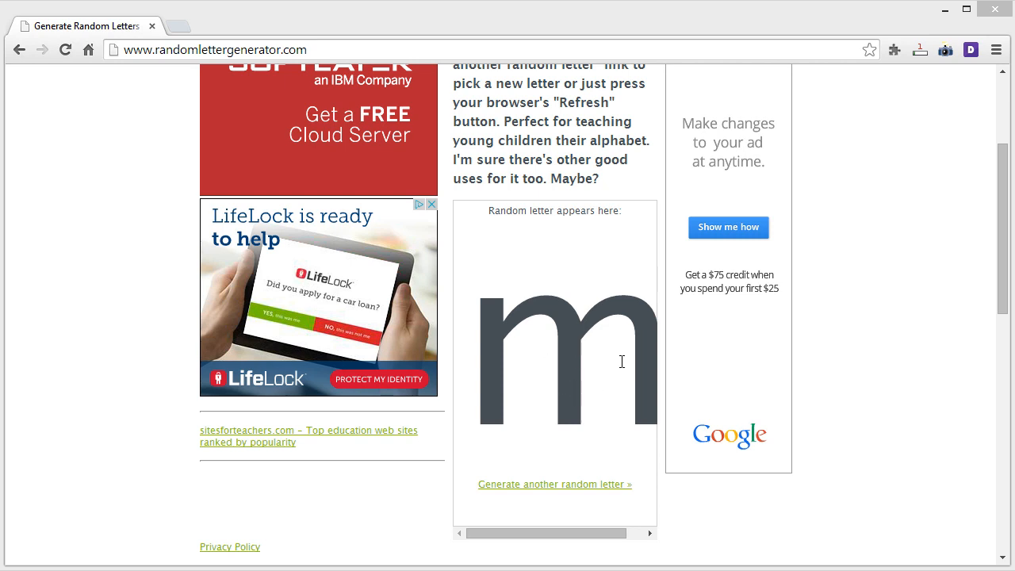
{"action": "mouse_move", "coordinate": [641, 363]}
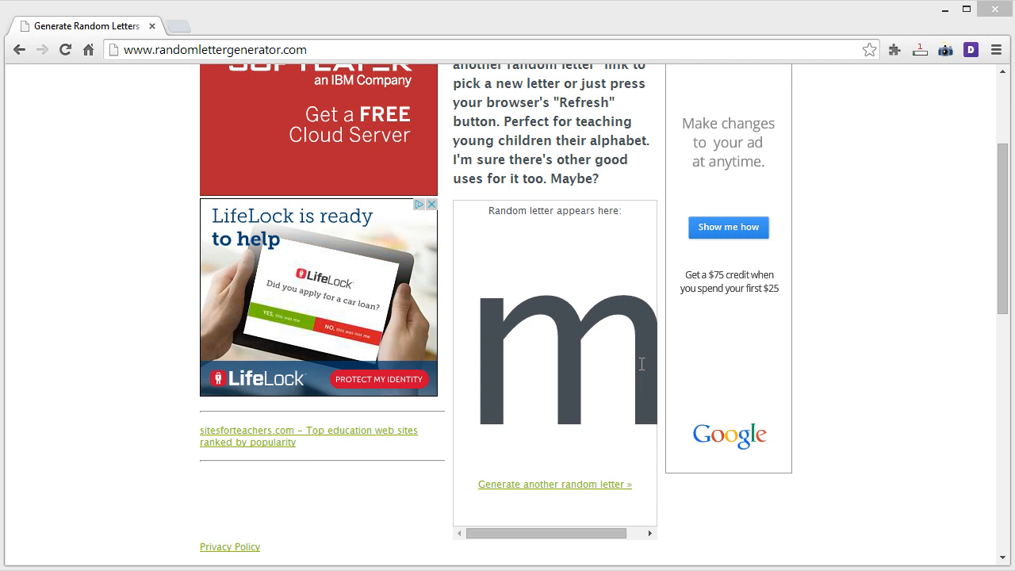
{"action": "mouse_move", "coordinate": [584, 353]}
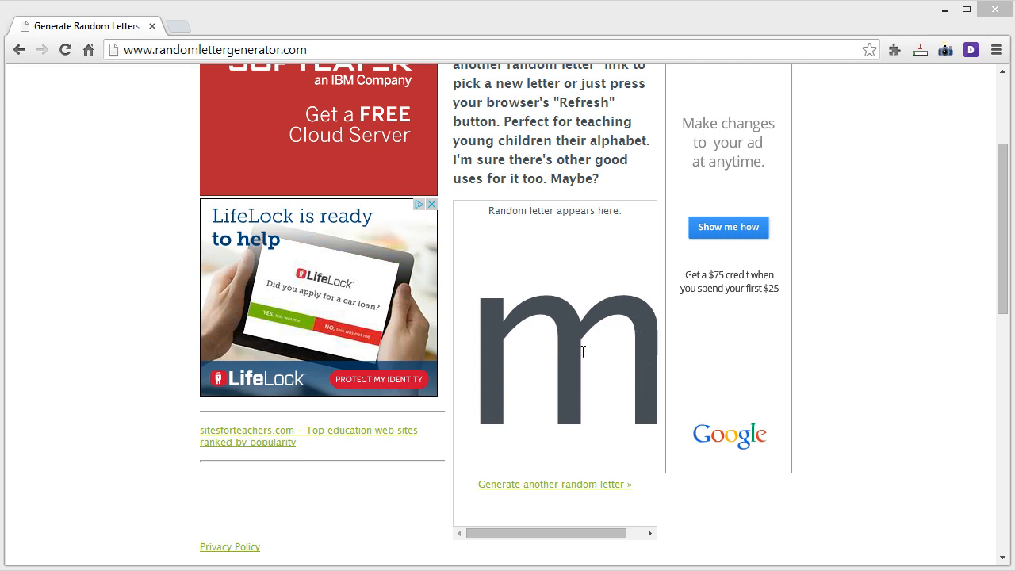
{"action": "mouse_move", "coordinate": [562, 347]}
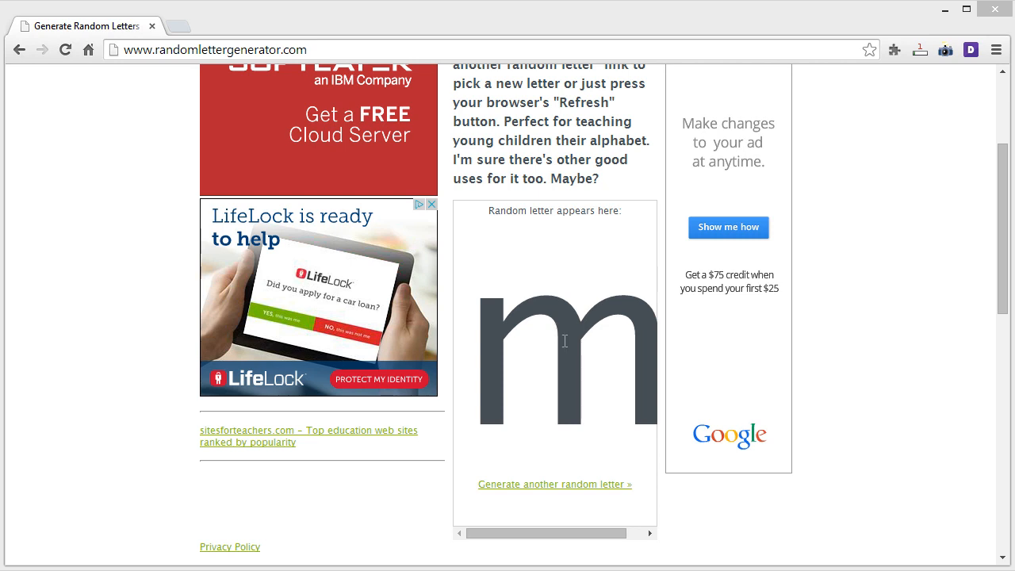
{"action": "mouse_move", "coordinate": [487, 331]}
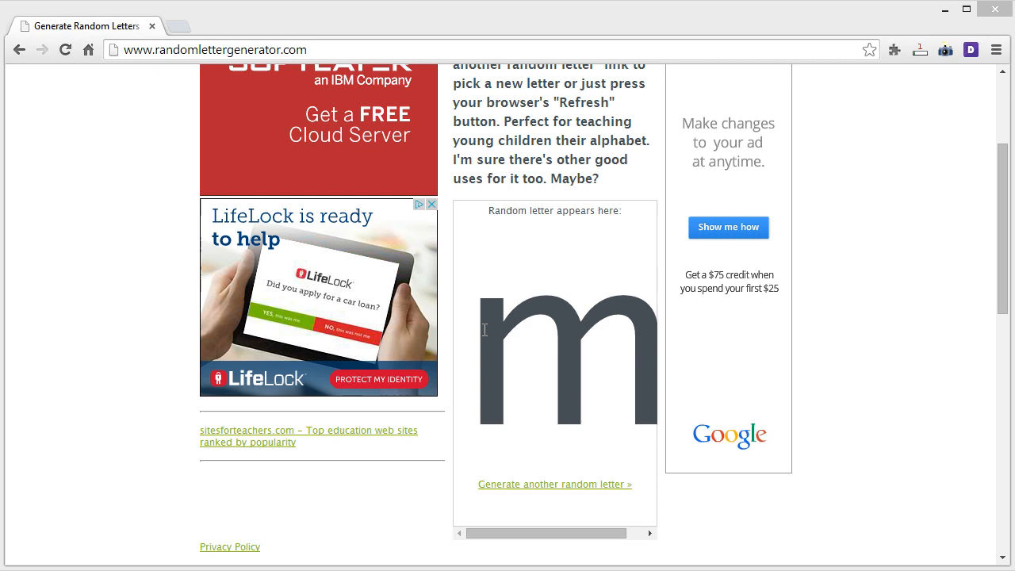
{"action": "mouse_move", "coordinate": [522, 343]}
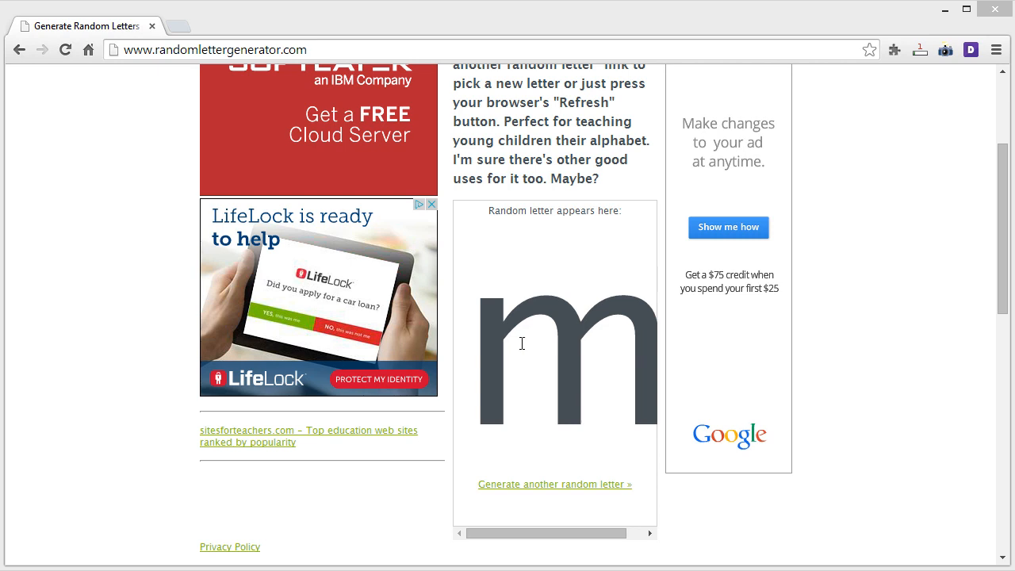
{"action": "mouse_move", "coordinate": [539, 492]}
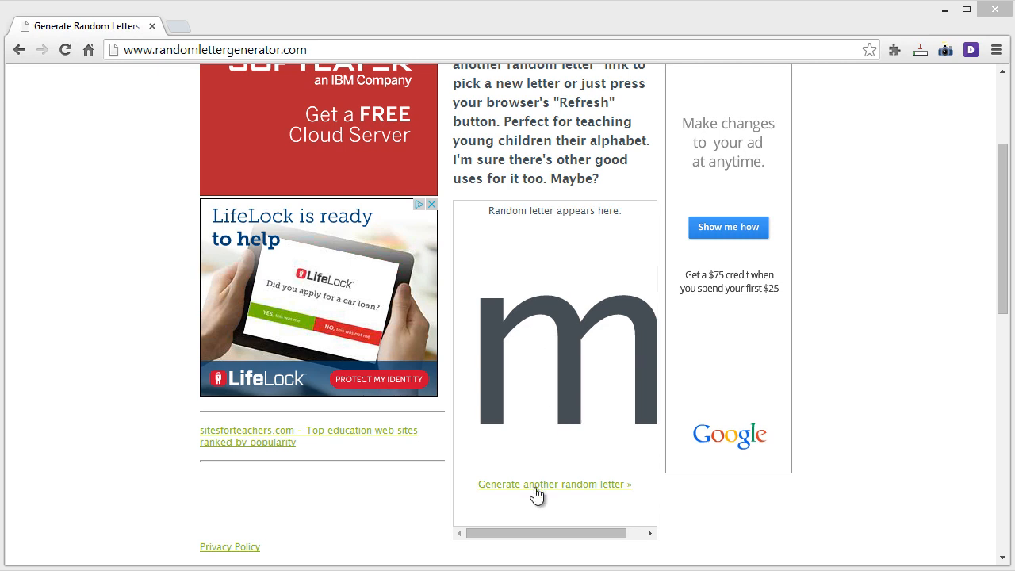
- Generate another random letter on the generator page, which comes up as h
{"action": "left_click", "coordinate": [555, 484]}
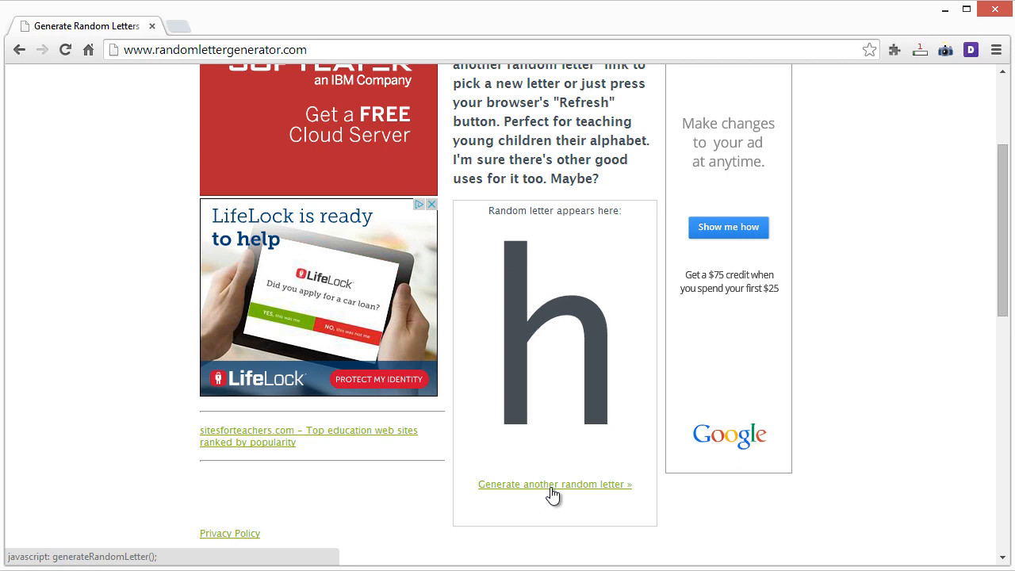
{"action": "mouse_move", "coordinate": [552, 490]}
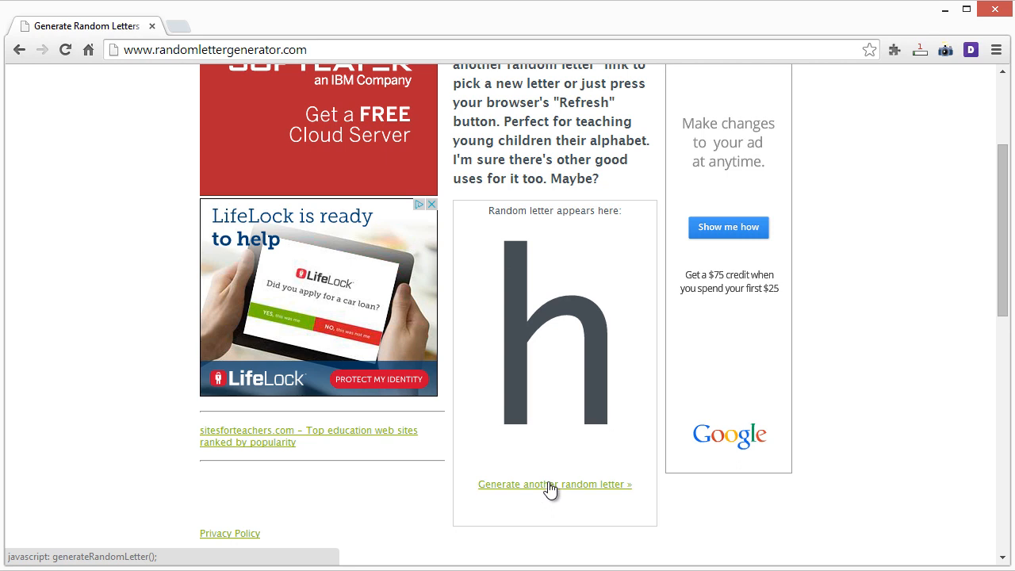
{"action": "mouse_move", "coordinate": [635, 330]}
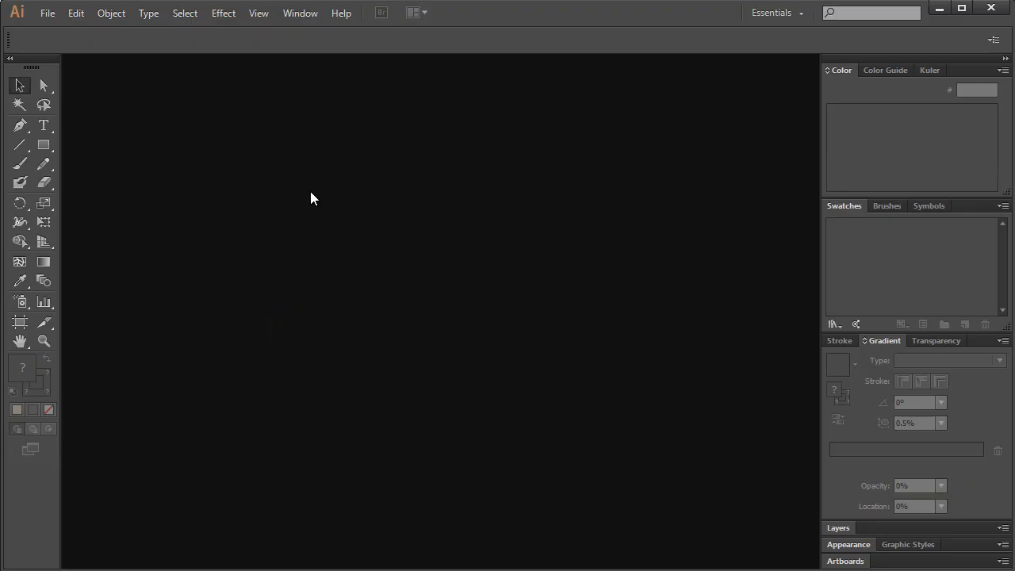
- Create a new document named H, 859 pt wide by 600 pt tall
{"action": "left_click", "coordinate": [47, 13]}
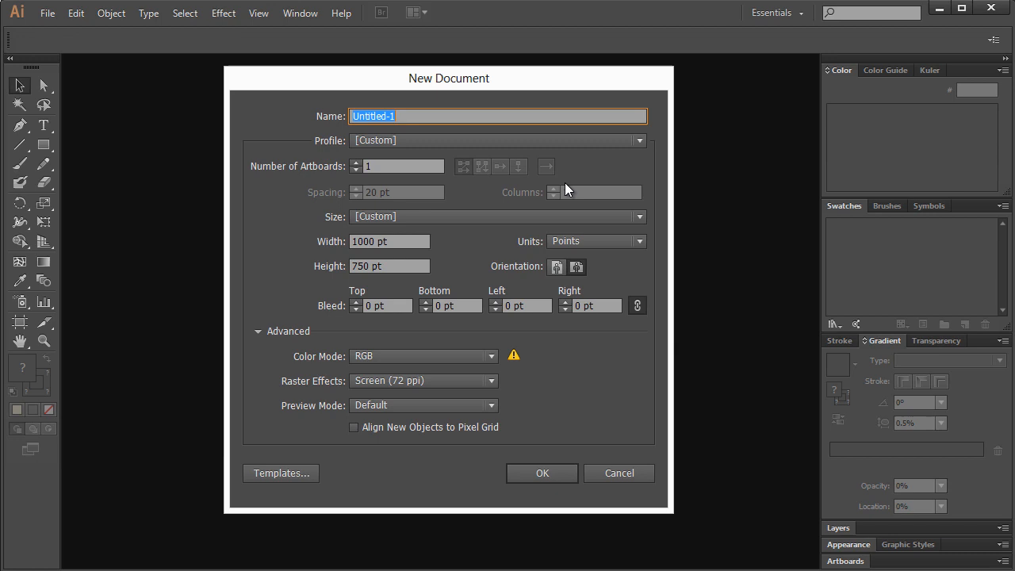
{"action": "type", "text": "H"}
{"action": "left_click", "coordinate": [390, 242]}
{"action": "type", "text": "859"}
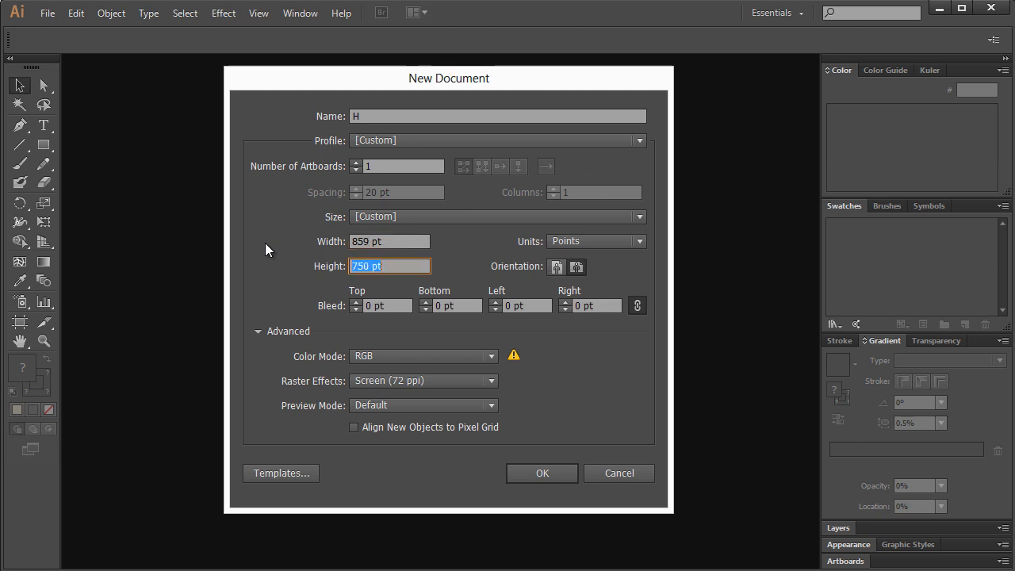
{"action": "type", "text": "600"}
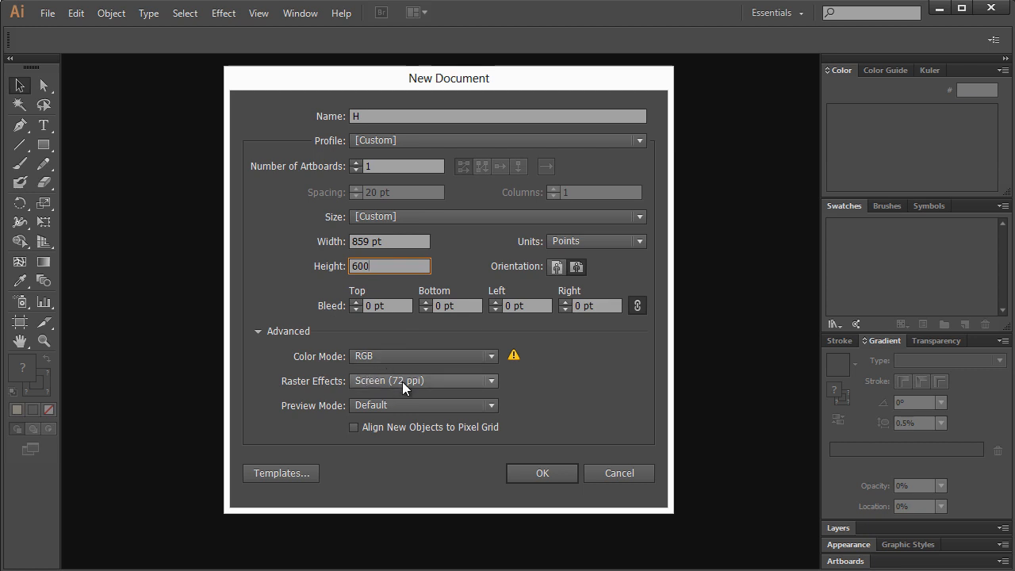
{"action": "mouse_move", "coordinate": [543, 472]}
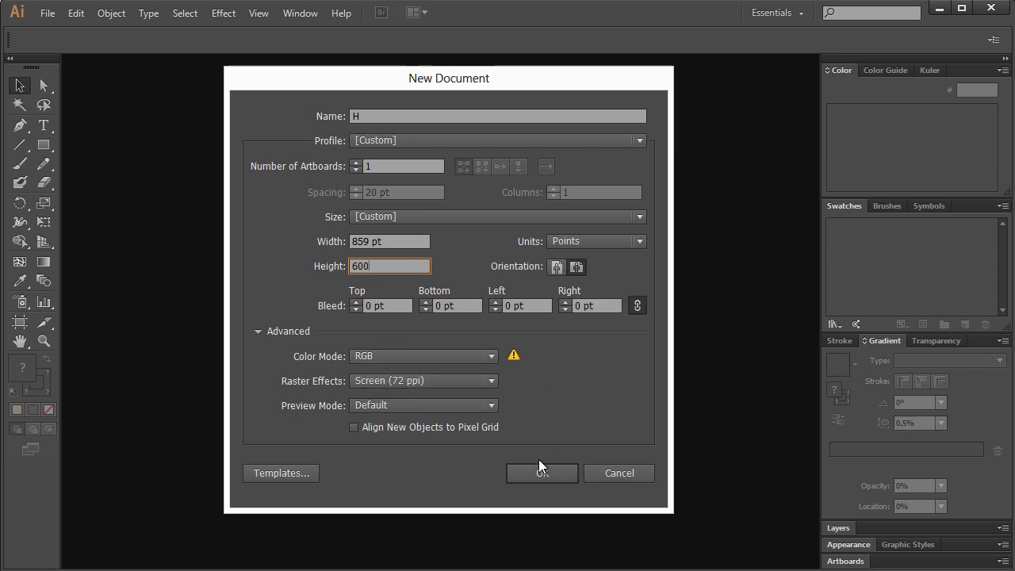
{"action": "left_click", "coordinate": [543, 472]}
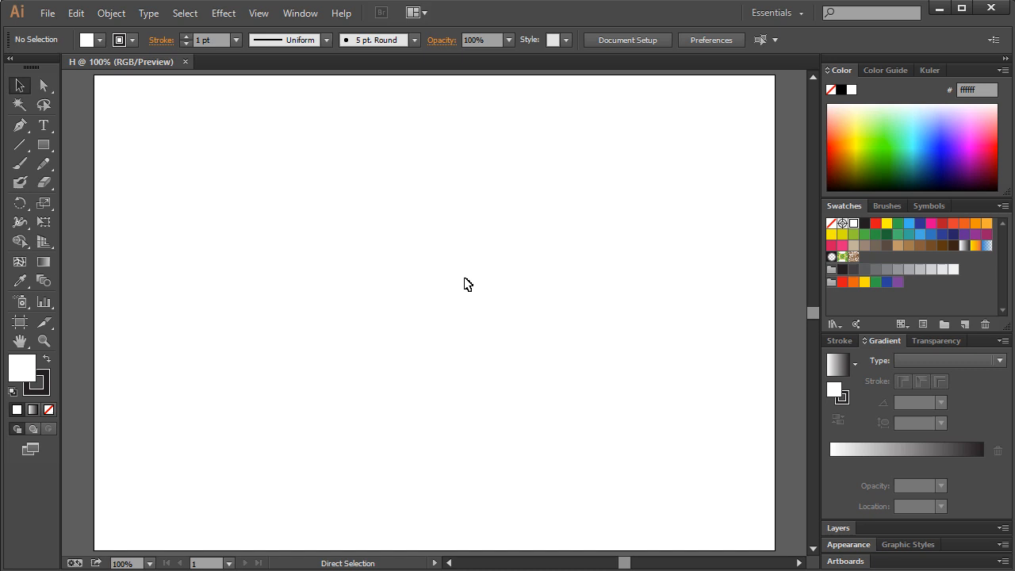
- Place large H h lettering on the artboard with the Type tool
{"action": "left_click", "coordinate": [45, 126]}
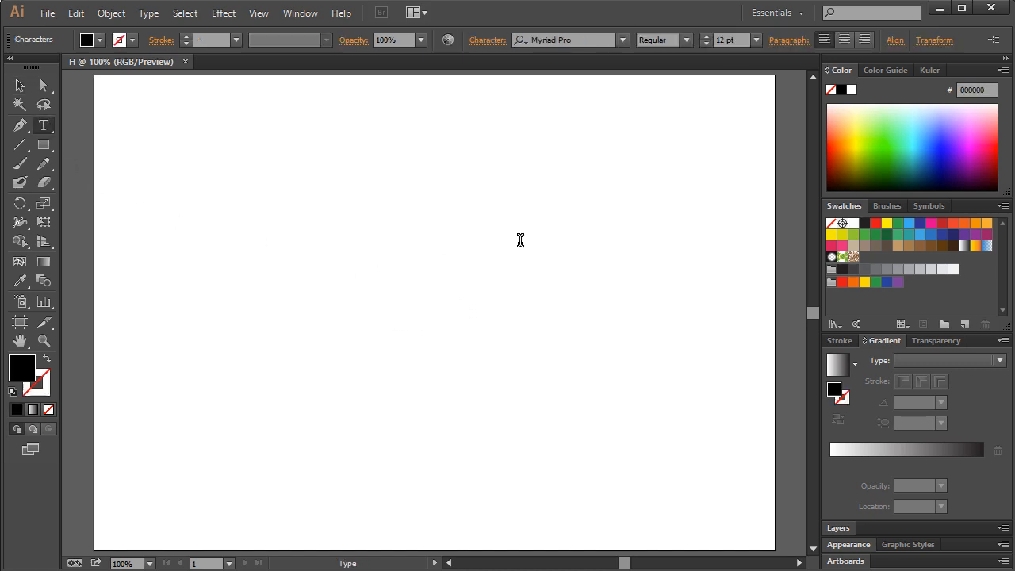
{"action": "type", "text": "H"}
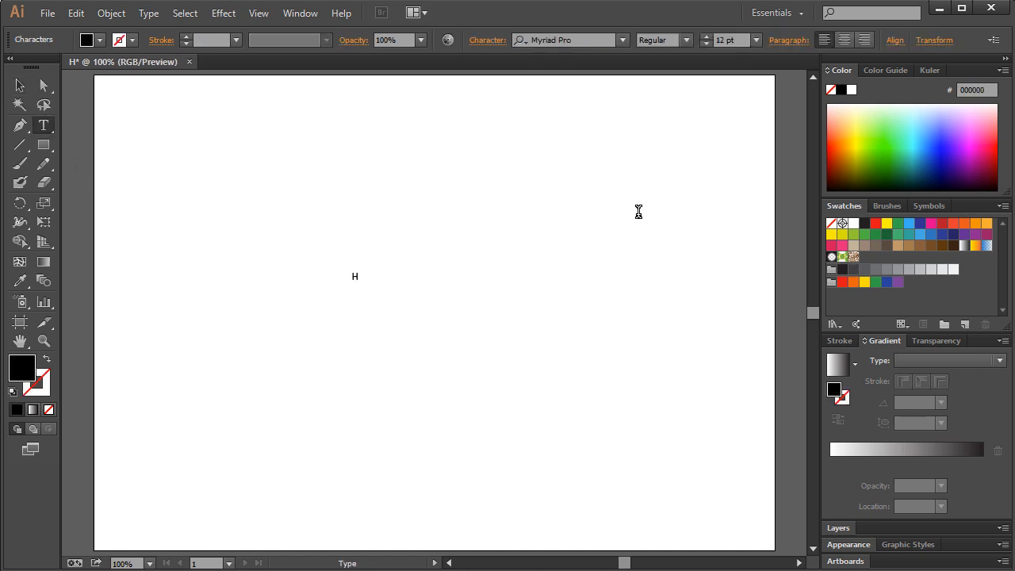
{"action": "left_click", "coordinate": [19, 86]}
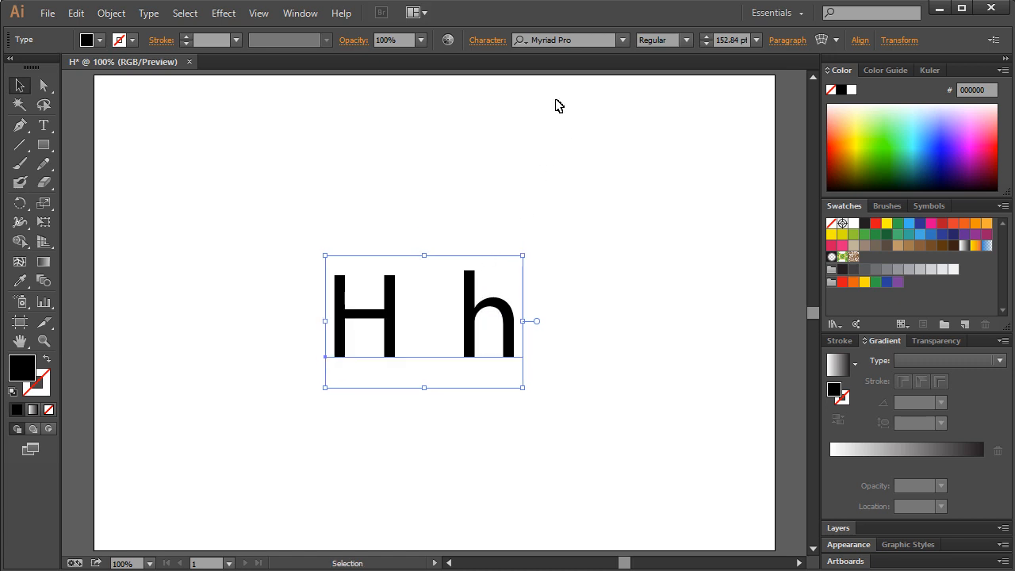
- Try fonts such as Open Sans, Poor Richard and Postface, settling on the Pristina script
{"action": "left_click", "coordinate": [564, 39]}
{"action": "type", "text": "Old English Text MT"}
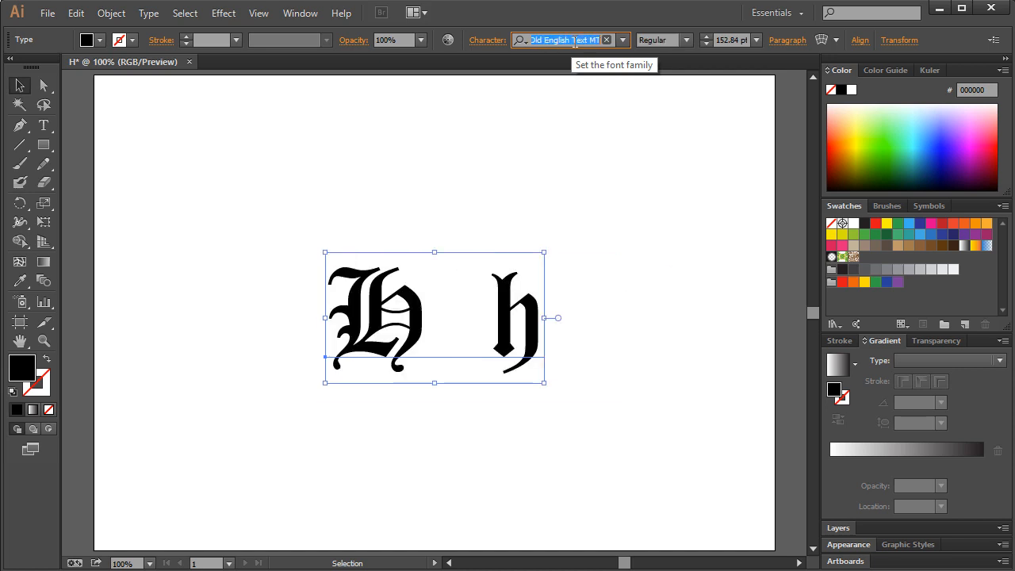
{"action": "type", "text": "Open Sans"}
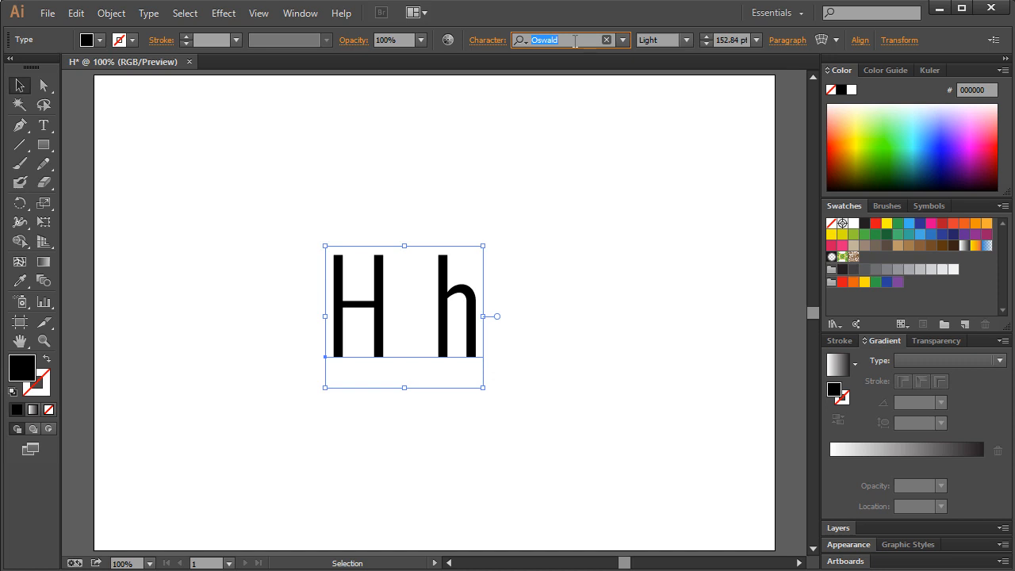
{"action": "left_click", "coordinate": [660, 39]}
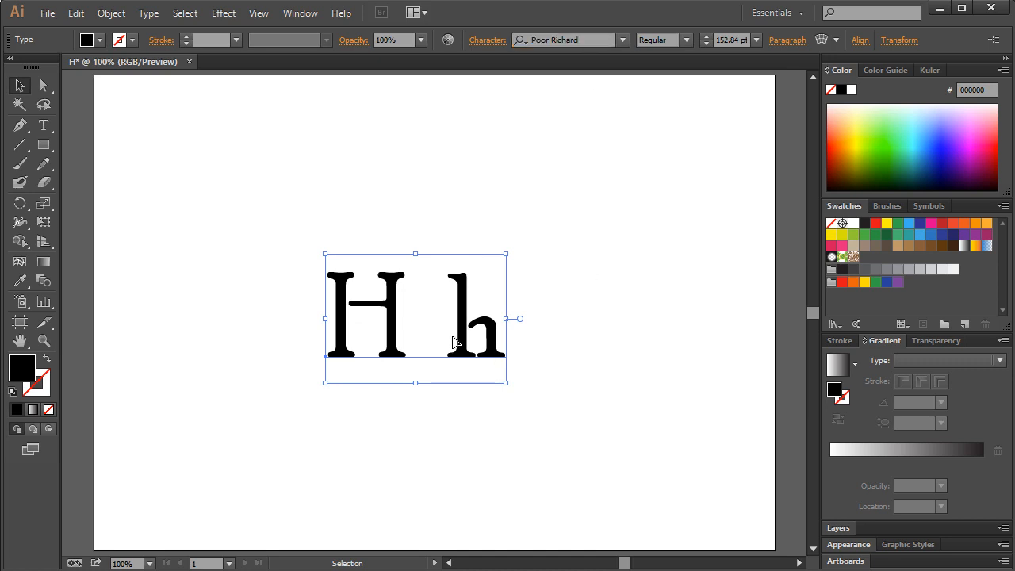
{"action": "mouse_move", "coordinate": [566, 80]}
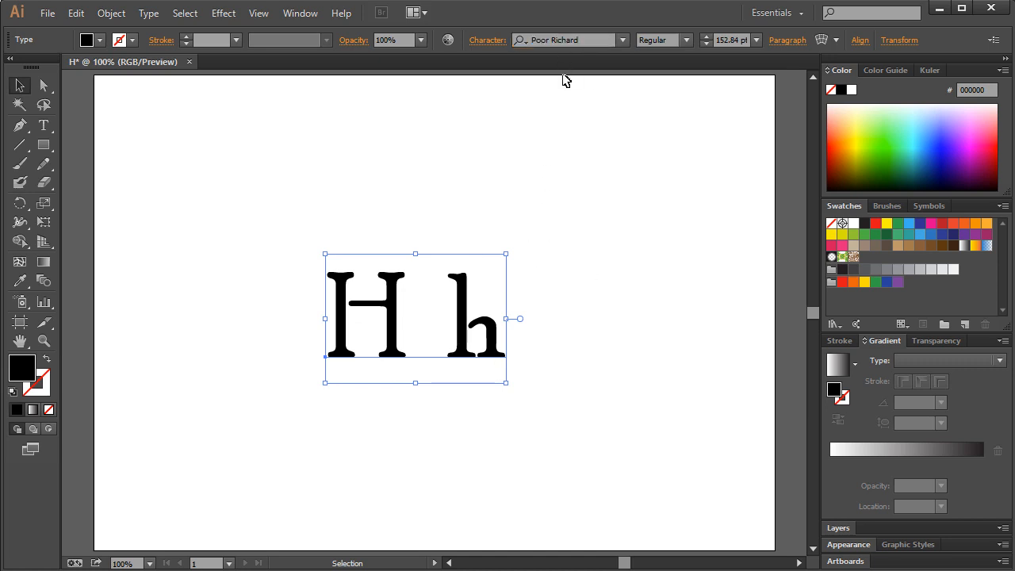
{"action": "left_click", "coordinate": [563, 39]}
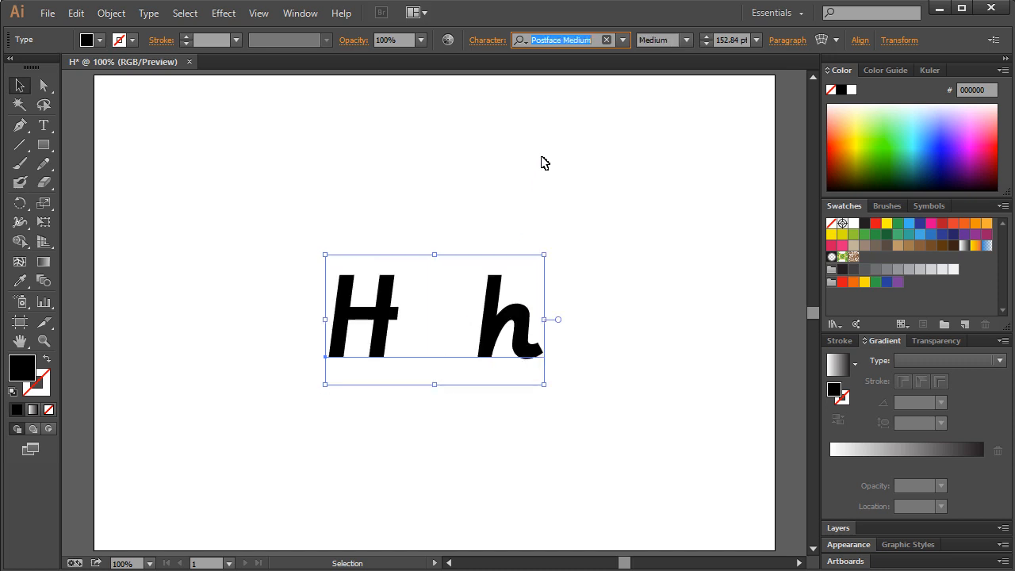
{"action": "left_click", "coordinate": [563, 39]}
{"action": "type", "text": "Pristina"}
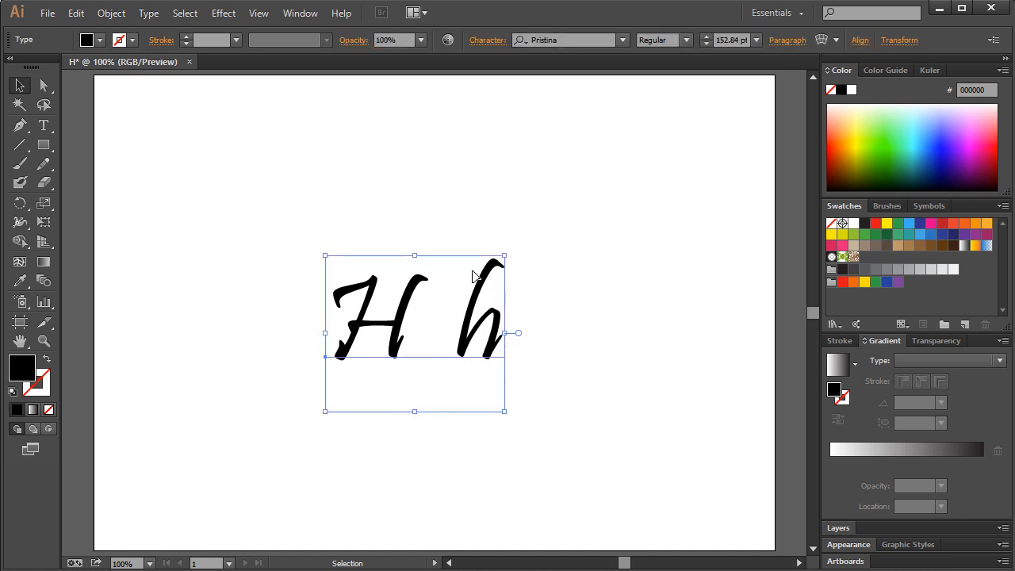
{"action": "mouse_move", "coordinate": [458, 356]}
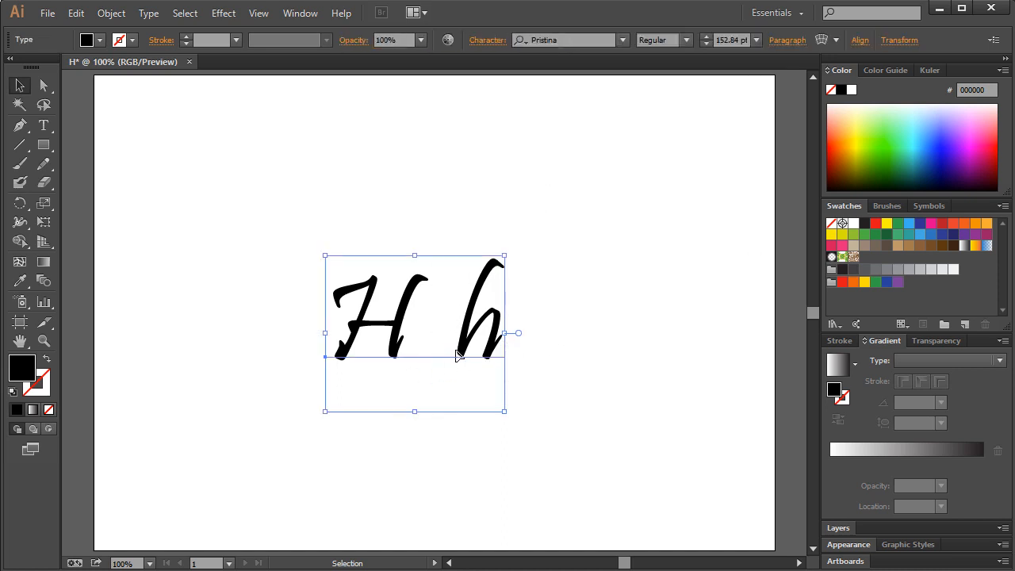
{"action": "mouse_move", "coordinate": [468, 311]}
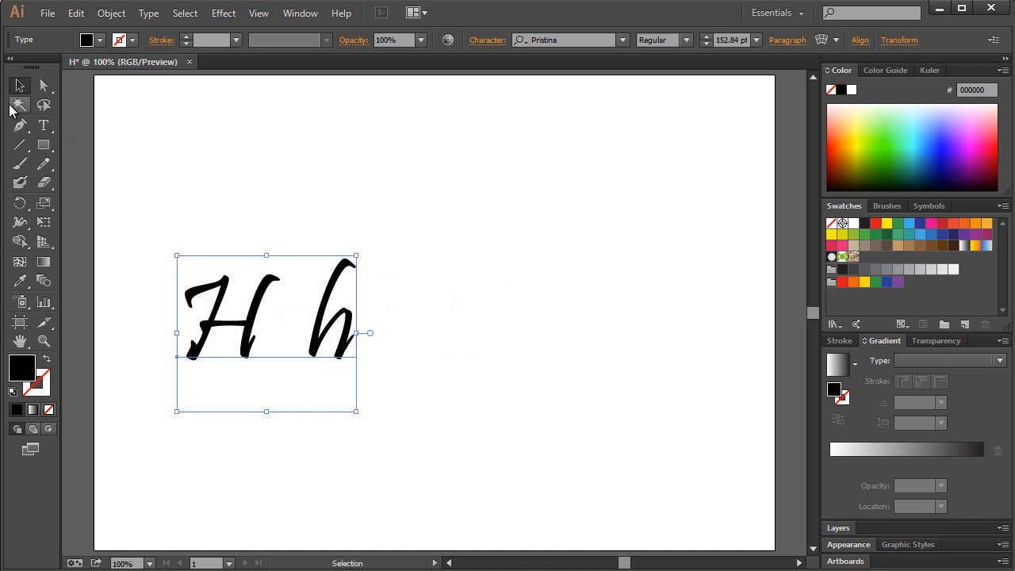
- Draw two curved, hair-like Pen paths to the right of the H h text
{"action": "left_click", "coordinate": [19, 125]}
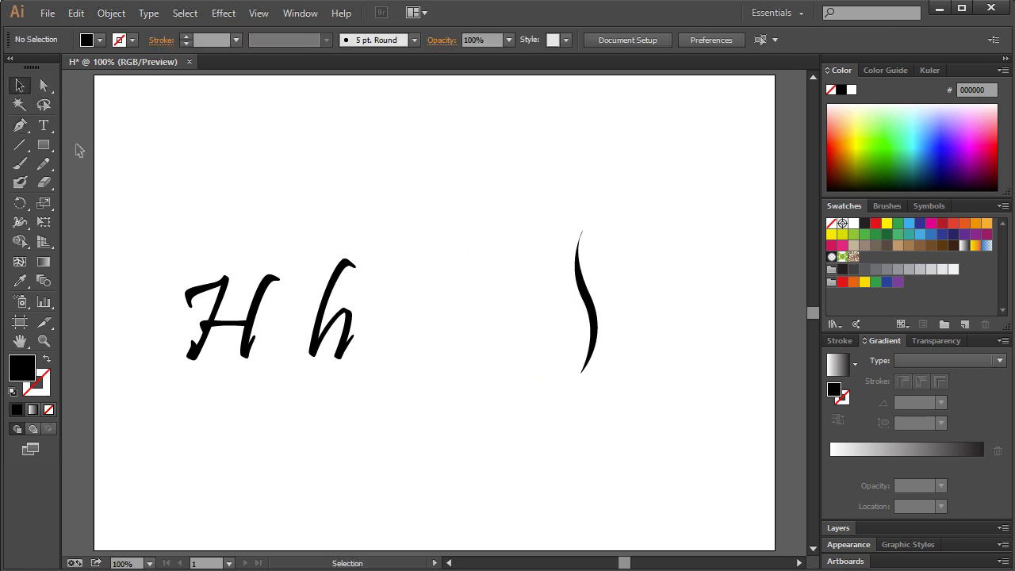
{"action": "left_click", "coordinate": [19, 125]}
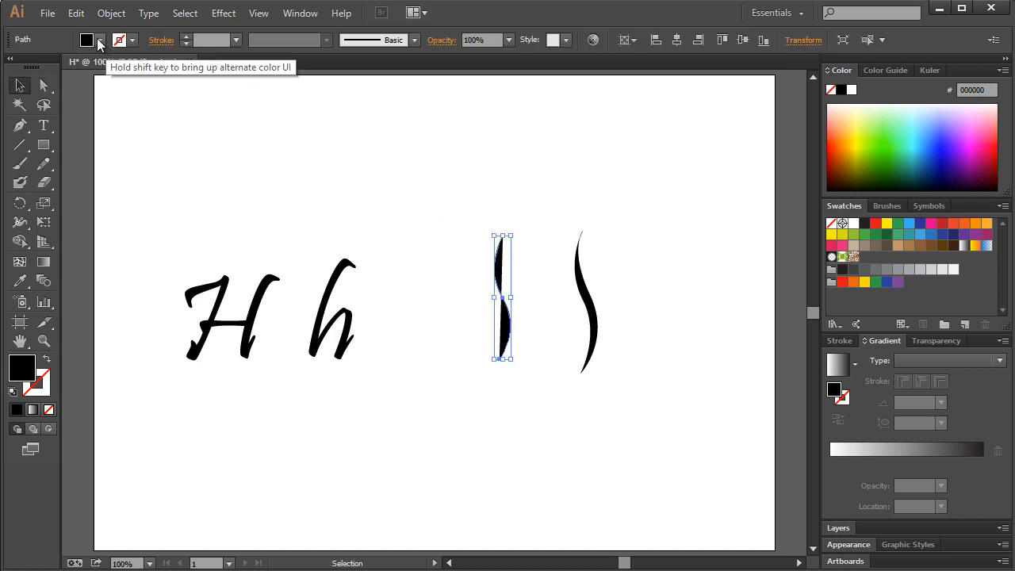
- Give the curves no fill, a black stroke with Width Profile 1 taper and a 12 pt weight
{"action": "left_click", "coordinate": [87, 40]}
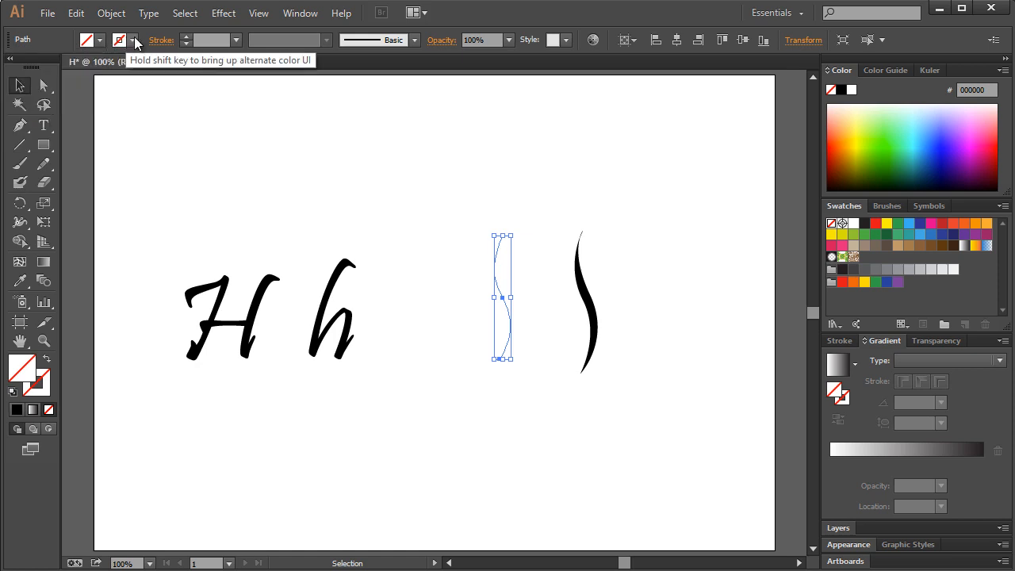
{"action": "left_click", "coordinate": [119, 39]}
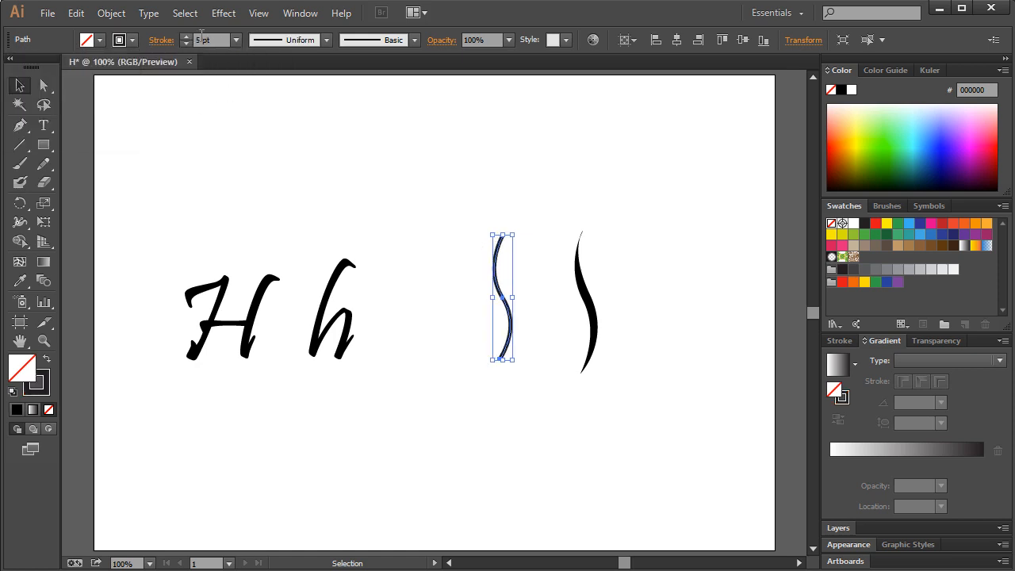
{"action": "mouse_move", "coordinate": [327, 44]}
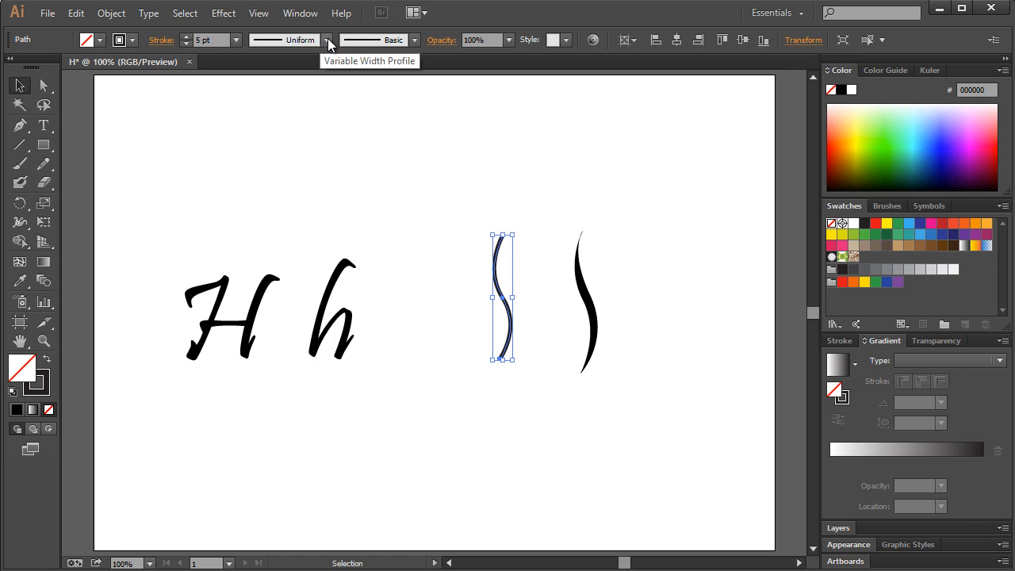
{"action": "left_click", "coordinate": [326, 40]}
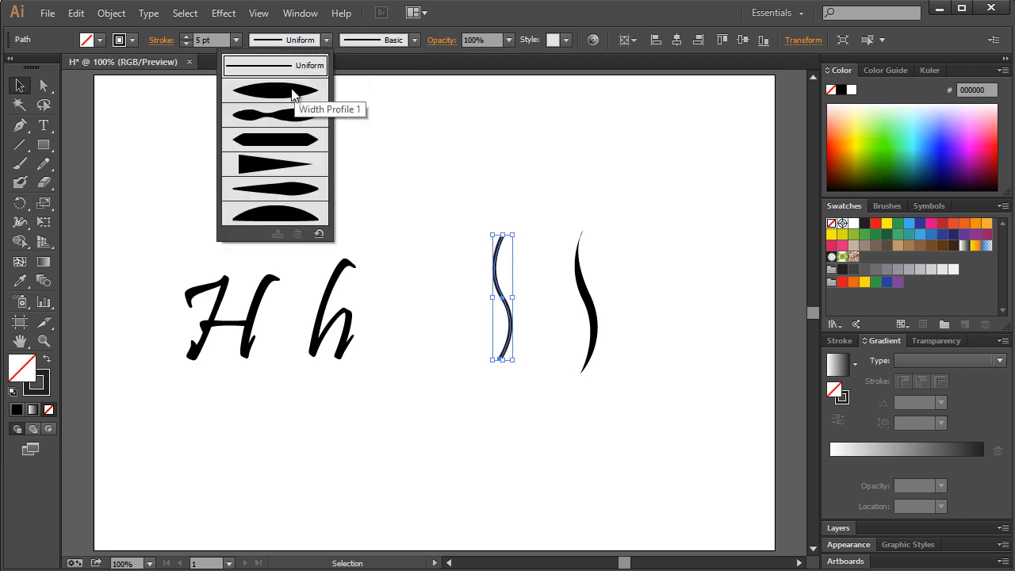
{"action": "left_click", "coordinate": [276, 92]}
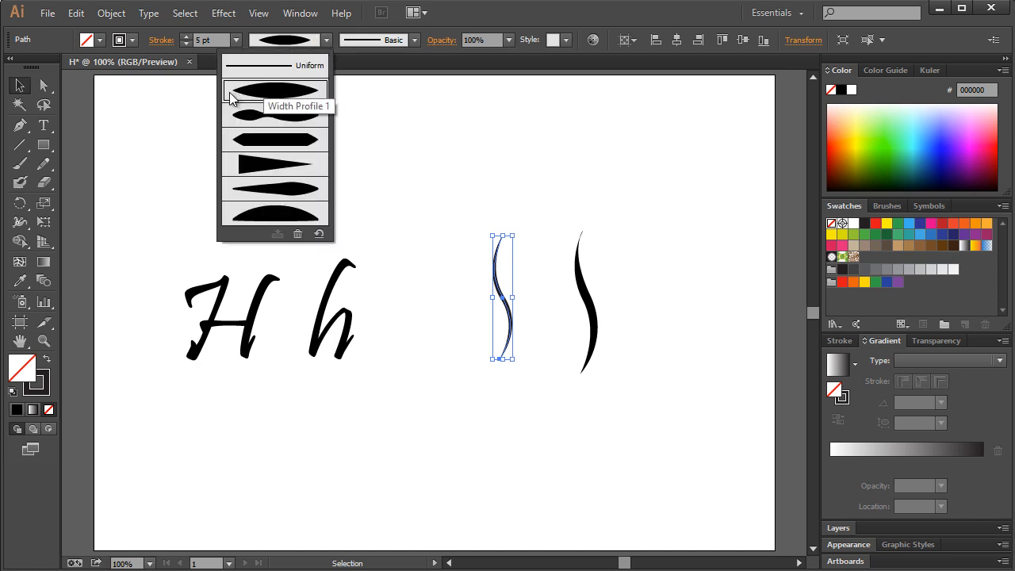
{"action": "mouse_move", "coordinate": [314, 103]}
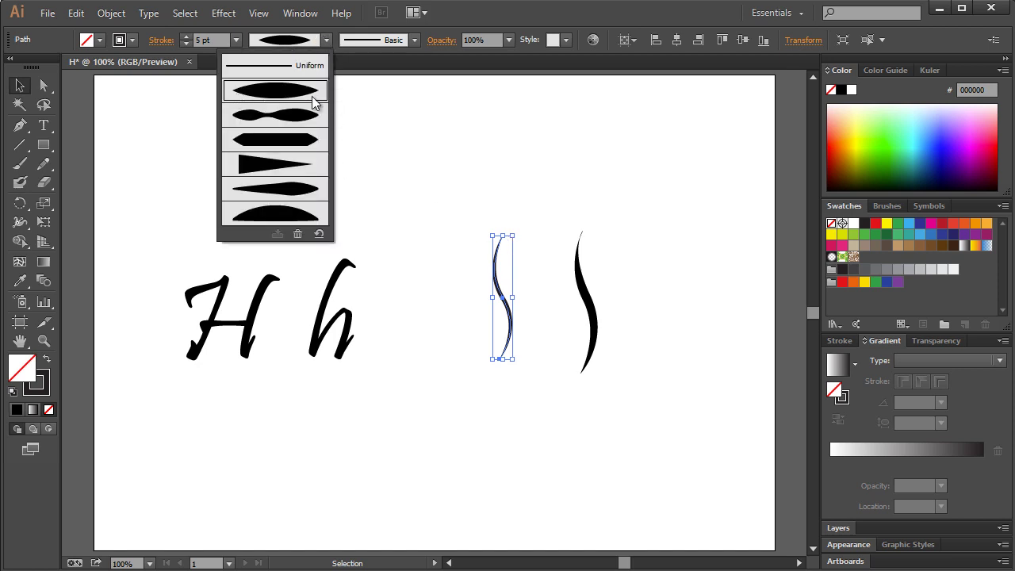
{"action": "left_click", "coordinate": [274, 88]}
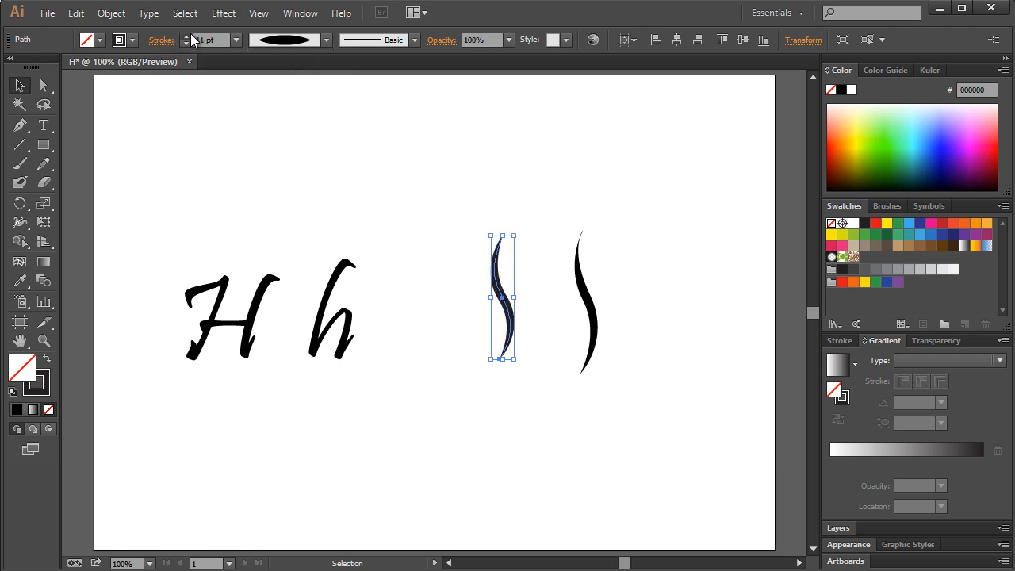
{"action": "left_click", "coordinate": [552, 251]}
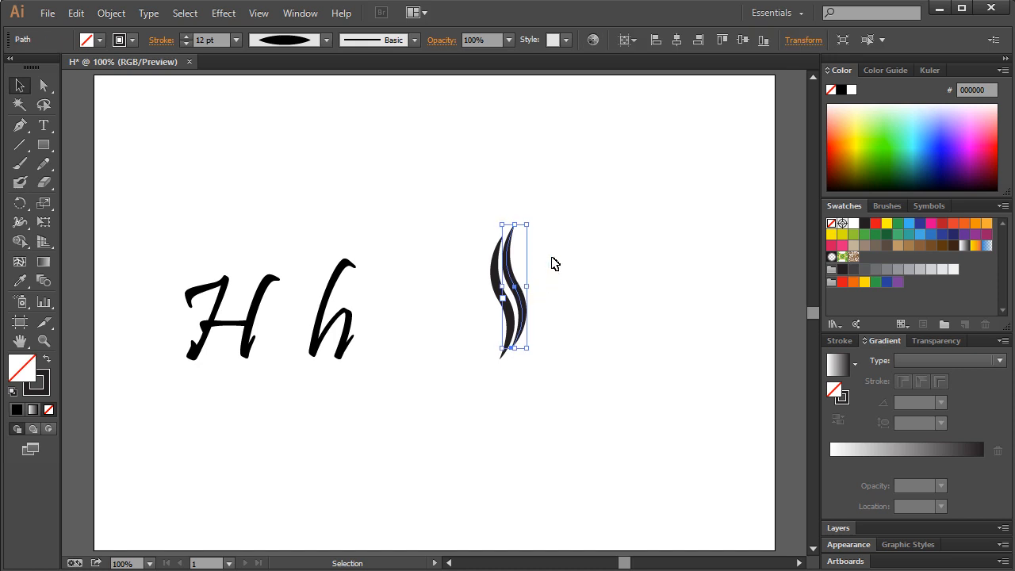
{"action": "left_click", "coordinate": [574, 262]}
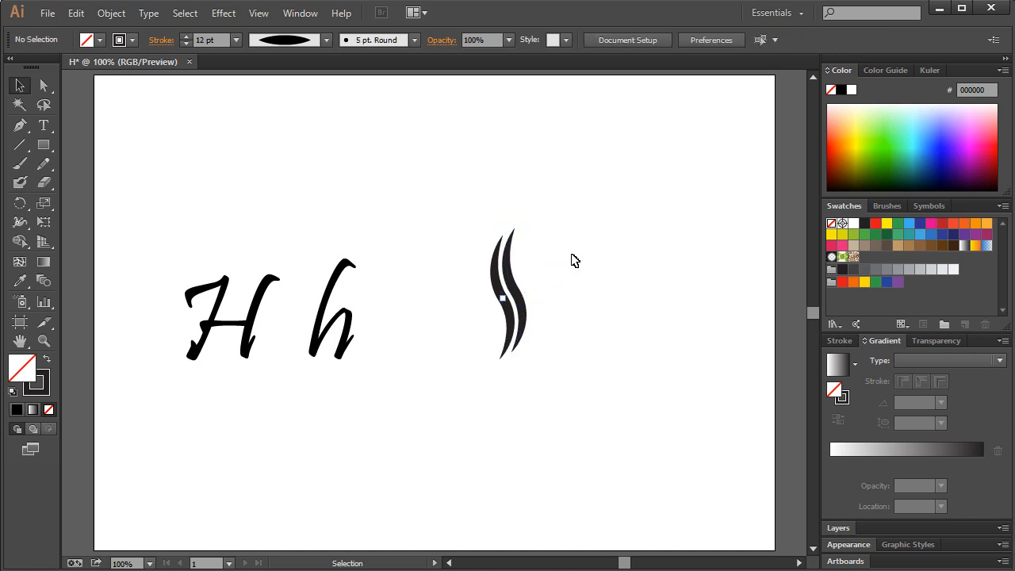
{"action": "mouse_move", "coordinate": [538, 253]}
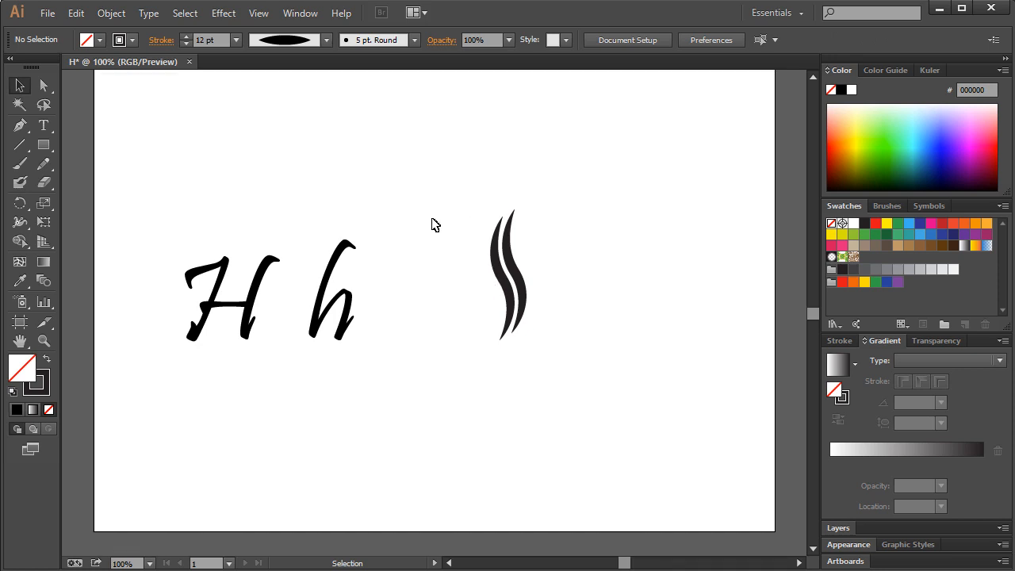
{"action": "mouse_move", "coordinate": [555, 253]}
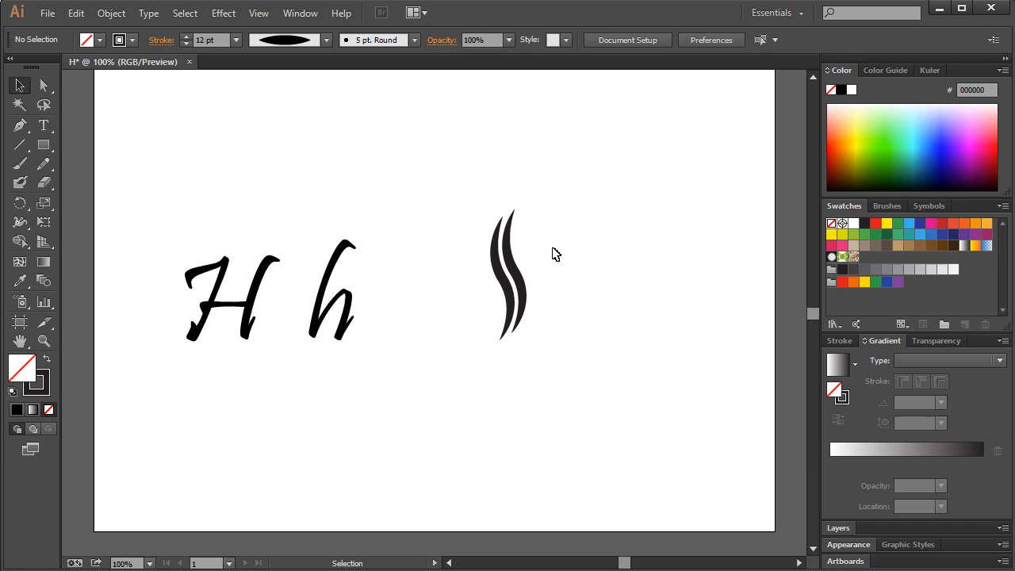
{"action": "mouse_move", "coordinate": [530, 276]}
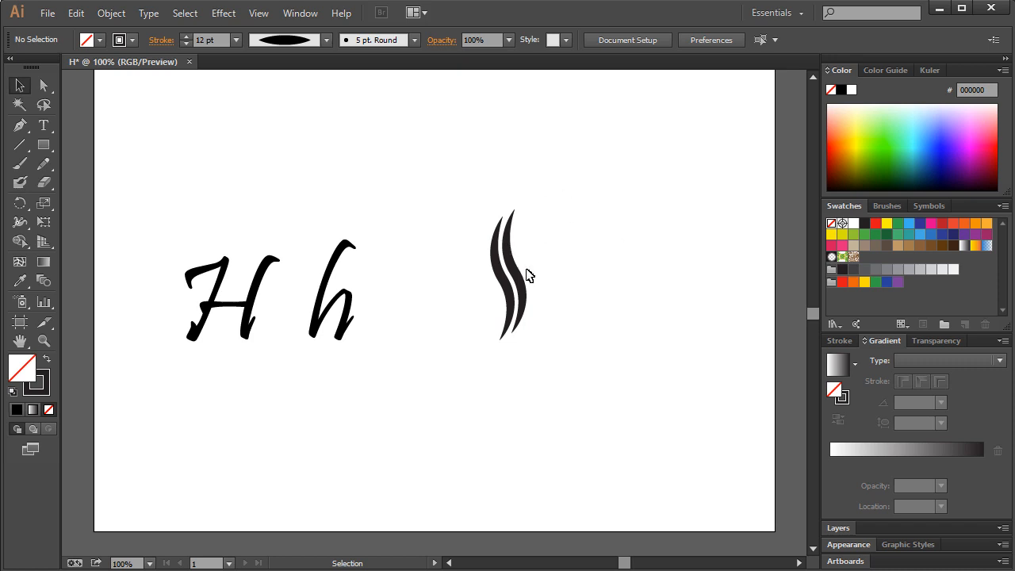
{"action": "mouse_move", "coordinate": [522, 276]}
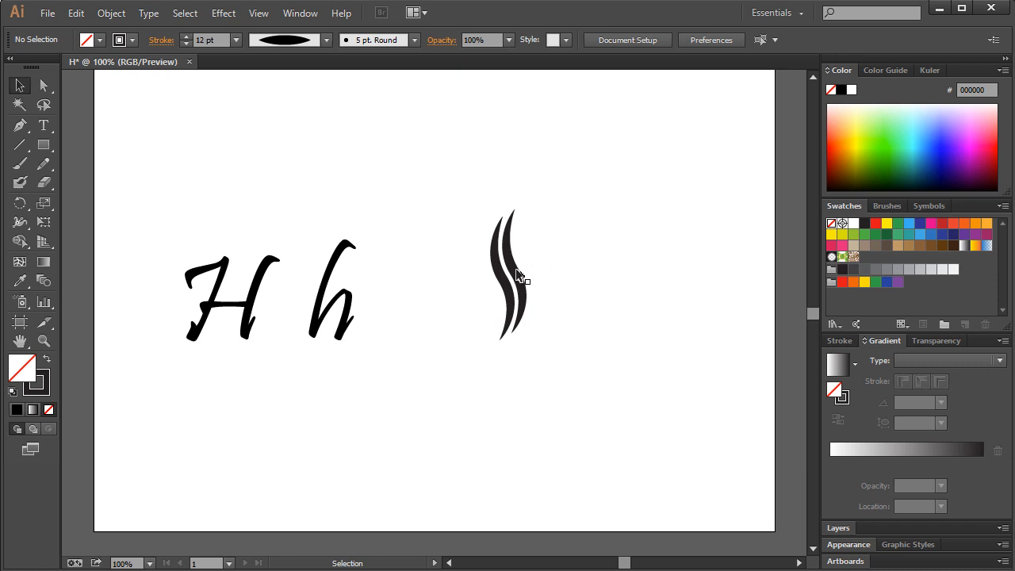
{"action": "mouse_move", "coordinate": [568, 270]}
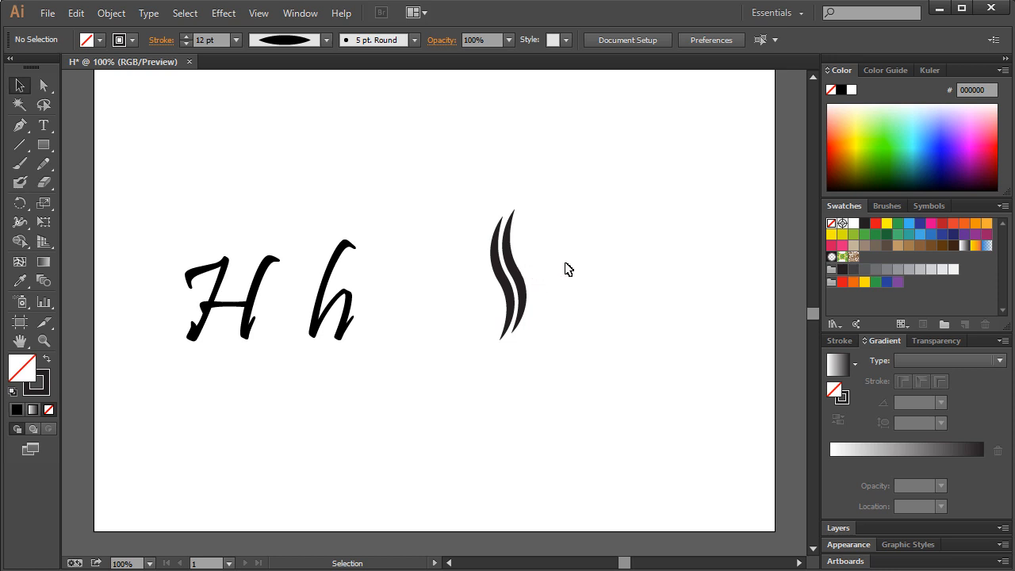
{"action": "mouse_move", "coordinate": [530, 266]}
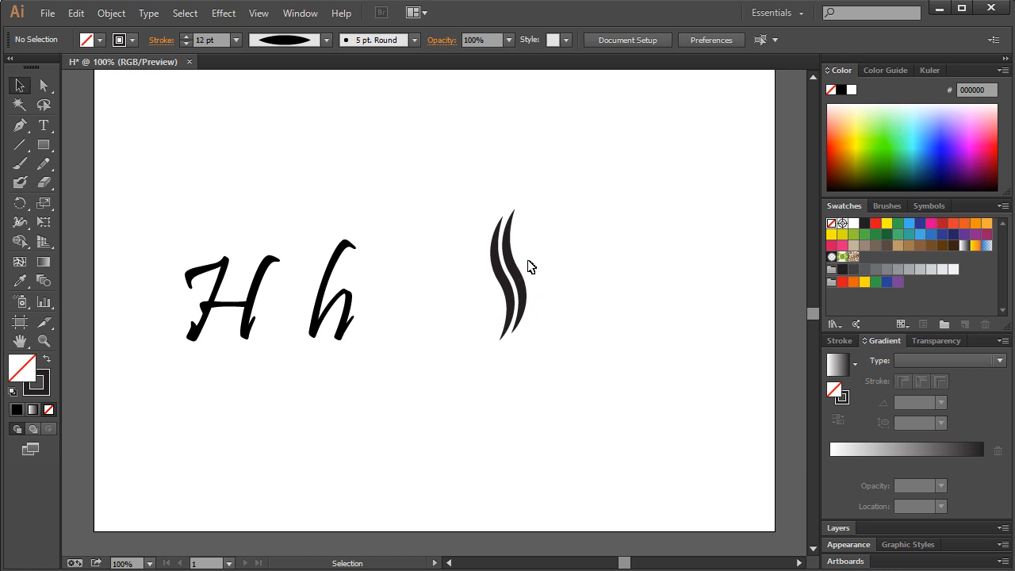
{"action": "mouse_move", "coordinate": [542, 249]}
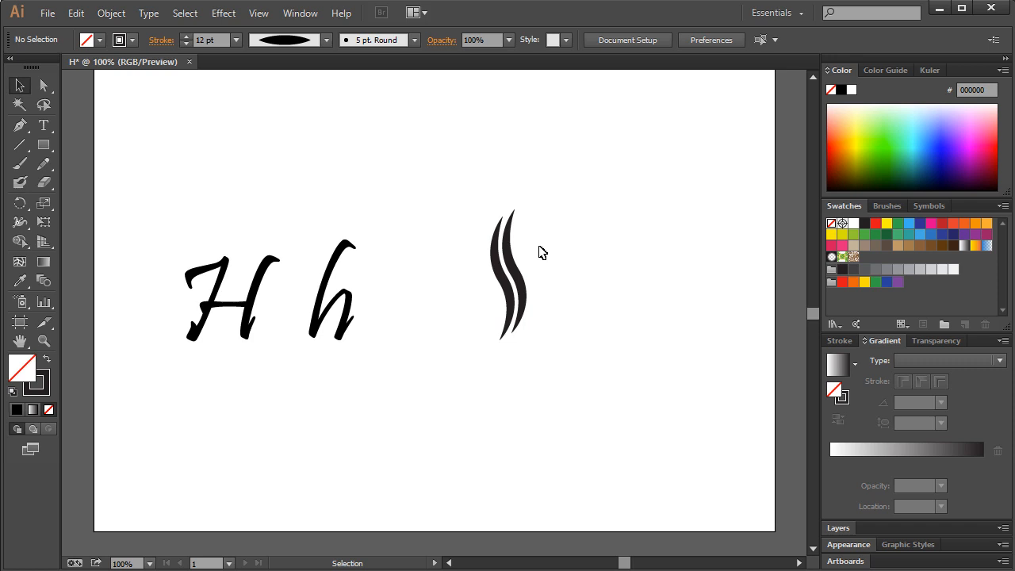
{"action": "mouse_move", "coordinate": [550, 241]}
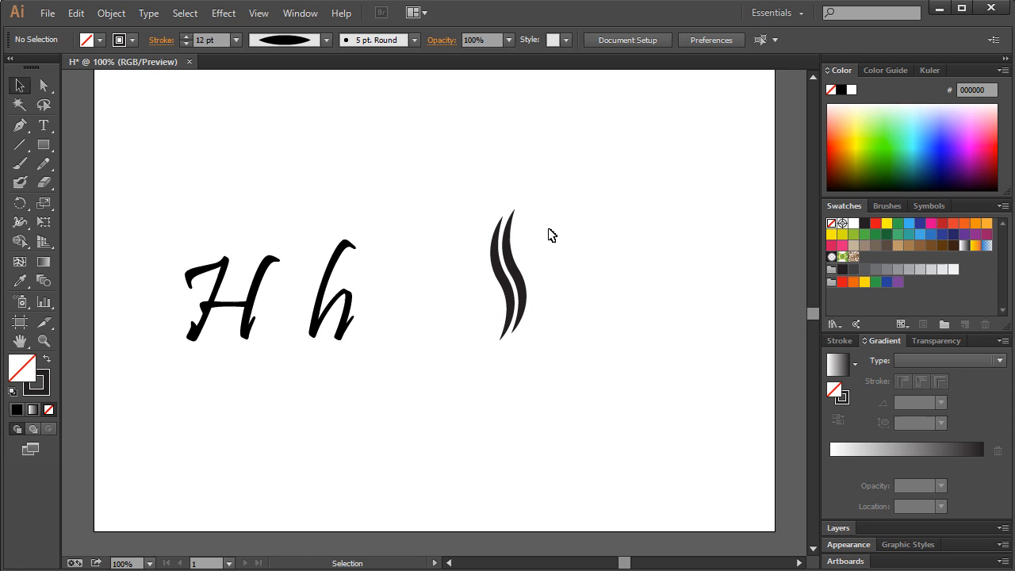
{"action": "mouse_move", "coordinate": [543, 256]}
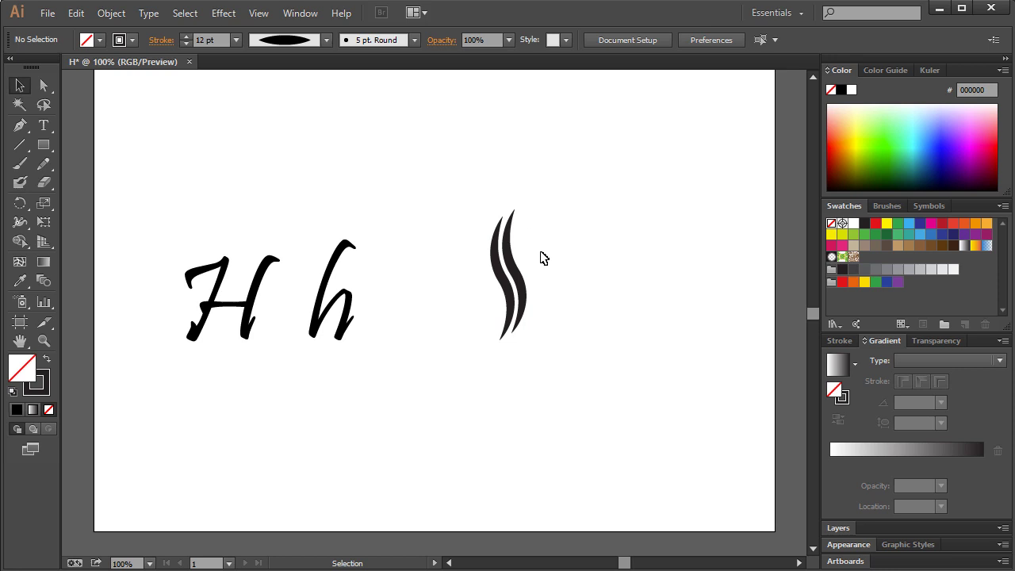
{"action": "mouse_move", "coordinate": [578, 261]}
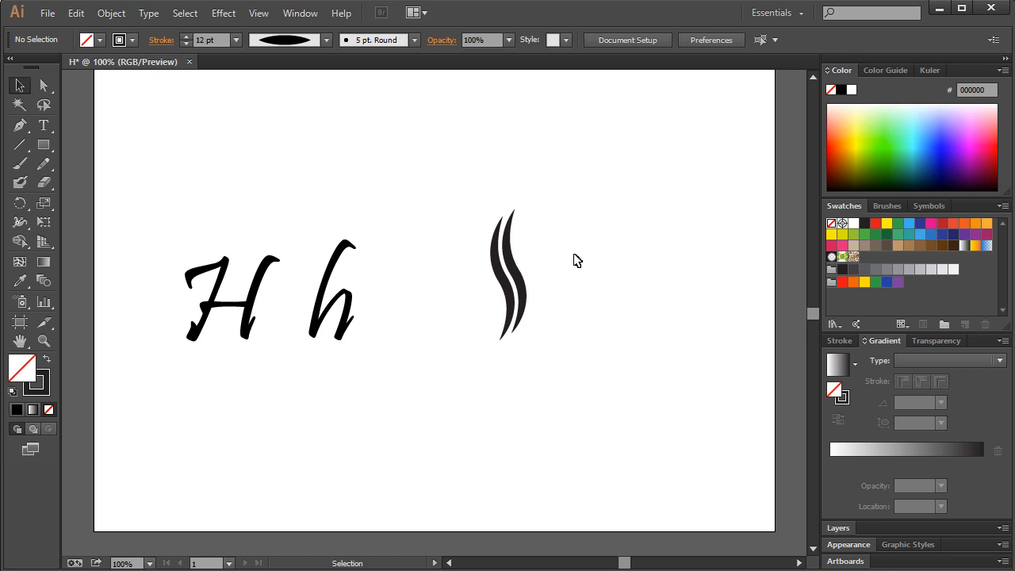
{"action": "mouse_move", "coordinate": [549, 333]}
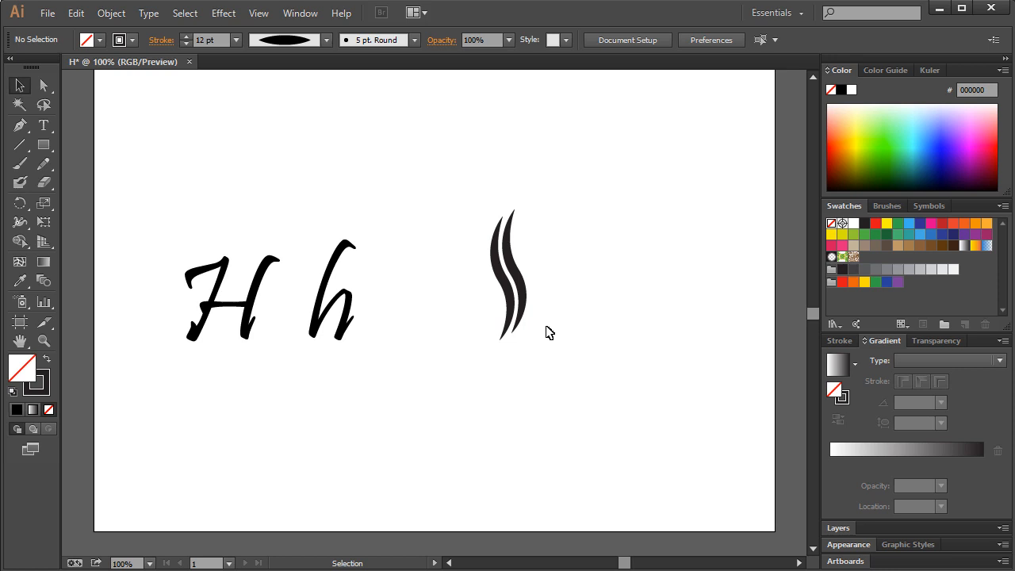
{"action": "mouse_move", "coordinate": [522, 276]}
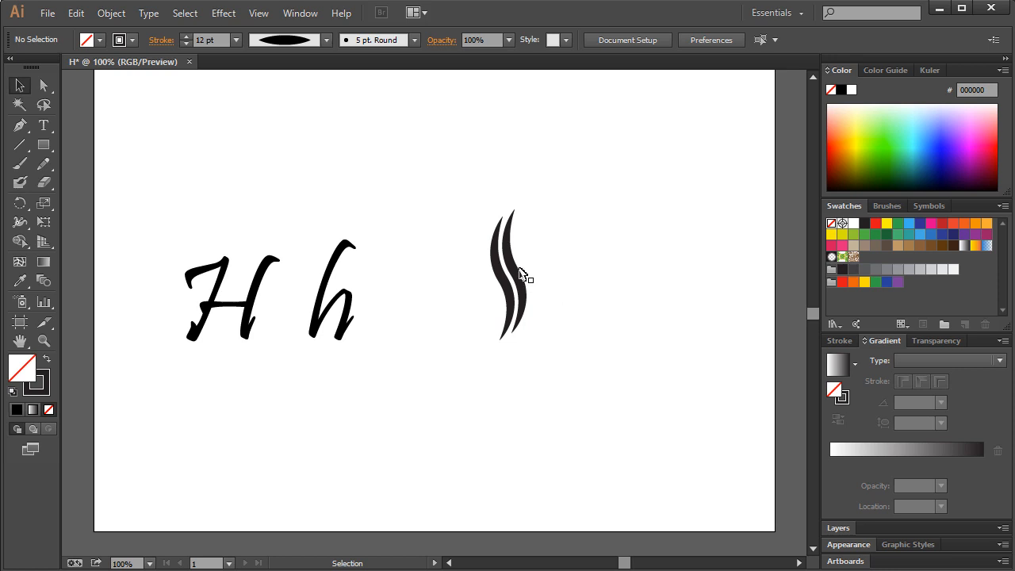
- Select and deselect the H h lettering and the curved strokes to isolate the strokes
{"action": "left_click", "coordinate": [269, 293]}
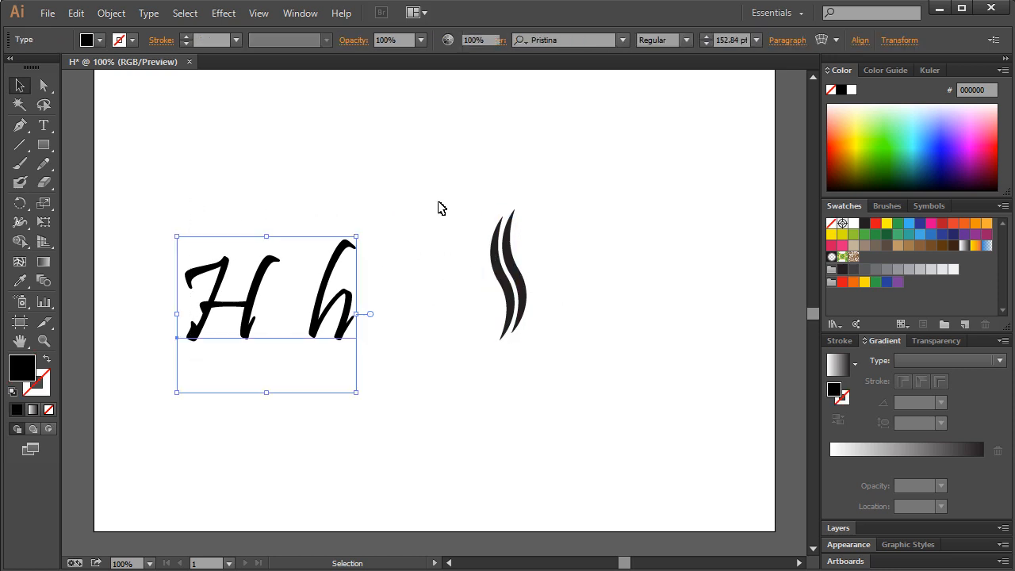
{"action": "left_click", "coordinate": [504, 294]}
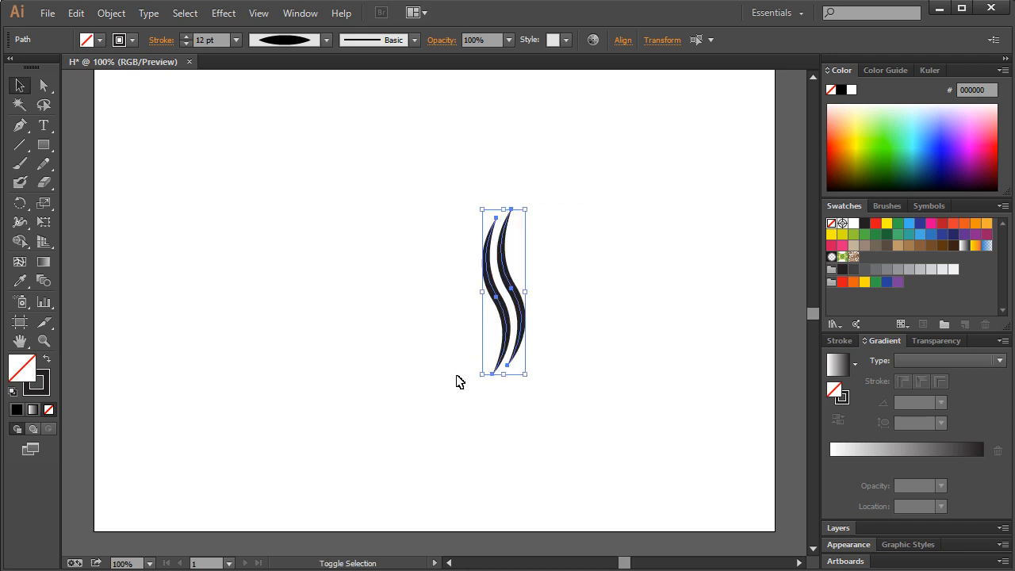
{"action": "left_click", "coordinate": [574, 312]}
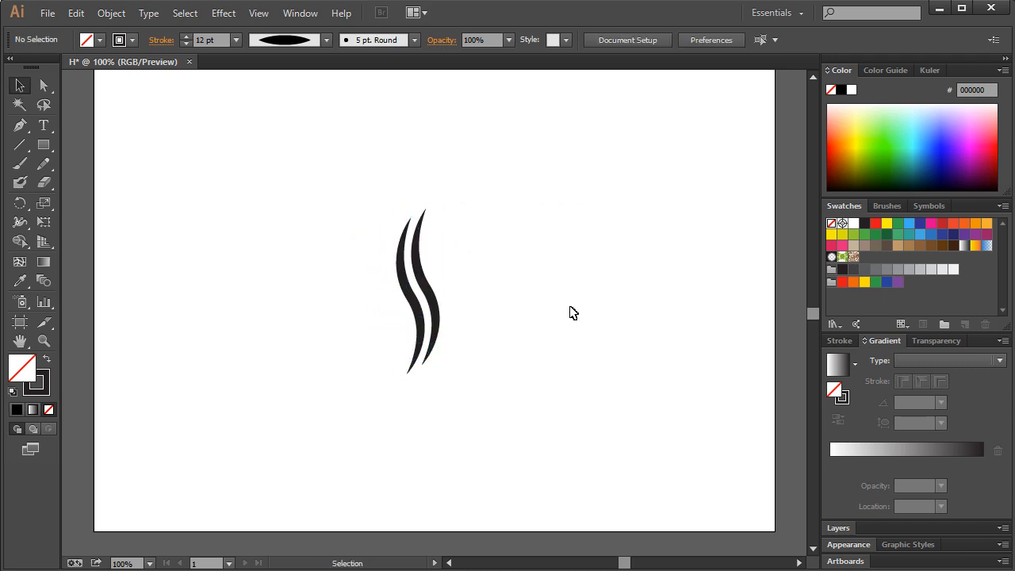
{"action": "mouse_move", "coordinate": [536, 269]}
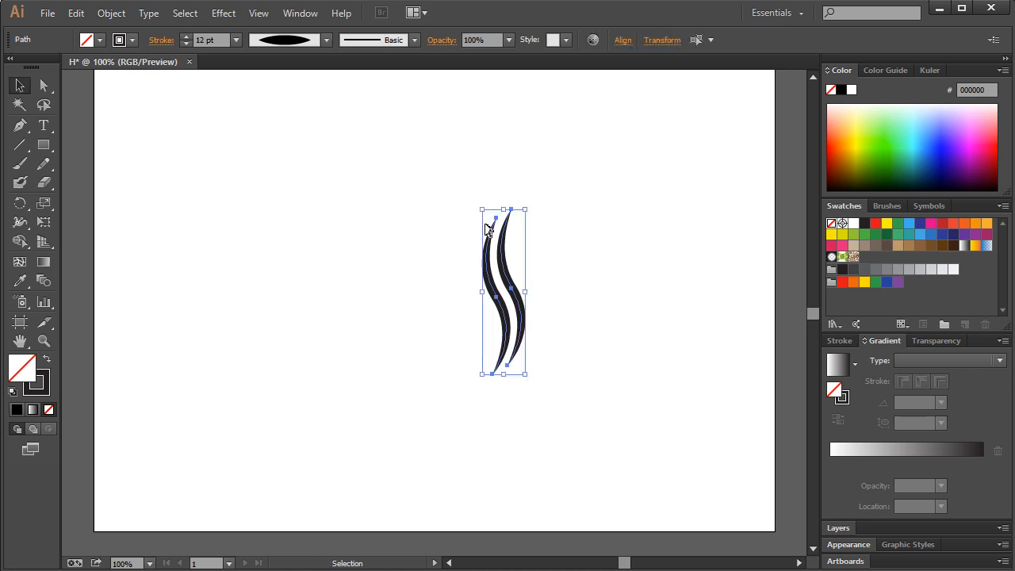
{"action": "left_click", "coordinate": [452, 193]}
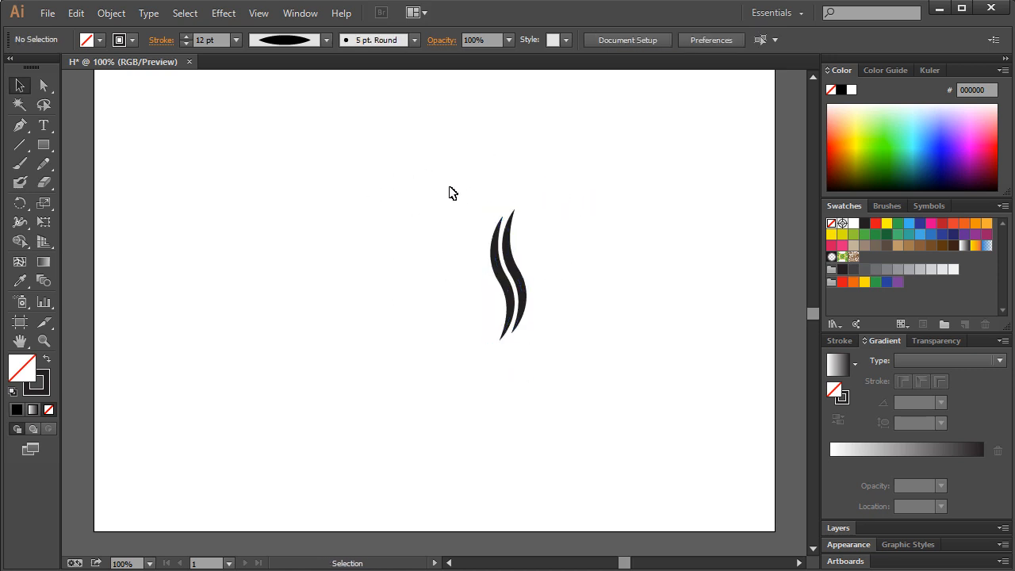
- Trial-enlarge the pair of strokes to nearly artboard height, then leave them deselected
{"action": "left_click", "coordinate": [507, 278]}
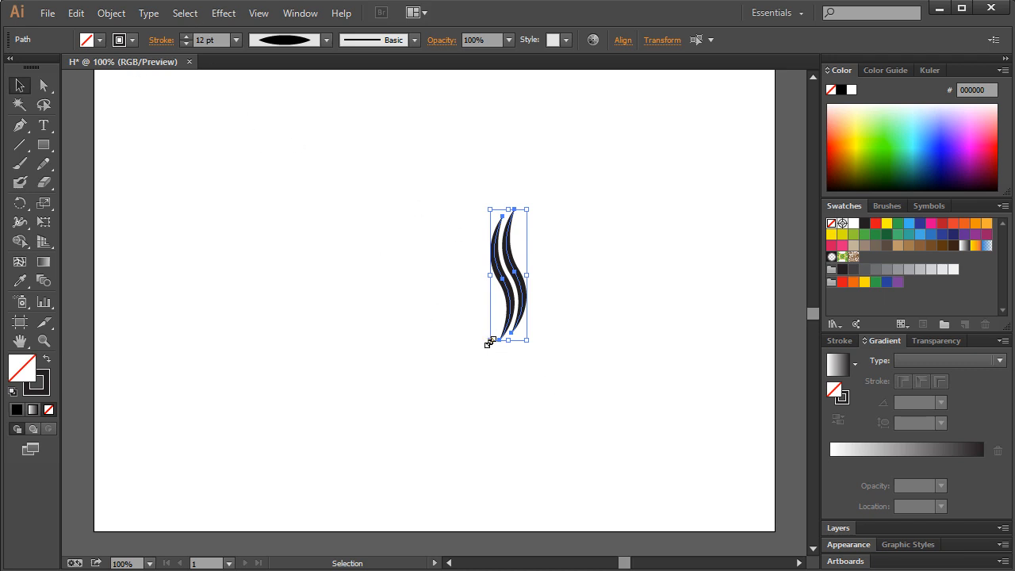
{"action": "left_click_drag", "start_coordinate": [488, 343], "coordinate": [489, 505]}
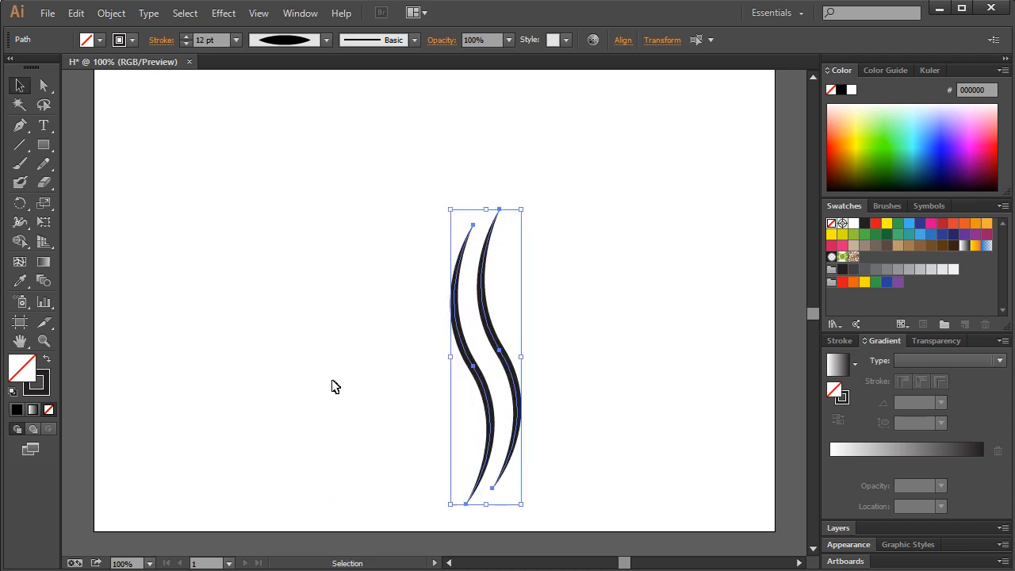
{"action": "left_click", "coordinate": [333, 387]}
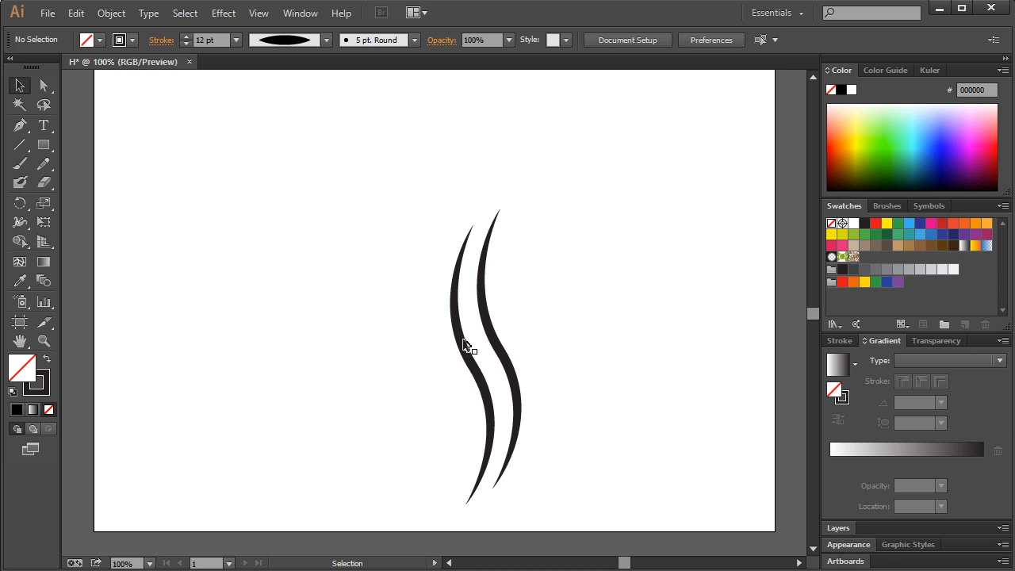
{"action": "mouse_move", "coordinate": [571, 300]}
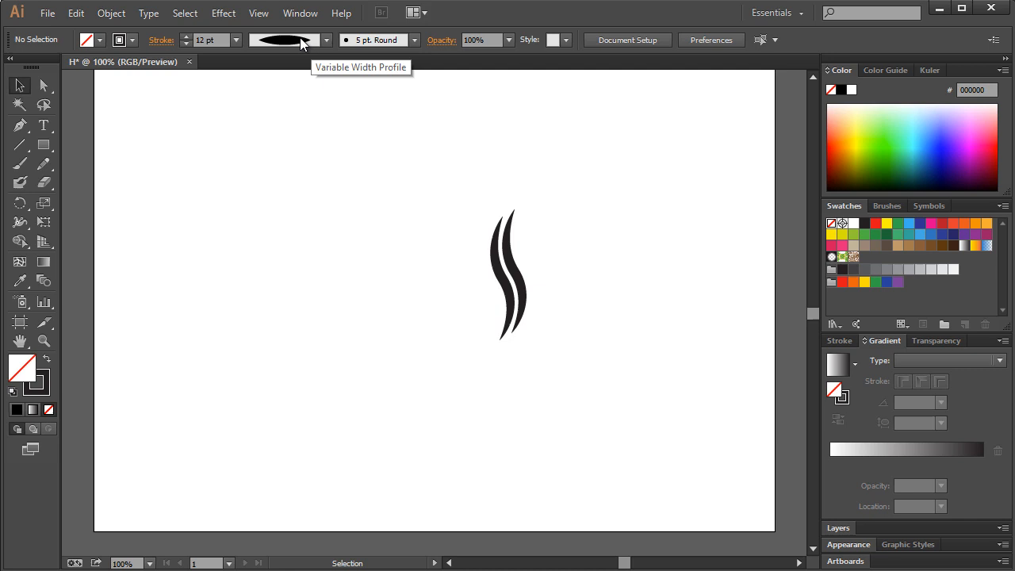
{"action": "mouse_move", "coordinate": [341, 13]}
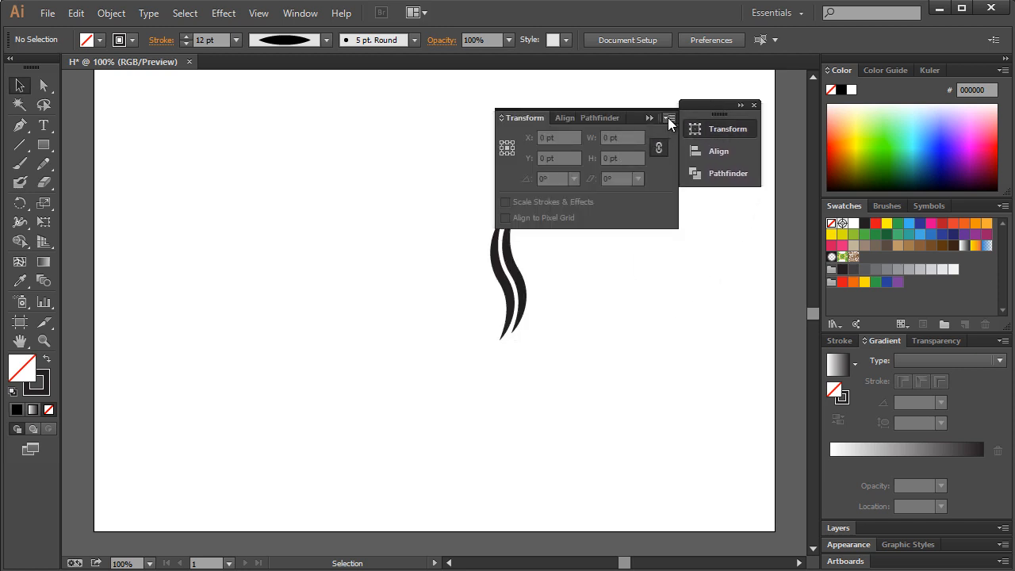
- Enable Scale Strokes & Effects so the strokes' weight grows when the pair is resized
{"action": "left_click", "coordinate": [508, 286]}
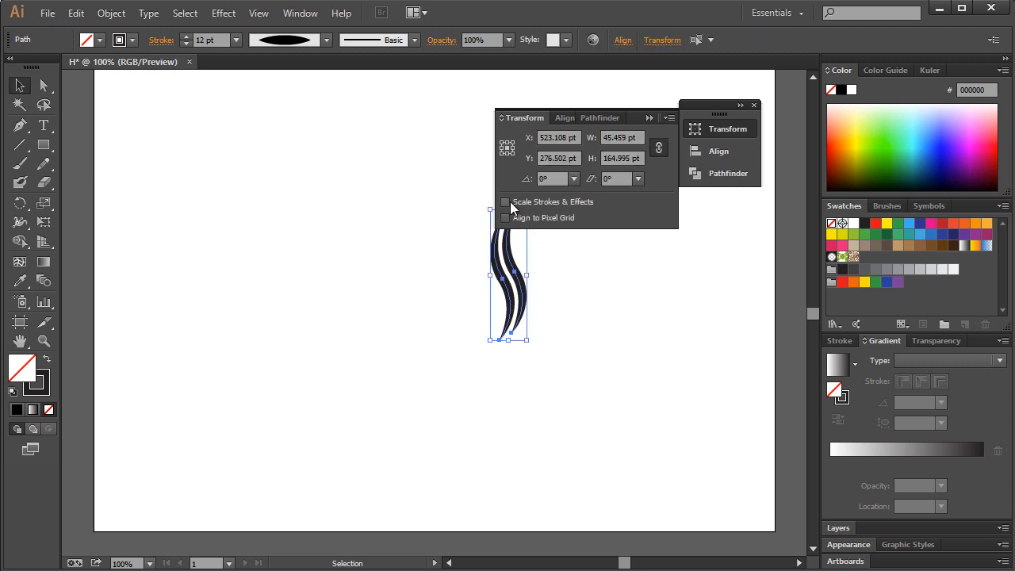
{"action": "mouse_move", "coordinate": [583, 205]}
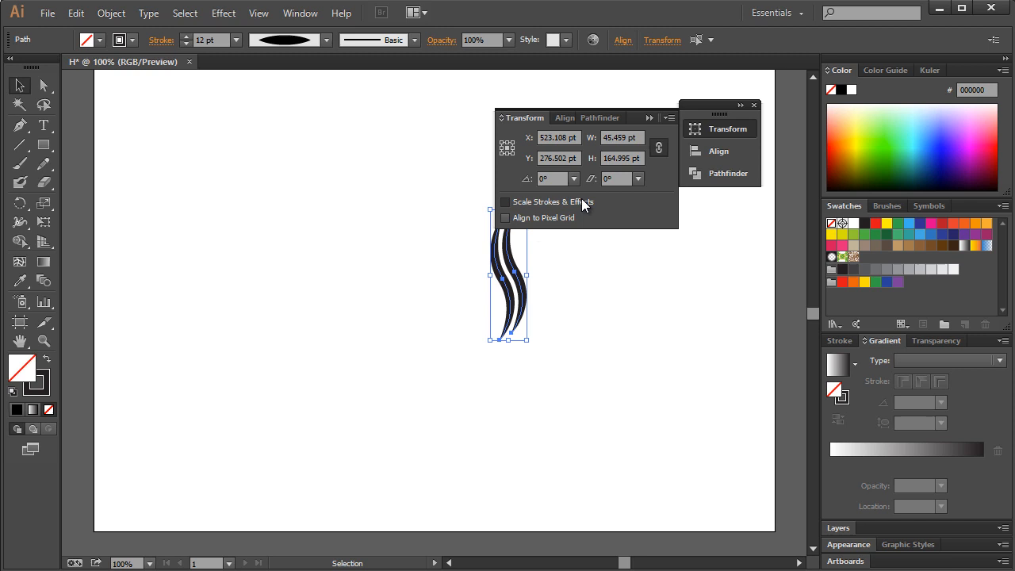
{"action": "left_click", "coordinate": [506, 202]}
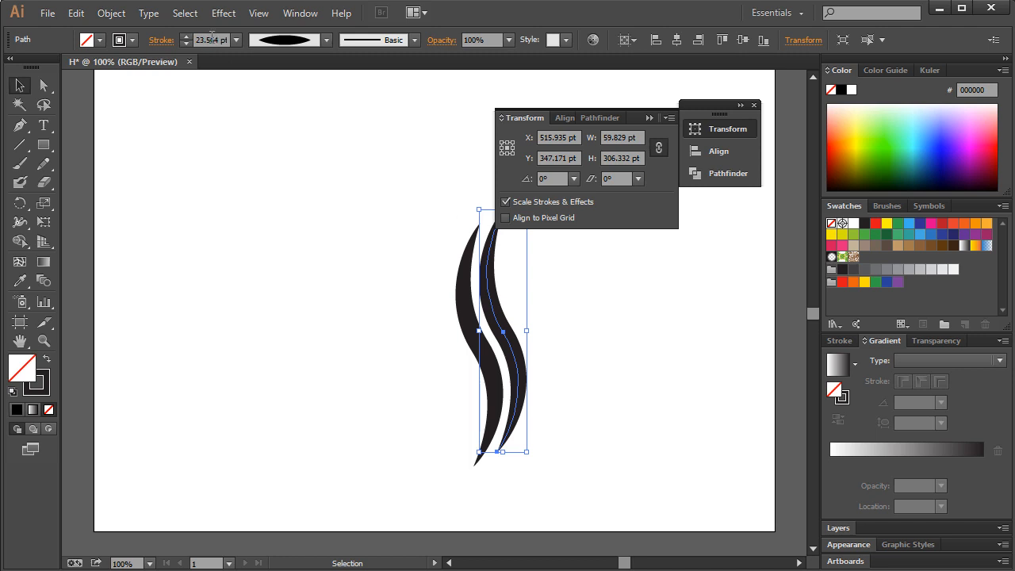
{"action": "left_click", "coordinate": [419, 298]}
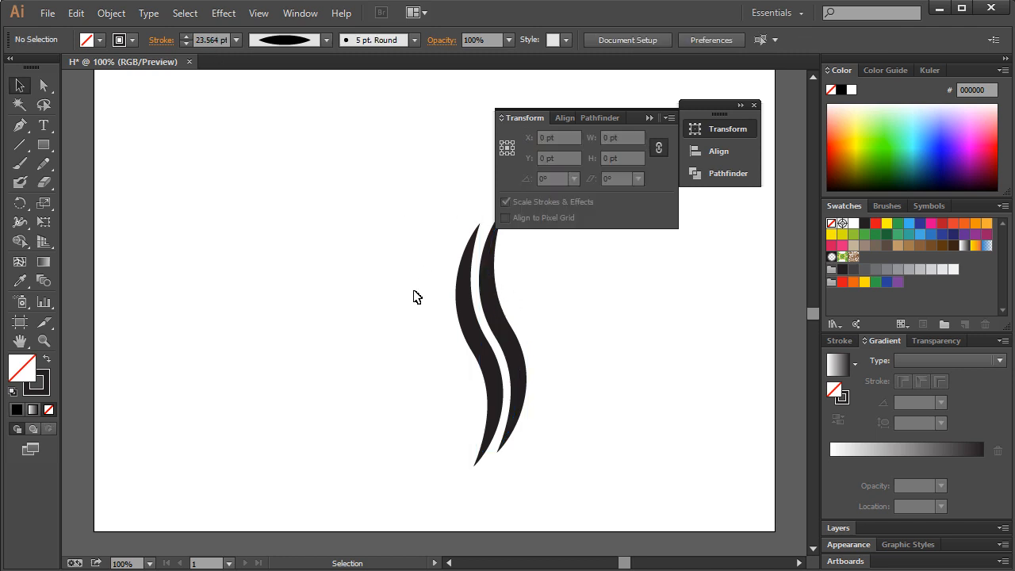
{"action": "left_click", "coordinate": [752, 105]}
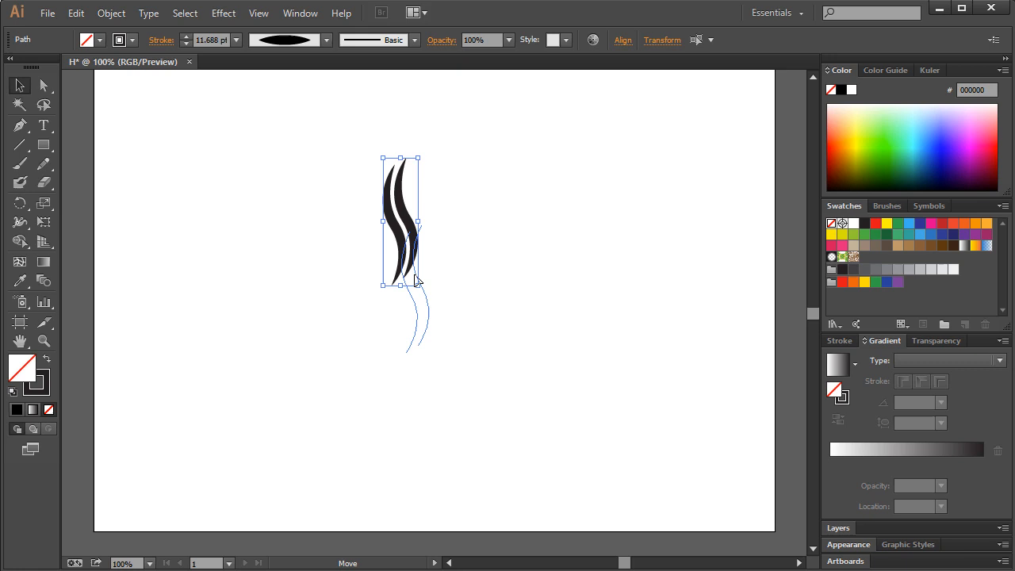
- Shrink the stroke pair and Alt-drag a duplicate pair beside it to the right
{"action": "left_click_drag", "start_coordinate": [399, 222], "coordinate": [416, 289]}
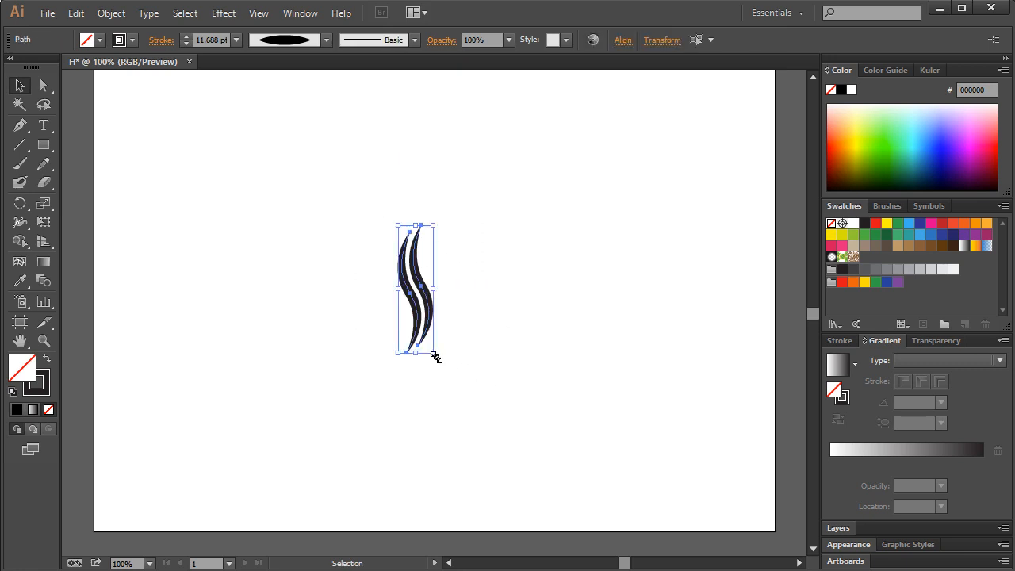
{"action": "left_click", "coordinate": [484, 282]}
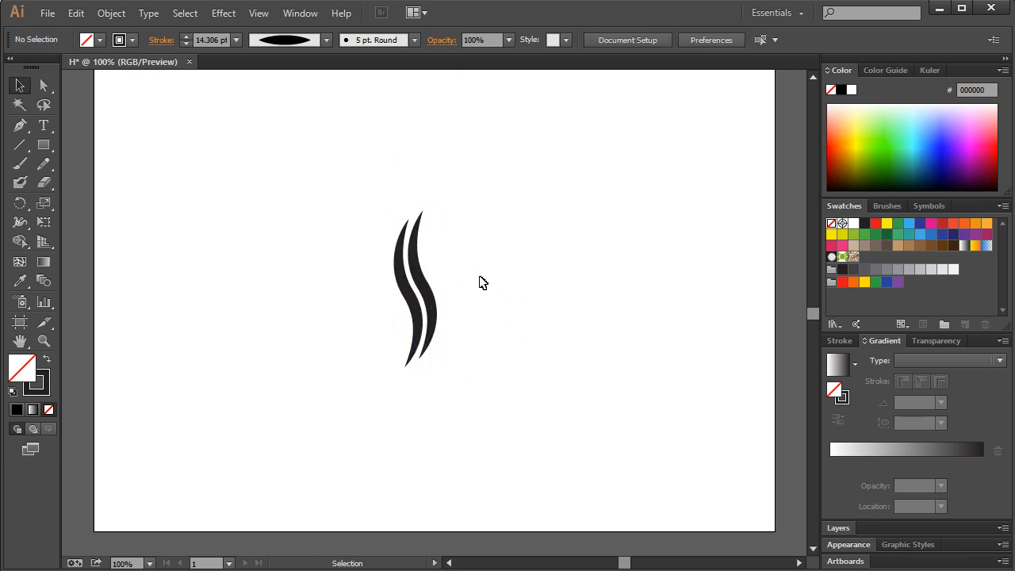
{"action": "left_click", "coordinate": [421, 285]}
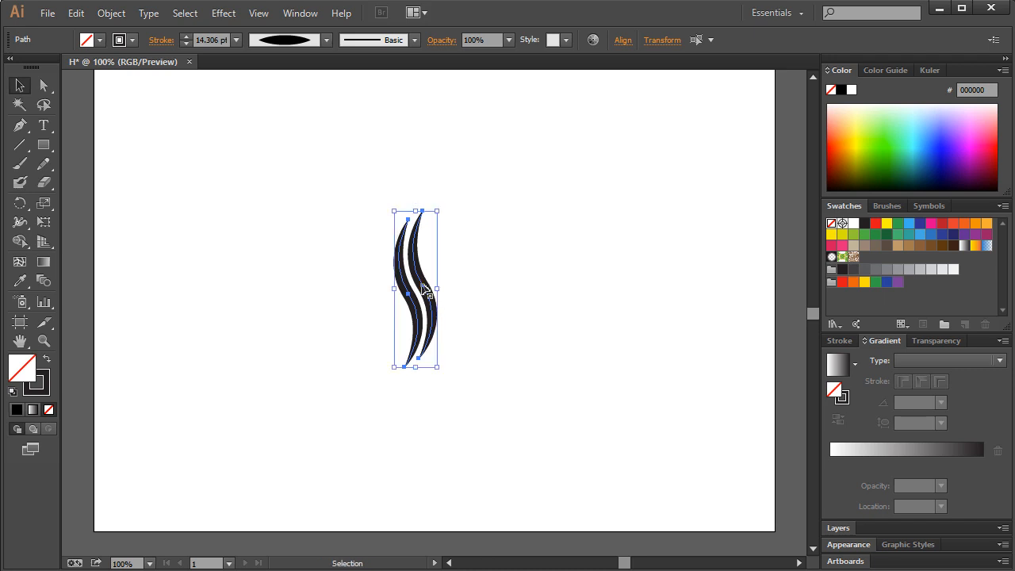
{"action": "left_click", "coordinate": [551, 289]}
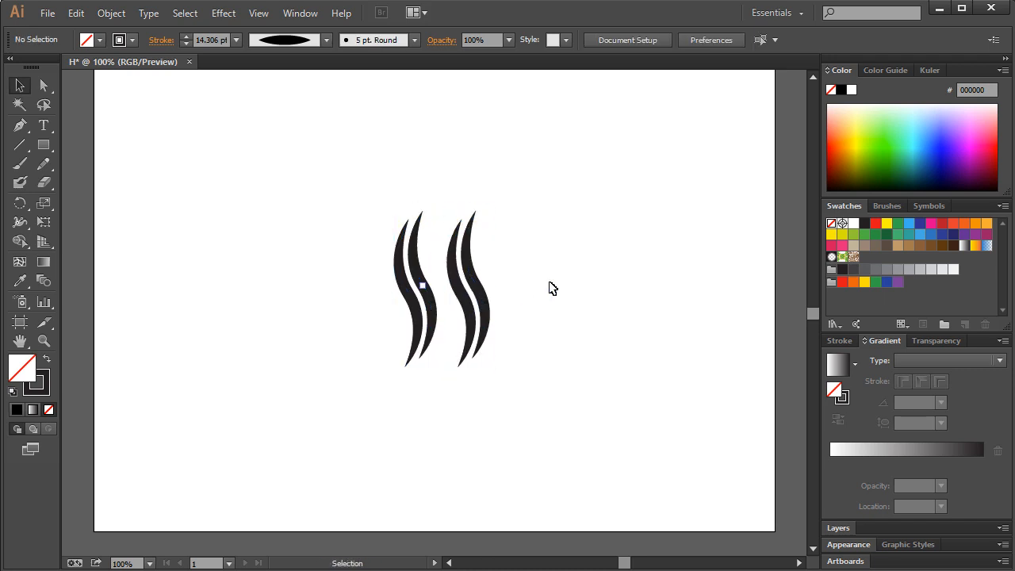
{"action": "left_click", "coordinate": [473, 285]}
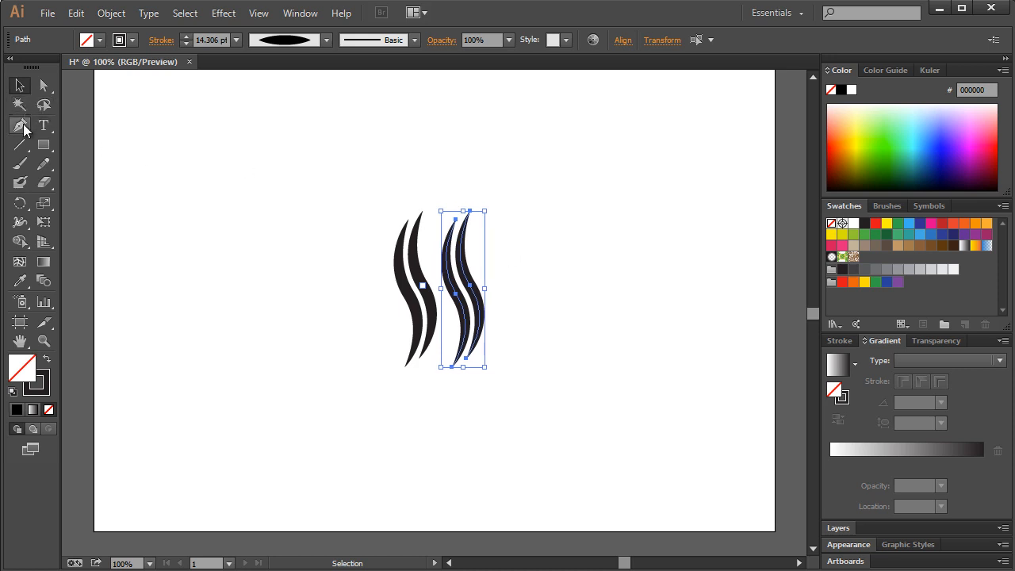
{"action": "mouse_move", "coordinate": [19, 126]}
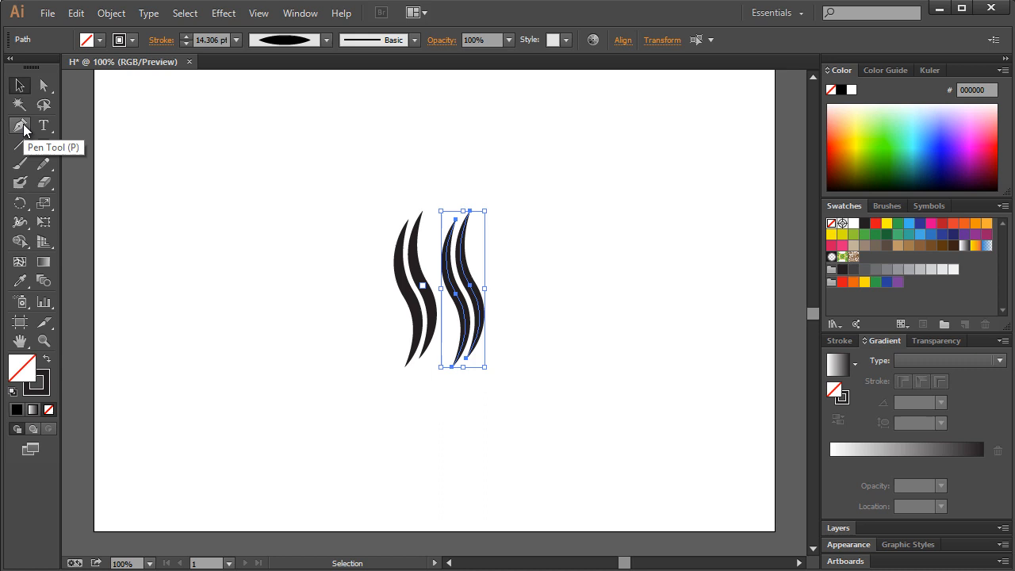
{"action": "left_click", "coordinate": [19, 126]}
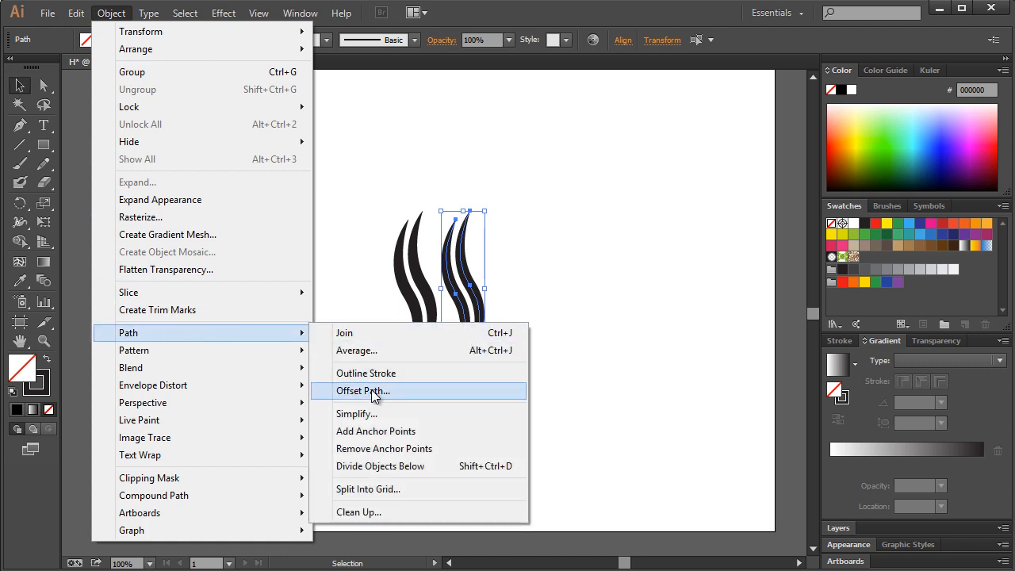
- Offset-path the right stroke pair and draw a white Pen shape covering its upper portion
{"action": "left_click", "coordinate": [362, 390]}
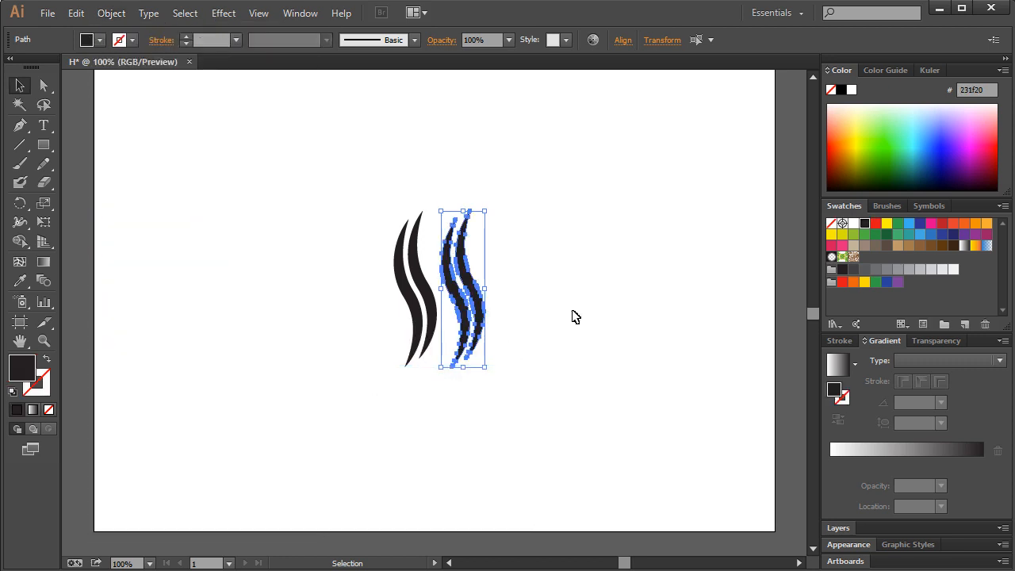
{"action": "left_click", "coordinate": [119, 123]}
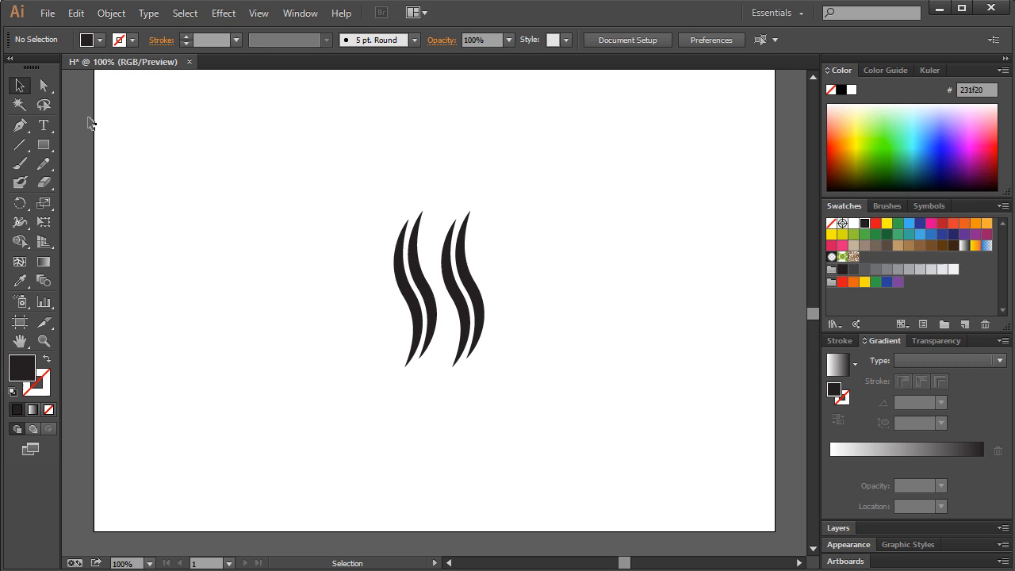
{"action": "left_click", "coordinate": [19, 125]}
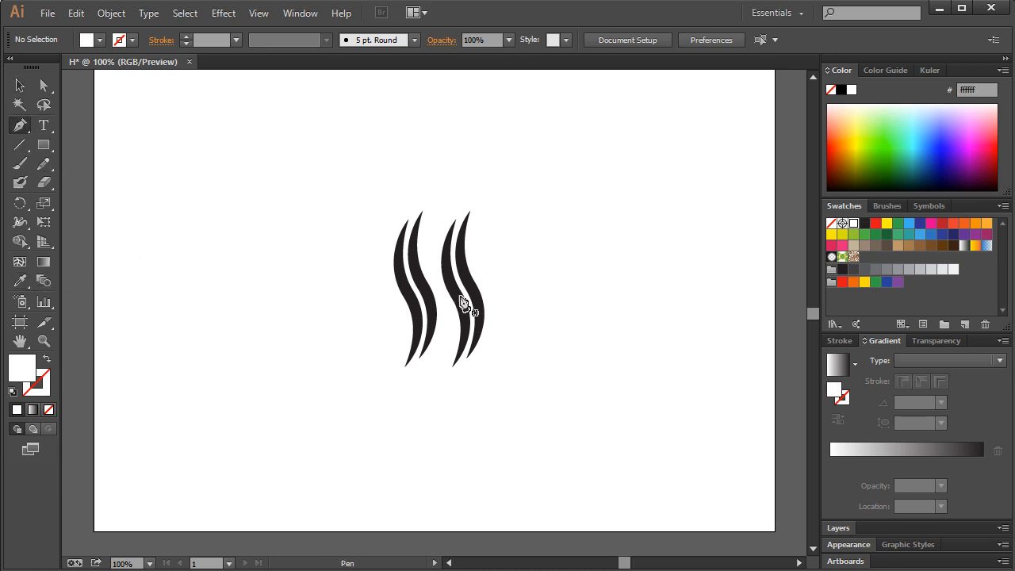
{"action": "left_click", "coordinate": [448, 299]}
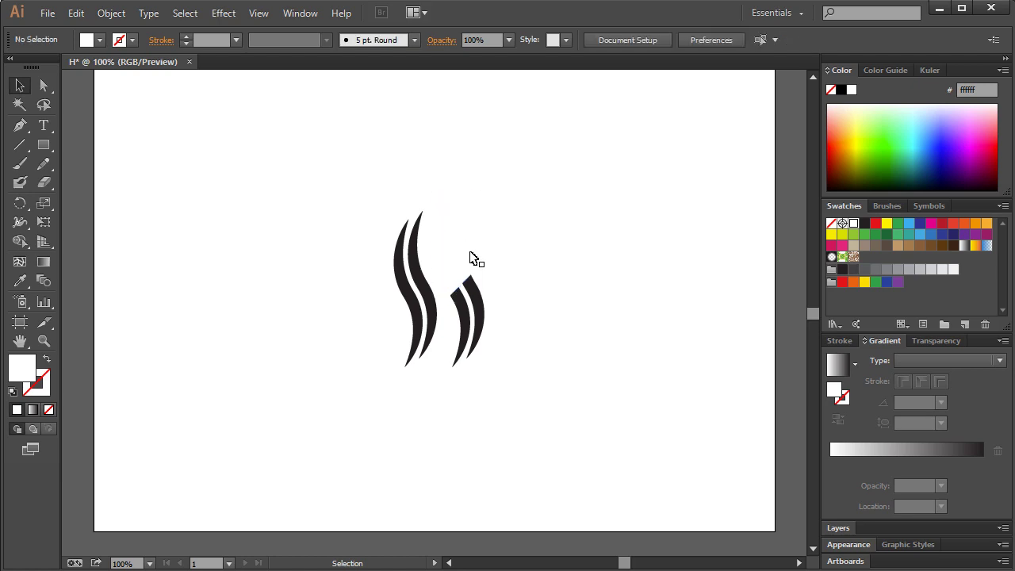
- Use Pathfinder Minus Front to cut the right strand into two shorter curved pieces and ungroup them
{"action": "left_click", "coordinate": [299, 13]}
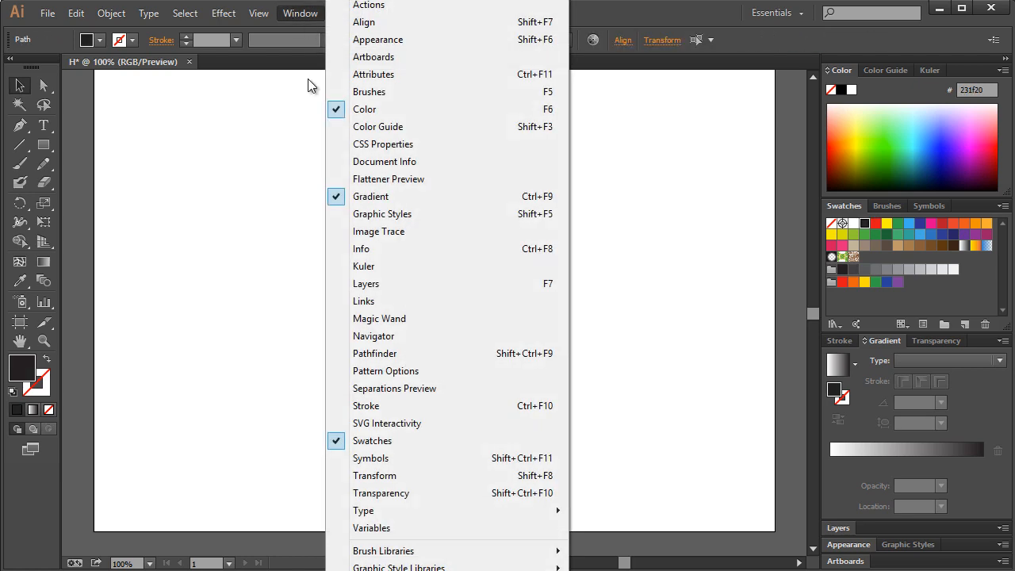
{"action": "left_click", "coordinate": [375, 352]}
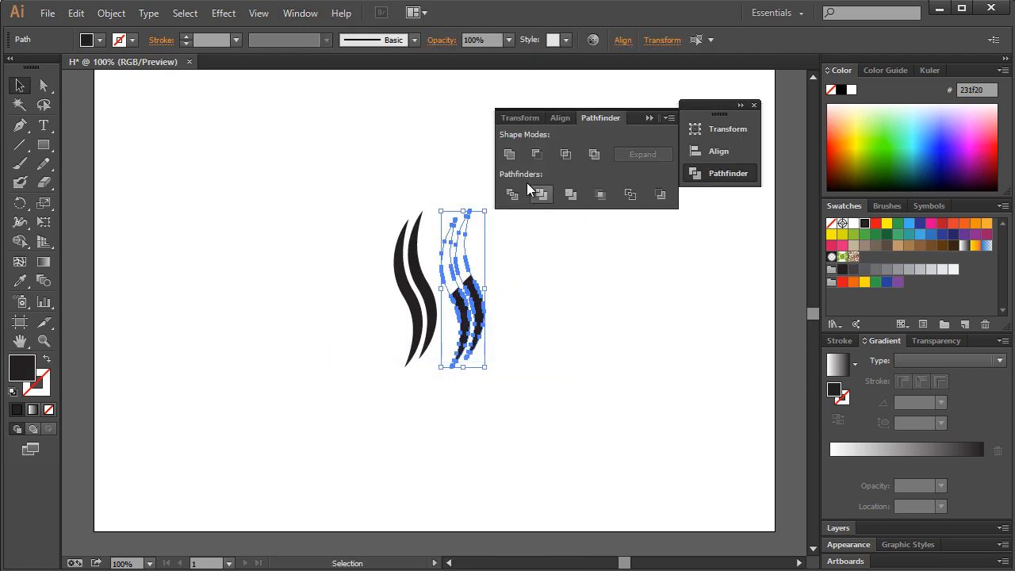
{"action": "left_click", "coordinate": [541, 194]}
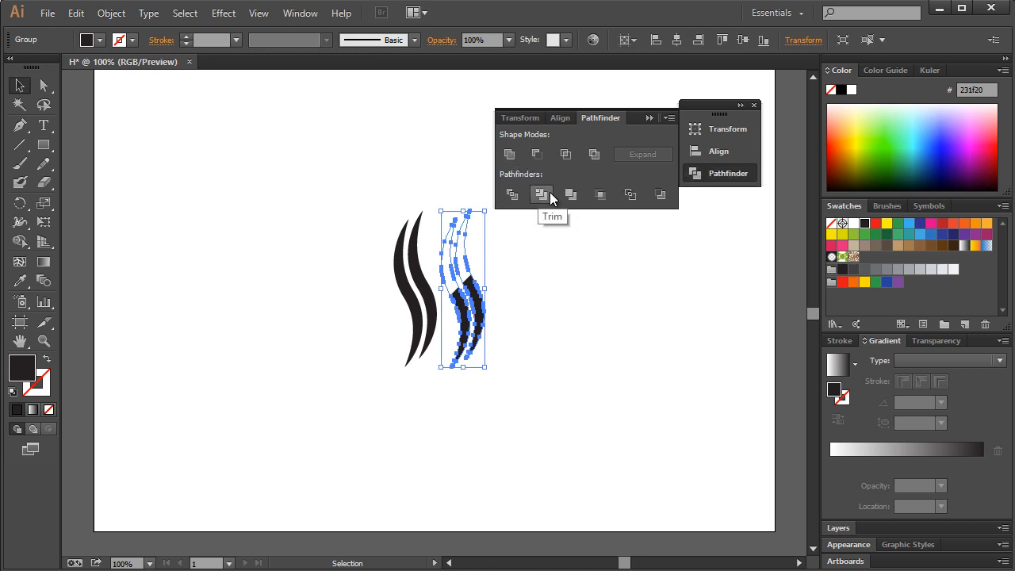
{"action": "left_click", "coordinate": [543, 193]}
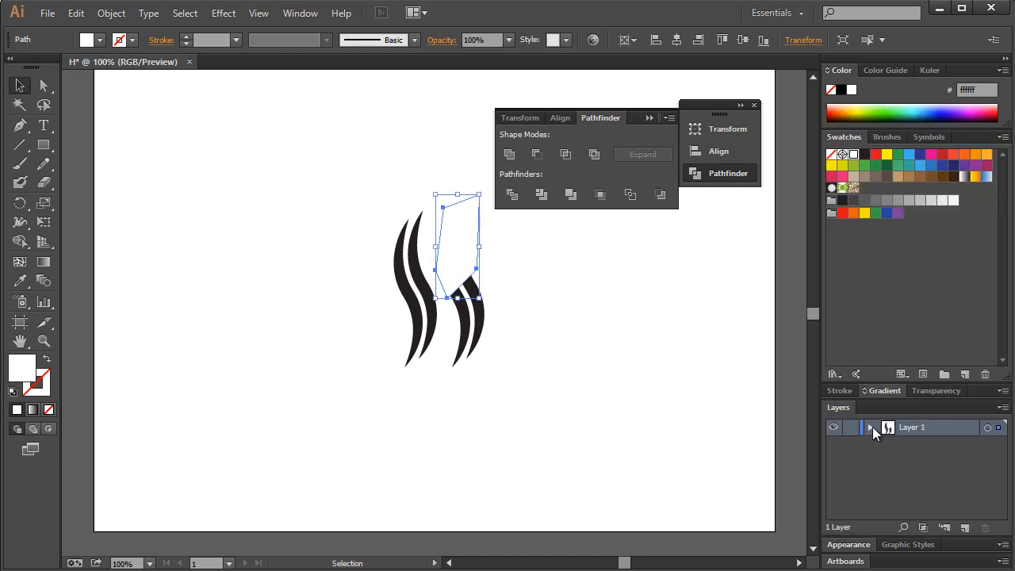
{"action": "left_click", "coordinate": [869, 428]}
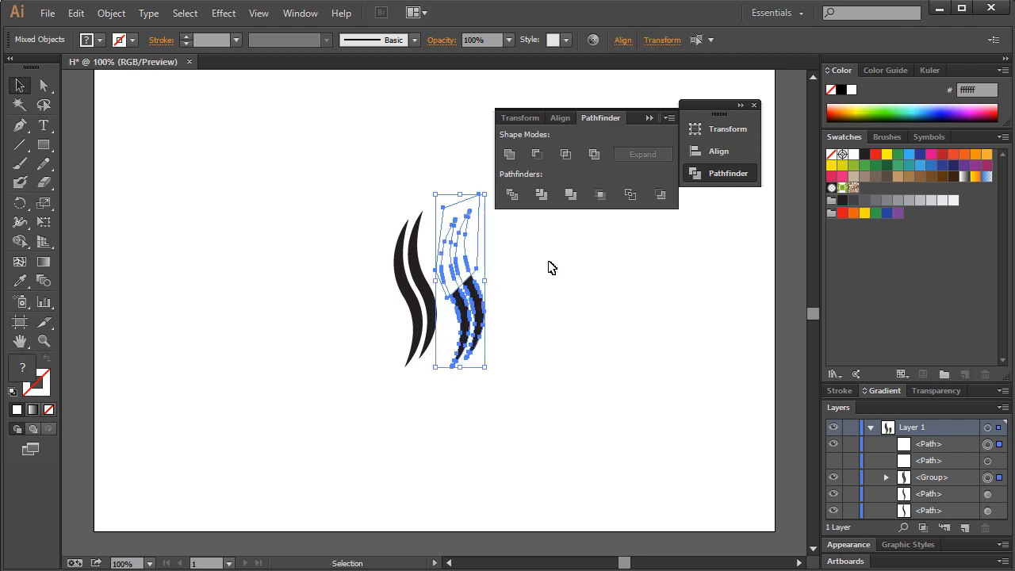
{"action": "right_click", "coordinate": [460, 285]}
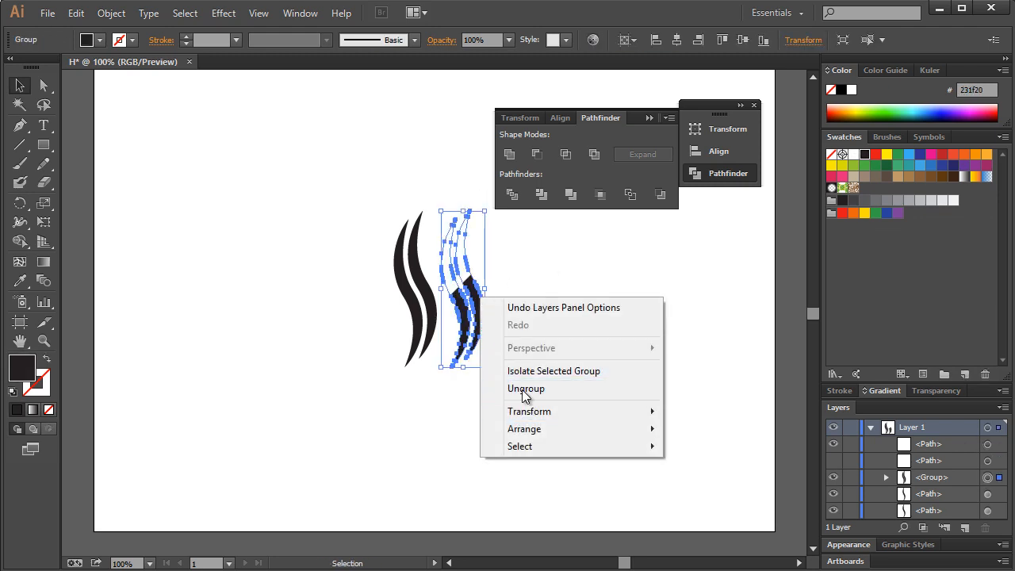
{"action": "left_click", "coordinate": [527, 389]}
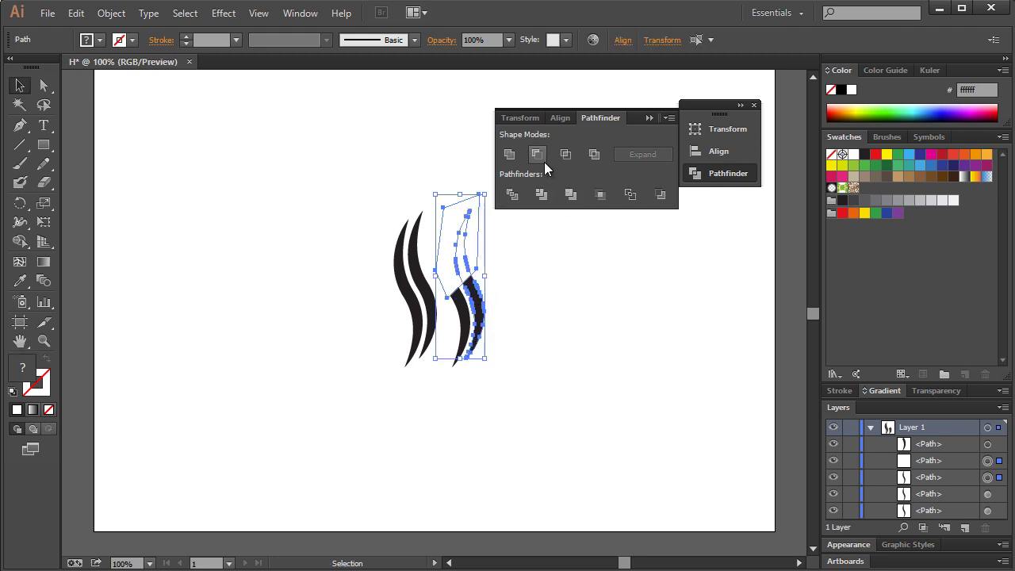
{"action": "left_click", "coordinate": [509, 154]}
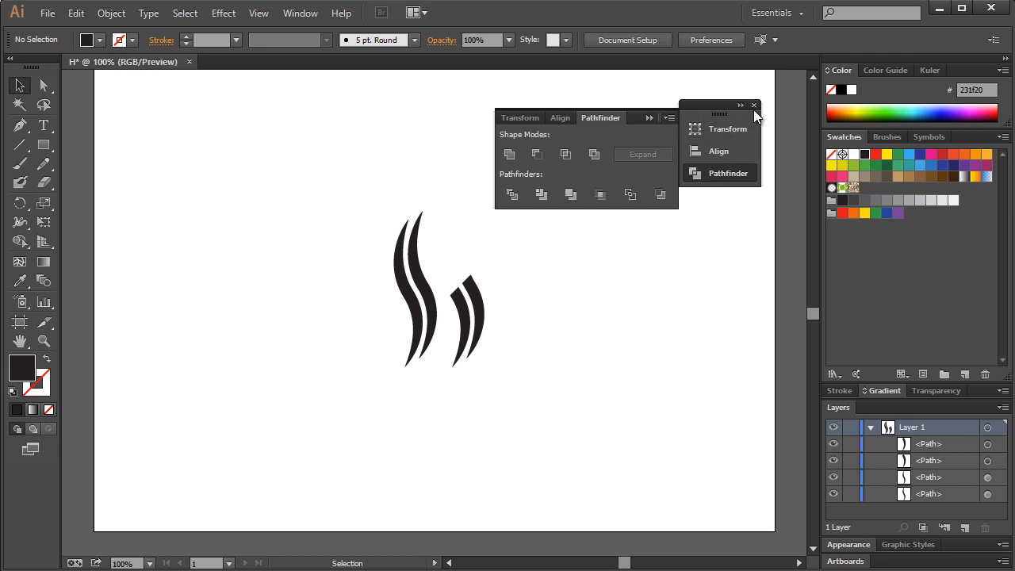
{"action": "left_click", "coordinate": [753, 105]}
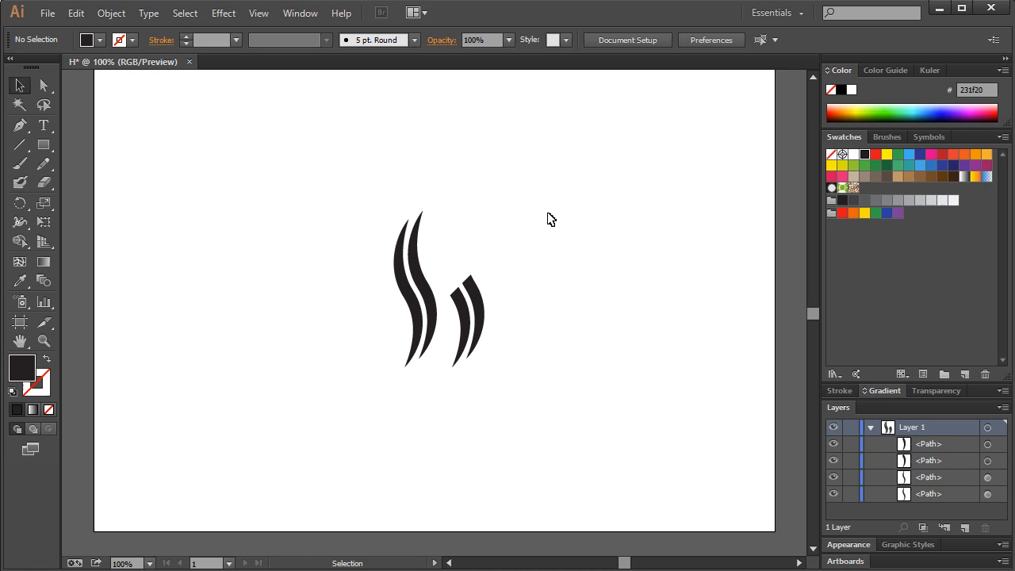
{"action": "mouse_move", "coordinate": [562, 252]}
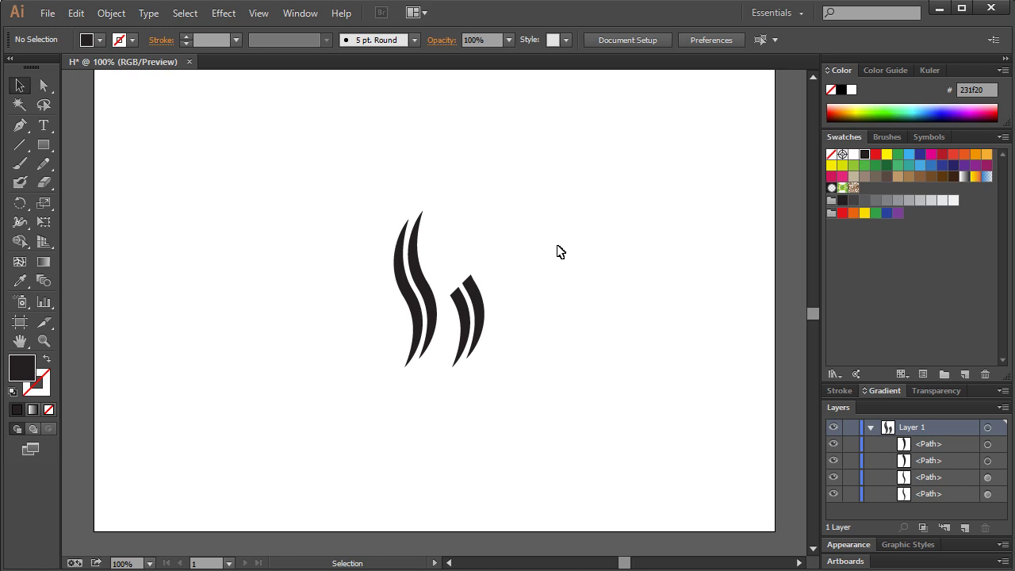
- Nestle the trimmed pieces beside the taller pair and group them with Ctrl+G
{"action": "left_click", "coordinate": [464, 317]}
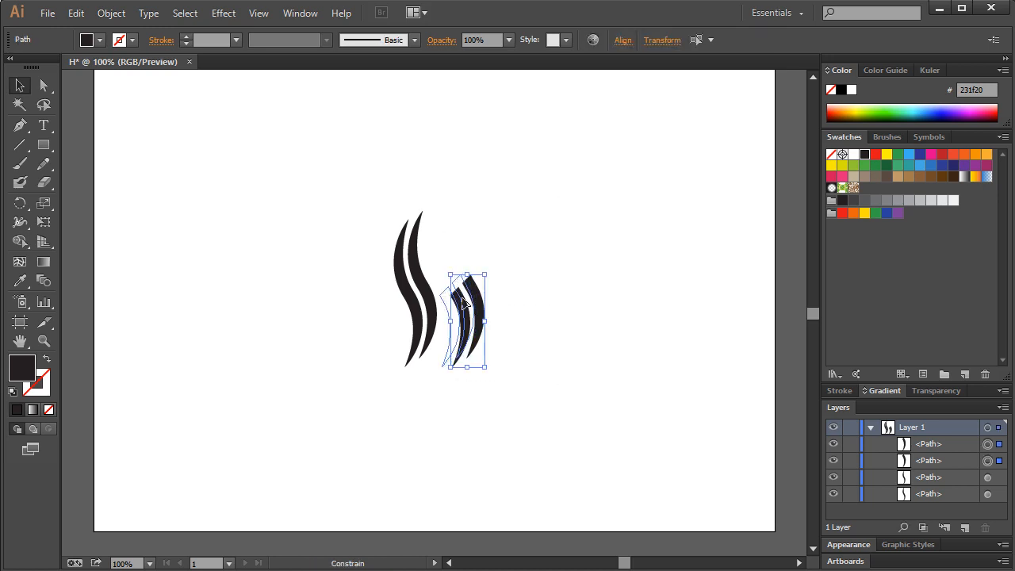
{"action": "left_click", "coordinate": [546, 293]}
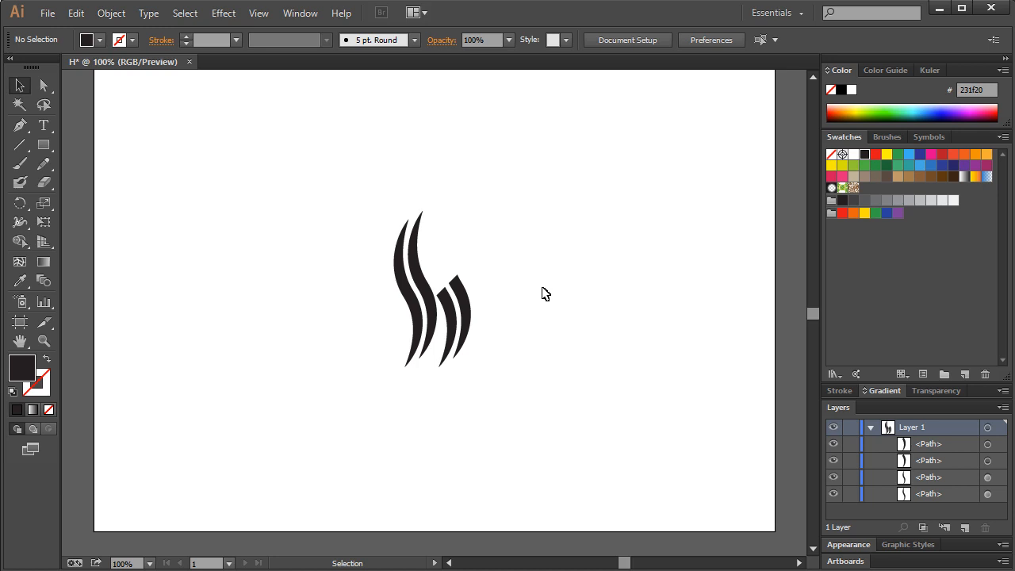
{"action": "mouse_move", "coordinate": [507, 305]}
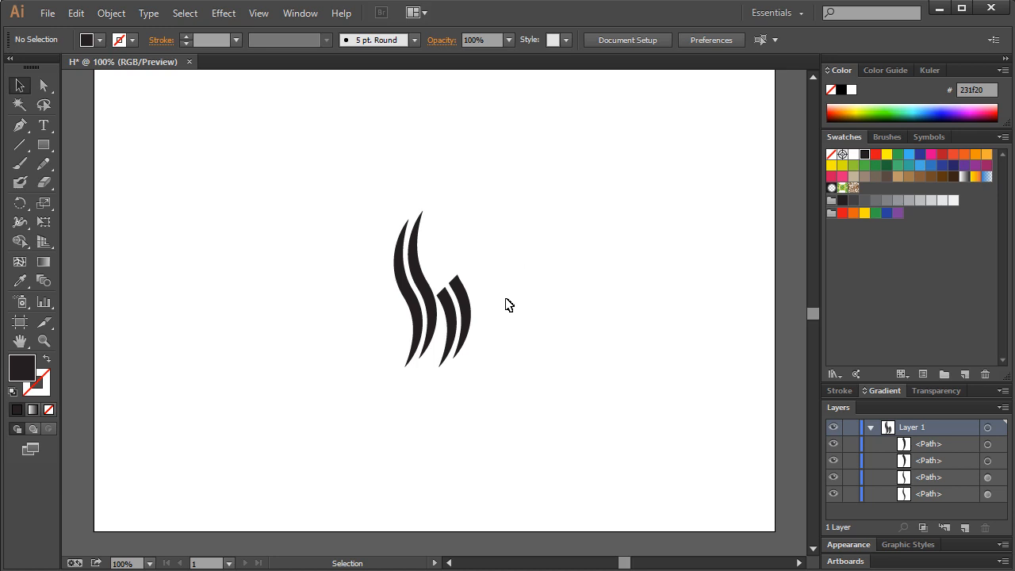
{"action": "left_click", "coordinate": [457, 320]}
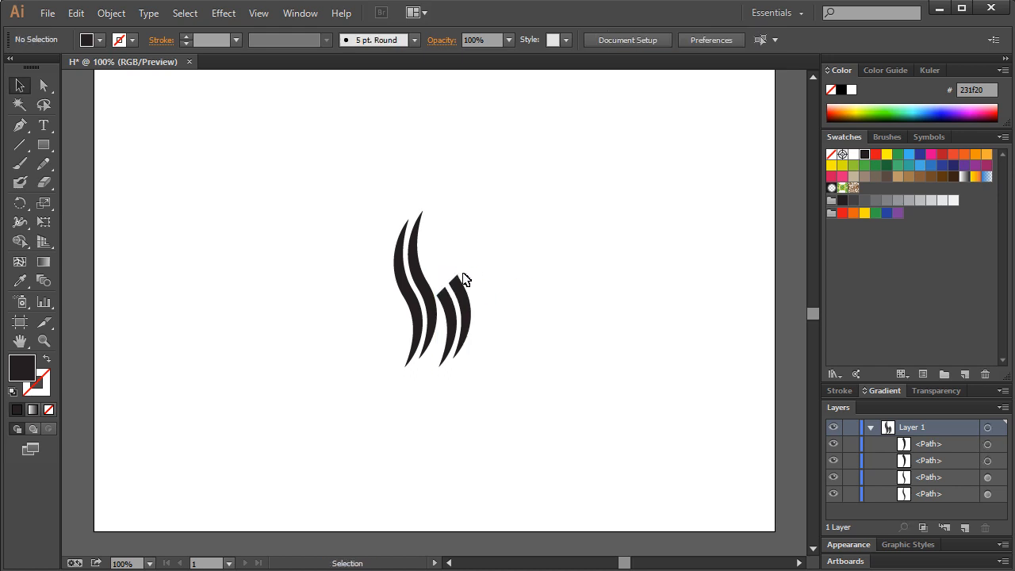
{"action": "left_click", "coordinate": [452, 317]}
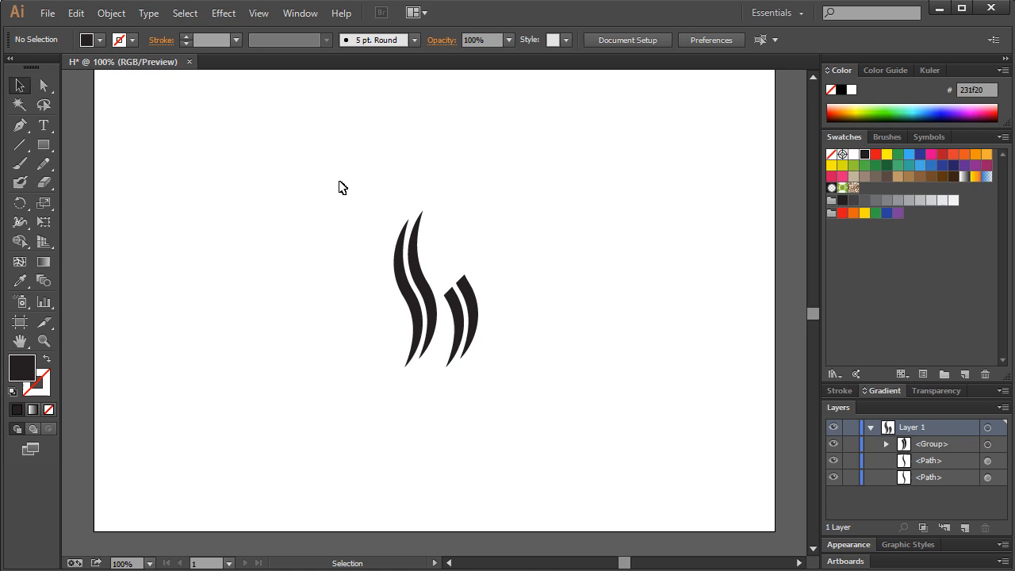
{"action": "key", "text": "Ctrl+A"}
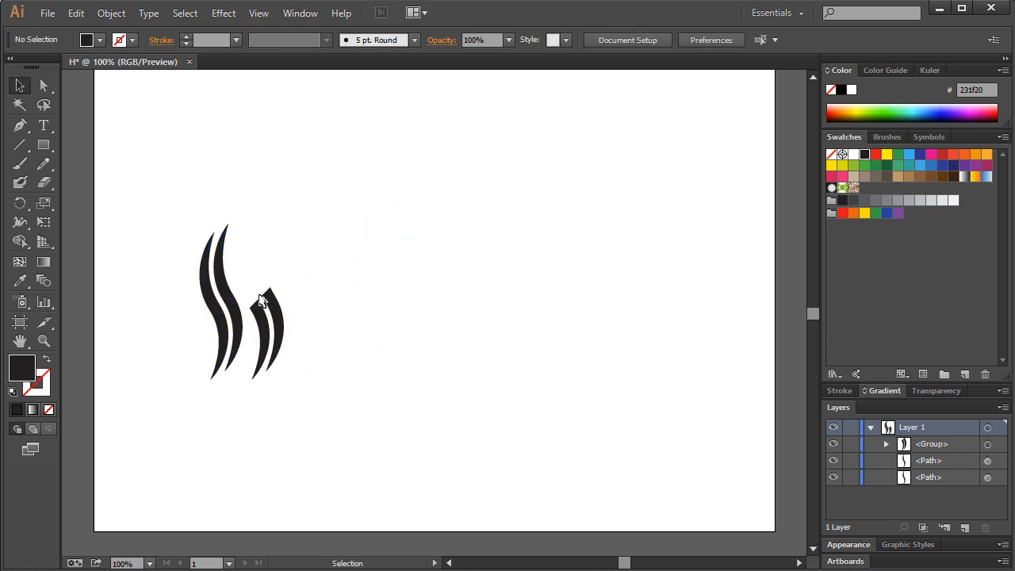
- Paste a copy of the curved hair strokes to the right of the first pair
{"action": "left_click", "coordinate": [223, 301]}
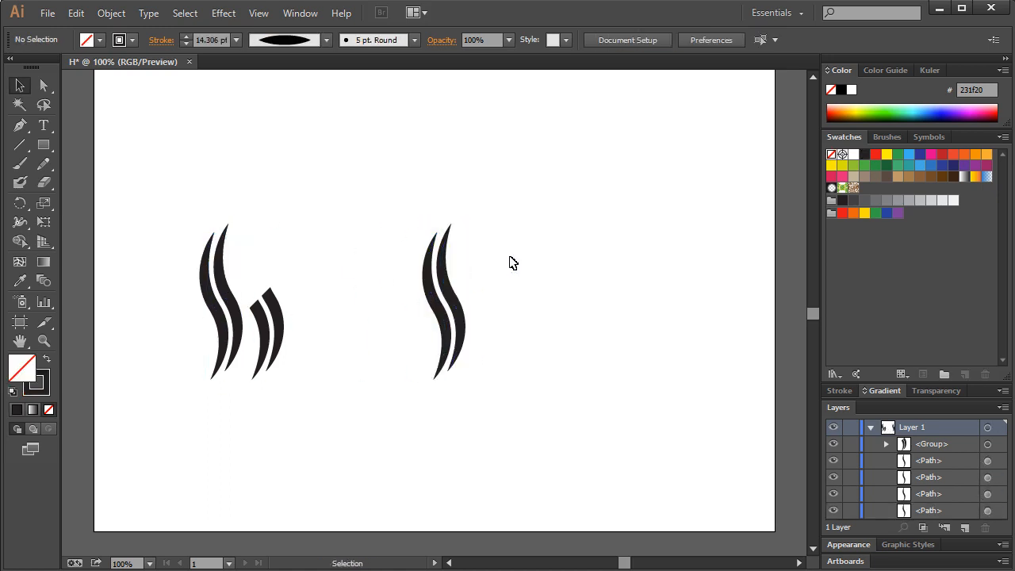
{"action": "mouse_move", "coordinate": [520, 260]}
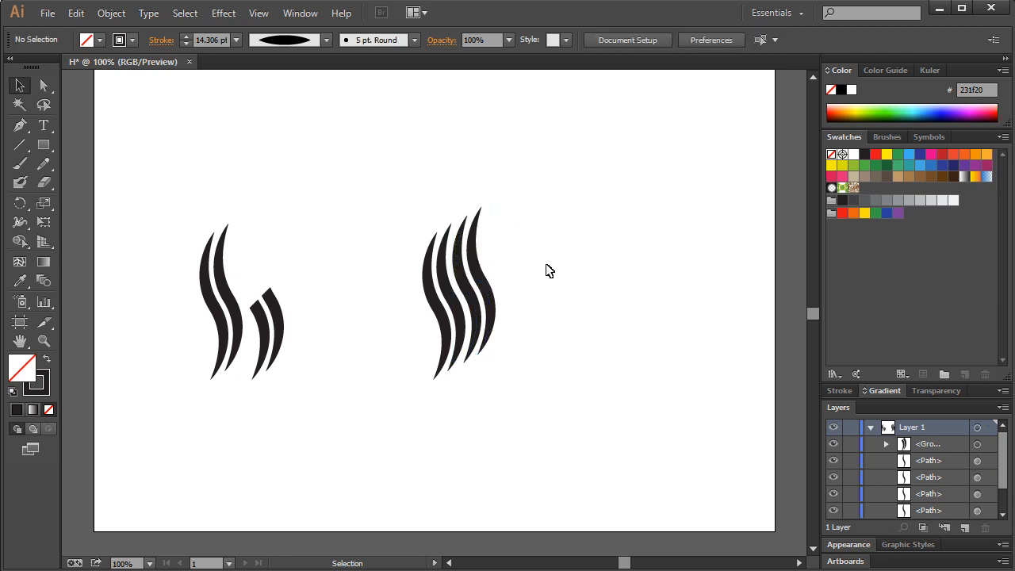
{"action": "mouse_move", "coordinate": [599, 214]}
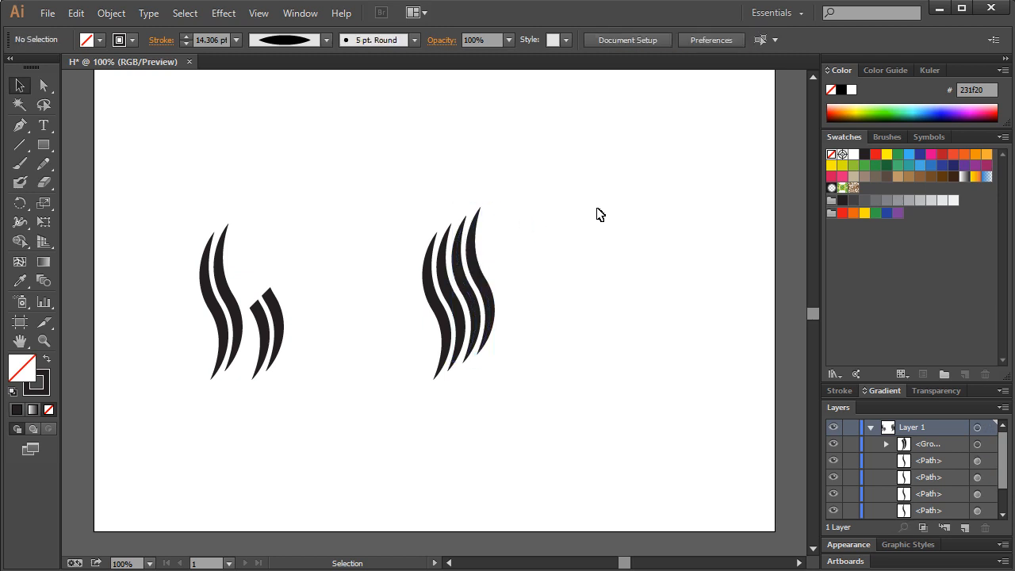
{"action": "mouse_move", "coordinate": [463, 283]}
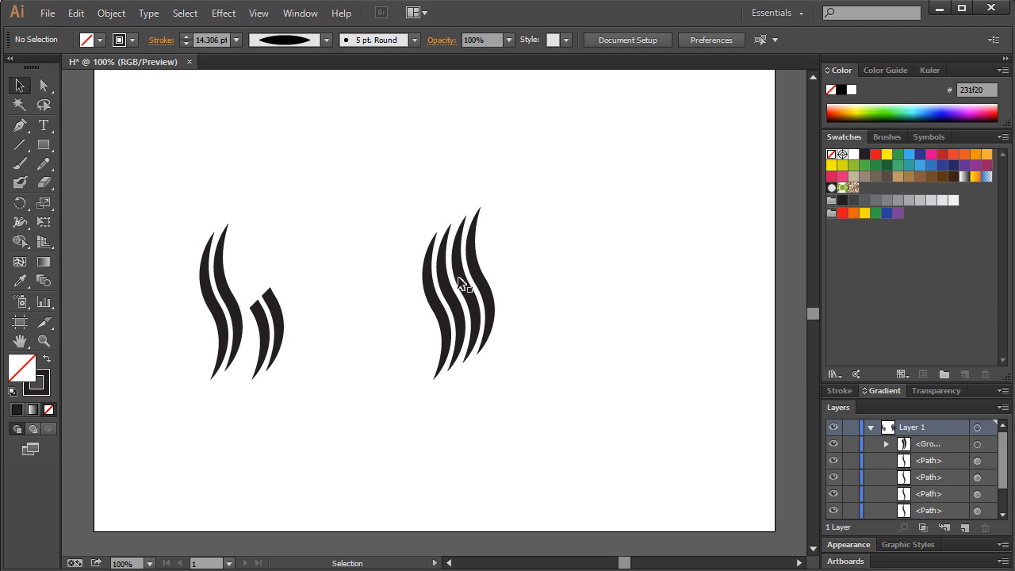
{"action": "mouse_move", "coordinate": [473, 282]}
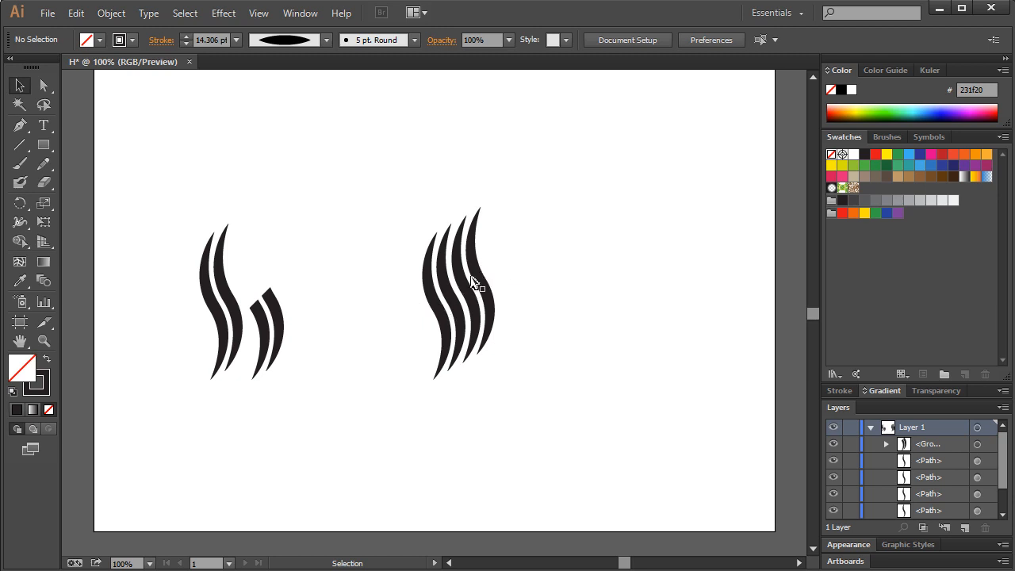
{"action": "mouse_move", "coordinate": [590, 289]}
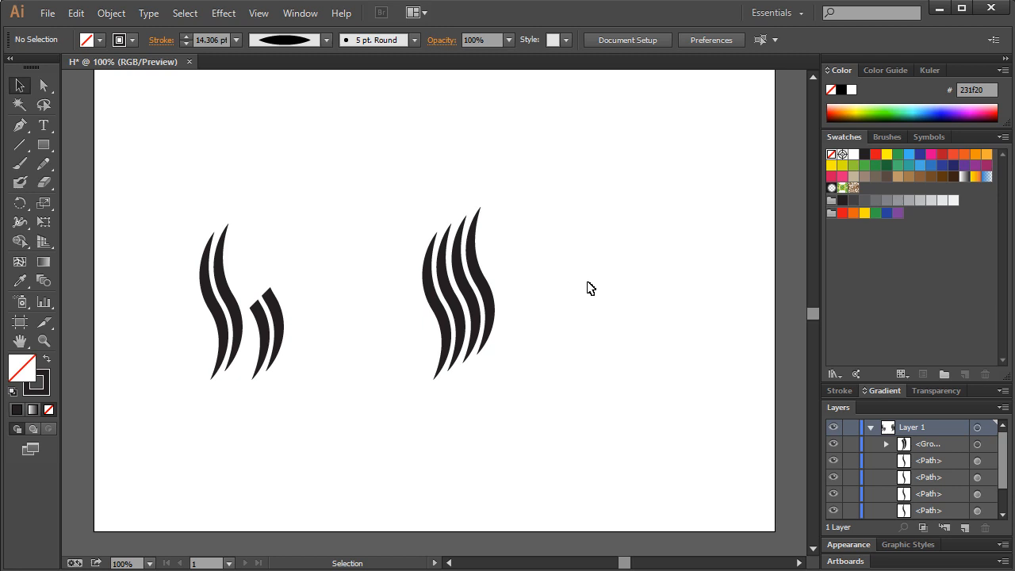
{"action": "mouse_move", "coordinate": [453, 292]}
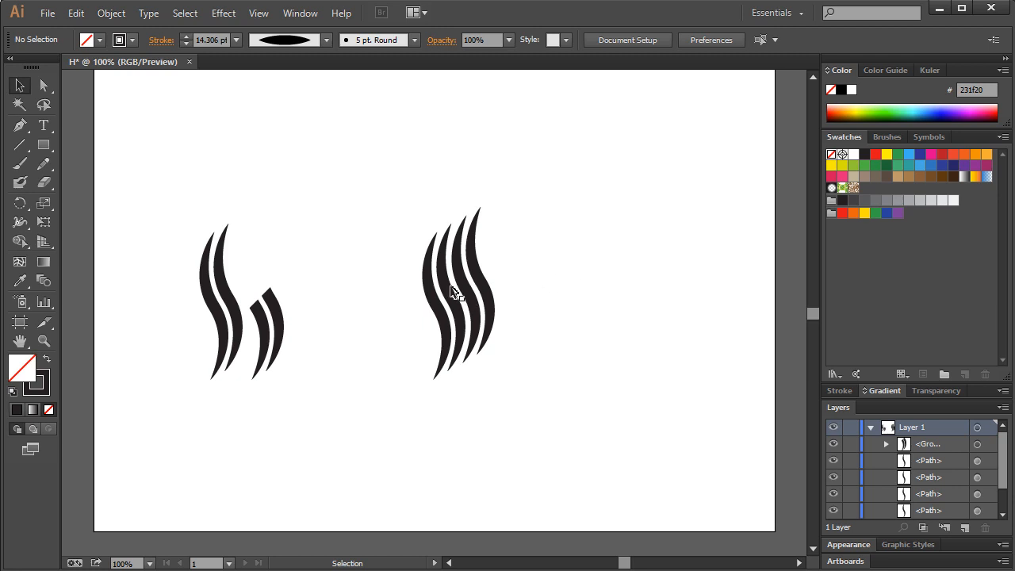
{"action": "mouse_move", "coordinate": [458, 298]}
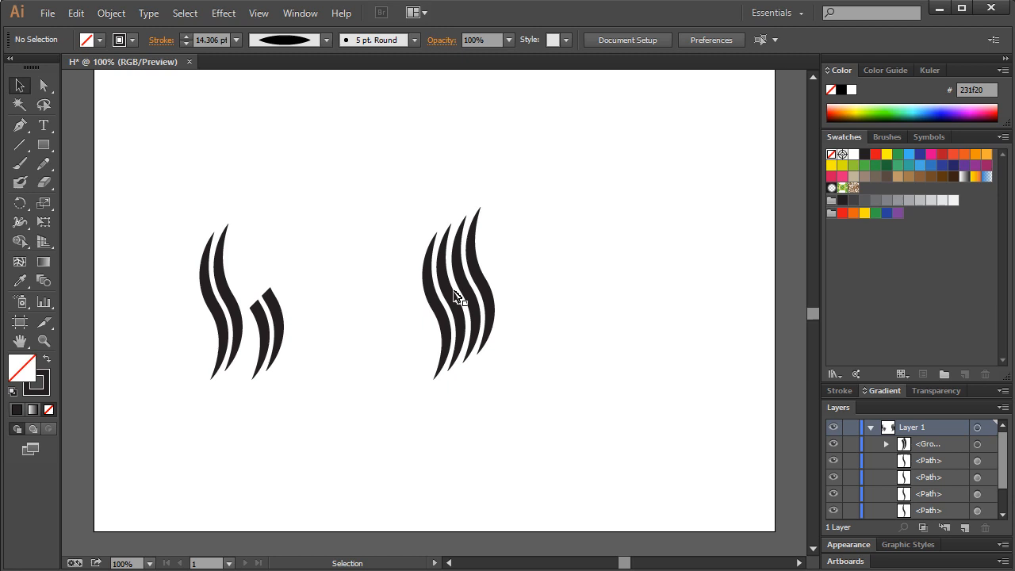
{"action": "left_click", "coordinate": [19, 144]}
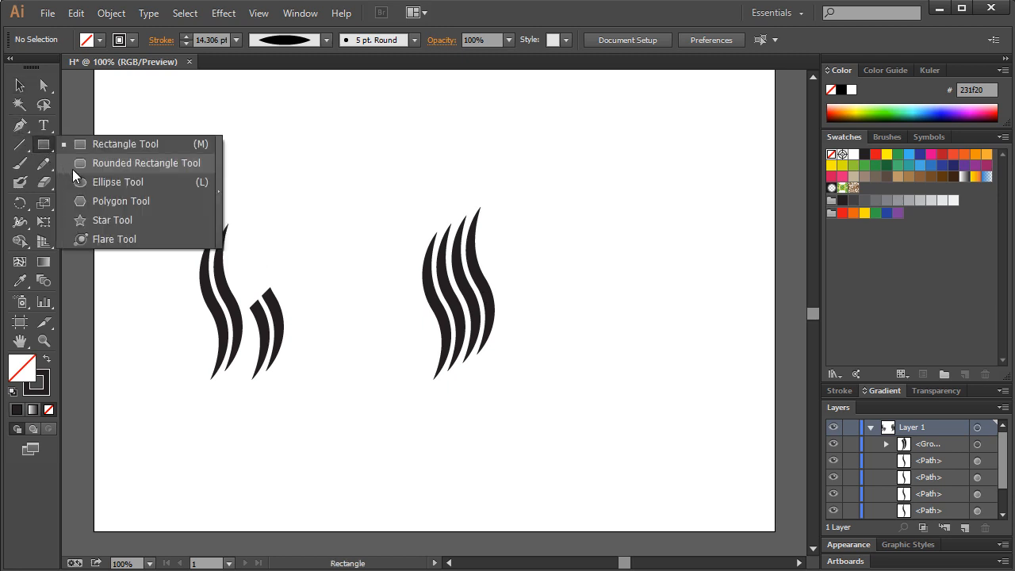
- Draw a small ellipse over the second cluster's strokes
{"action": "left_click", "coordinate": [19, 86]}
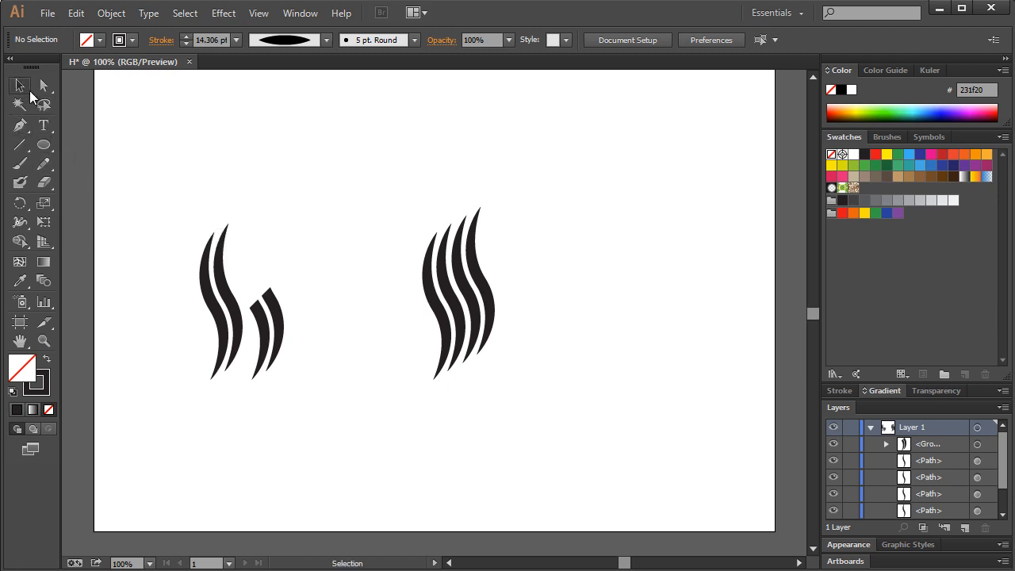
{"action": "left_click", "coordinate": [45, 146]}
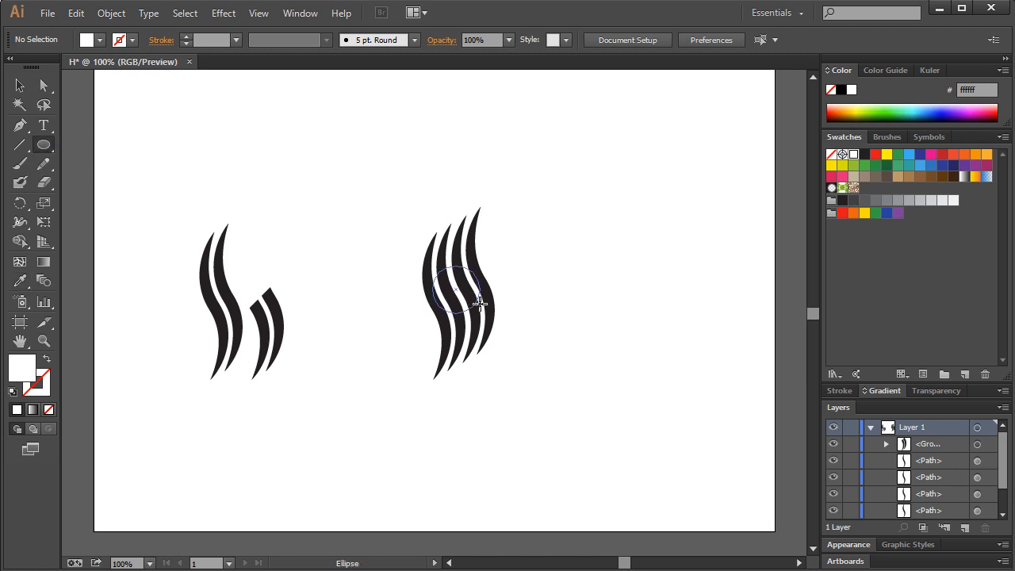
{"action": "left_click", "coordinate": [456, 289]}
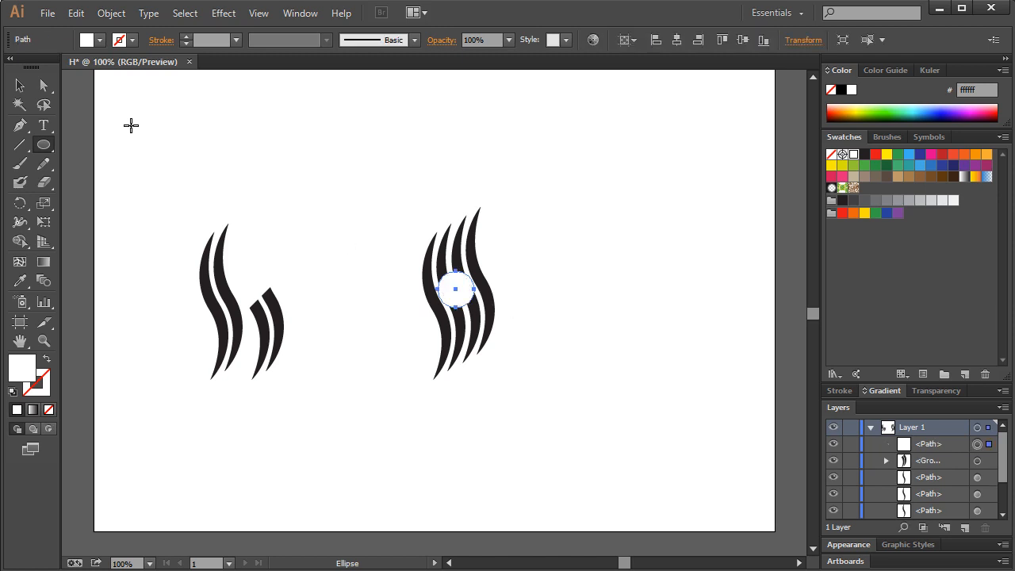
{"action": "left_click", "coordinate": [464, 300]}
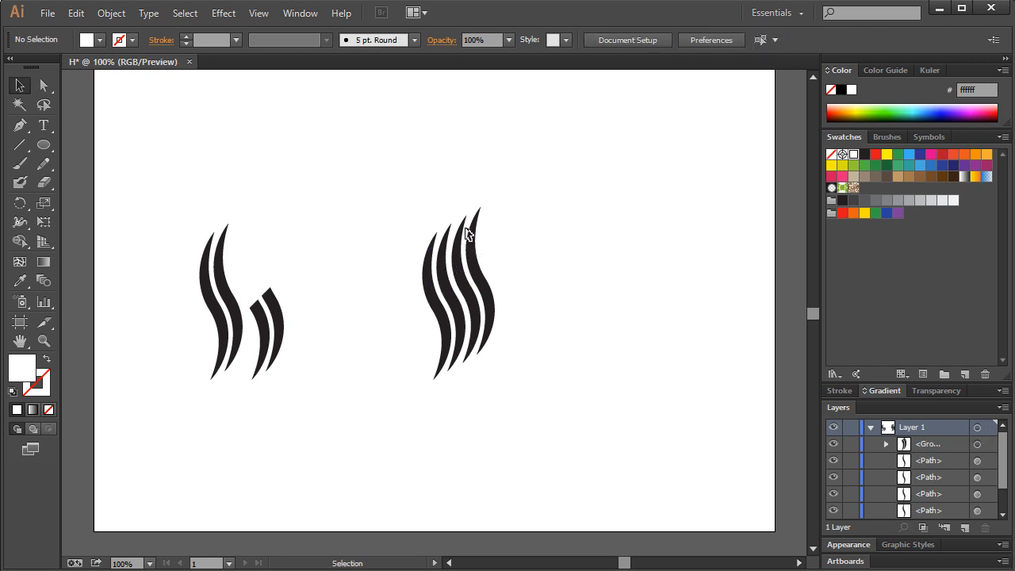
{"action": "mouse_move", "coordinate": [420, 157]}
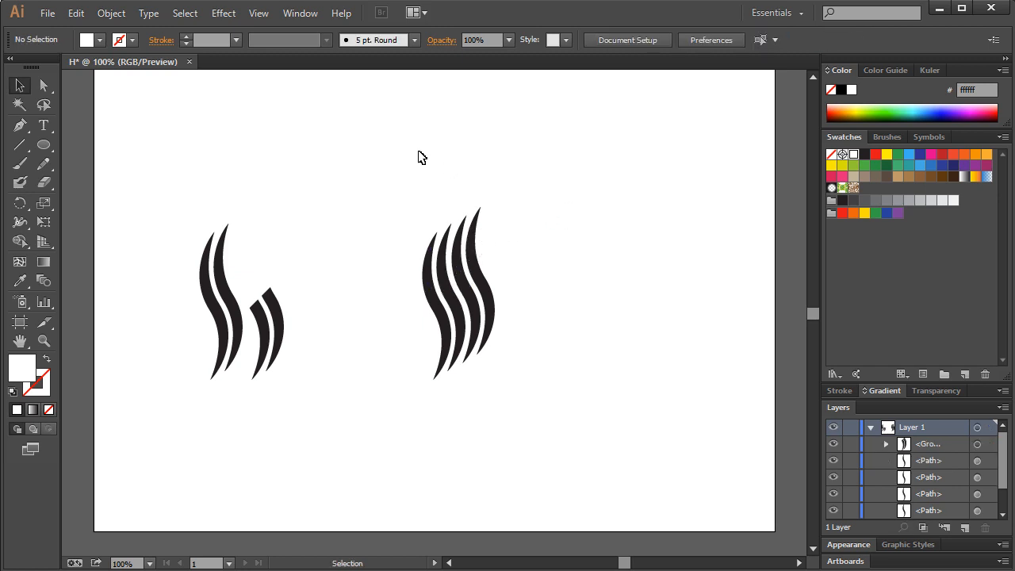
- Pen three short dark crossbar segments between the second H's two curved strokes
{"action": "left_click", "coordinate": [19, 125]}
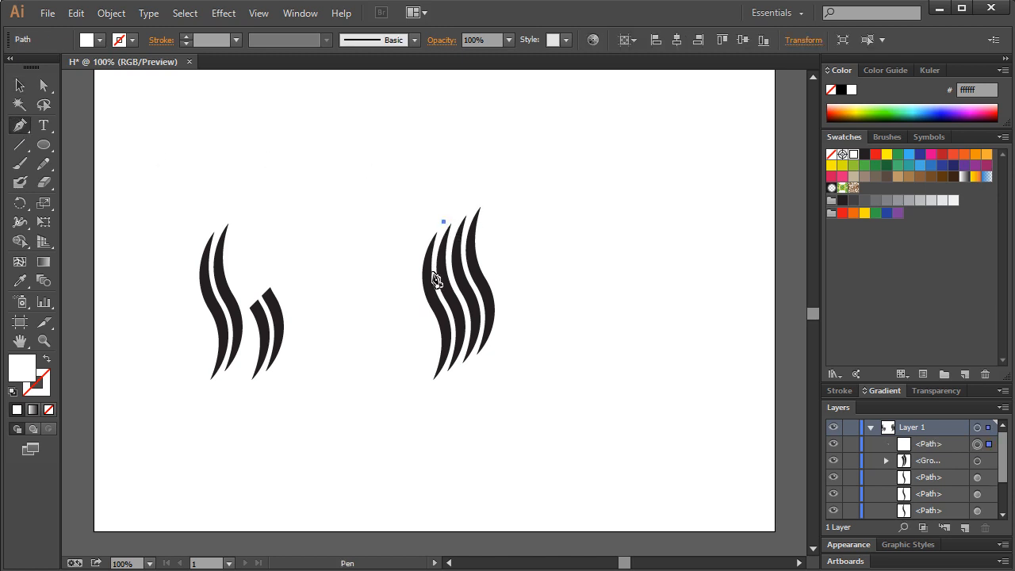
{"action": "left_click", "coordinate": [434, 287]}
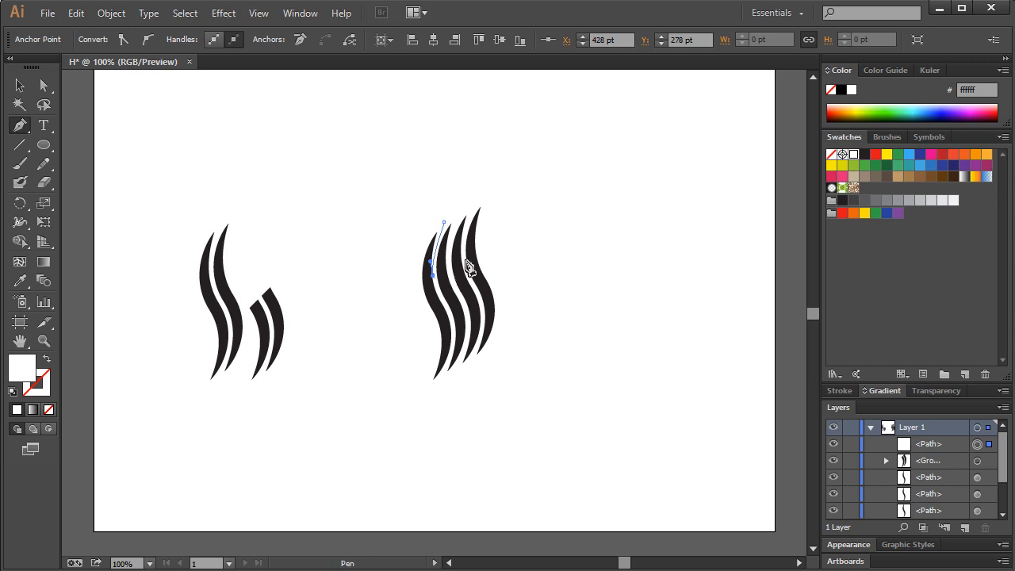
{"action": "left_click_drag", "start_coordinate": [432, 273], "coordinate": [457, 251]}
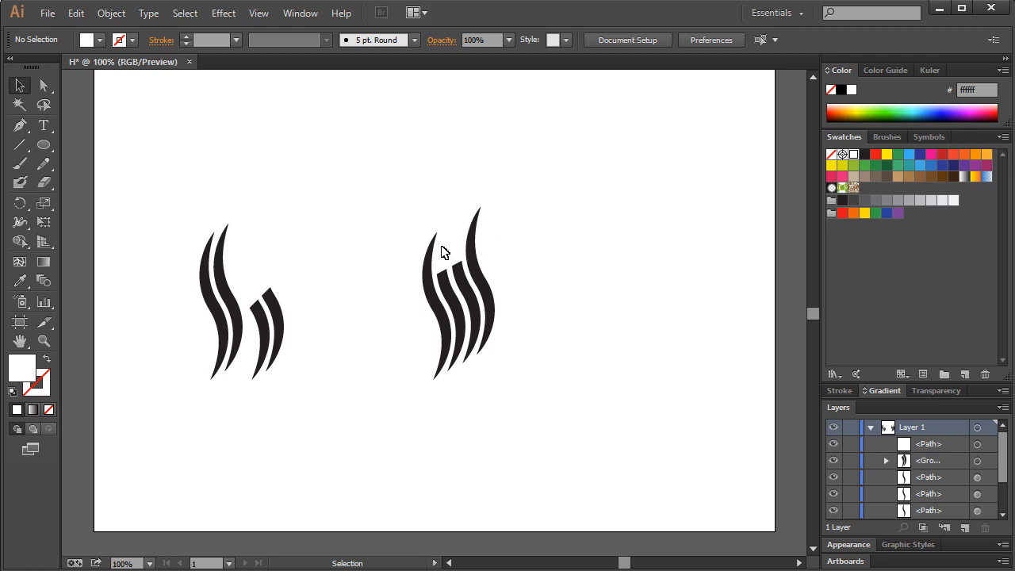
{"action": "left_click", "coordinate": [444, 237]}
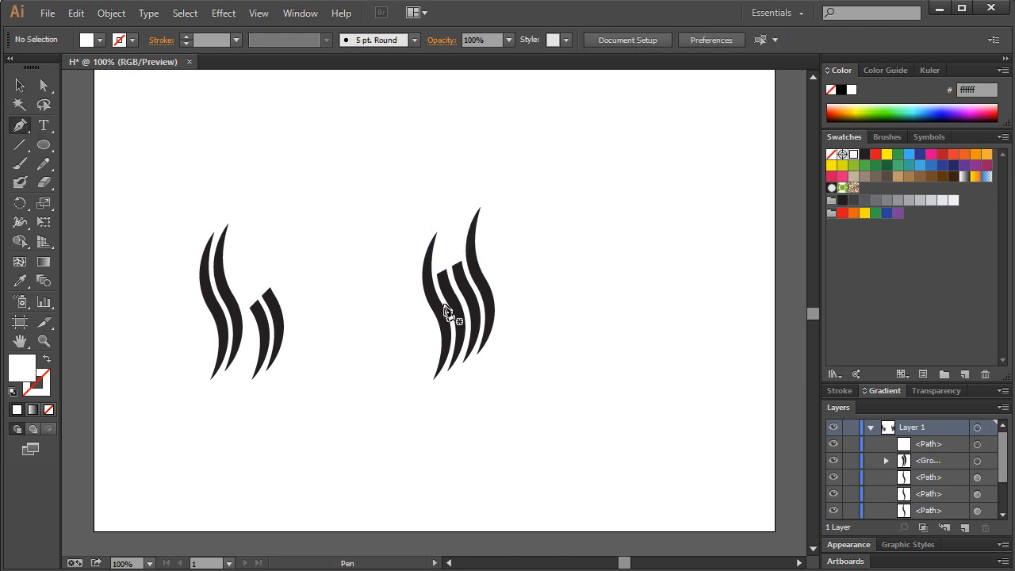
{"action": "mouse_move", "coordinate": [432, 273]}
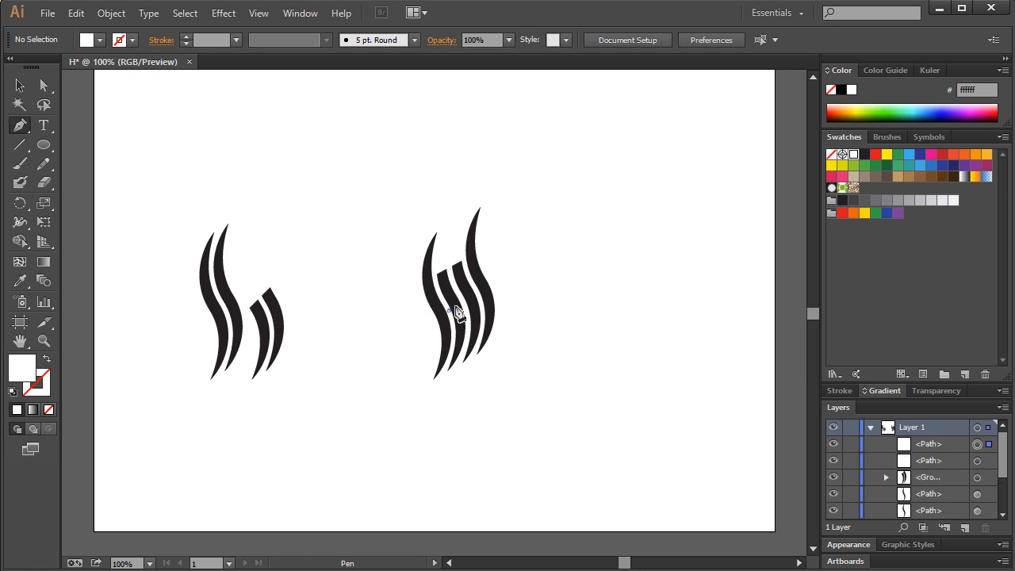
{"action": "left_click", "coordinate": [458, 311]}
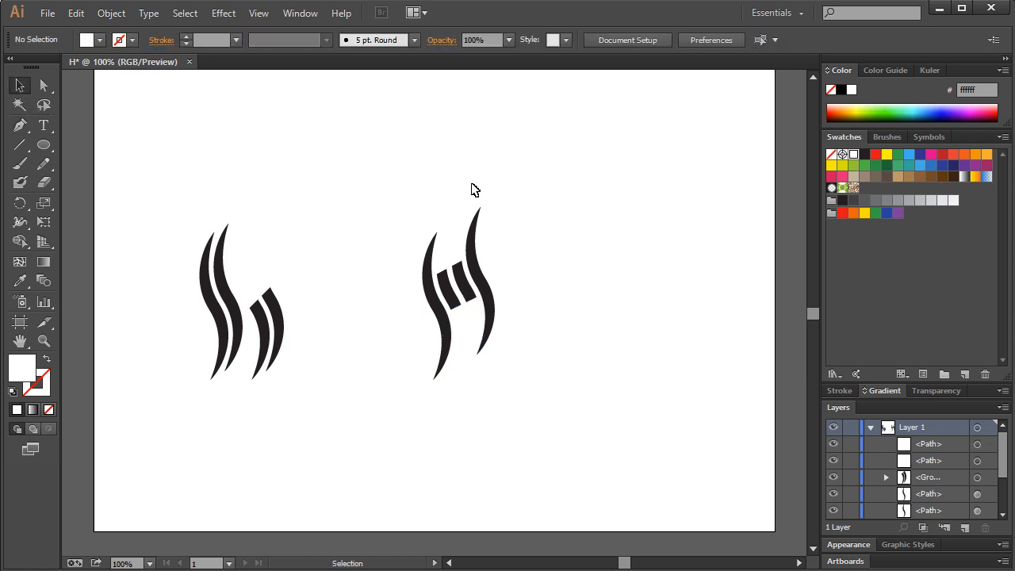
{"action": "mouse_move", "coordinate": [564, 225]}
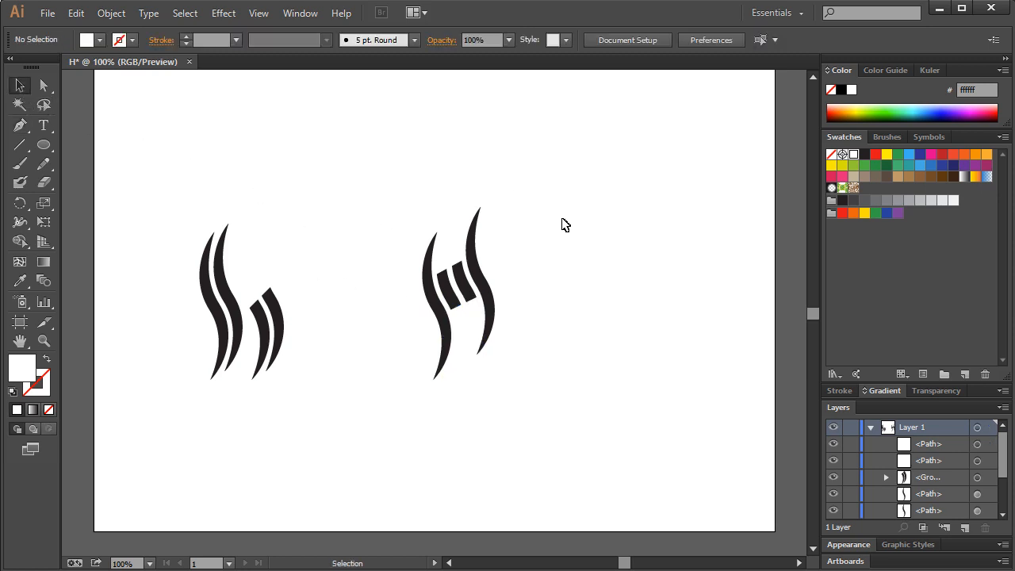
{"action": "mouse_move", "coordinate": [588, 352]}
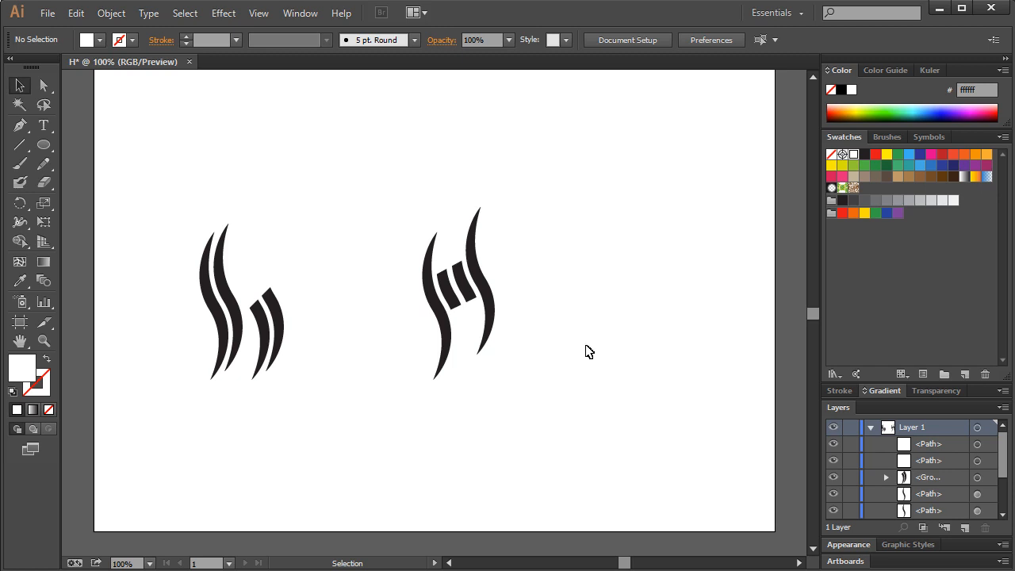
{"action": "left_click", "coordinate": [444, 299]}
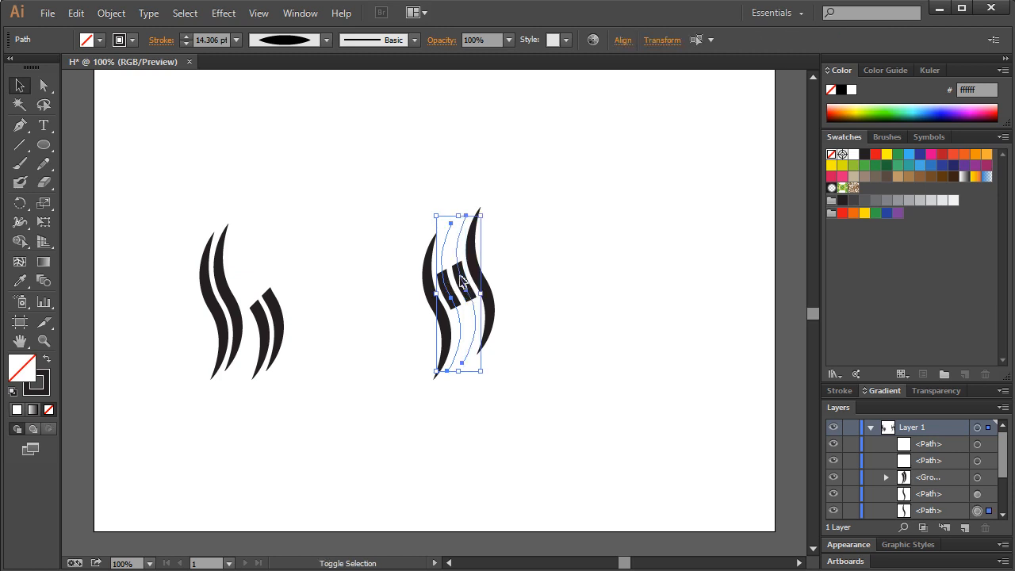
{"action": "mouse_move", "coordinate": [514, 326]}
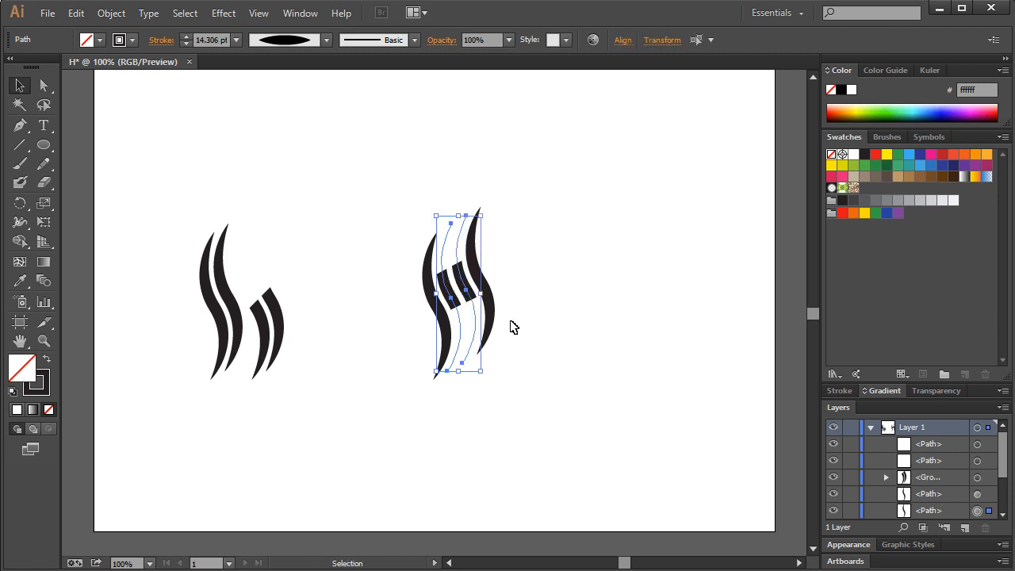
{"action": "mouse_move", "coordinate": [44, 86]}
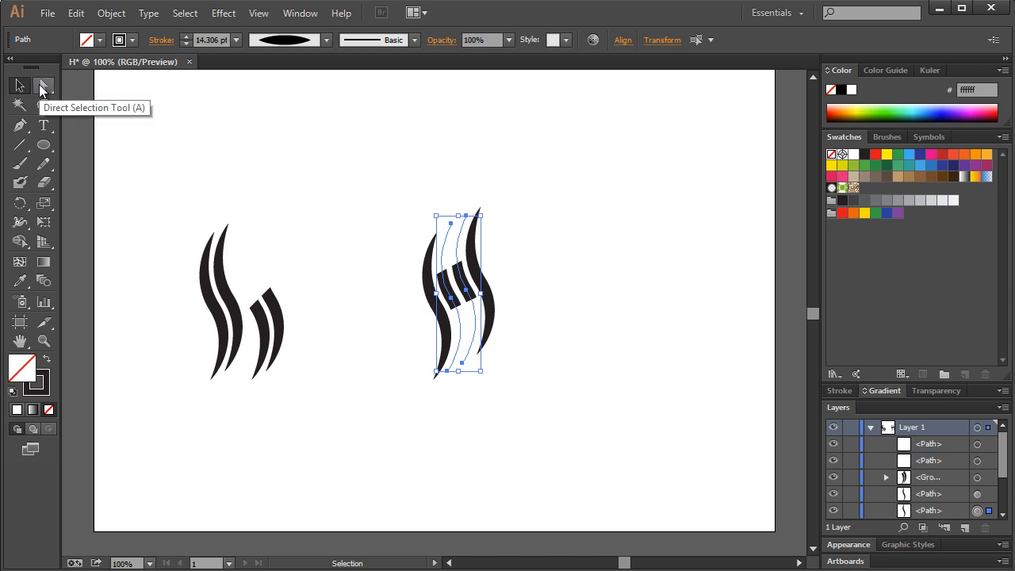
{"action": "mouse_move", "coordinate": [19, 104]}
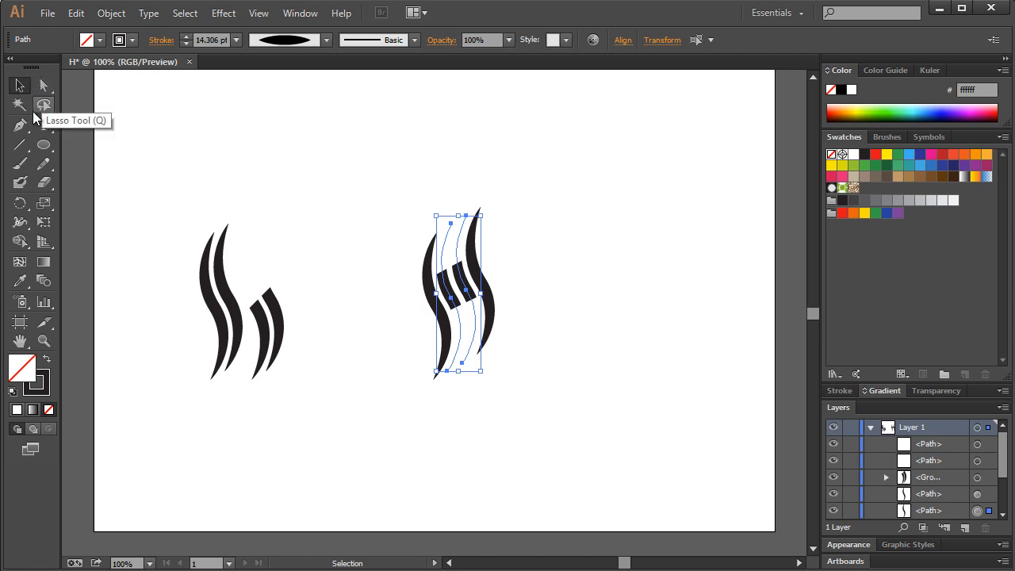
- Add anchor points to the crossbars and bend them into curved strands
{"action": "left_click", "coordinate": [19, 124]}
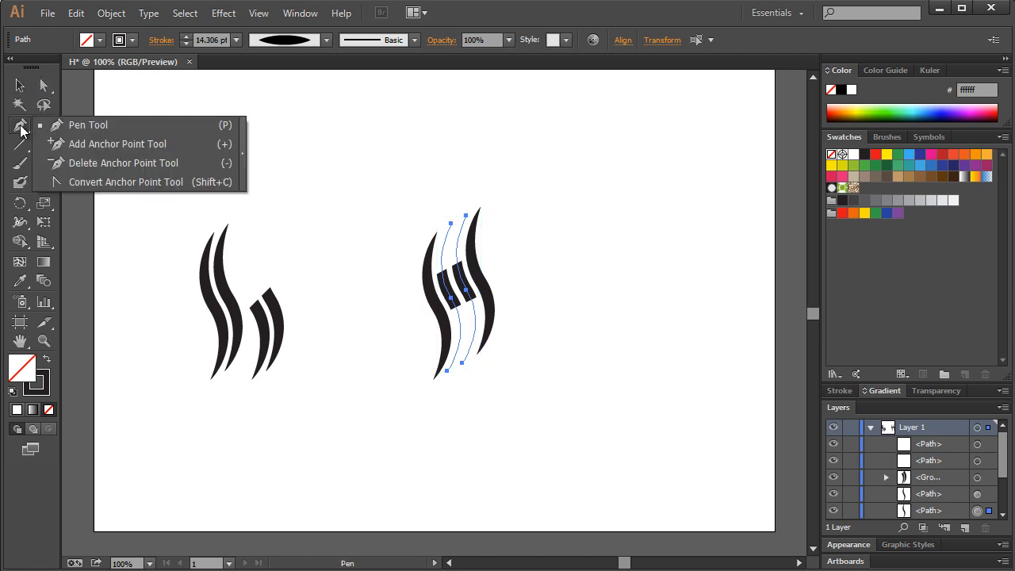
{"action": "mouse_move", "coordinate": [24, 133]}
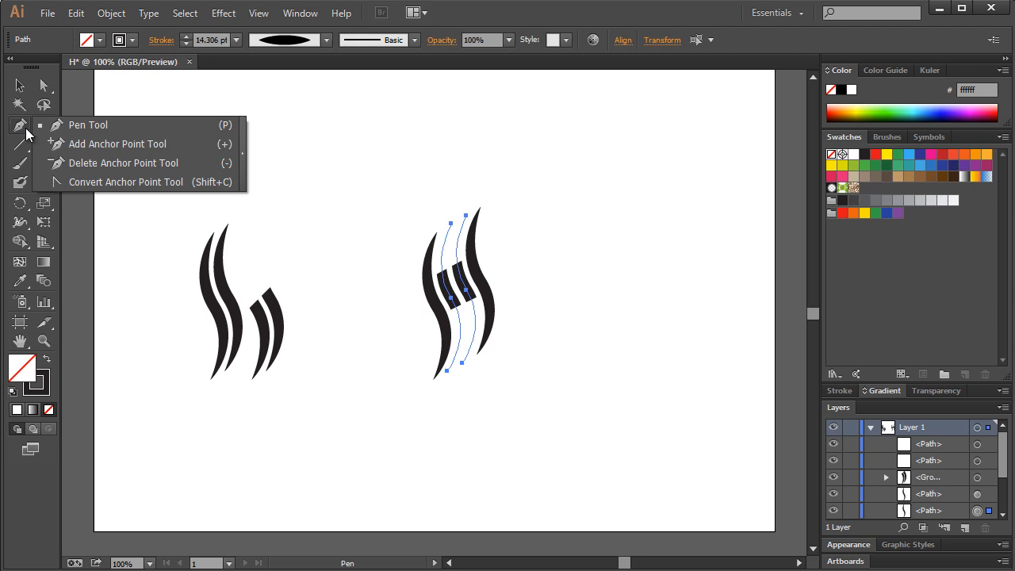
{"action": "left_click", "coordinate": [118, 143]}
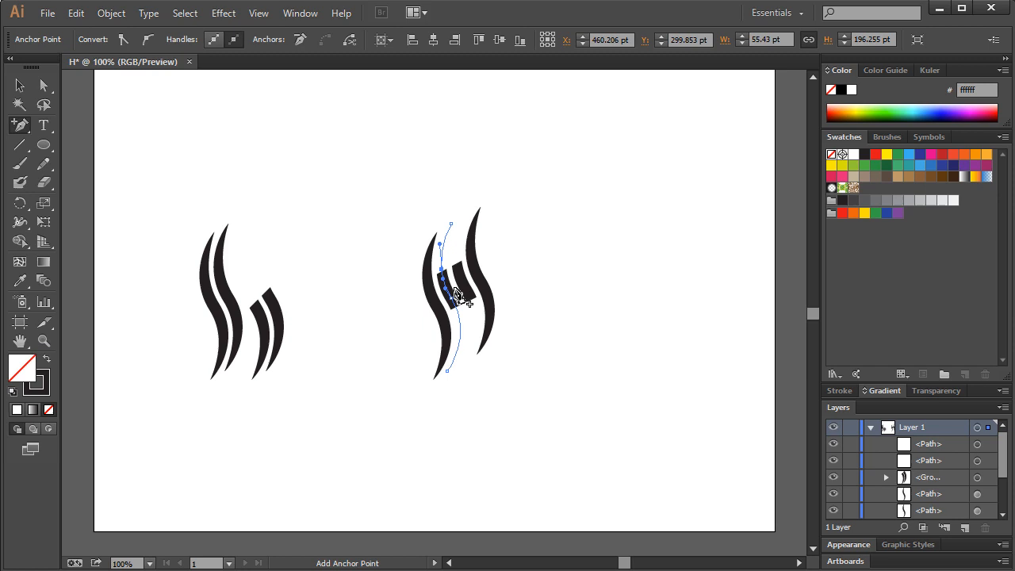
{"action": "left_click_drag", "start_coordinate": [456, 298], "coordinate": [460, 320]}
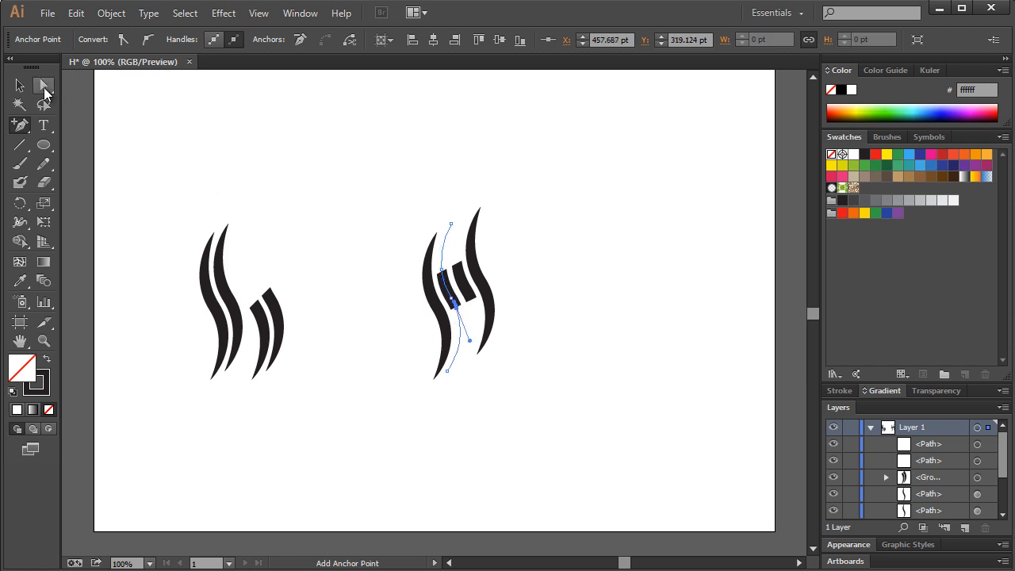
{"action": "left_click", "coordinate": [45, 86]}
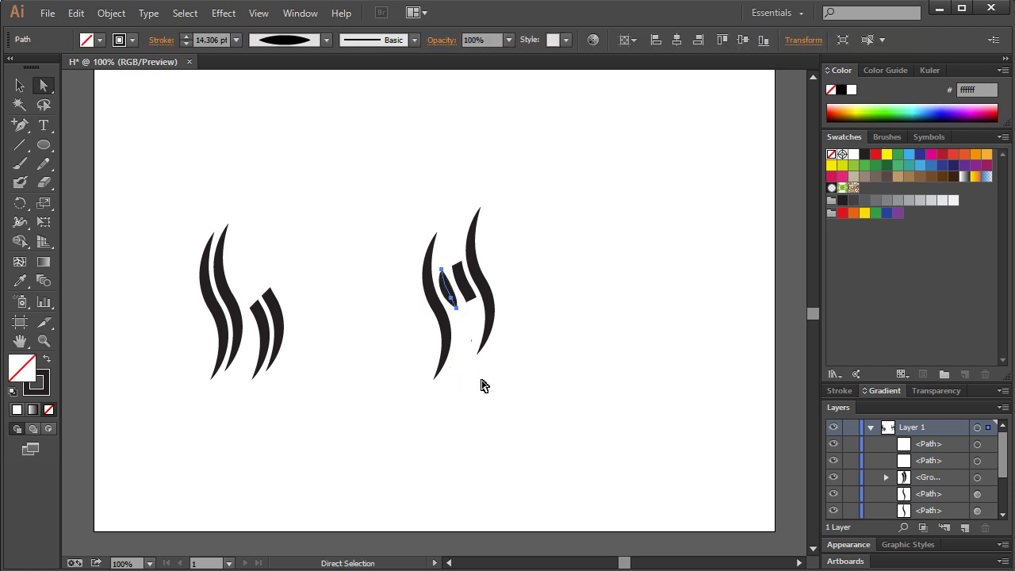
{"action": "mouse_move", "coordinate": [185, 50]}
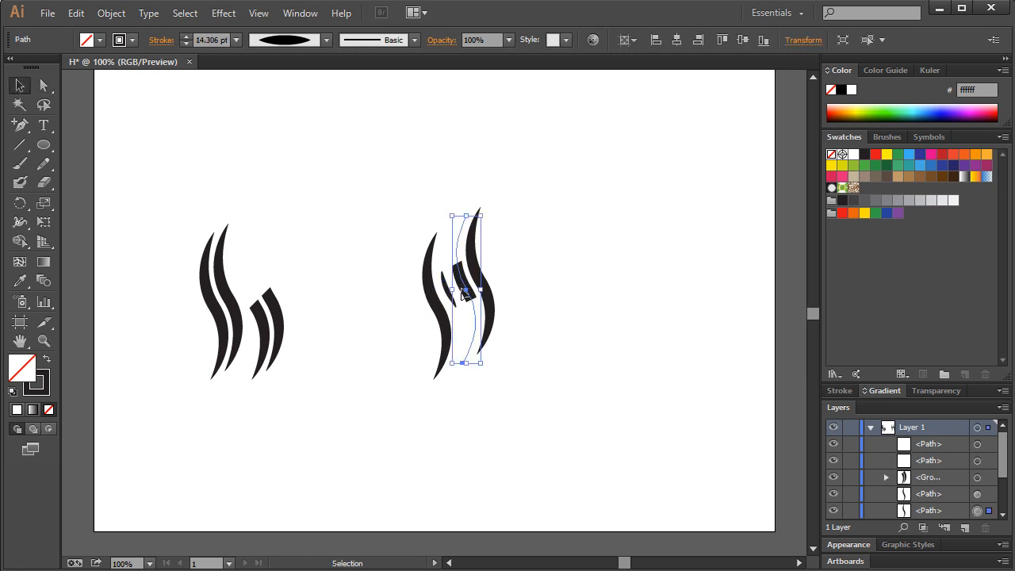
{"action": "left_click", "coordinate": [44, 105]}
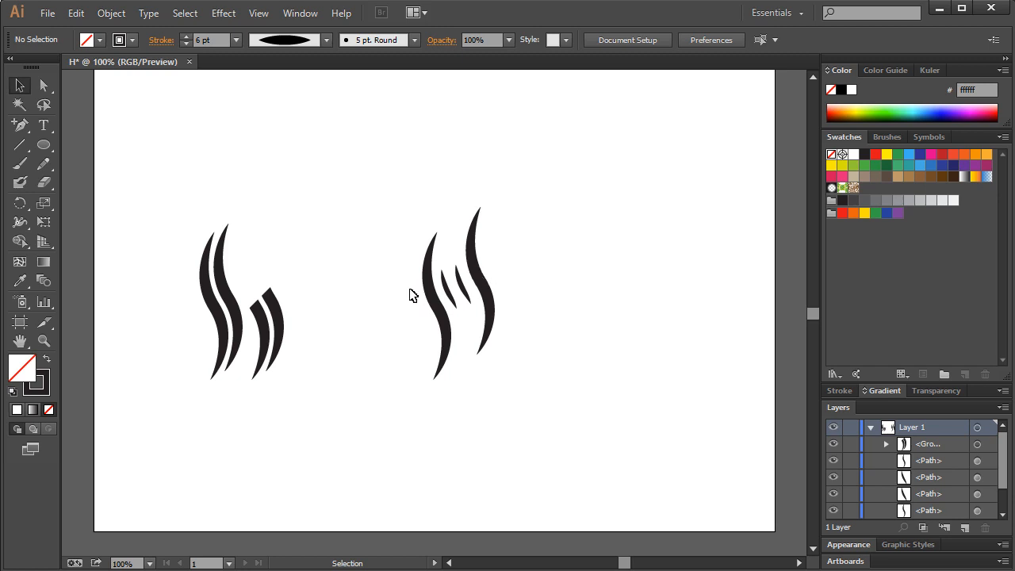
- Thin the stroke of the three middle strands
{"action": "left_click", "coordinate": [450, 288]}
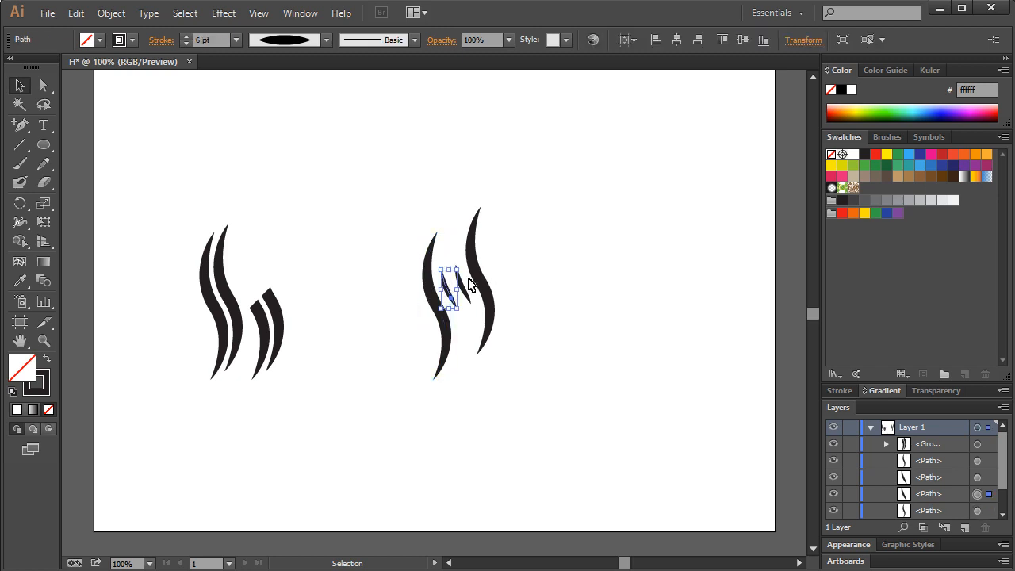
{"action": "left_click", "coordinate": [468, 326]}
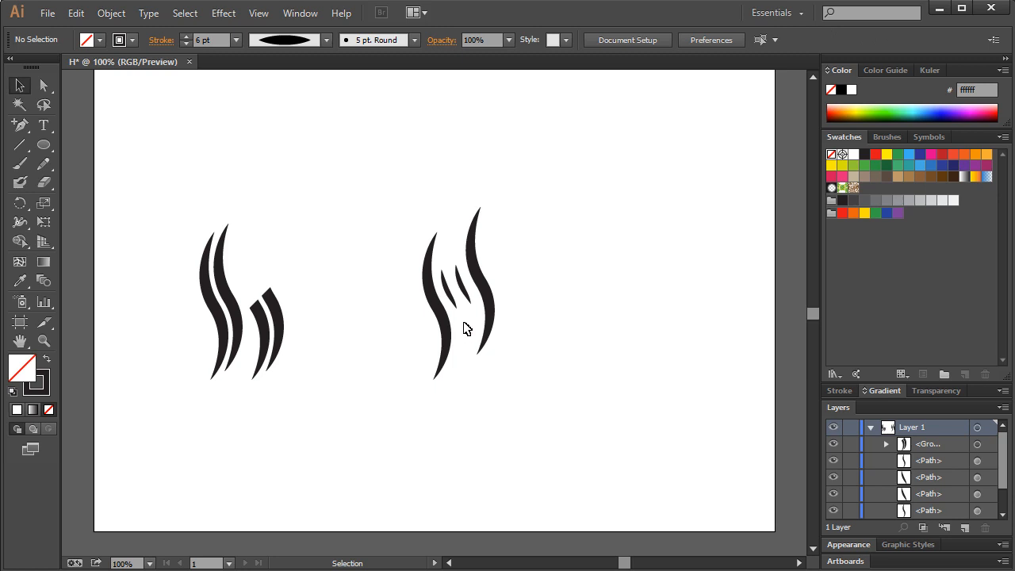
{"action": "left_click", "coordinate": [450, 289]}
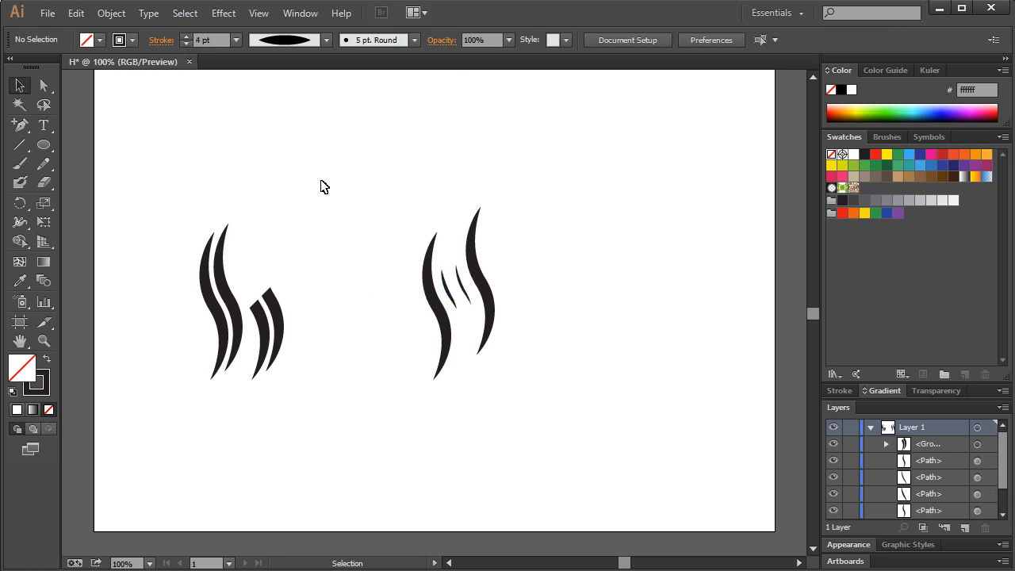
{"action": "left_click", "coordinate": [460, 285]}
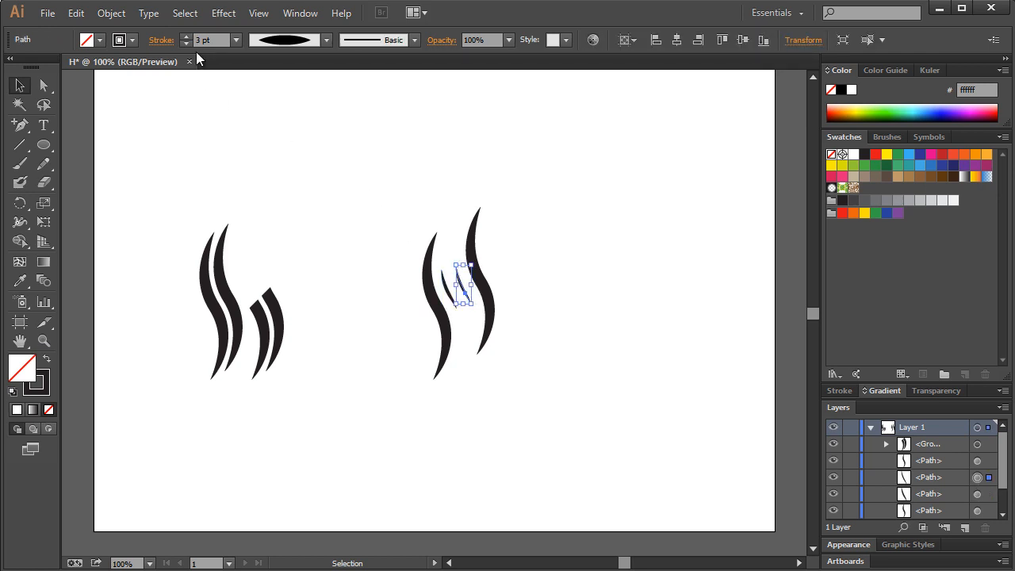
{"action": "left_click", "coordinate": [287, 191]}
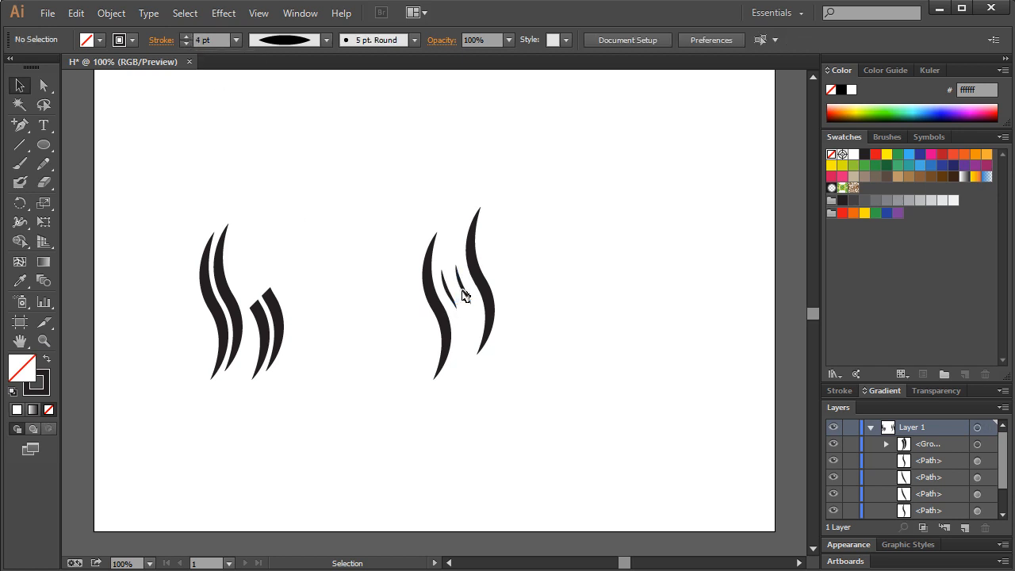
{"action": "left_click", "coordinate": [459, 286]}
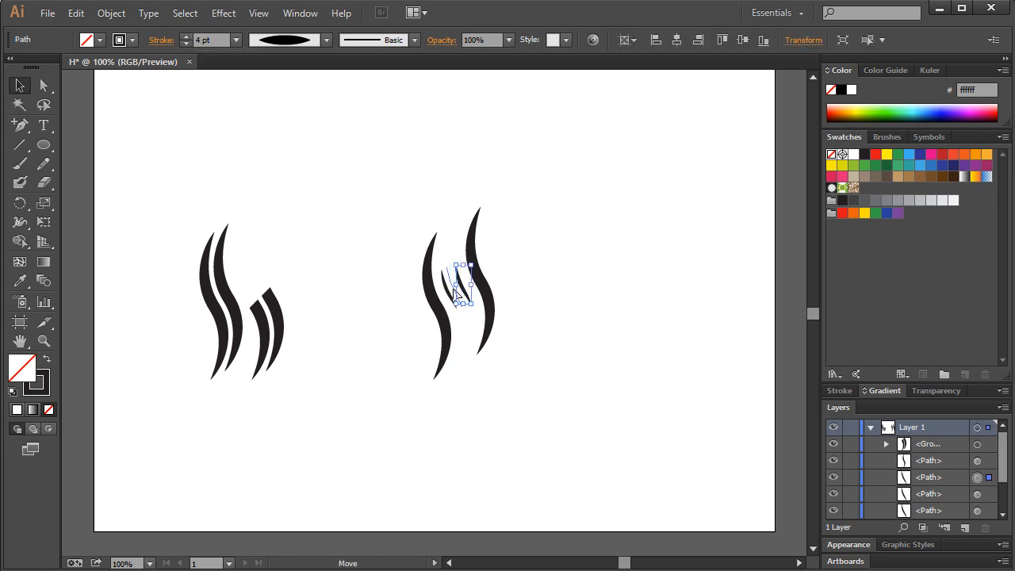
{"action": "left_click", "coordinate": [547, 245]}
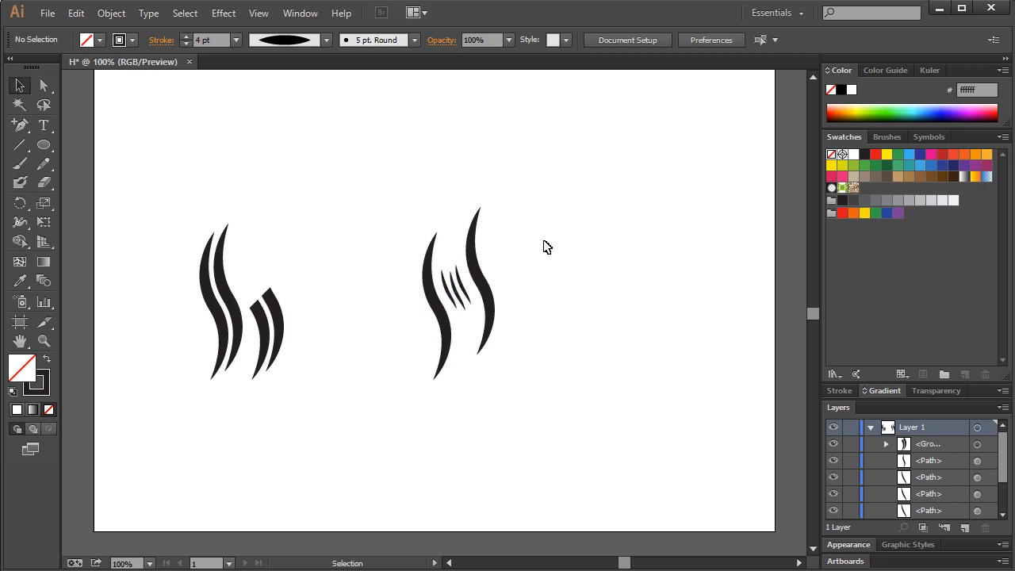
{"action": "mouse_move", "coordinate": [483, 262]}
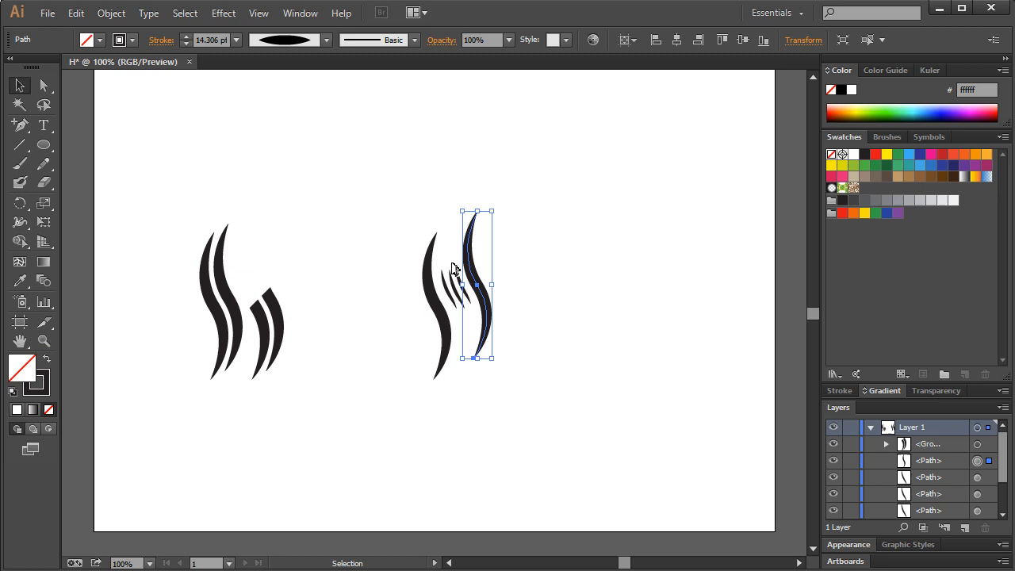
- Move the outer hair strokes snugly against the inner strands and select the whole mark
{"action": "left_click_drag", "start_coordinate": [476, 285], "coordinate": [438, 304]}
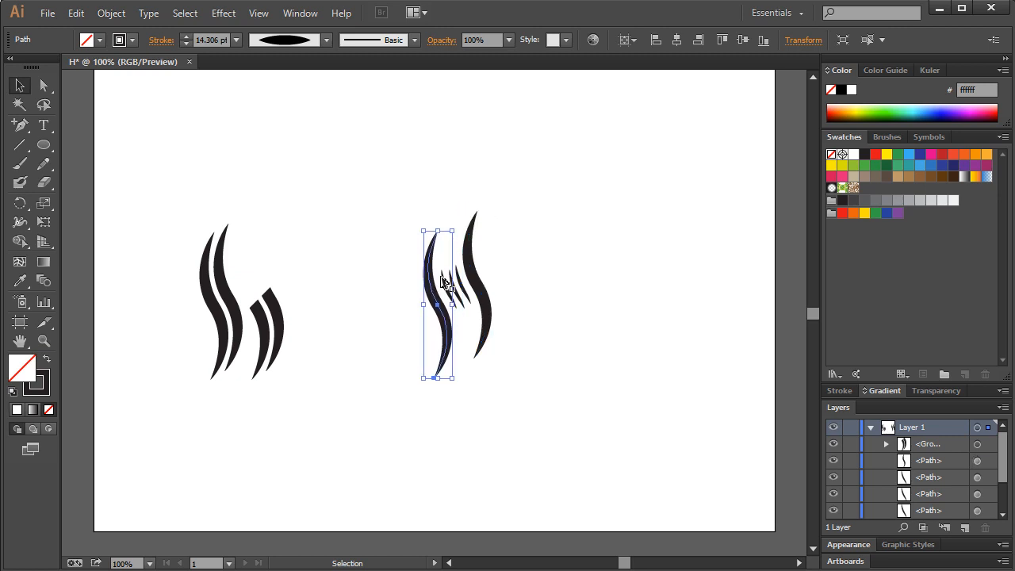
{"action": "left_click", "coordinate": [545, 238]}
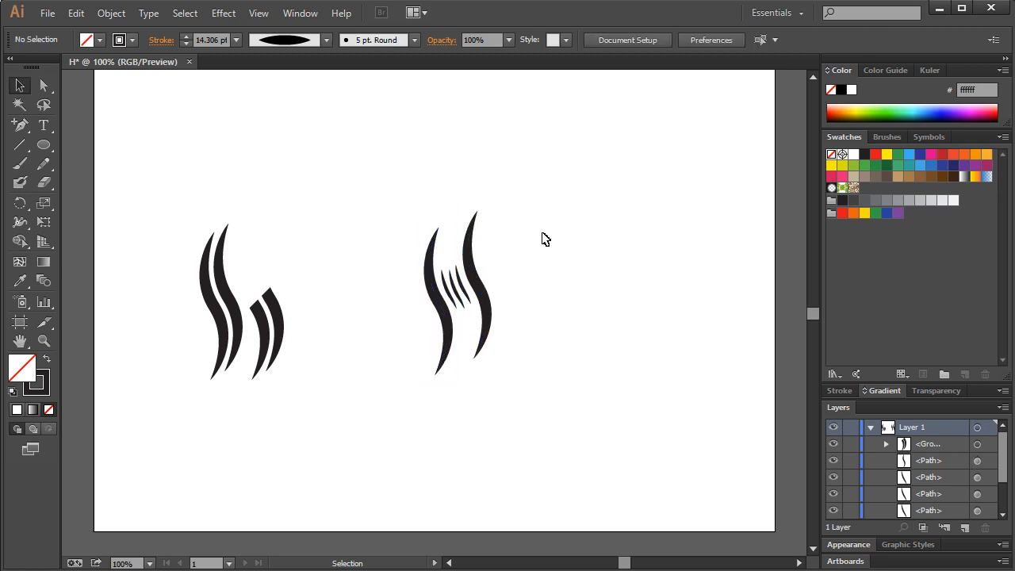
{"action": "mouse_move", "coordinate": [566, 270]}
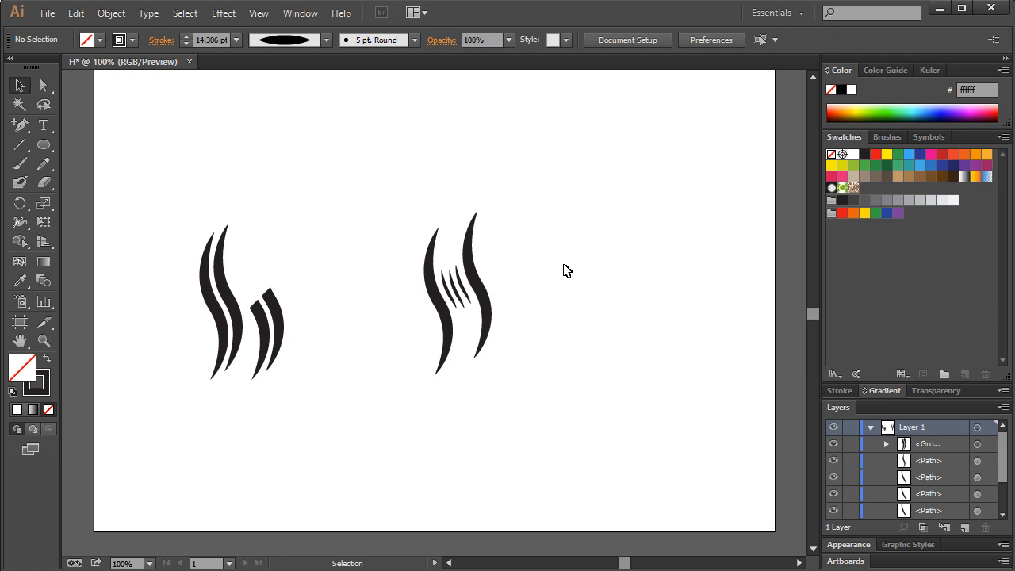
{"action": "mouse_move", "coordinate": [447, 238]}
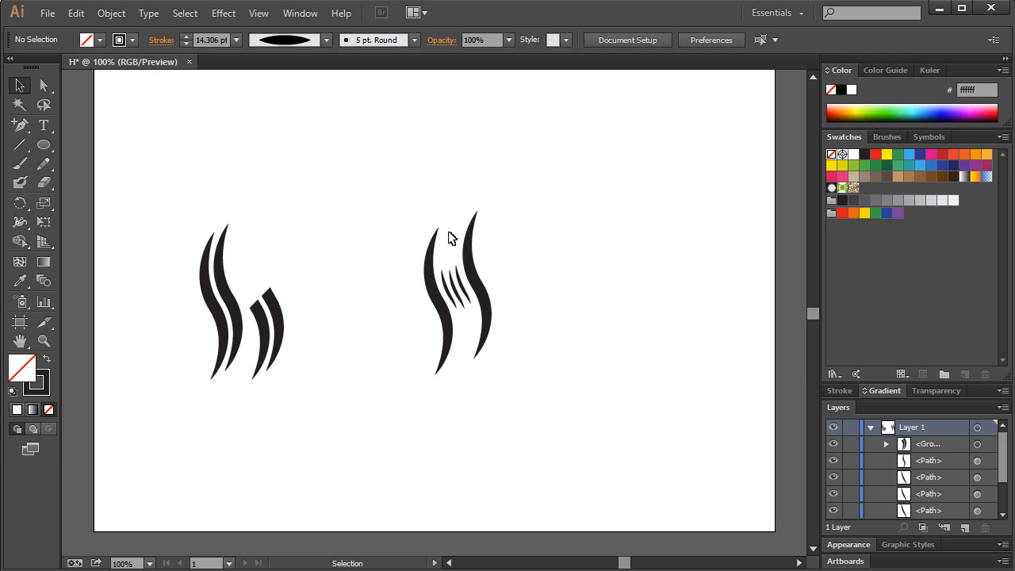
{"action": "mouse_move", "coordinate": [457, 350]}
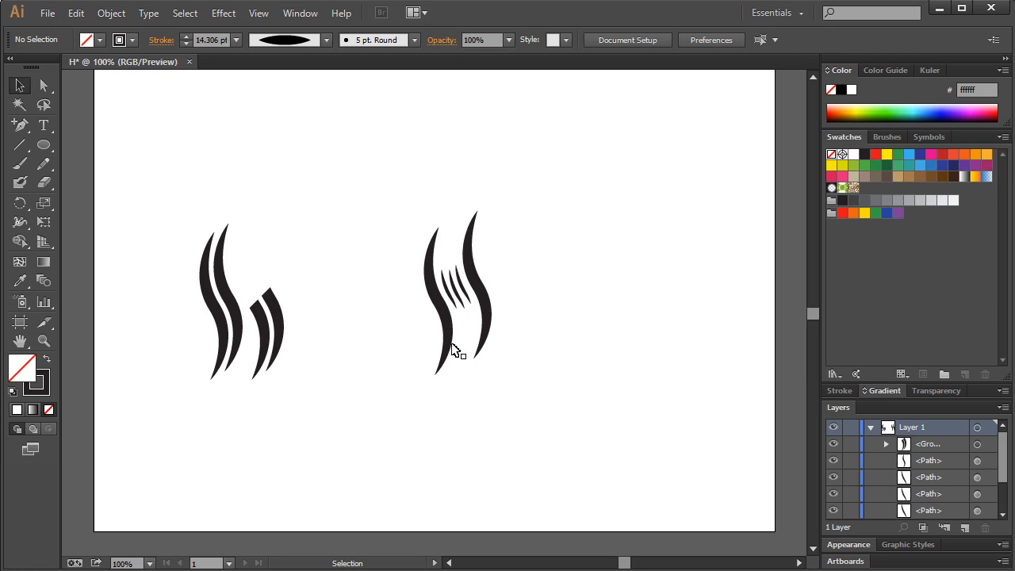
{"action": "mouse_move", "coordinate": [174, 197]}
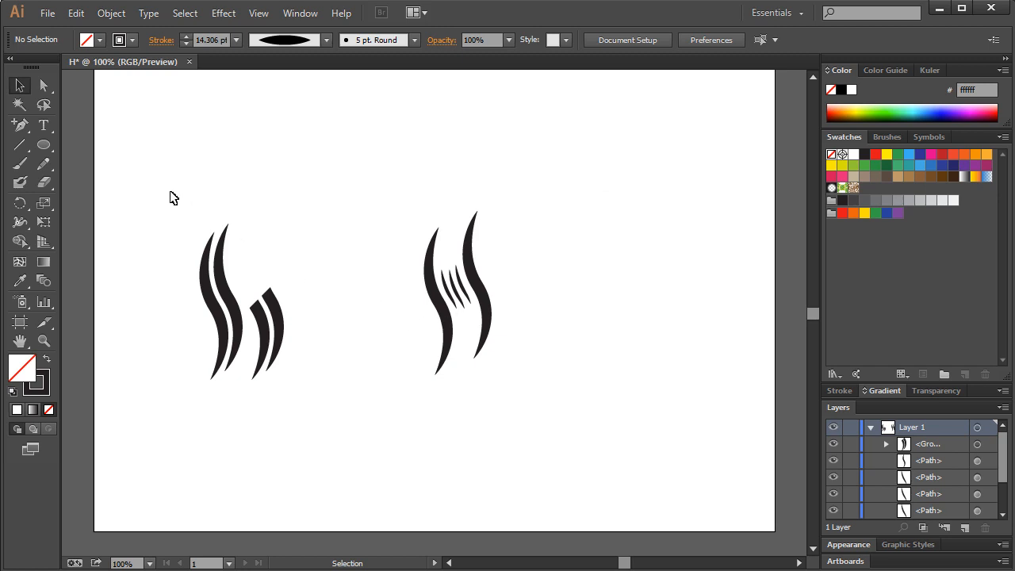
{"action": "left_click", "coordinate": [457, 293]}
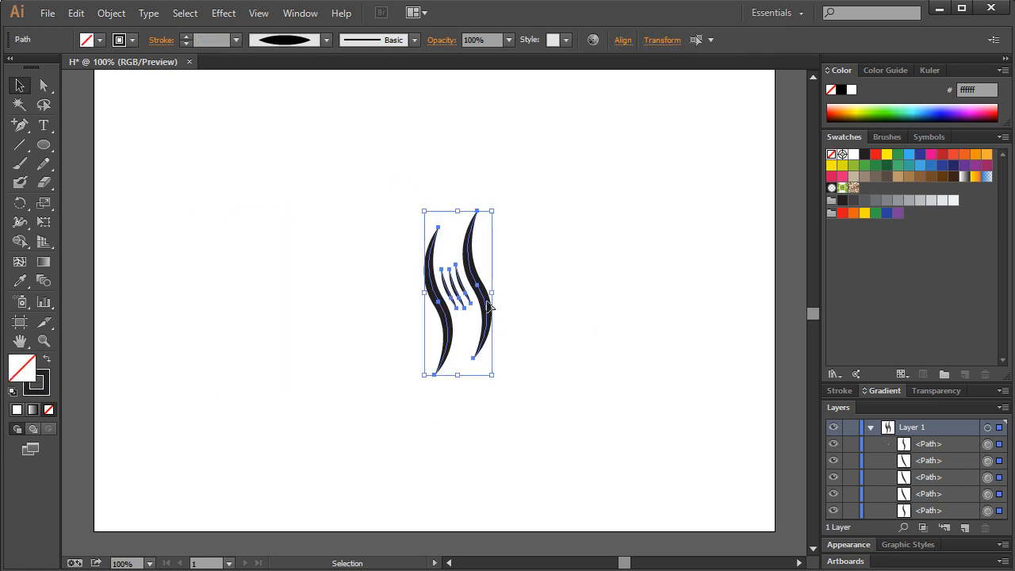
- Give the new white highlight line a 1 pt stroke and adjust its curve inside the left stroke
{"action": "left_click", "coordinate": [484, 292]}
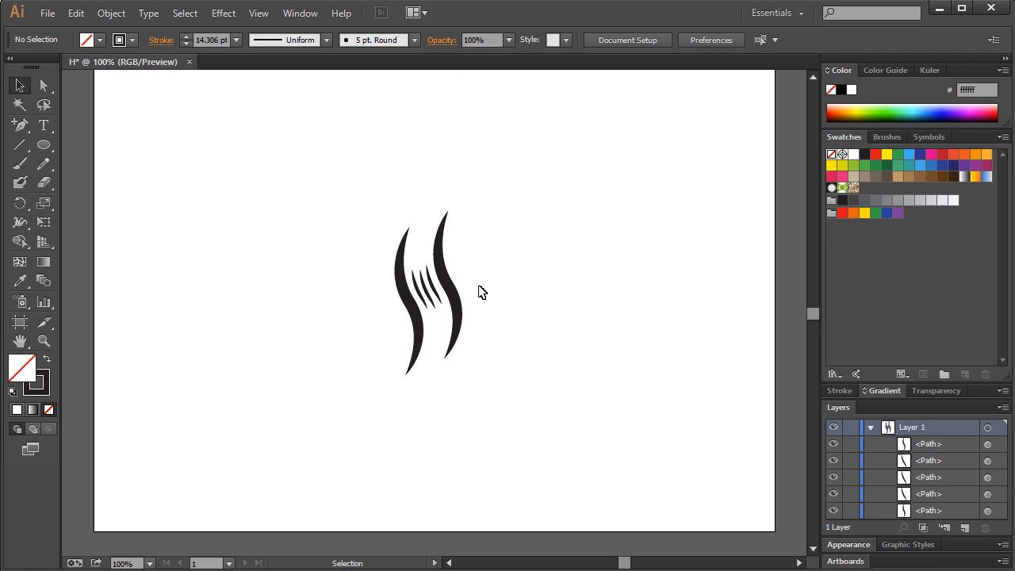
{"action": "mouse_move", "coordinate": [346, 173]}
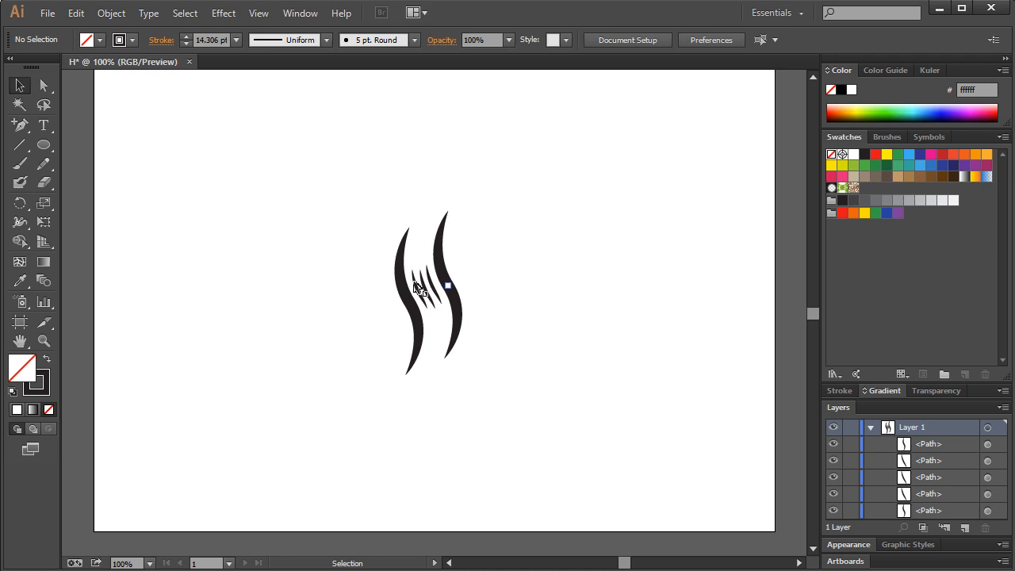
{"action": "left_click", "coordinate": [419, 288]}
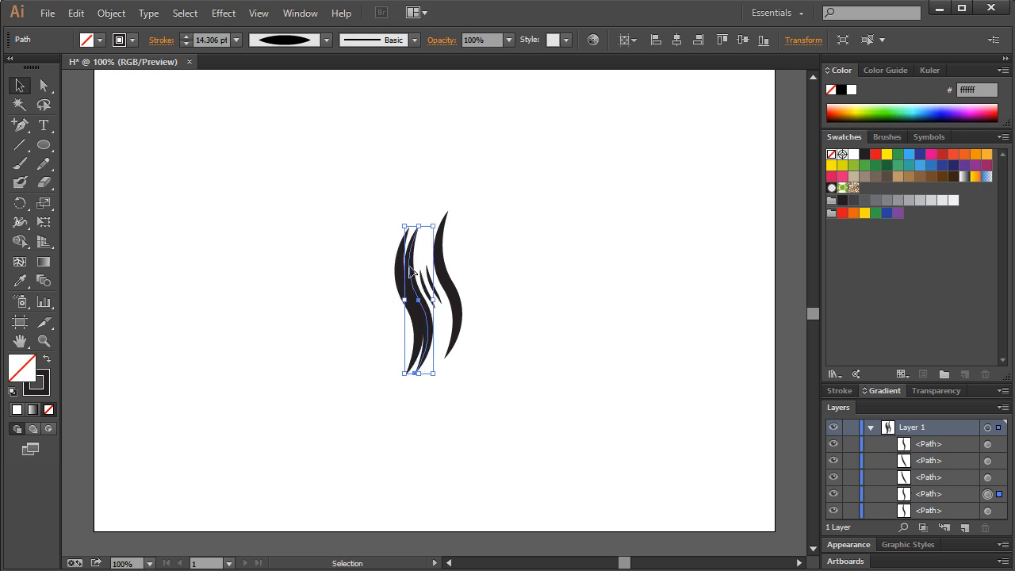
{"action": "triple_click", "coordinate": [208, 40]}
{"action": "type", "text": "4"}
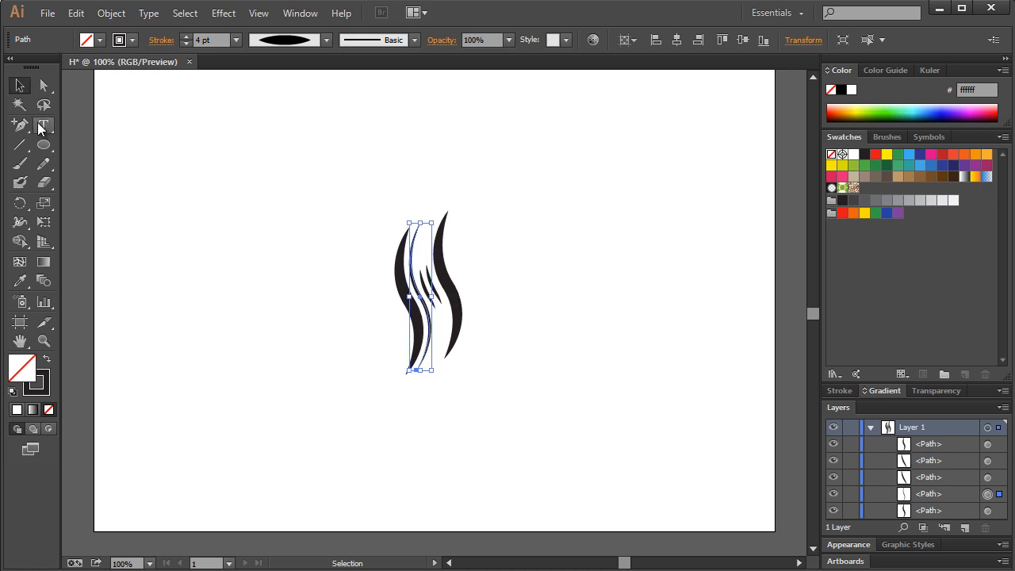
{"action": "left_click", "coordinate": [19, 126]}
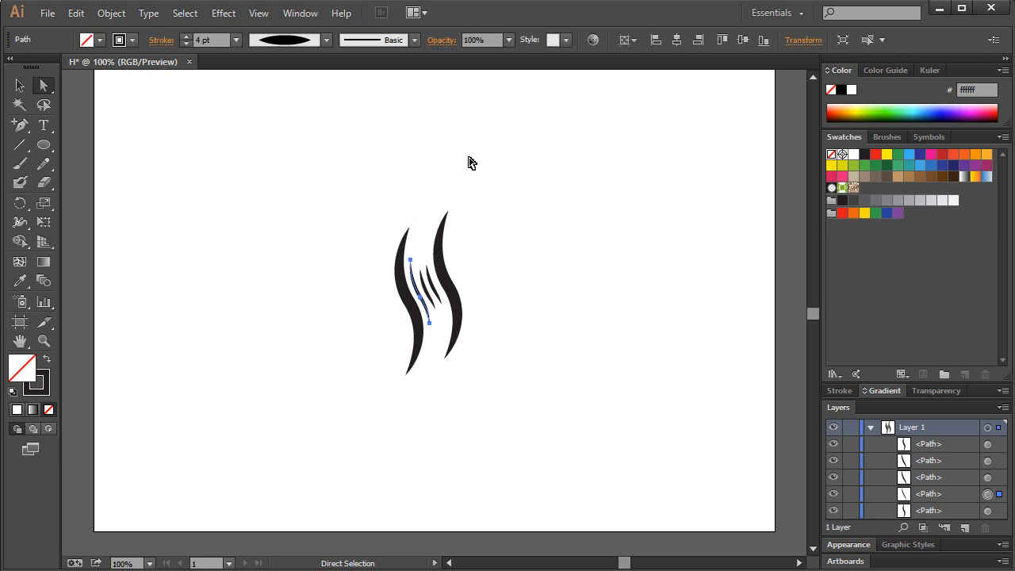
{"action": "left_click", "coordinate": [475, 226]}
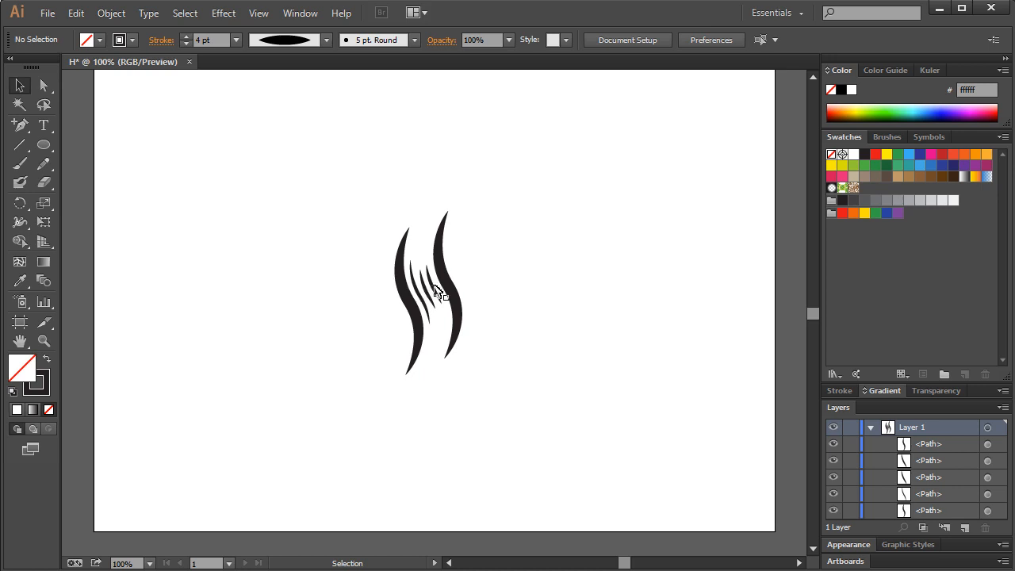
- Add an anchor to a white highlight line, reshape it, and select the highlight paths together
{"action": "left_click", "coordinate": [435, 285]}
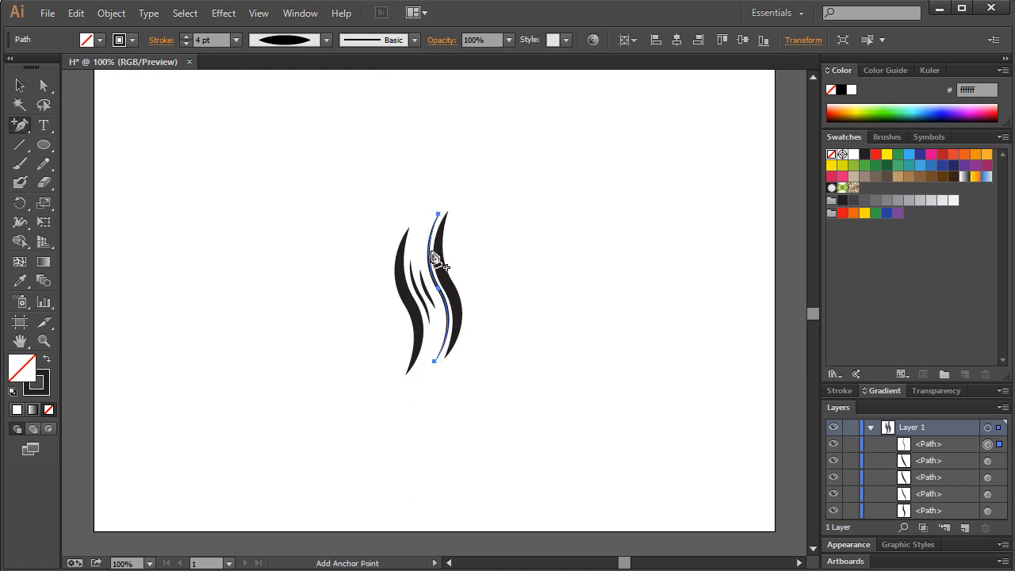
{"action": "left_click", "coordinate": [431, 257]}
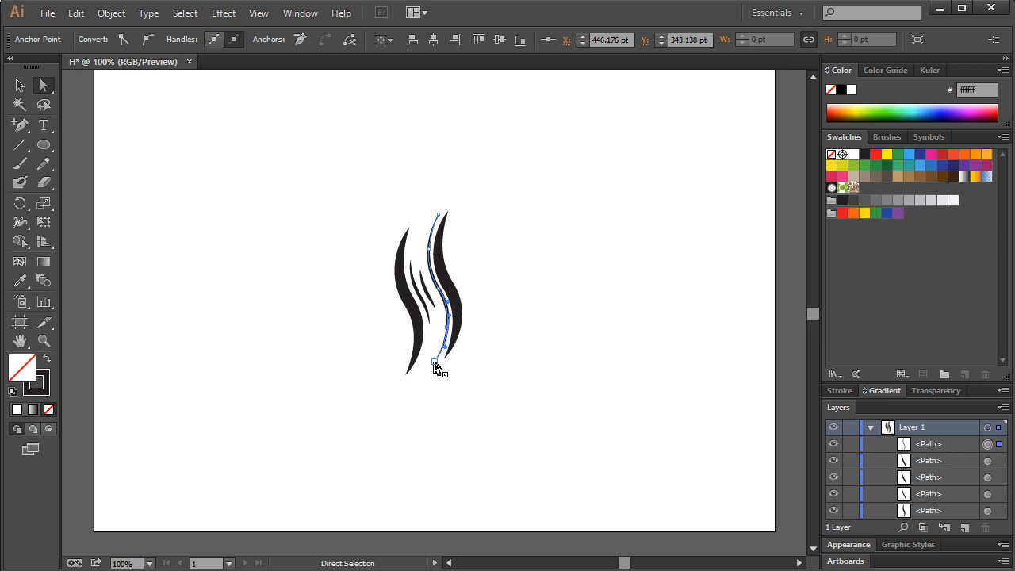
{"action": "left_click", "coordinate": [477, 193]}
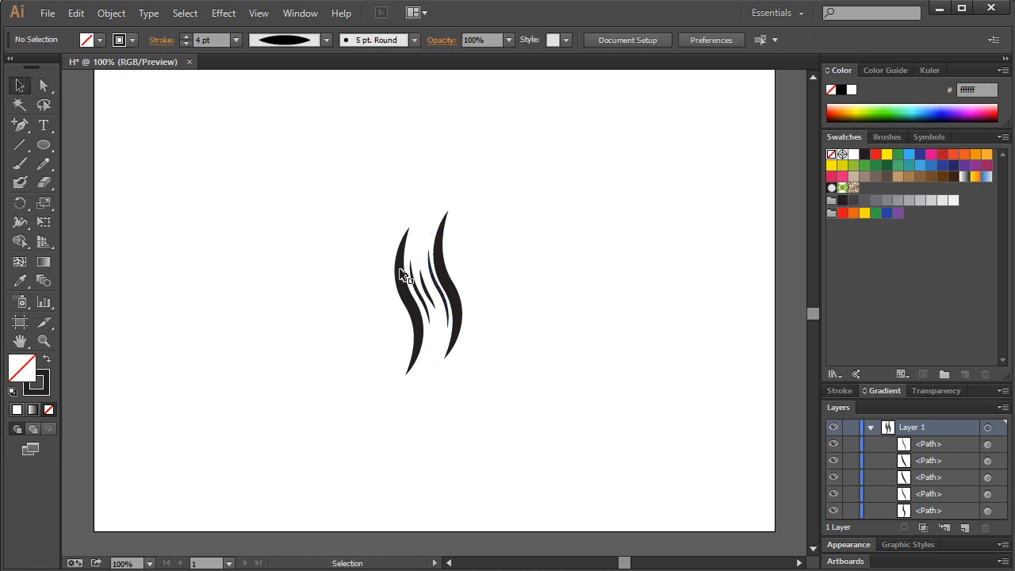
{"action": "mouse_move", "coordinate": [596, 190]}
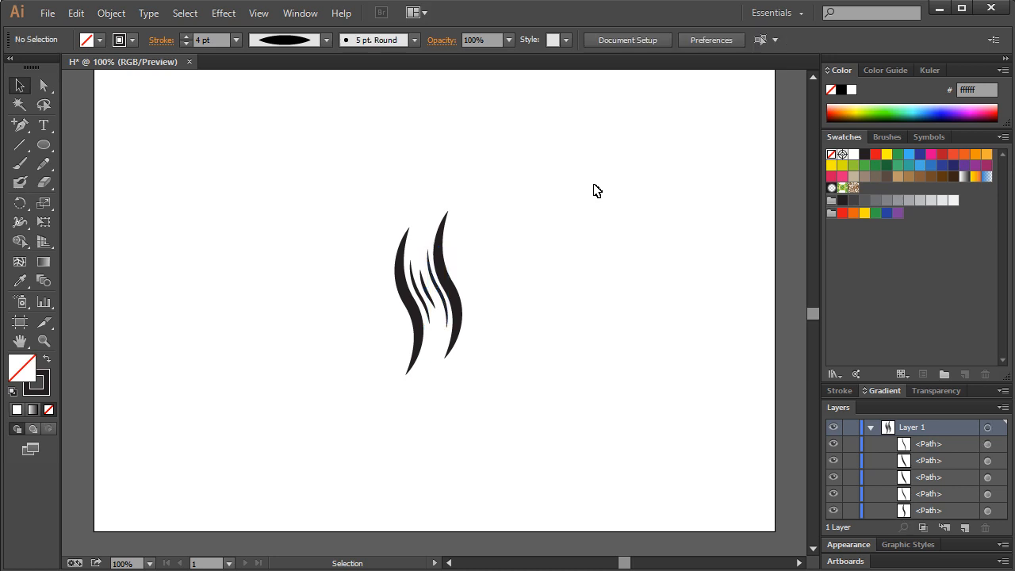
{"action": "mouse_move", "coordinate": [555, 306]}
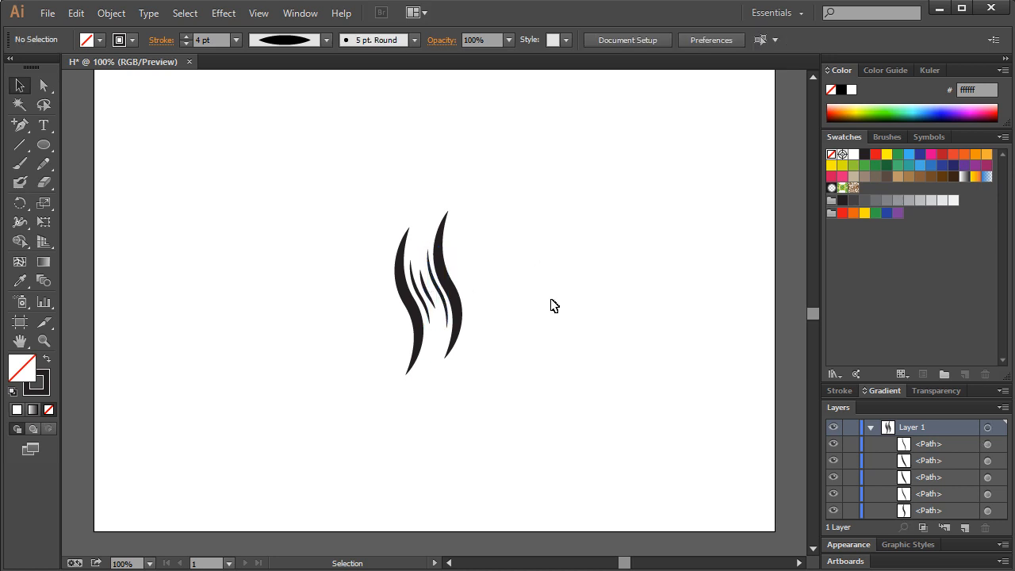
{"action": "left_click", "coordinate": [425, 294]}
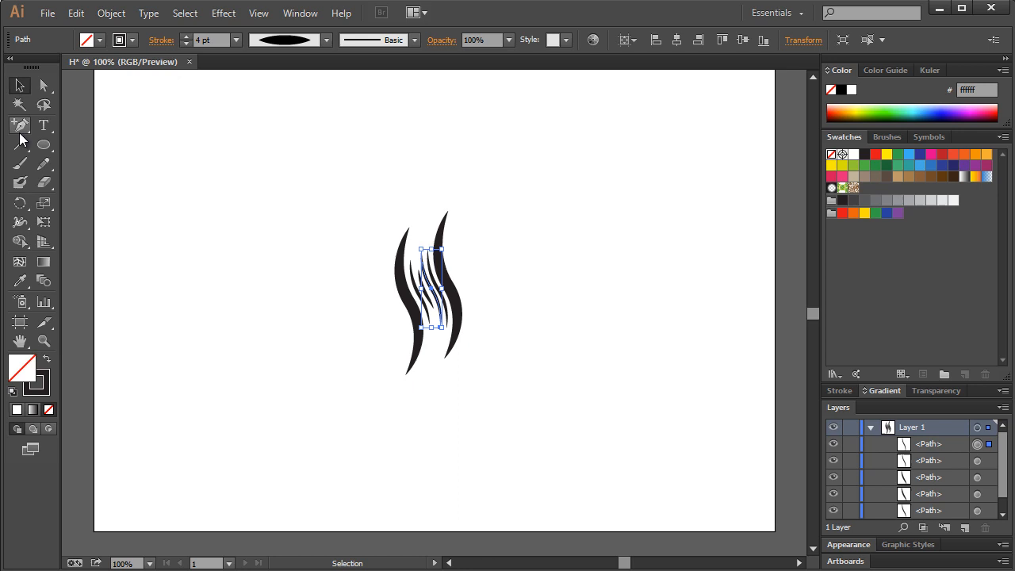
{"action": "left_click", "coordinate": [19, 124]}
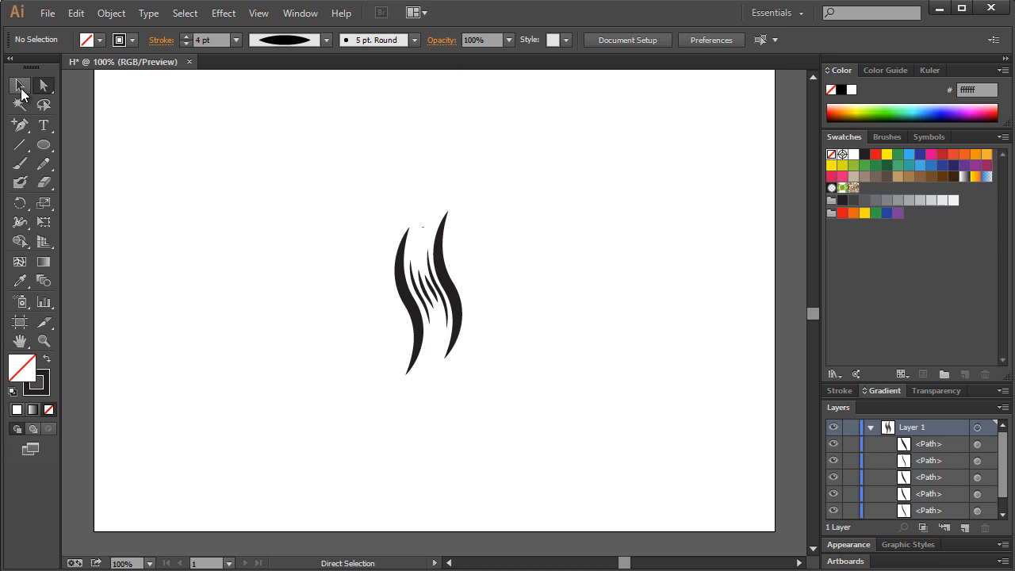
- Nudge individual highlight paths to flow evenly, then select the left black hair stroke
{"action": "left_click", "coordinate": [19, 86]}
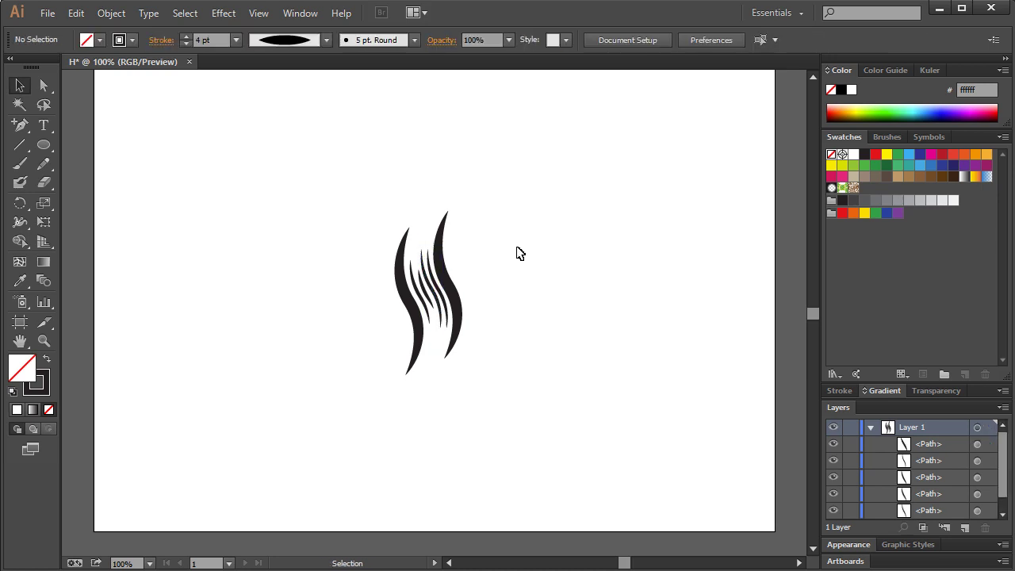
{"action": "mouse_move", "coordinate": [428, 266]}
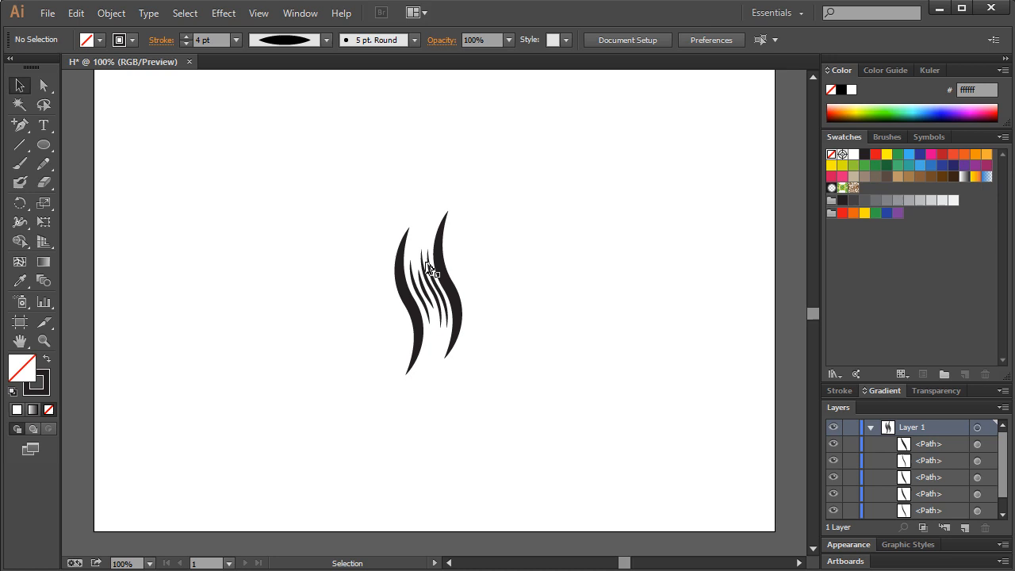
{"action": "left_click", "coordinate": [419, 246]}
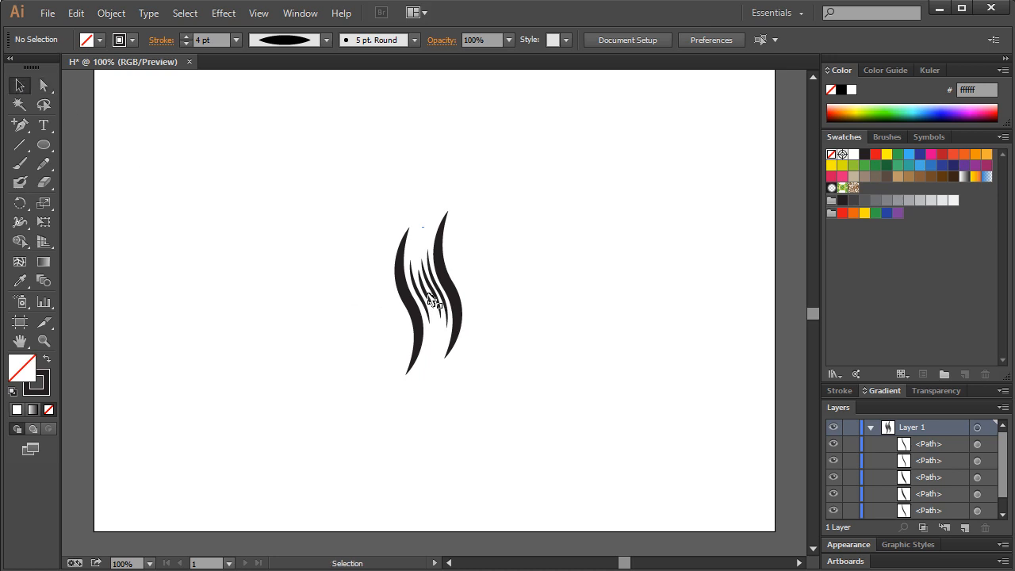
{"action": "left_click", "coordinate": [431, 285]}
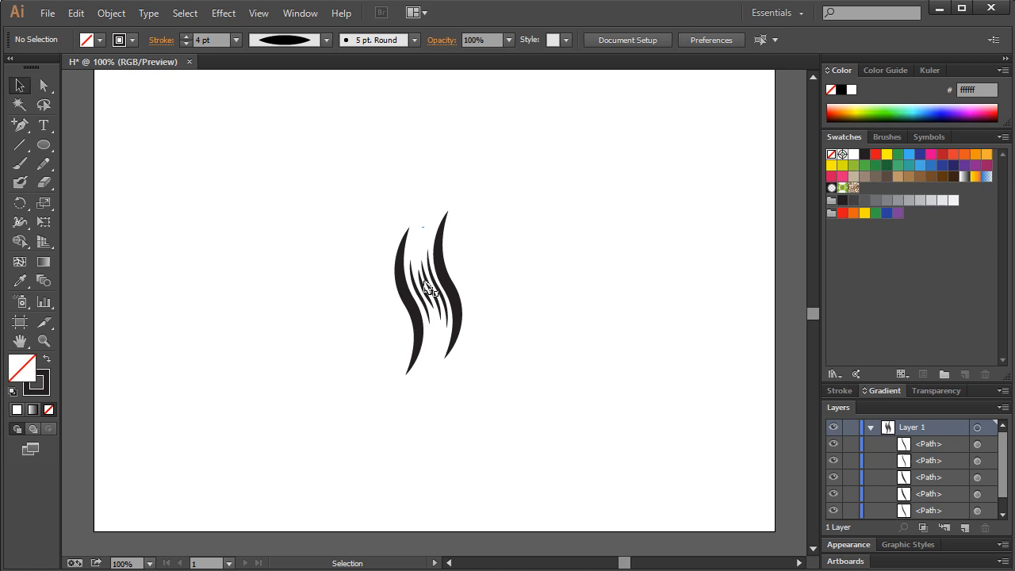
{"action": "mouse_move", "coordinate": [428, 302]}
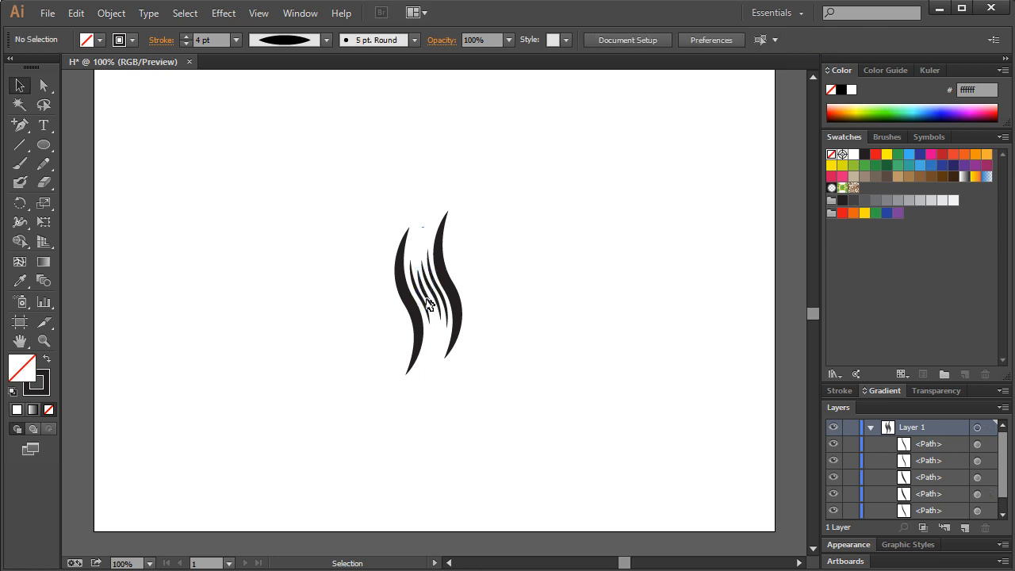
{"action": "mouse_move", "coordinate": [506, 251]}
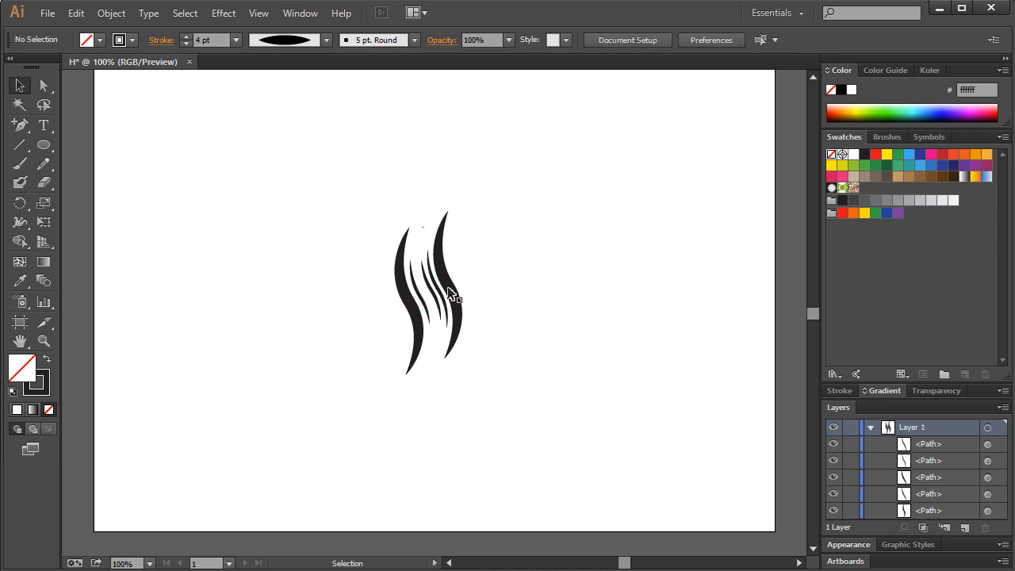
{"action": "left_click", "coordinate": [416, 293]}
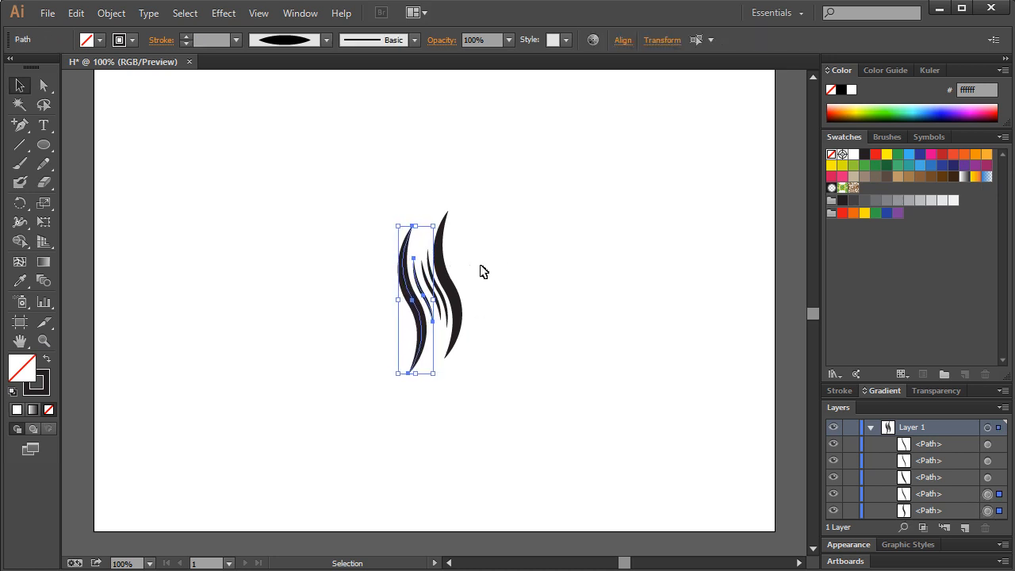
{"action": "left_click", "coordinate": [525, 288]}
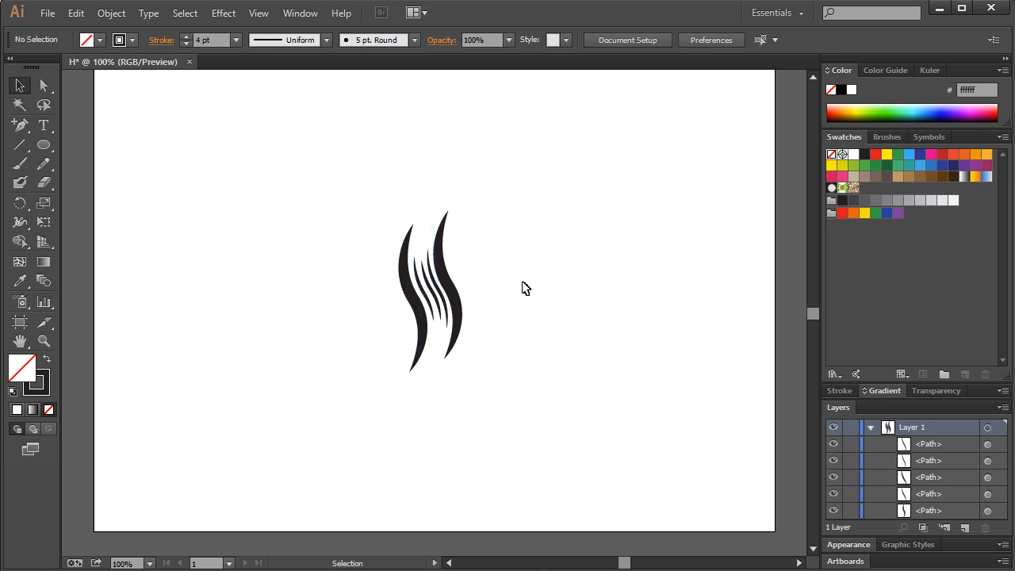
{"action": "mouse_move", "coordinate": [405, 308]}
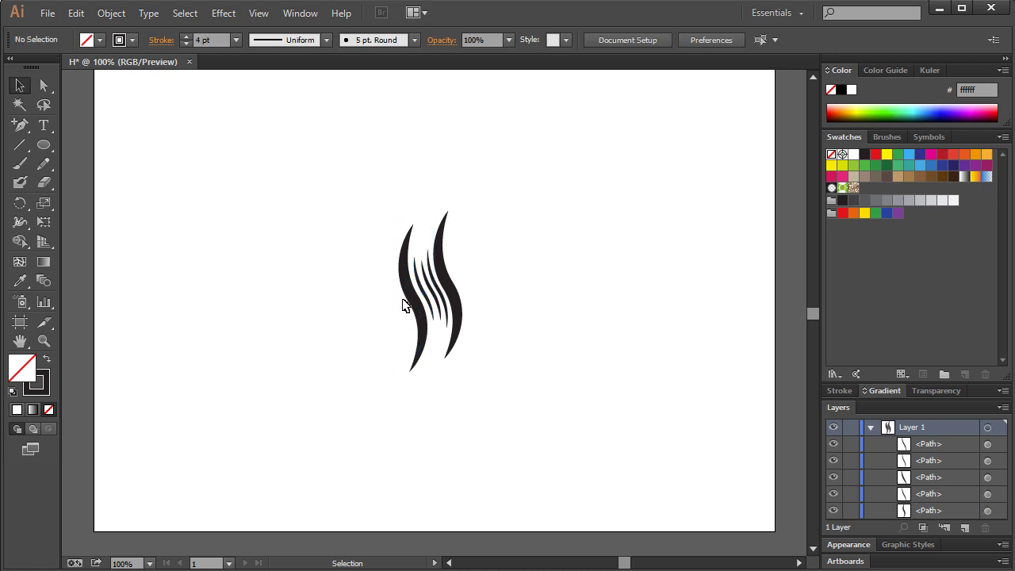
{"action": "mouse_move", "coordinate": [428, 288]}
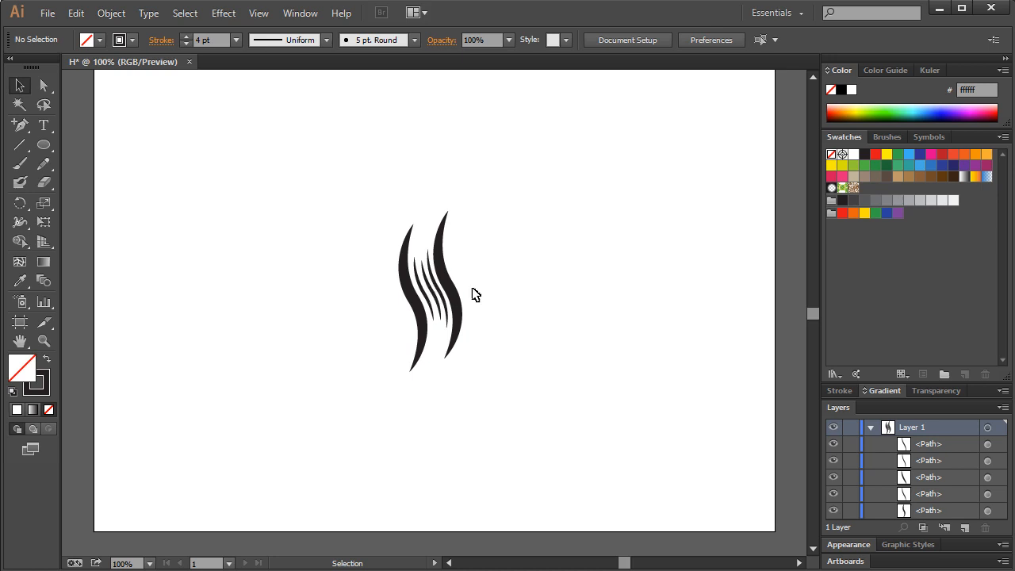
{"action": "left_click", "coordinate": [412, 298]}
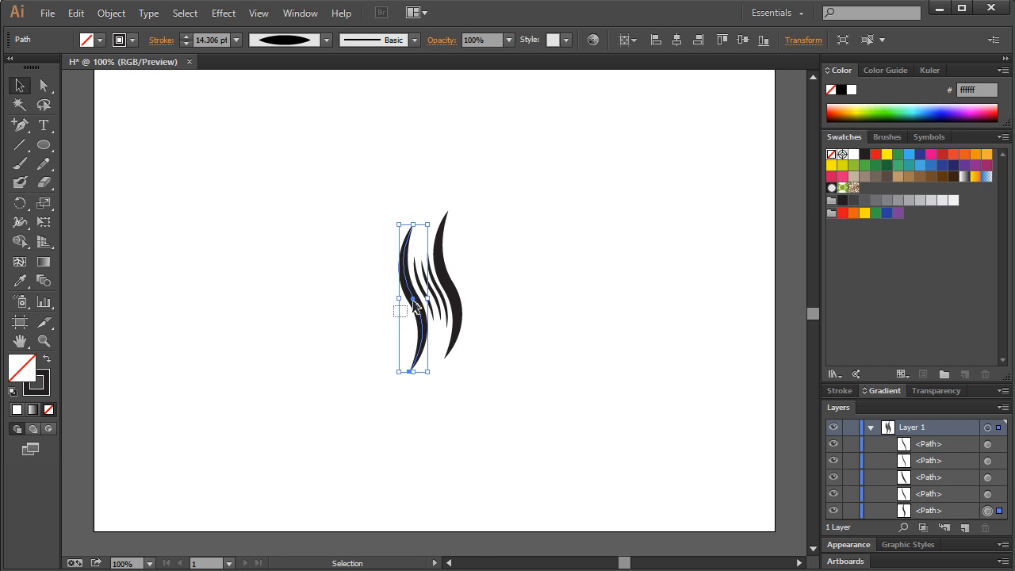
{"action": "left_click", "coordinate": [352, 309]}
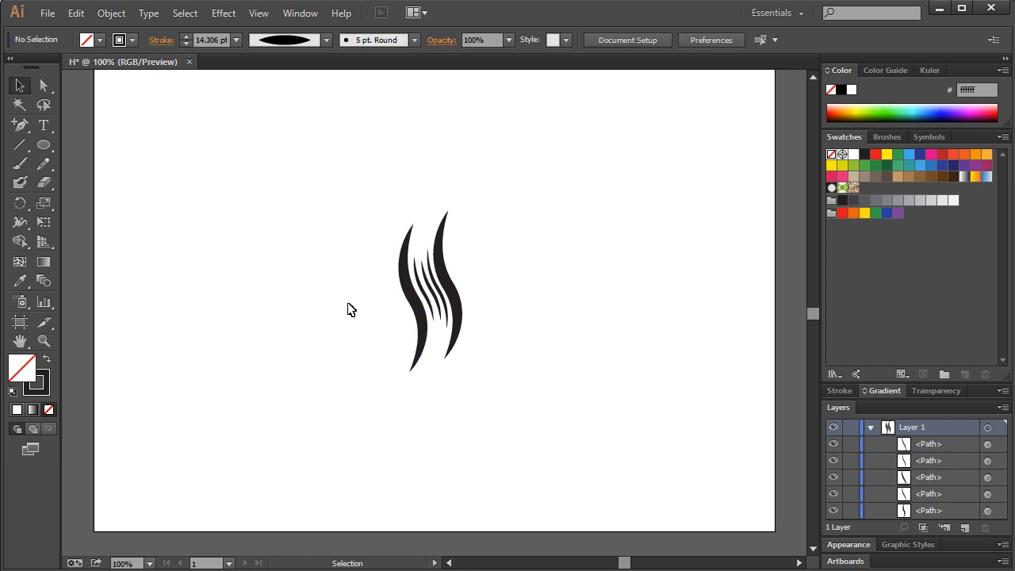
{"action": "mouse_move", "coordinate": [406, 314]}
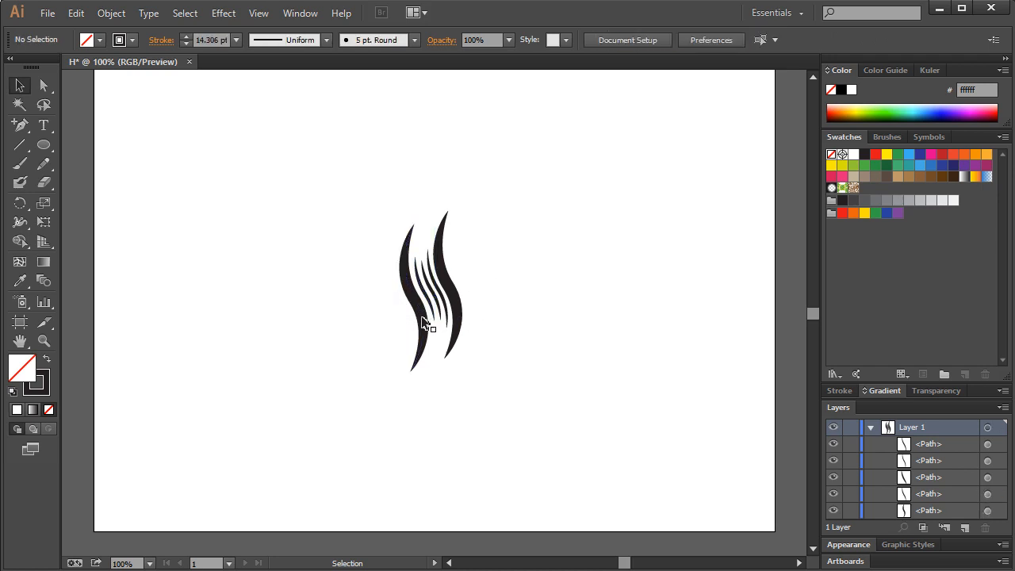
{"action": "mouse_move", "coordinate": [530, 251]}
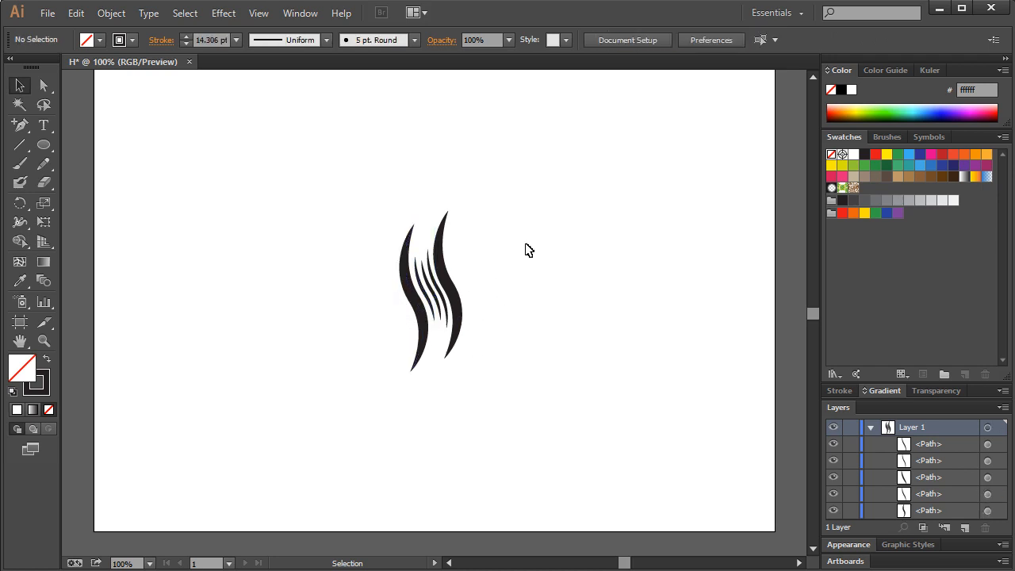
{"action": "mouse_move", "coordinate": [536, 252]}
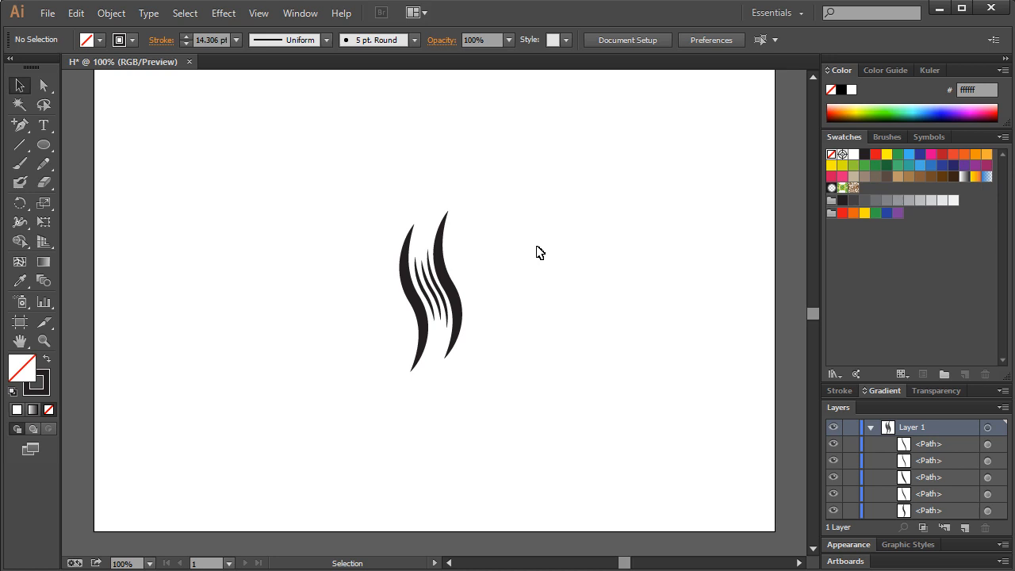
{"action": "mouse_move", "coordinate": [524, 257]}
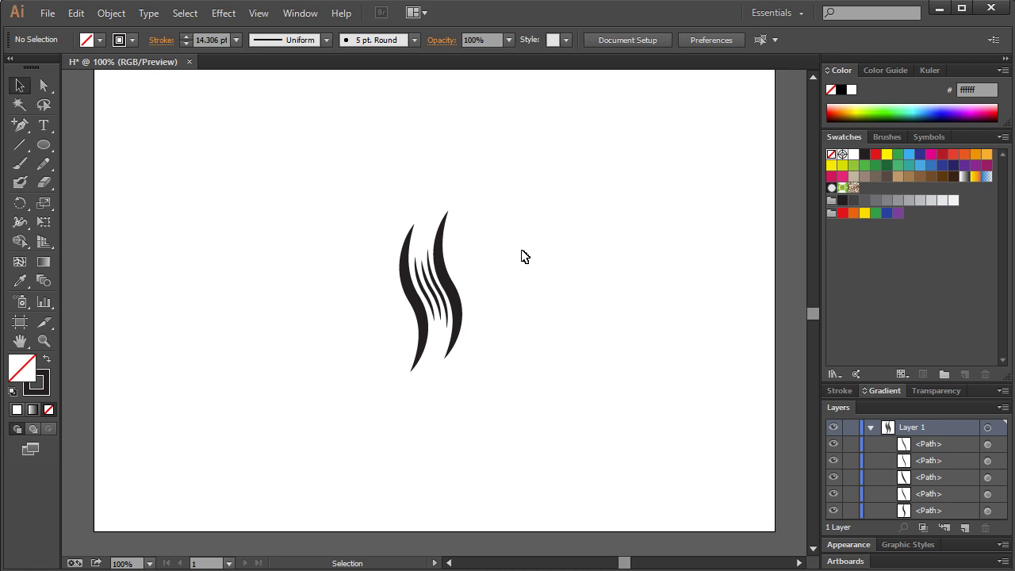
{"action": "mouse_move", "coordinate": [470, 292]}
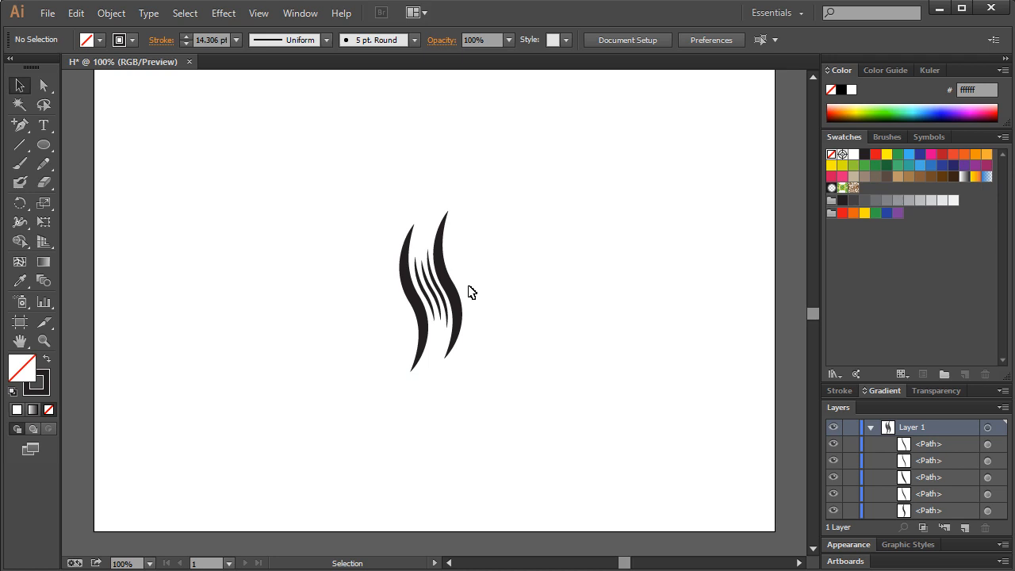
{"action": "mouse_move", "coordinate": [415, 349]}
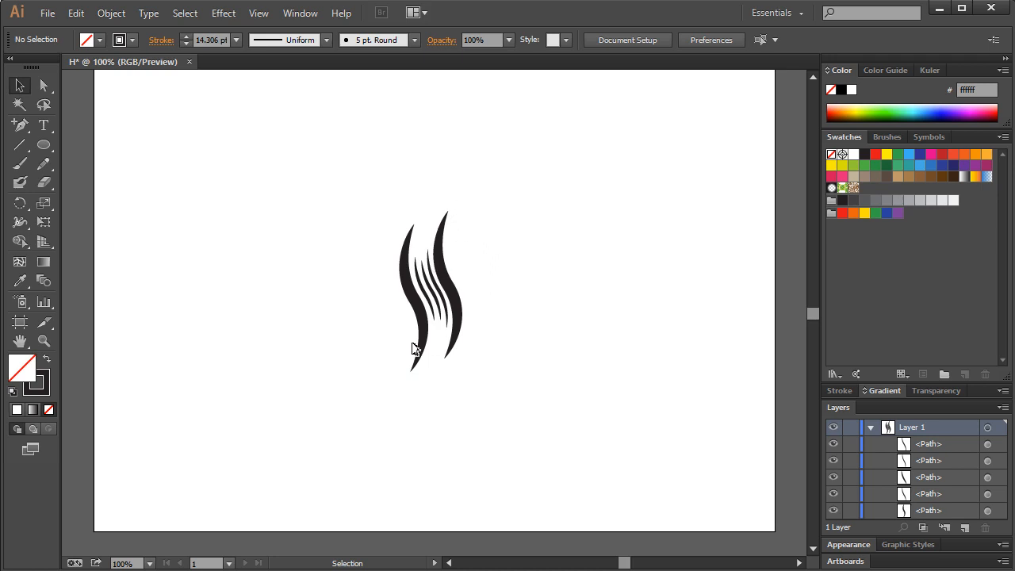
{"action": "mouse_move", "coordinate": [552, 277]}
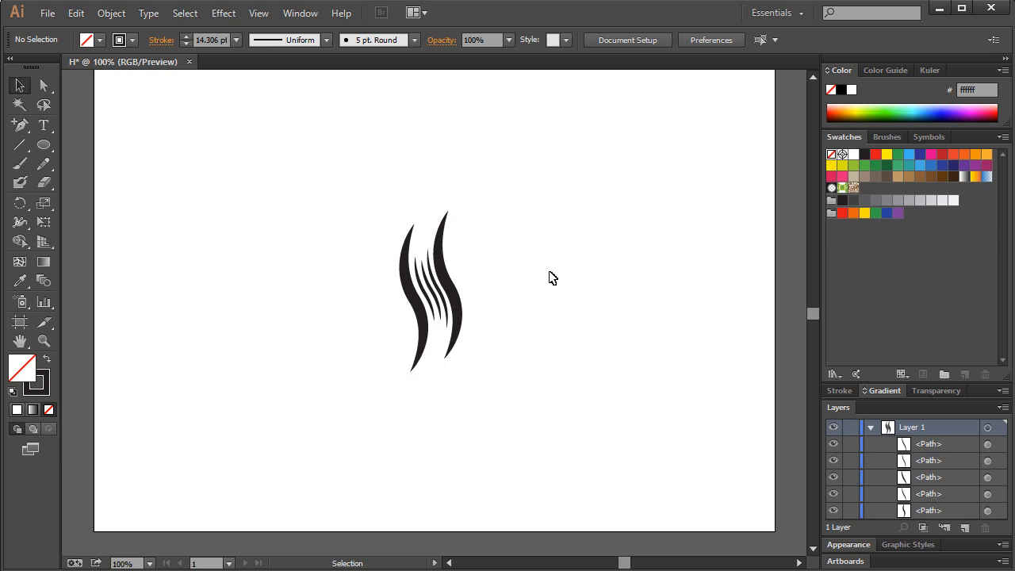
{"action": "left_click", "coordinate": [45, 123]}
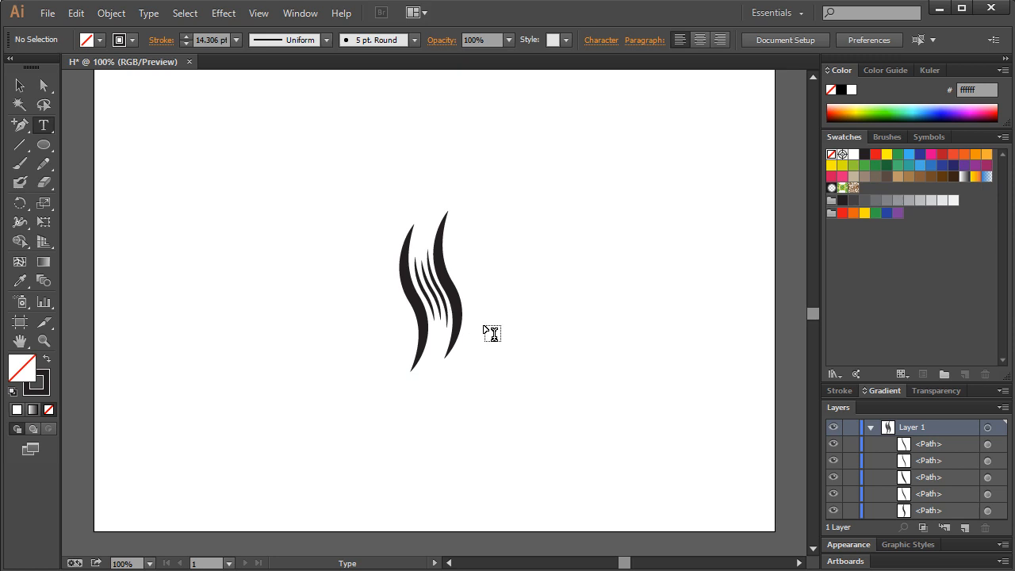
{"action": "left_click", "coordinate": [43, 124]}
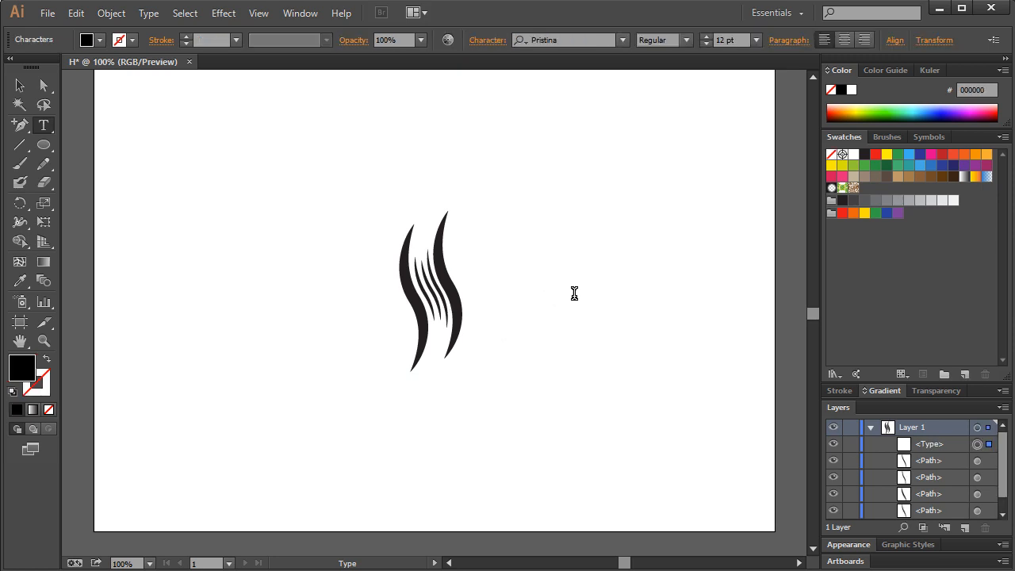
{"action": "left_click", "coordinate": [482, 324]}
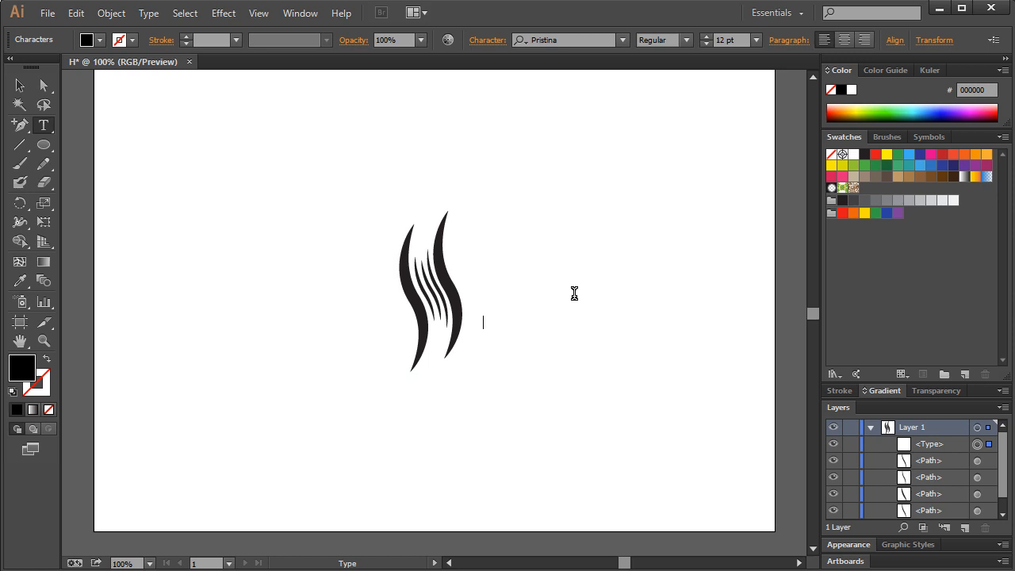
{"action": "type", "text": "air"}
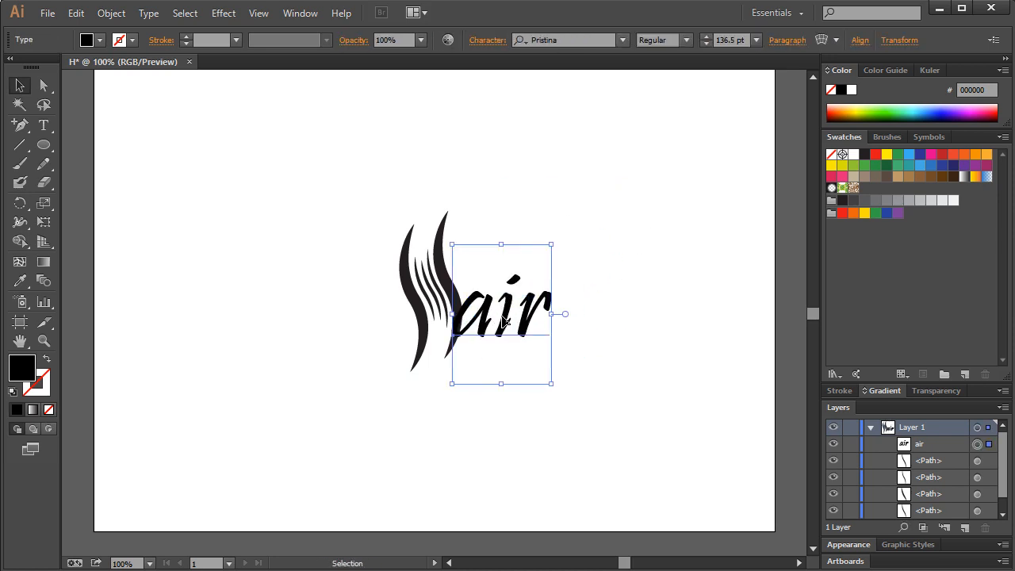
{"action": "left_click", "coordinate": [622, 230]}
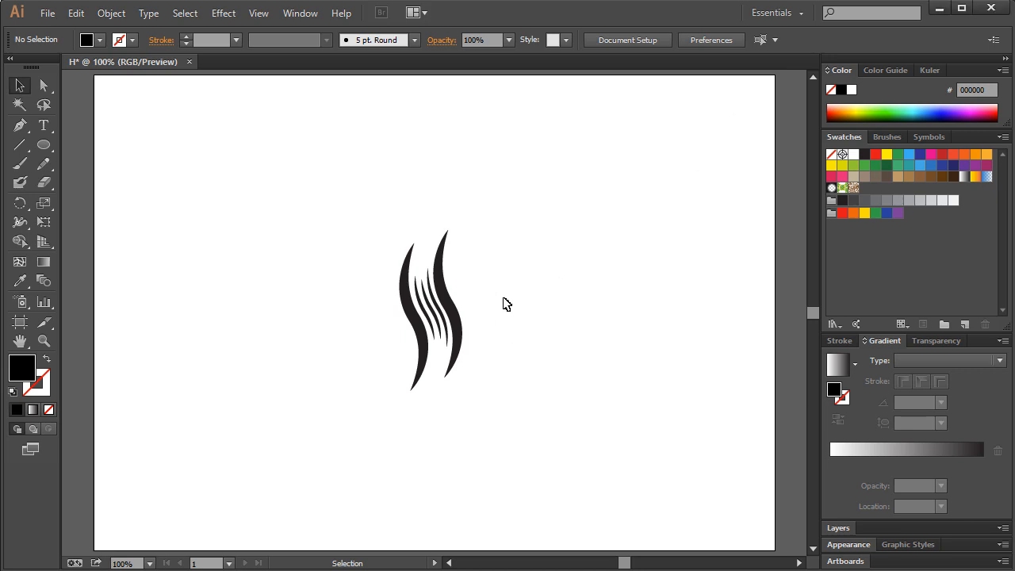
{"action": "mouse_move", "coordinate": [45, 323]}
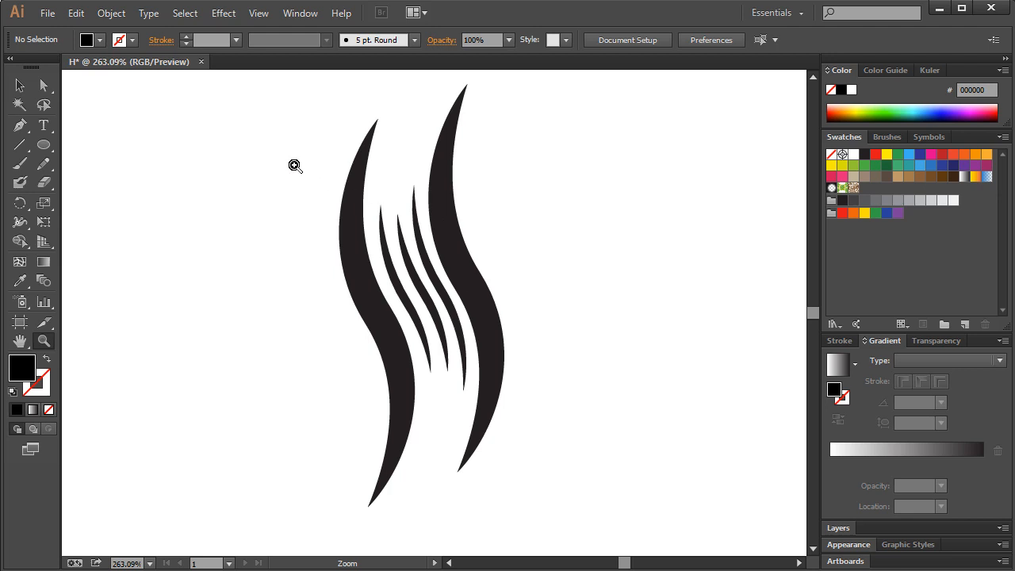
- Pen the first corners of a black filled shape bridging the inner and outer strokes
{"action": "left_click", "coordinate": [19, 125]}
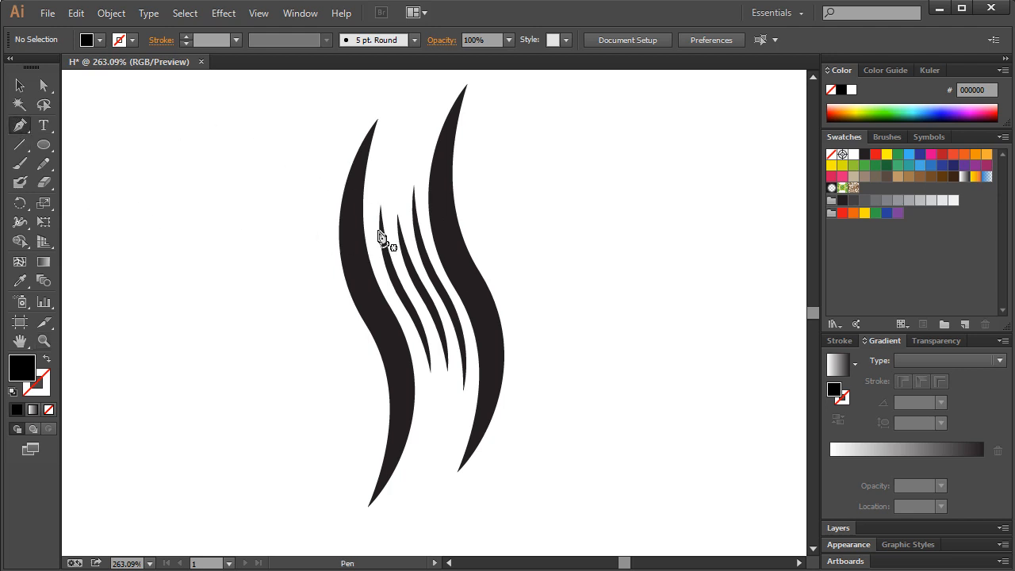
{"action": "mouse_move", "coordinate": [365, 241]}
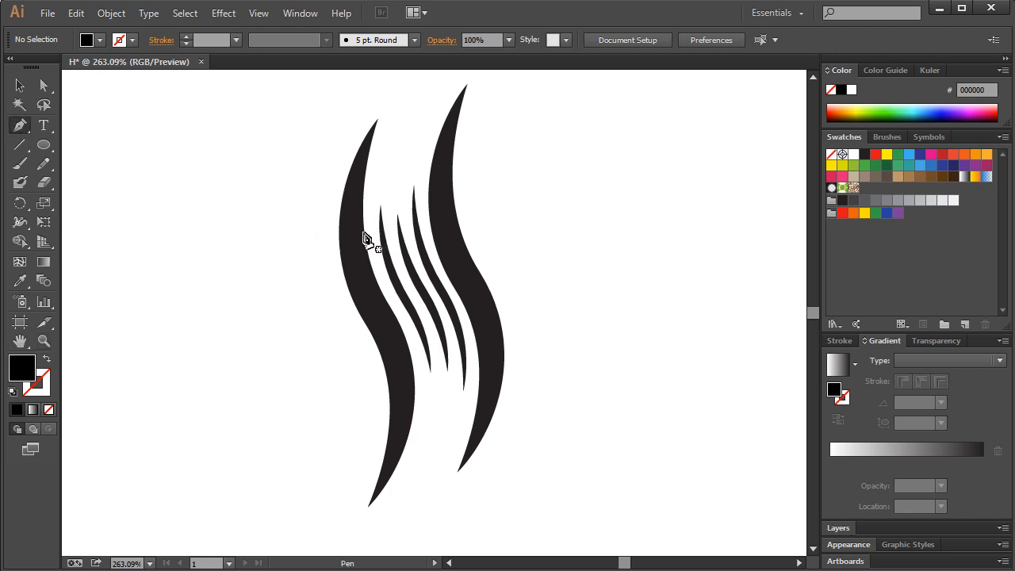
{"action": "left_click", "coordinate": [361, 235]}
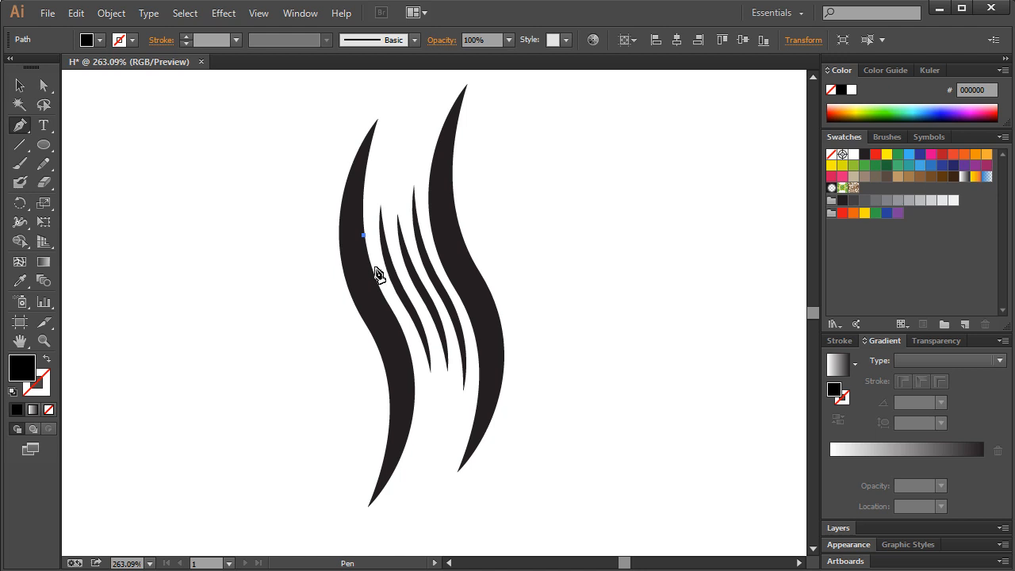
{"action": "left_click", "coordinate": [373, 267]}
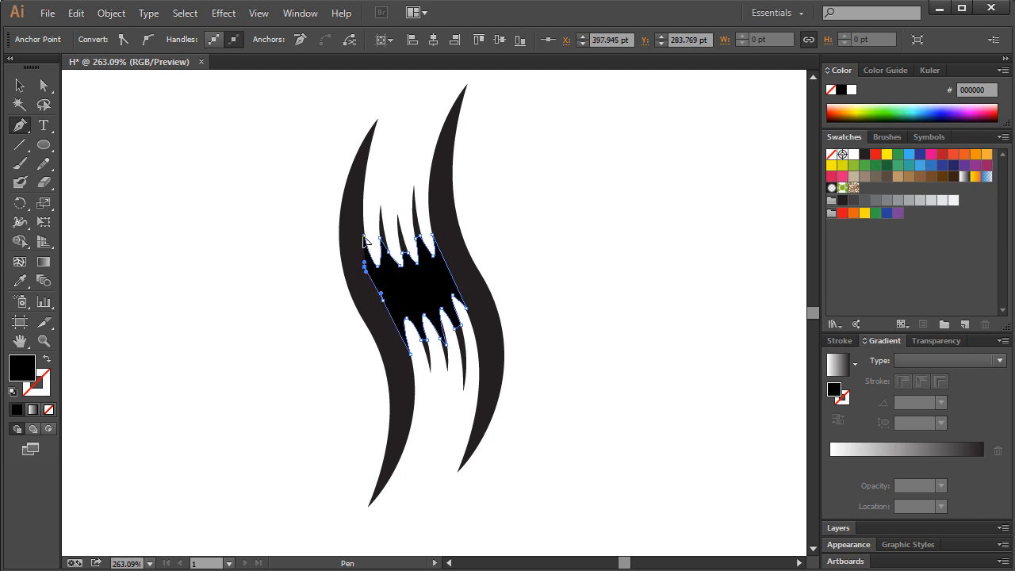
{"action": "left_click", "coordinate": [186, 217]}
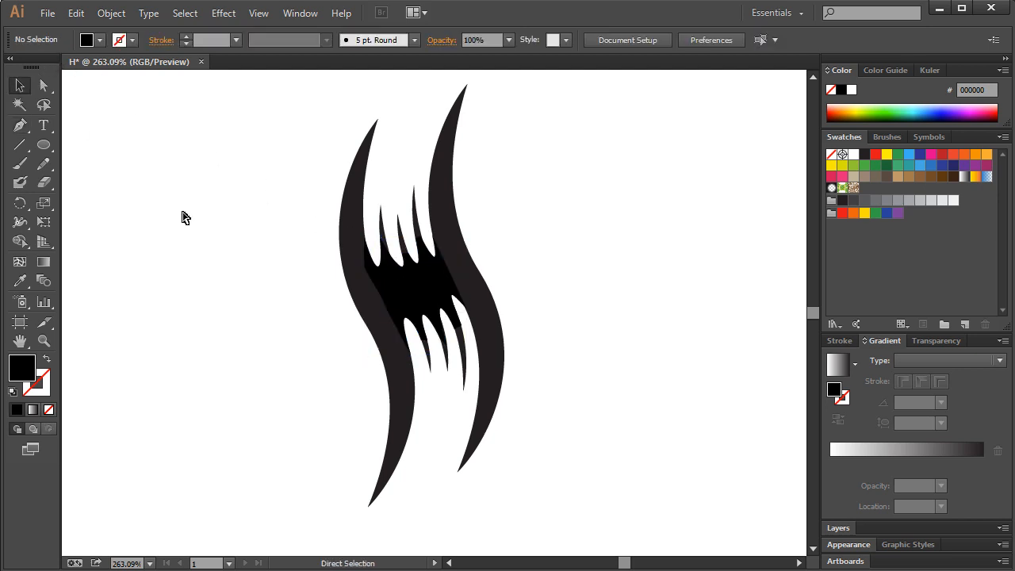
{"action": "left_click", "coordinate": [428, 292]}
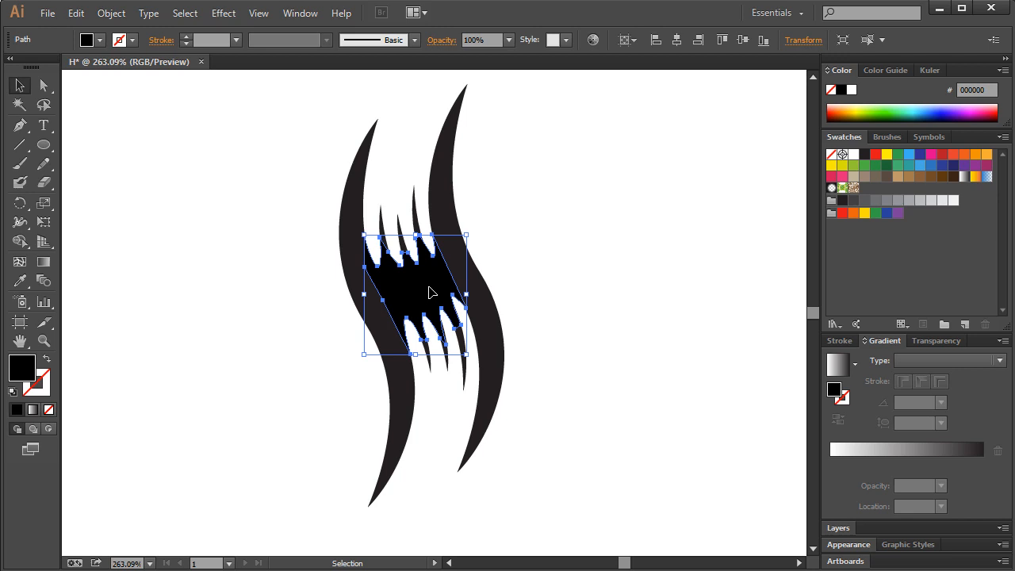
{"action": "mouse_move", "coordinate": [476, 180]}
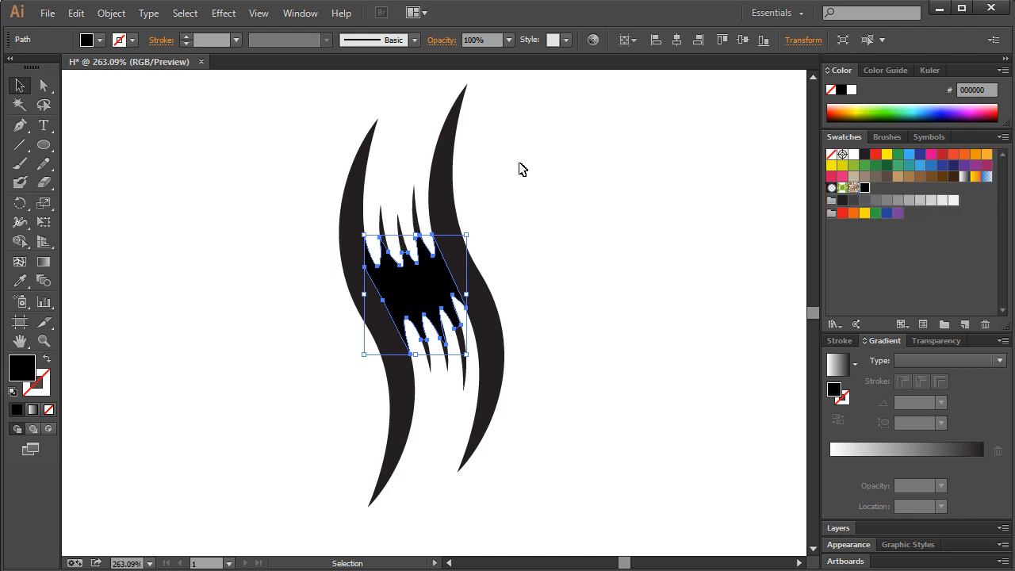
{"action": "left_click", "coordinate": [263, 139]}
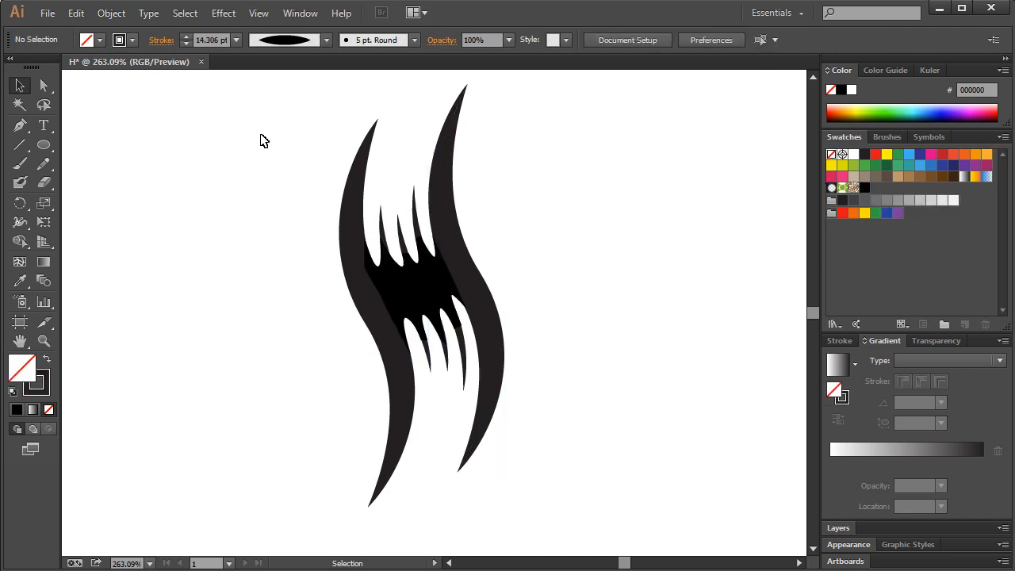
{"action": "left_click", "coordinate": [420, 294]}
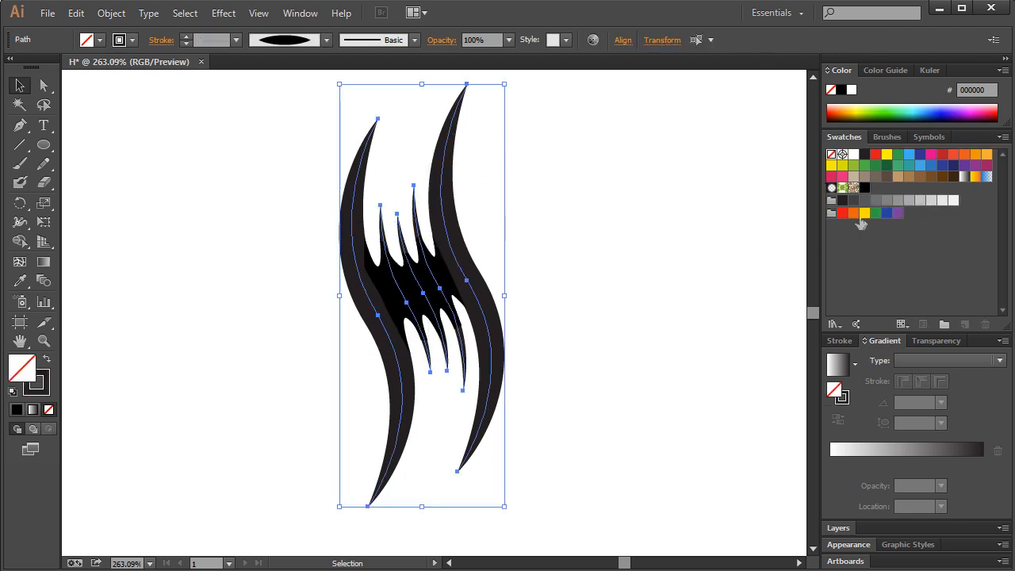
{"action": "left_click", "coordinate": [865, 187]}
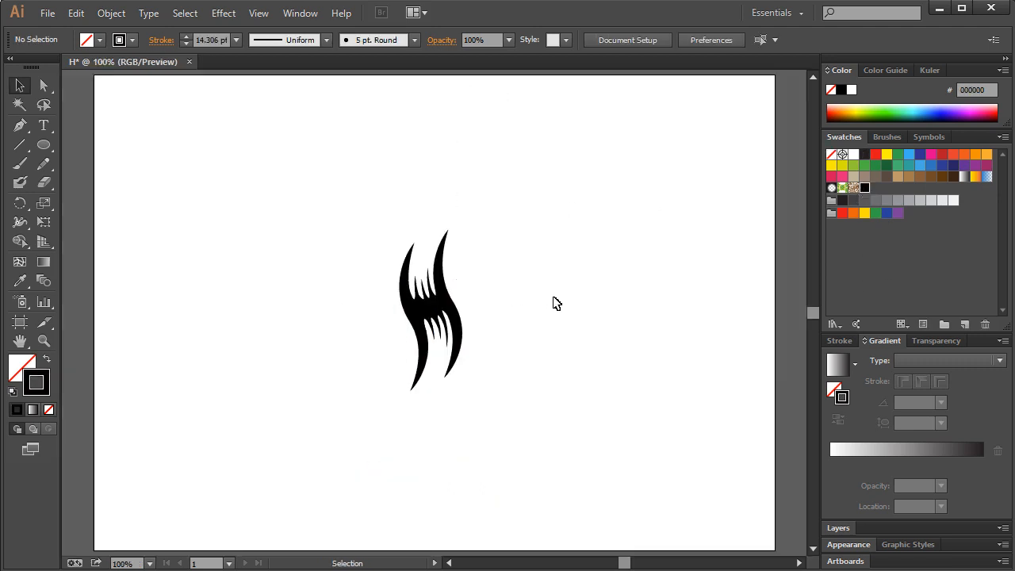
{"action": "mouse_move", "coordinate": [587, 318]}
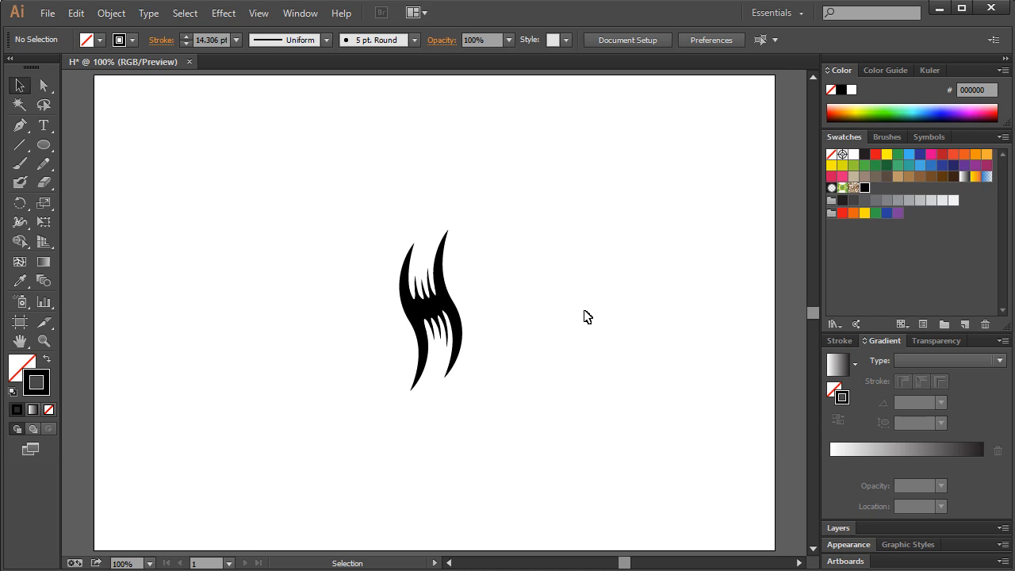
{"action": "mouse_move", "coordinate": [457, 270]}
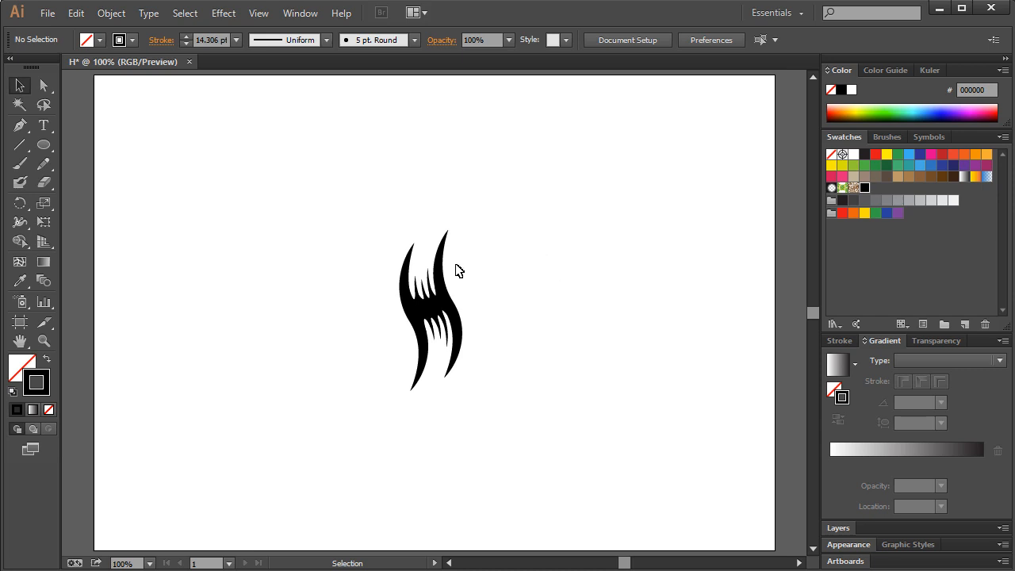
{"action": "mouse_move", "coordinate": [425, 266]}
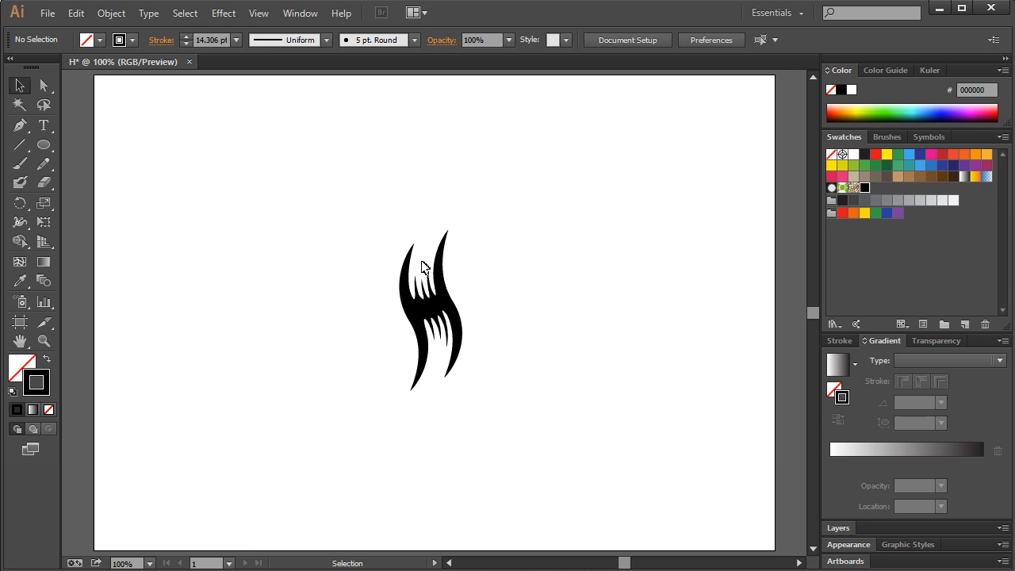
{"action": "mouse_move", "coordinate": [393, 266]}
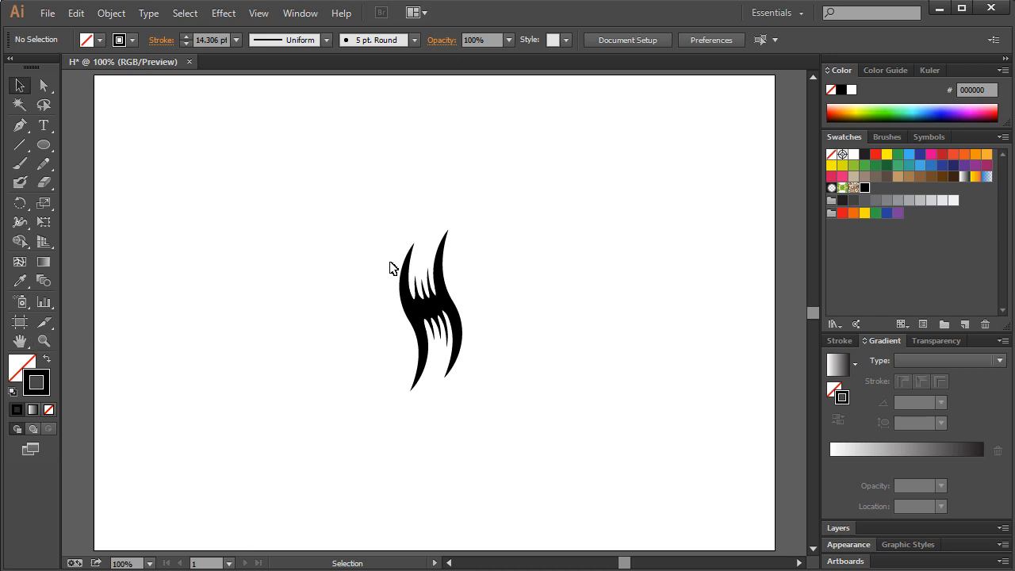
- Give the selected hair strokes a white 2 pt outline
{"action": "left_click", "coordinate": [413, 318]}
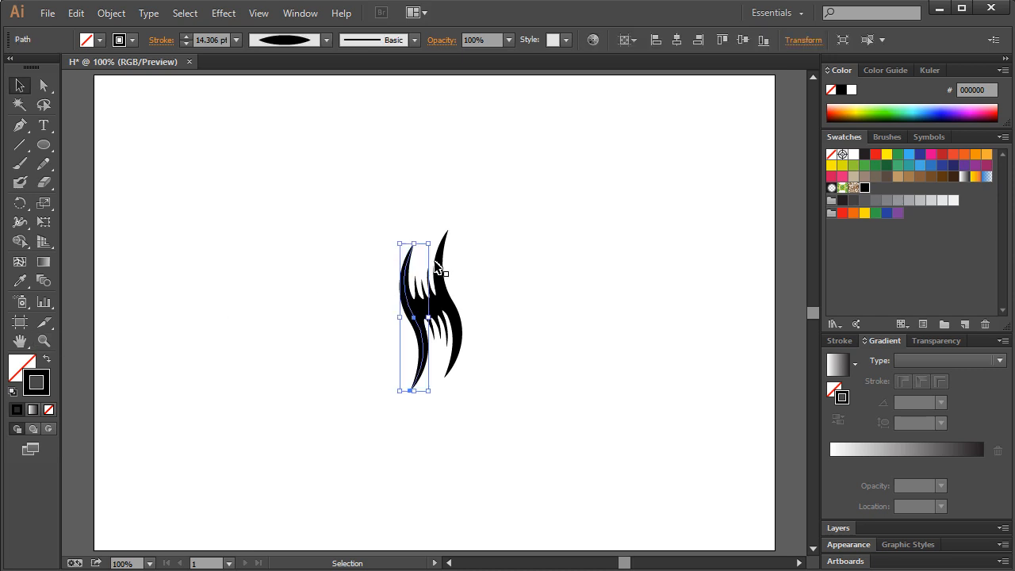
{"action": "left_click", "coordinate": [443, 317]}
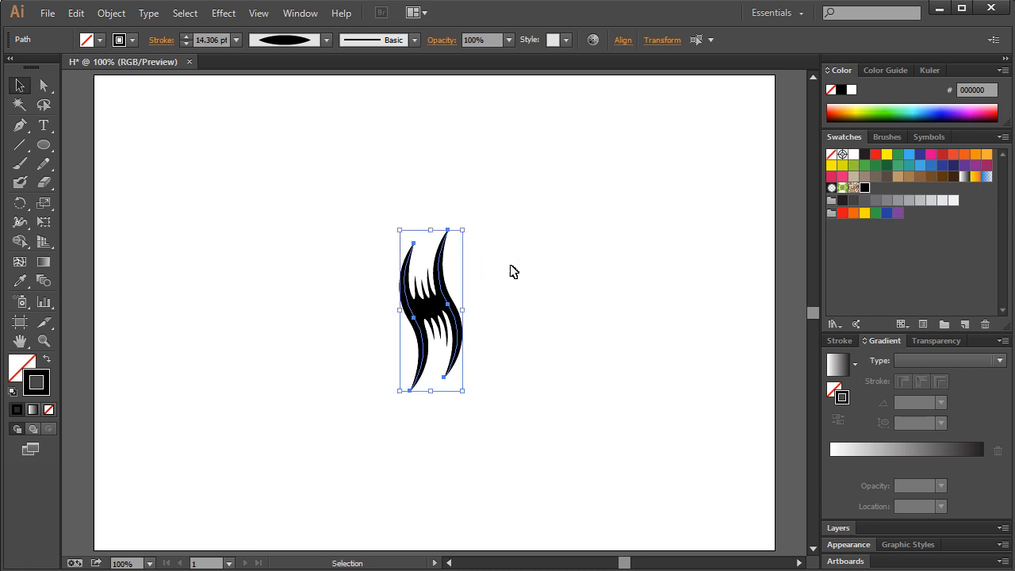
{"action": "mouse_move", "coordinate": [431, 267]}
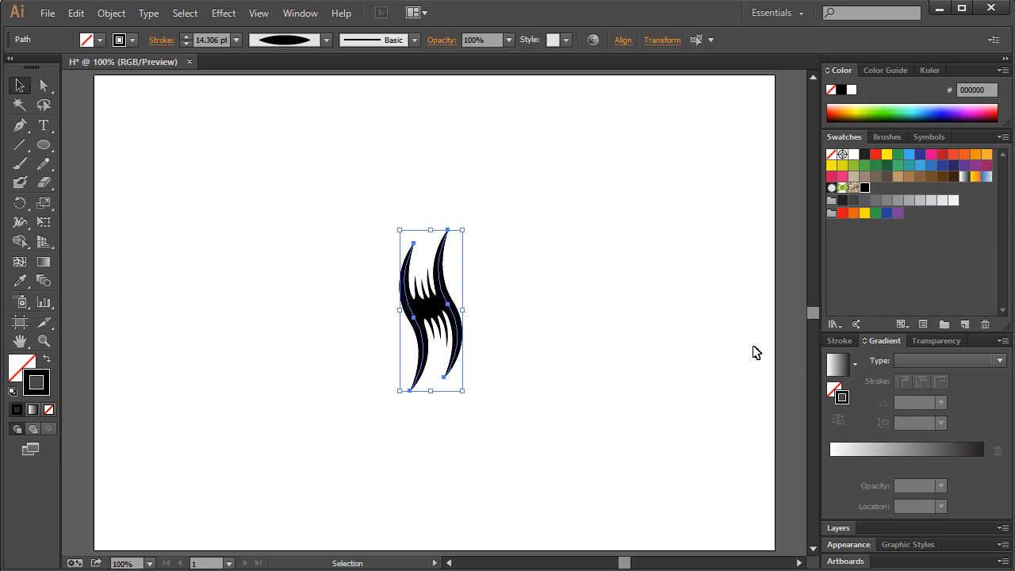
{"action": "left_click", "coordinate": [854, 154]}
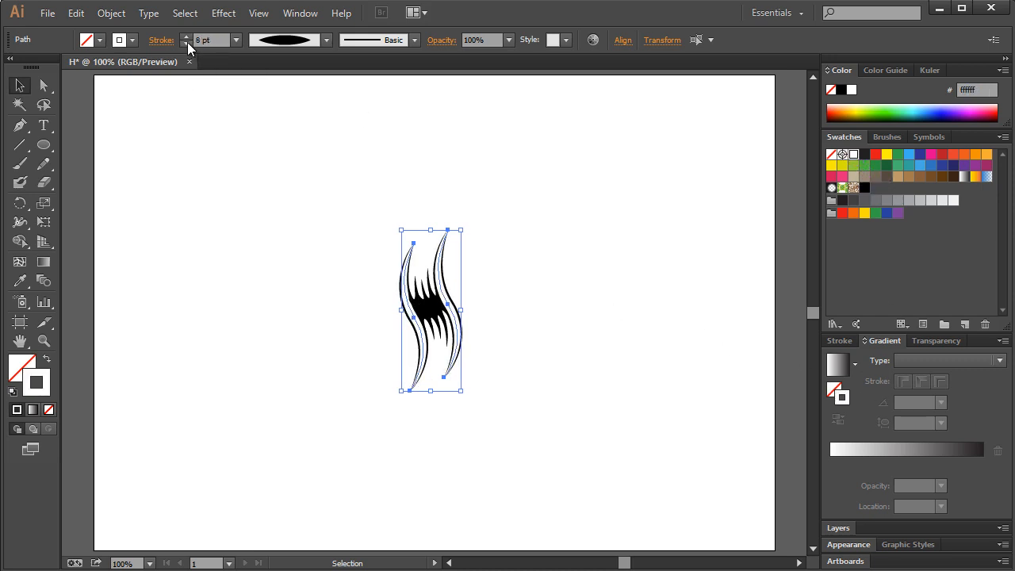
{"action": "left_click", "coordinate": [188, 36]}
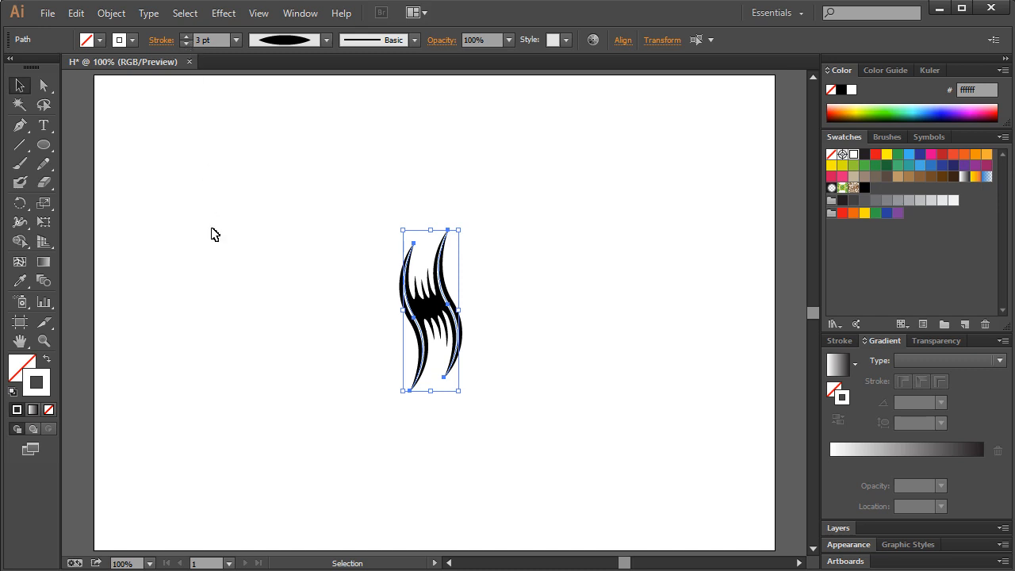
{"action": "left_click", "coordinate": [216, 235]}
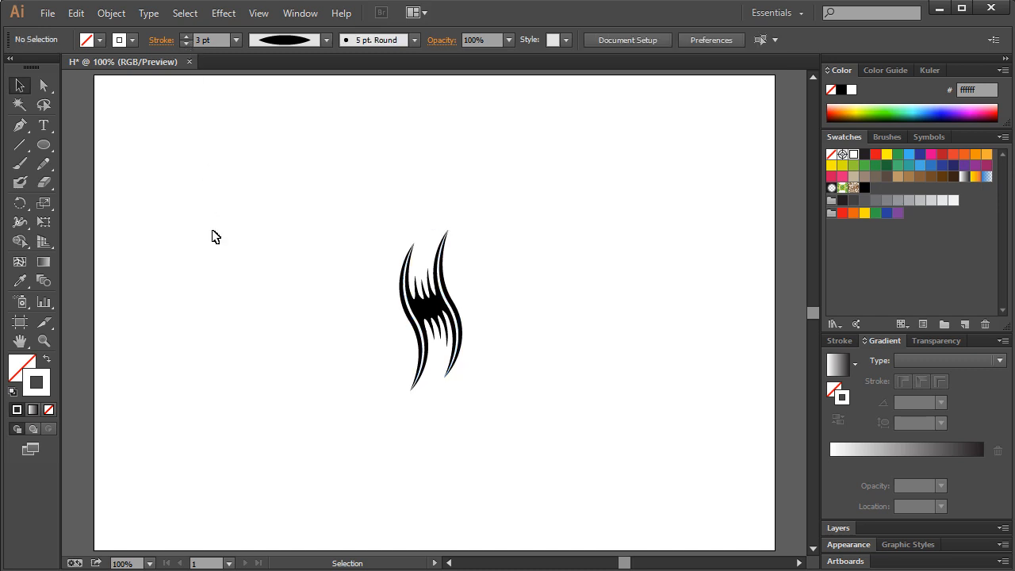
{"action": "mouse_move", "coordinate": [412, 314]}
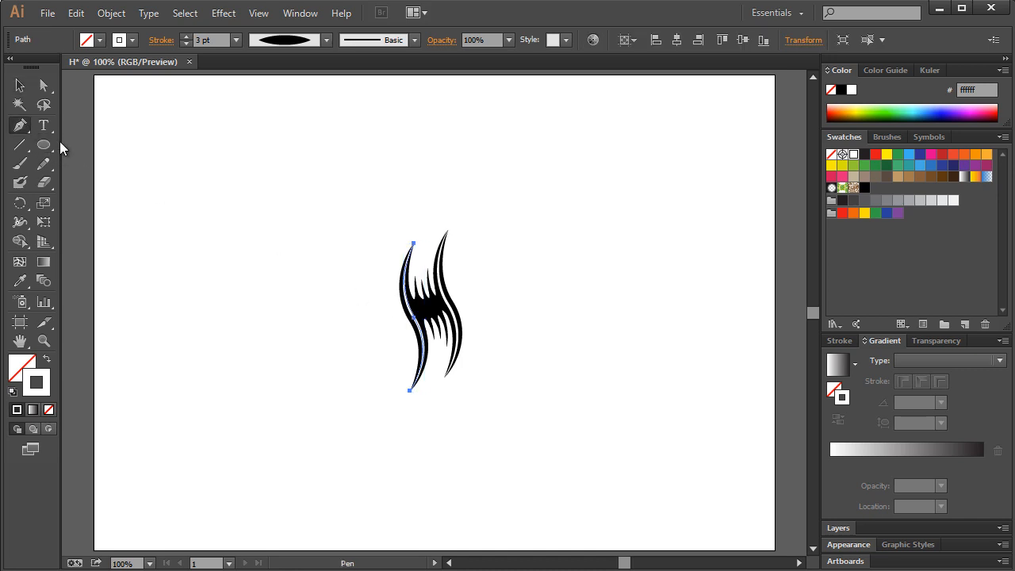
{"action": "mouse_move", "coordinate": [411, 278]}
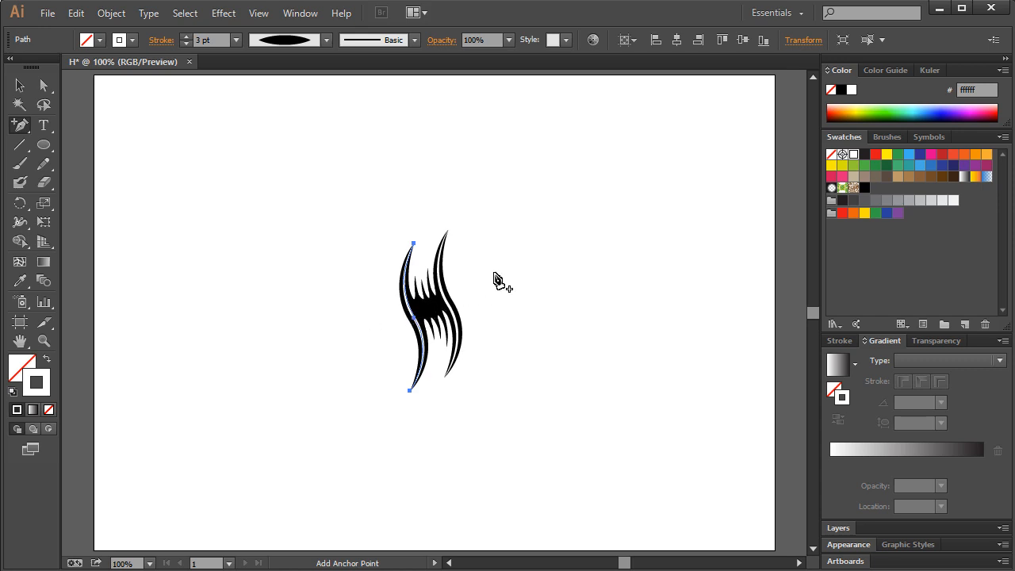
{"action": "mouse_move", "coordinate": [432, 331]}
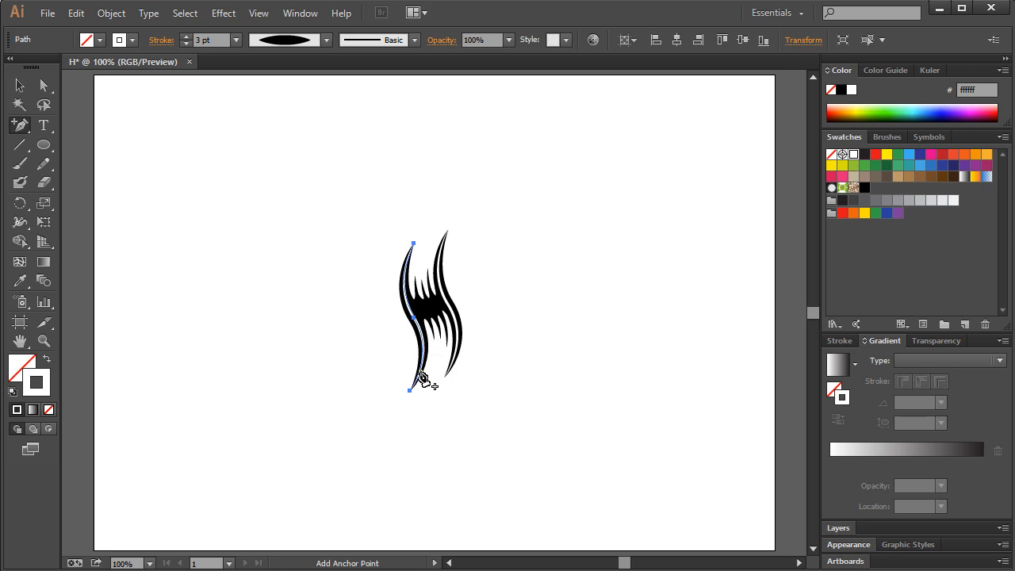
{"action": "mouse_move", "coordinate": [425, 345]}
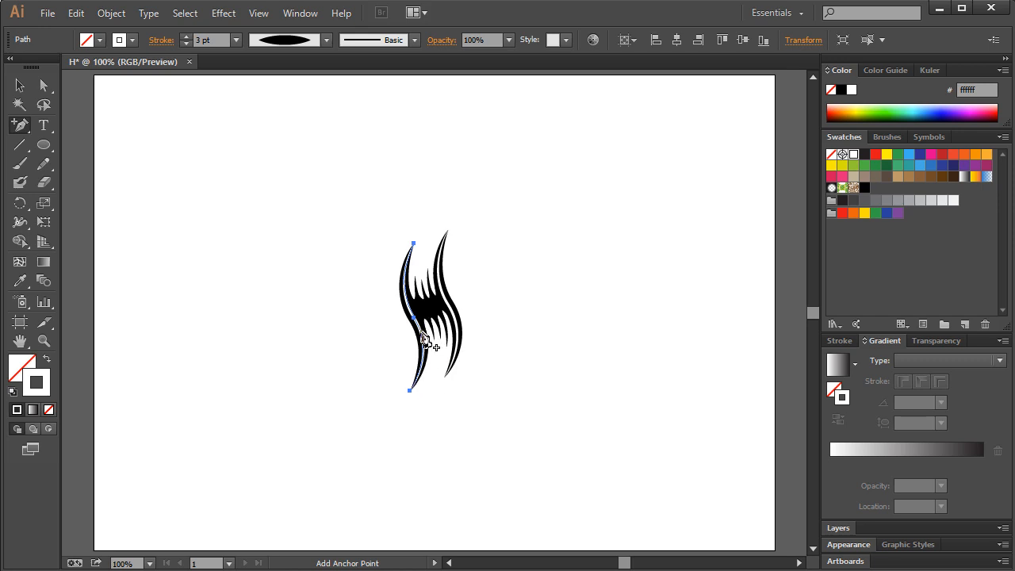
{"action": "mouse_move", "coordinate": [422, 332]}
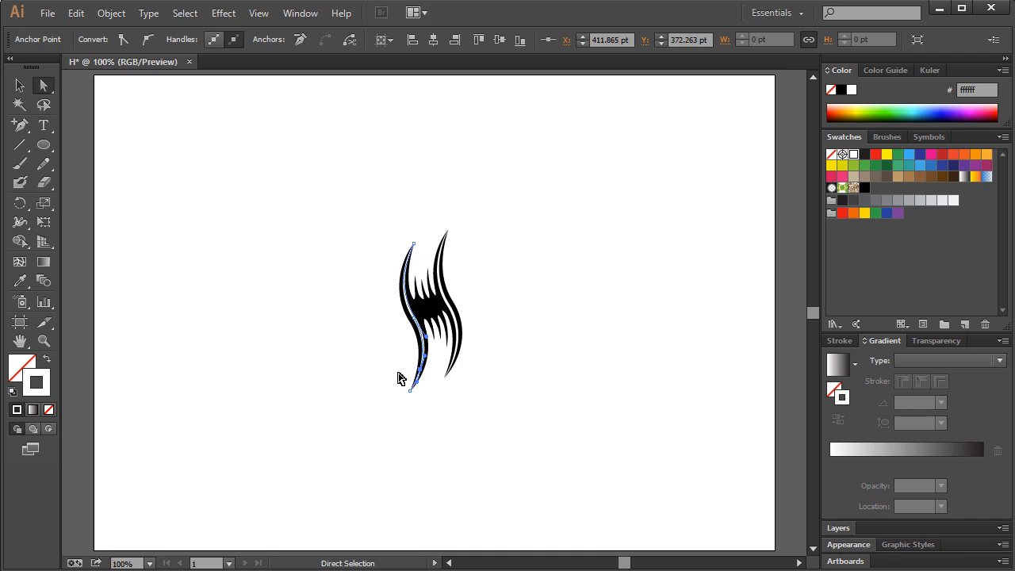
- Reshape the left outer stroke and add an anchor point to the right outer stroke
{"action": "left_click", "coordinate": [414, 245]}
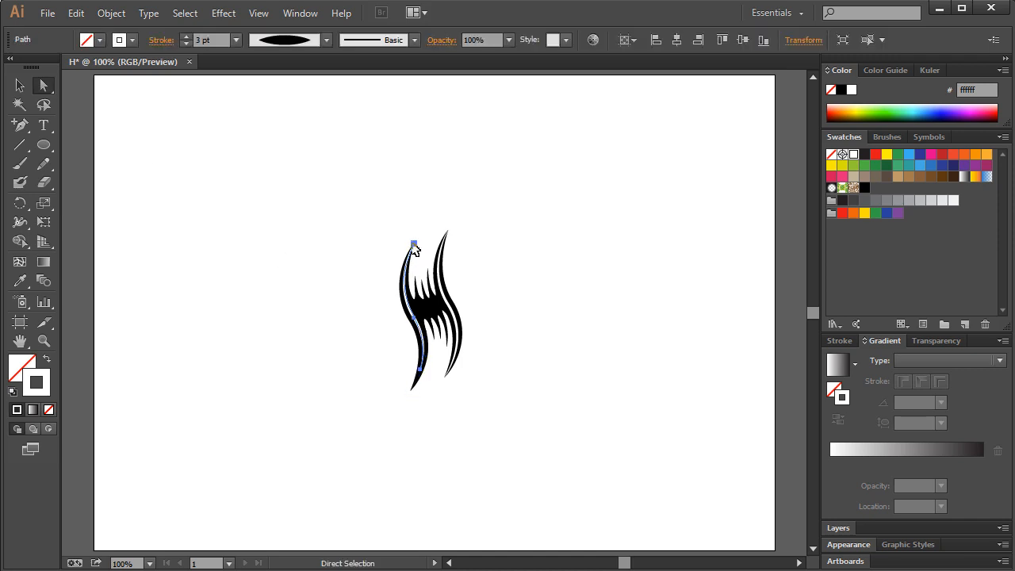
{"action": "left_click", "coordinate": [176, 152]}
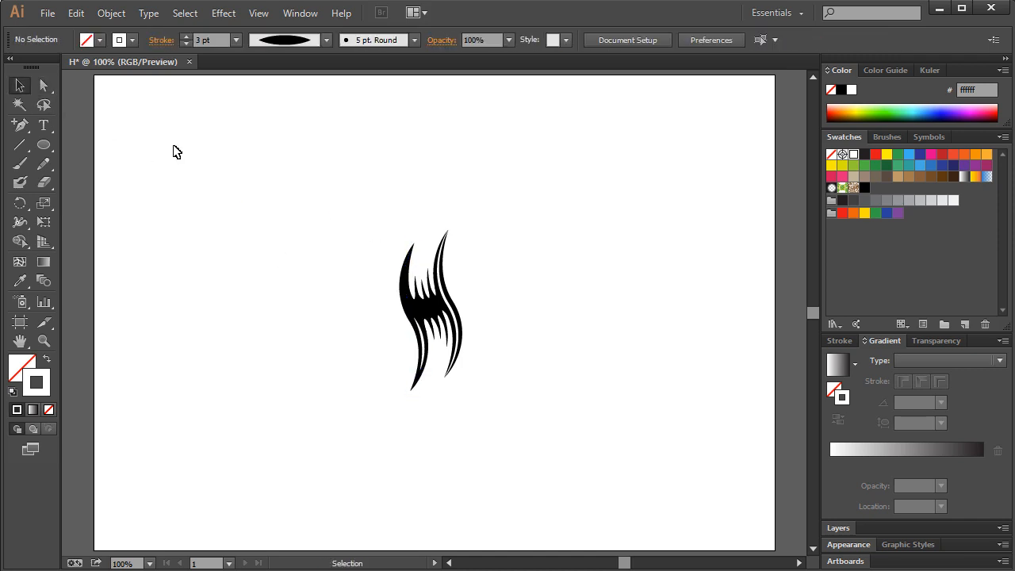
{"action": "mouse_move", "coordinate": [444, 293]}
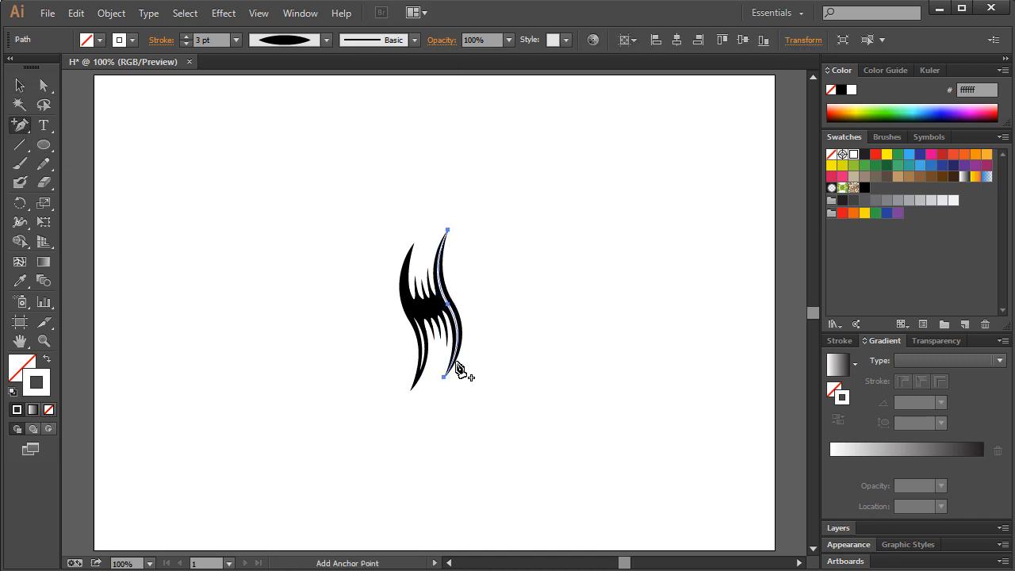
{"action": "left_click", "coordinate": [446, 377]}
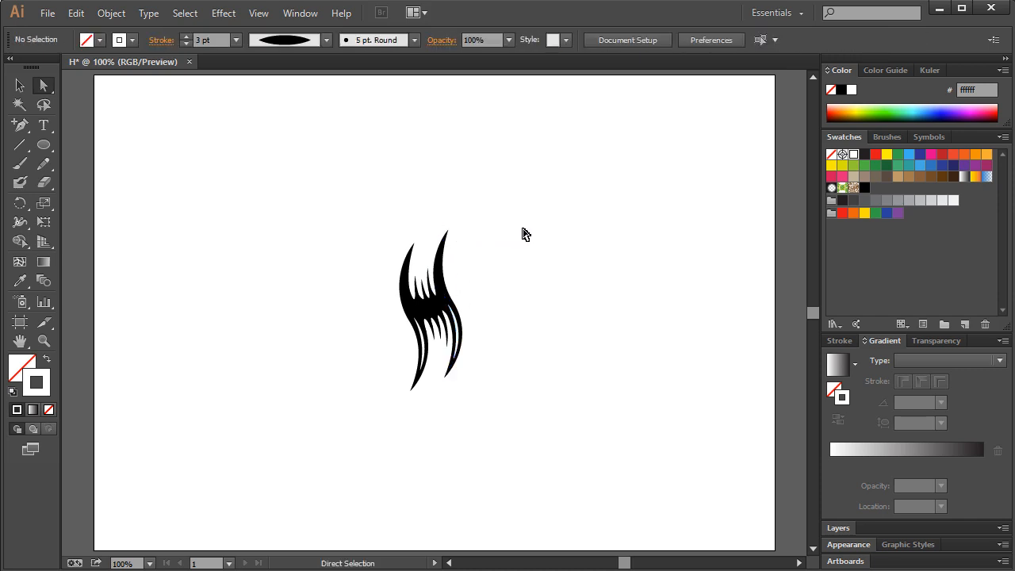
{"action": "left_click", "coordinate": [19, 86]}
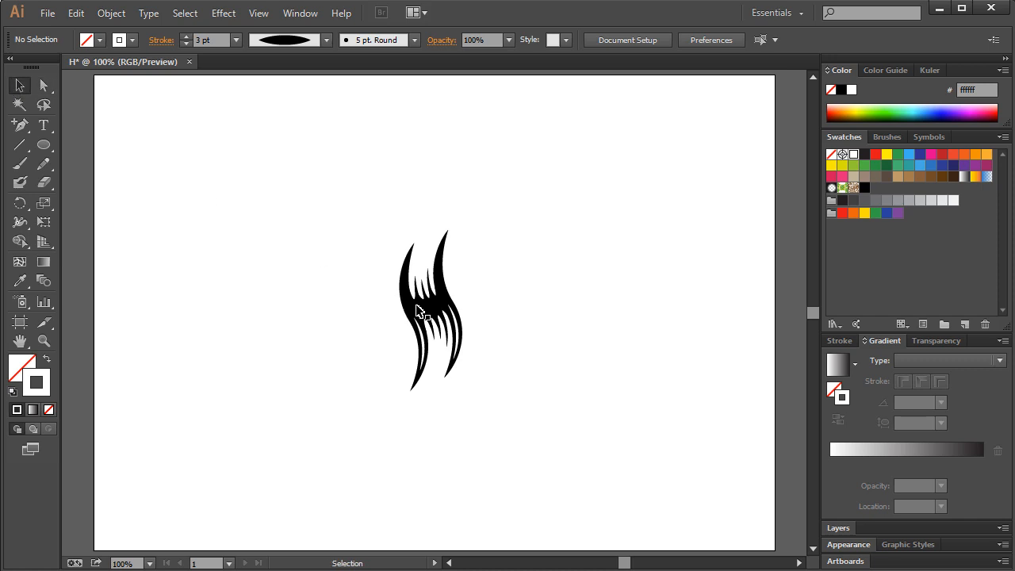
- Copy the stroke appearance with the Eyedropper and reshape the left outer stroke's points
{"action": "left_click", "coordinate": [447, 305]}
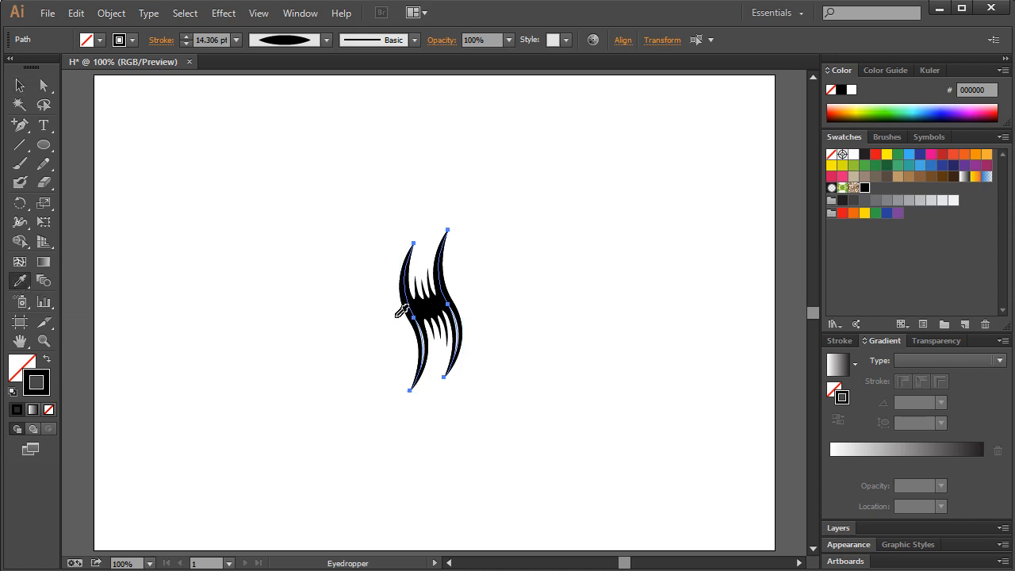
{"action": "left_click", "coordinate": [400, 309]}
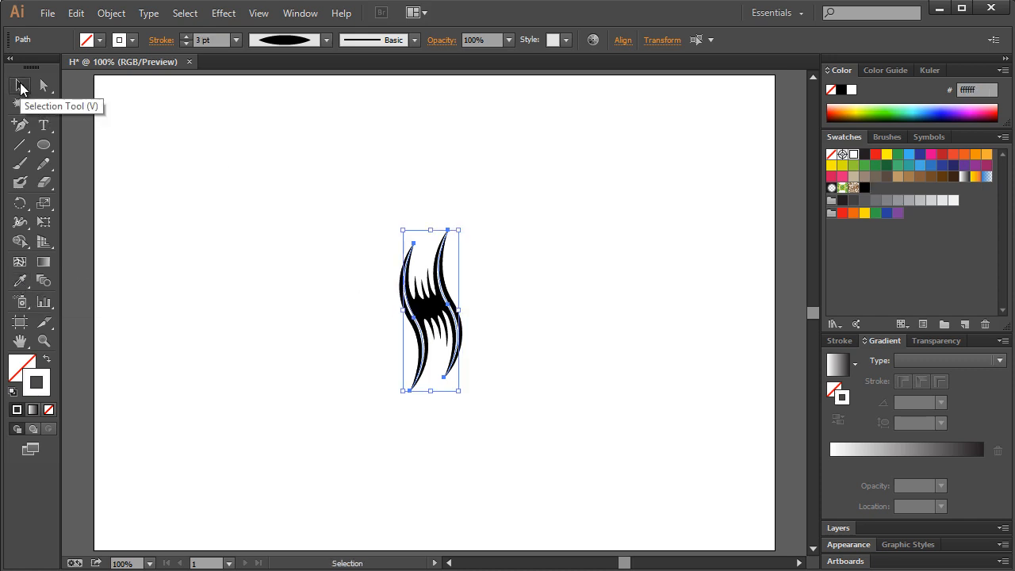
{"action": "left_click", "coordinate": [19, 124]}
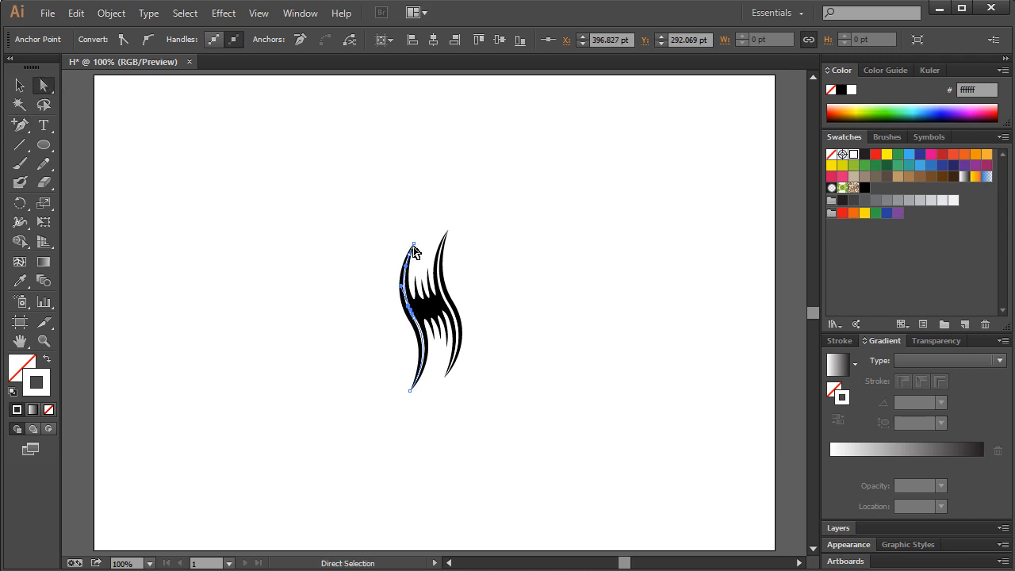
{"action": "left_click", "coordinate": [416, 324]}
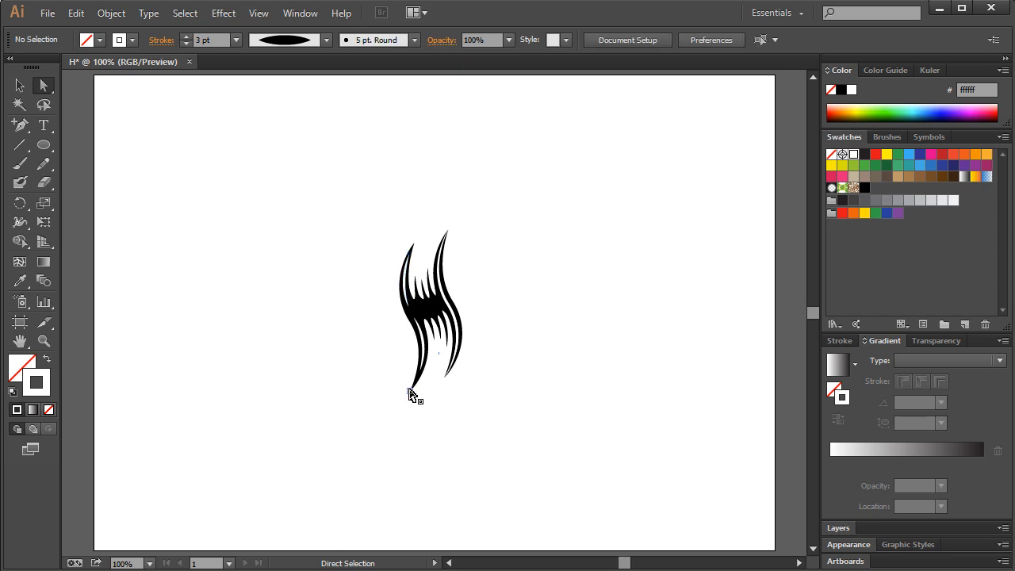
{"action": "mouse_move", "coordinate": [494, 338]}
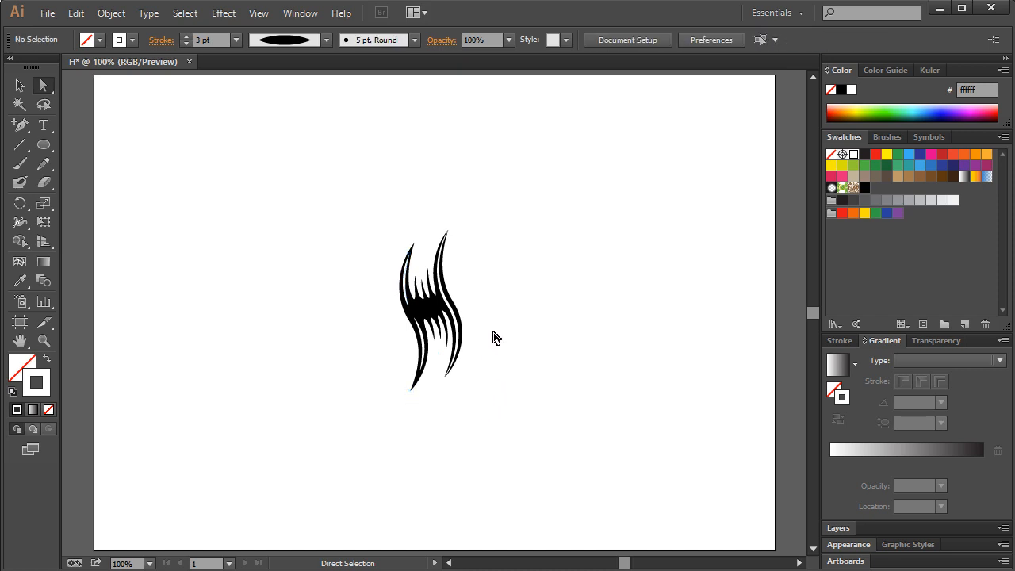
{"action": "left_click", "coordinate": [448, 305]}
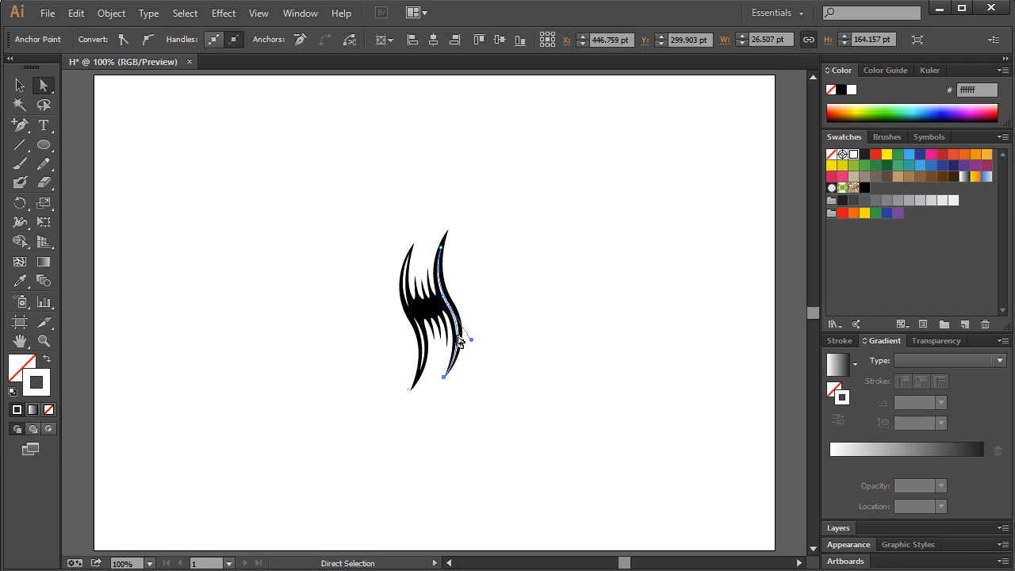
- Adjust anchors on the right outer stroke and smooth the lower-left curve
{"action": "left_click", "coordinate": [533, 285]}
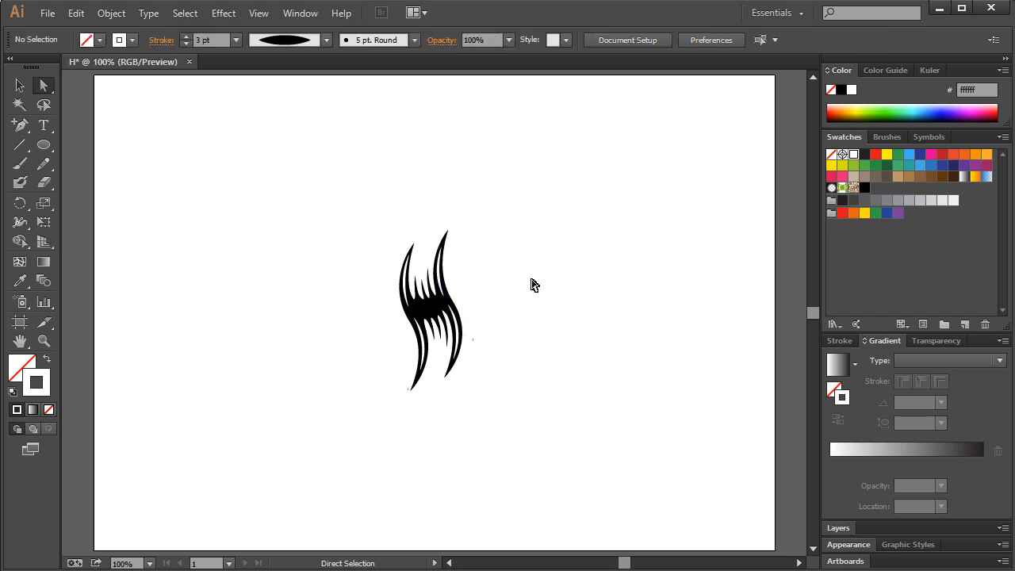
{"action": "mouse_move", "coordinate": [483, 250]}
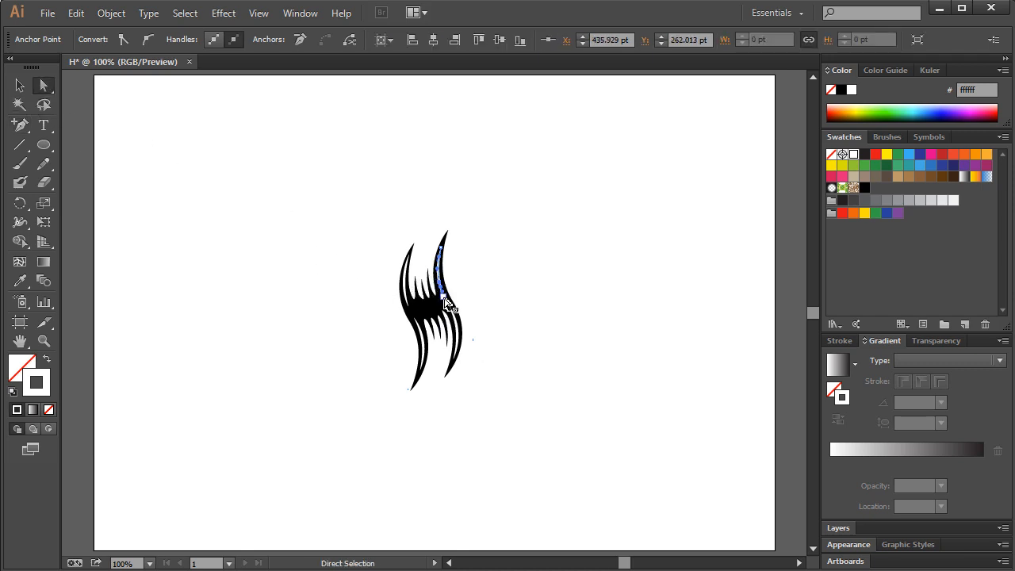
{"action": "left_click", "coordinate": [387, 274]}
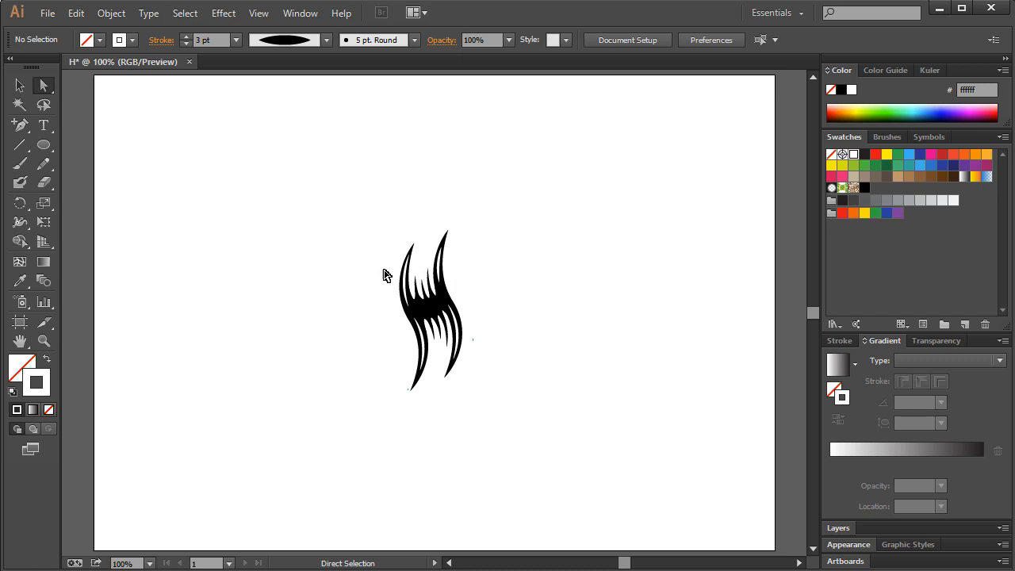
{"action": "mouse_move", "coordinate": [394, 219]}
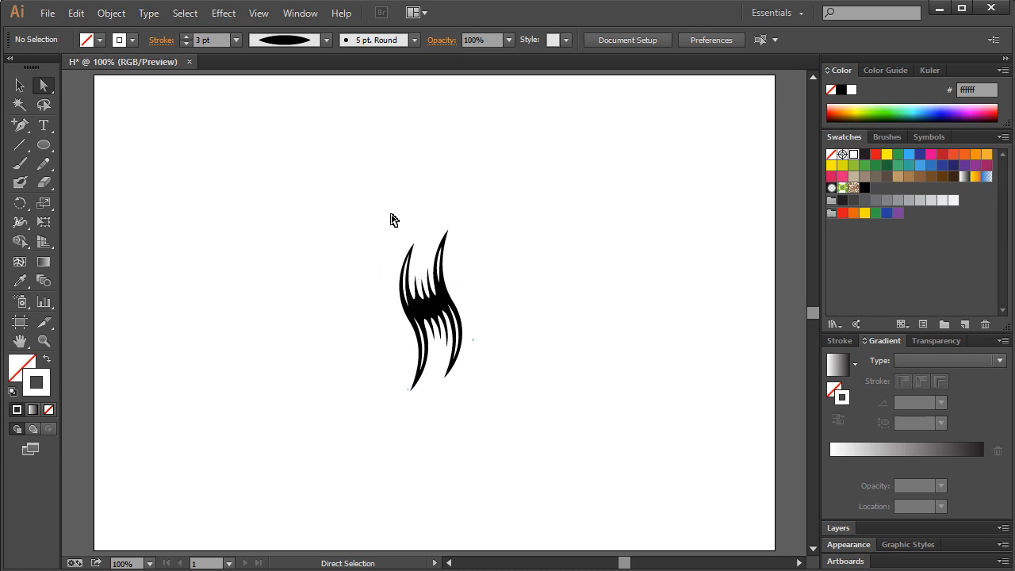
{"action": "mouse_move", "coordinate": [411, 309]}
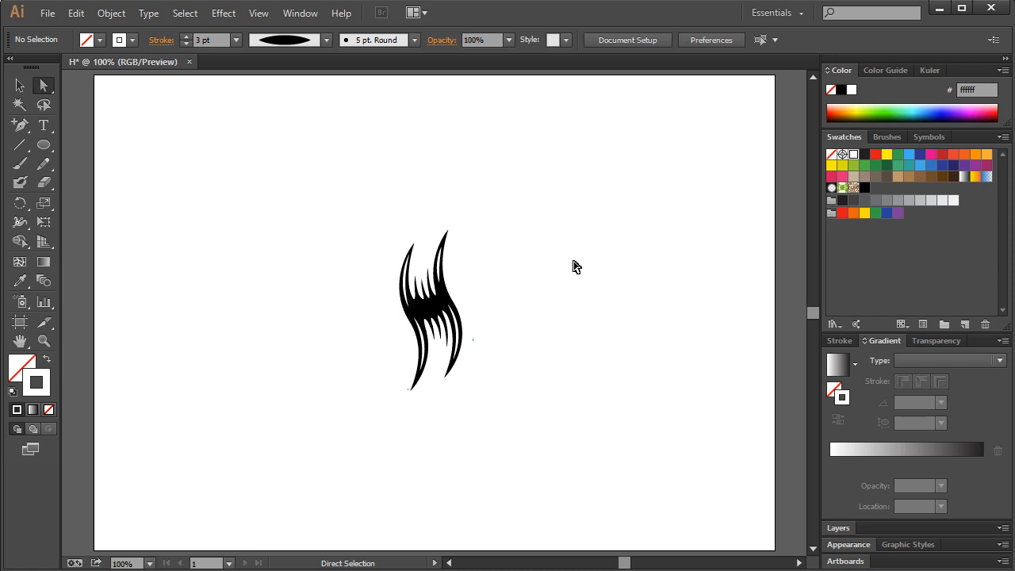
{"action": "mouse_move", "coordinate": [425, 332]}
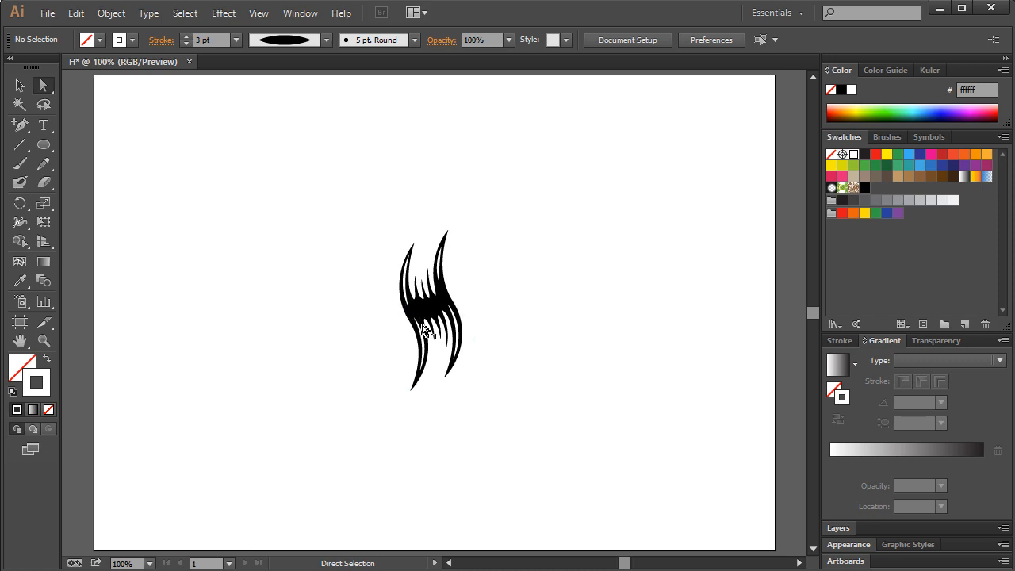
{"action": "left_click", "coordinate": [19, 126]}
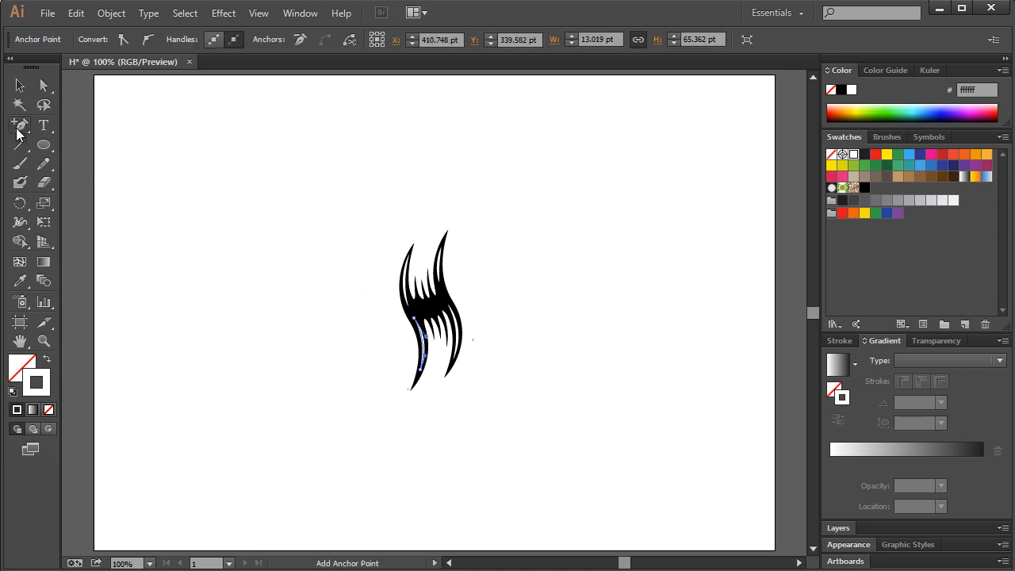
{"action": "left_click", "coordinate": [44, 86]}
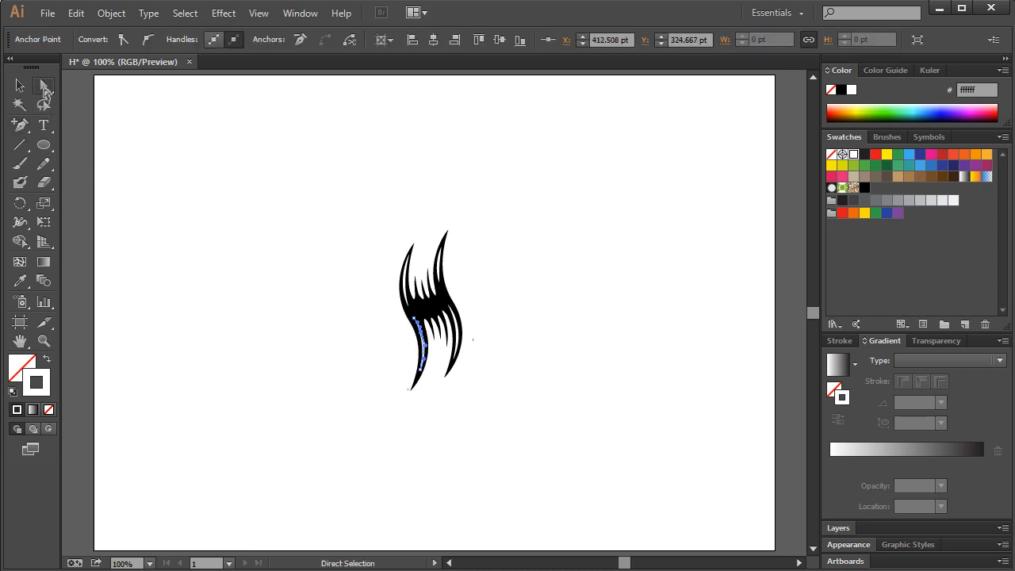
{"action": "left_click", "coordinate": [336, 306]}
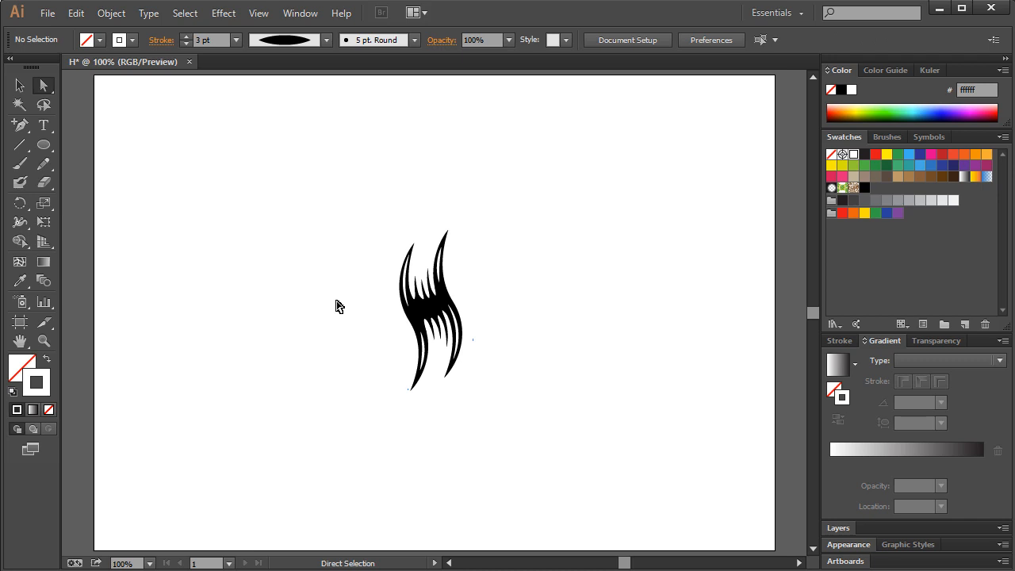
{"action": "mouse_move", "coordinate": [589, 290]}
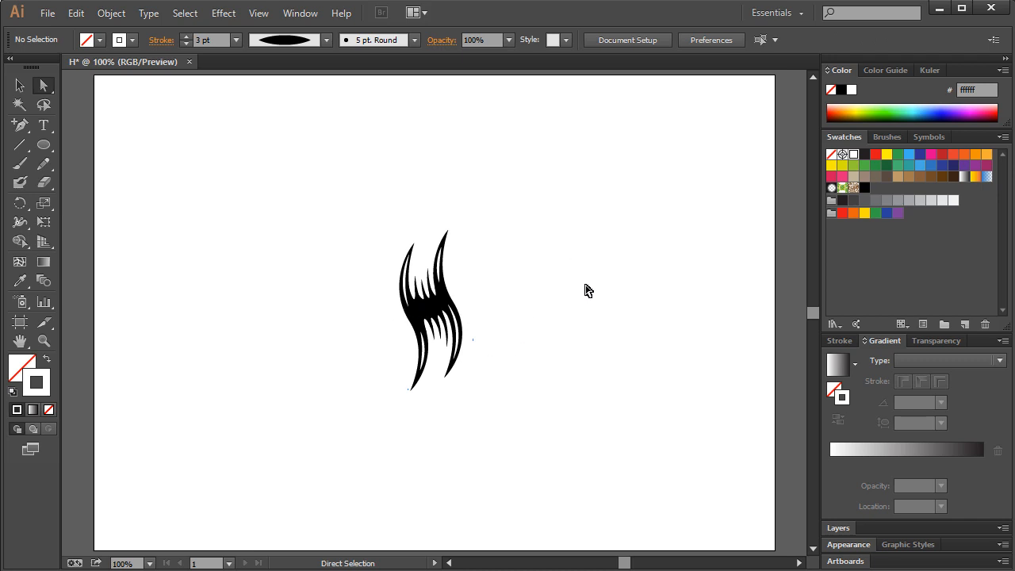
{"action": "mouse_move", "coordinate": [44, 145]}
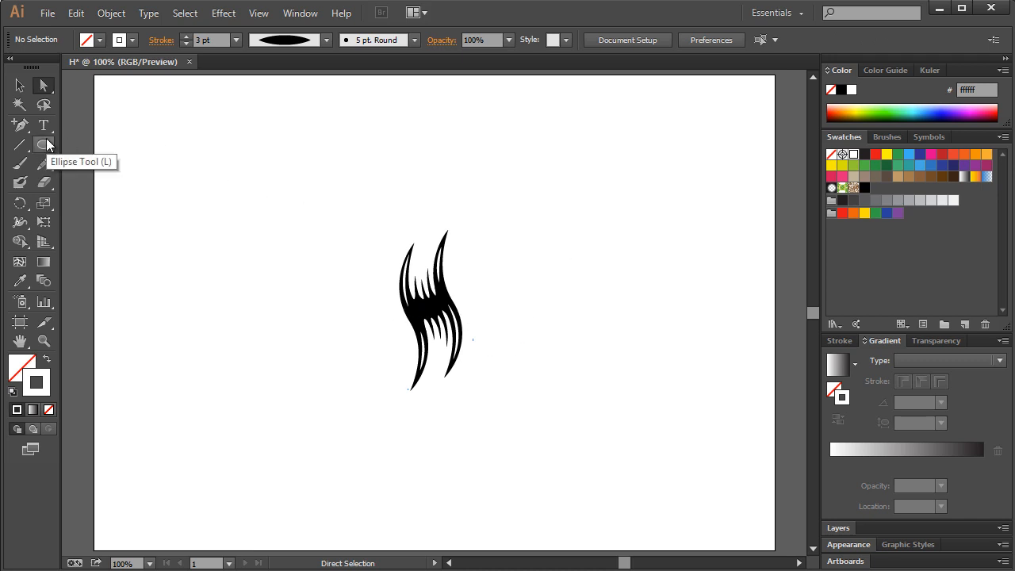
- Draw a pale yellow circle around the hair mark as its backdrop
{"action": "left_click", "coordinate": [44, 144]}
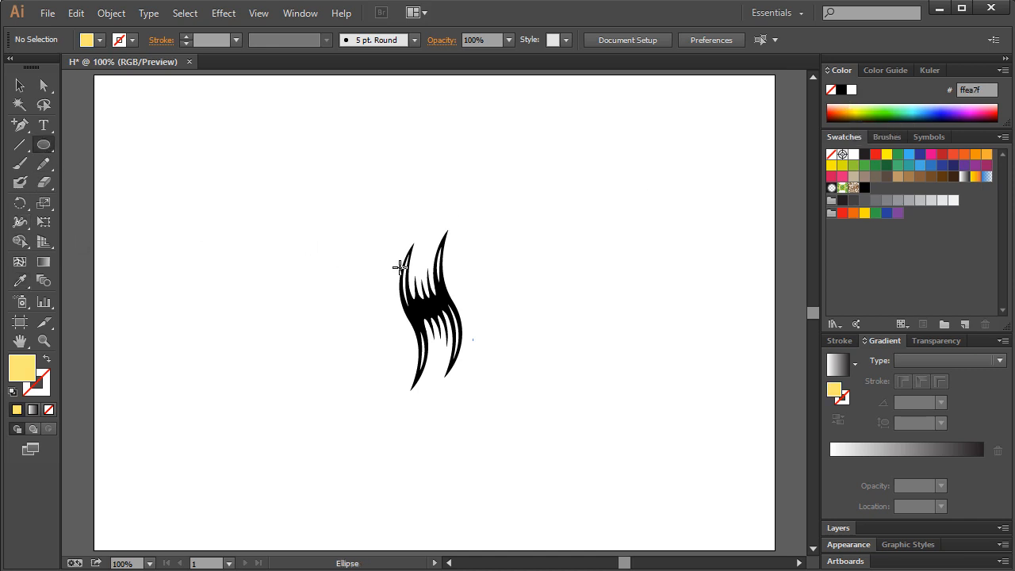
{"action": "left_click_drag", "start_coordinate": [400, 267], "coordinate": [517, 378]}
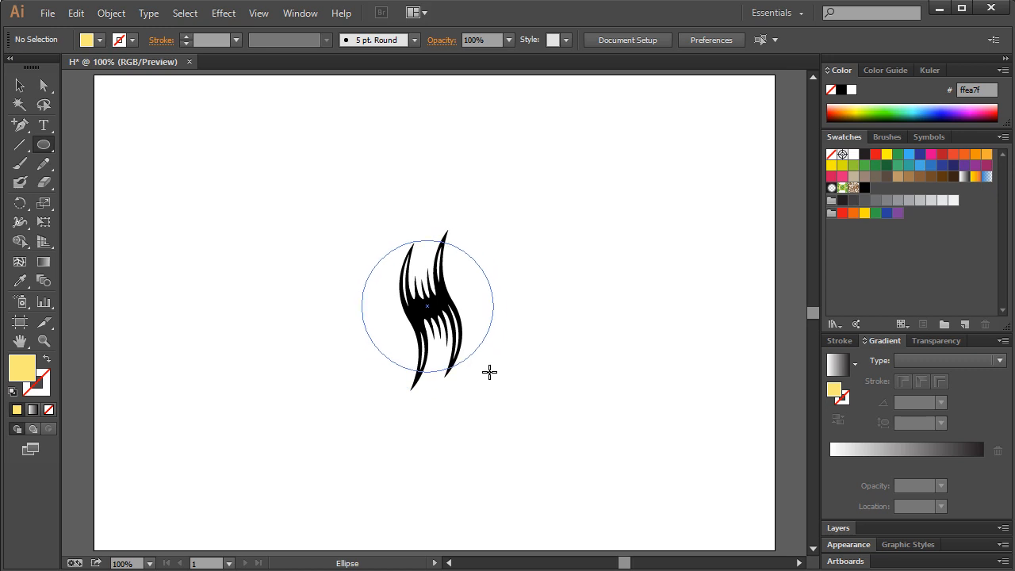
{"action": "left_click", "coordinate": [428, 308]}
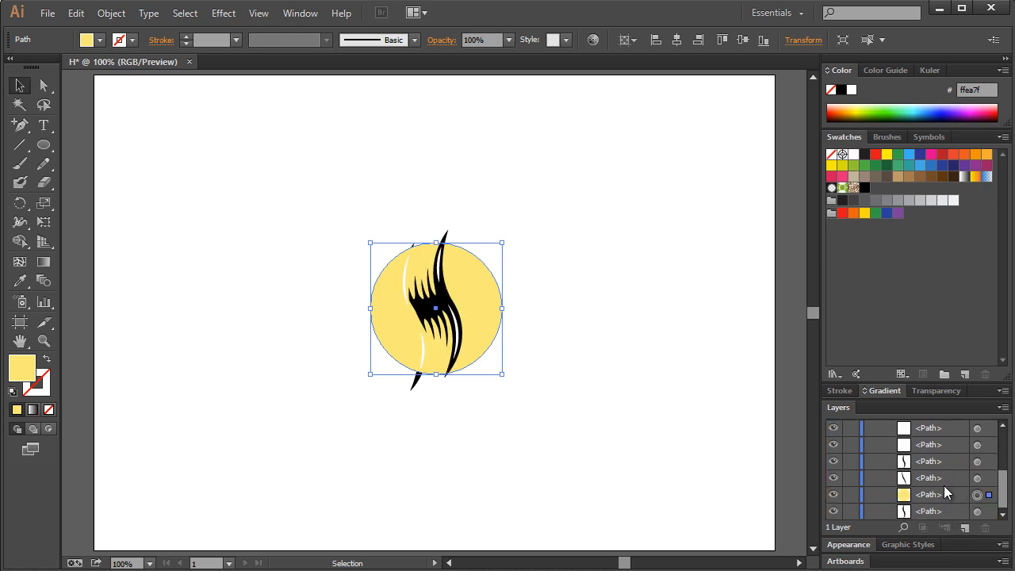
{"action": "left_click", "coordinate": [530, 300]}
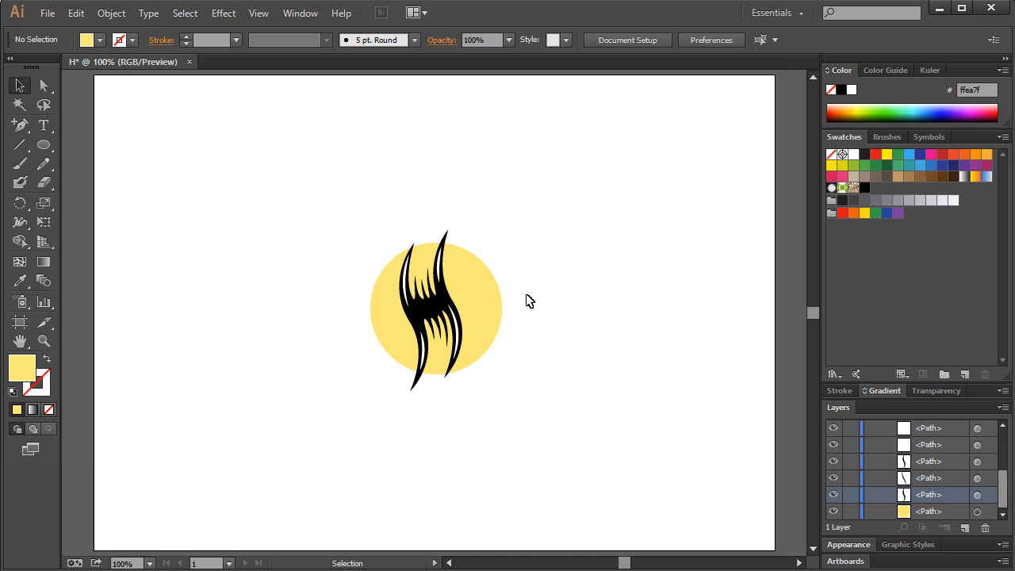
- Check the circle's placement behind the mark and clear the selection to preview the logo
{"action": "left_click", "coordinate": [460, 309]}
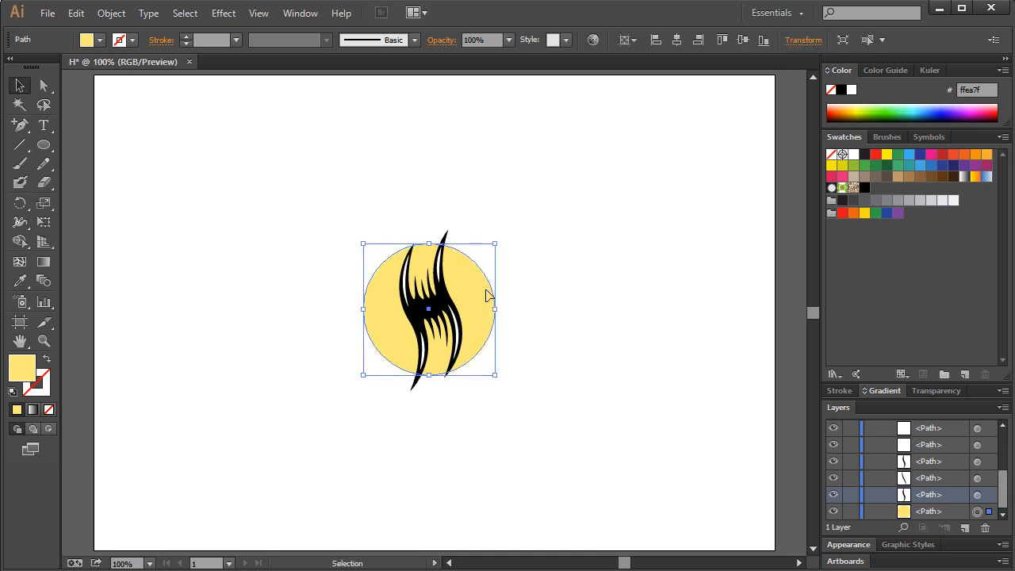
{"action": "left_click", "coordinate": [577, 325]}
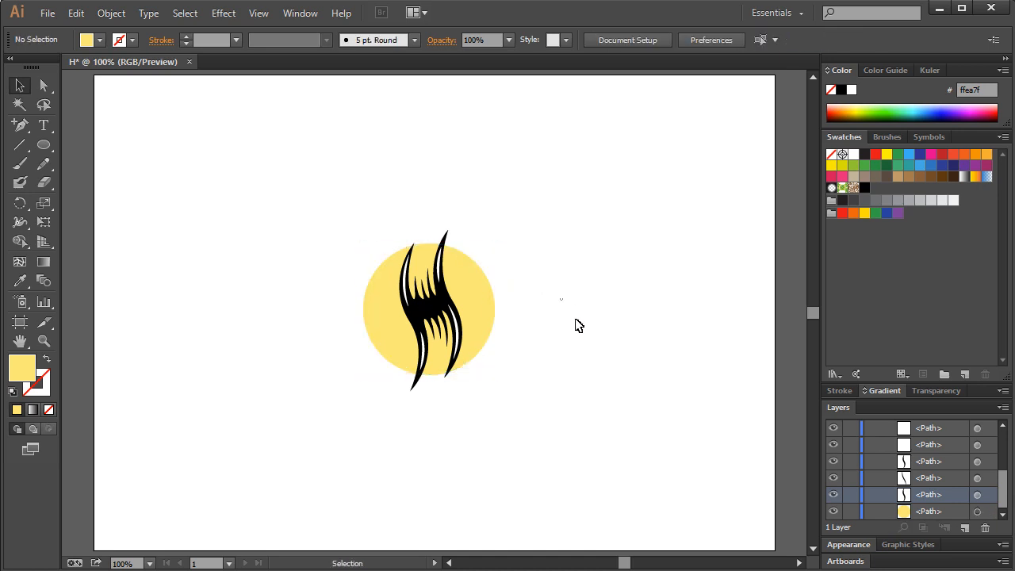
{"action": "left_click", "coordinate": [428, 310]}
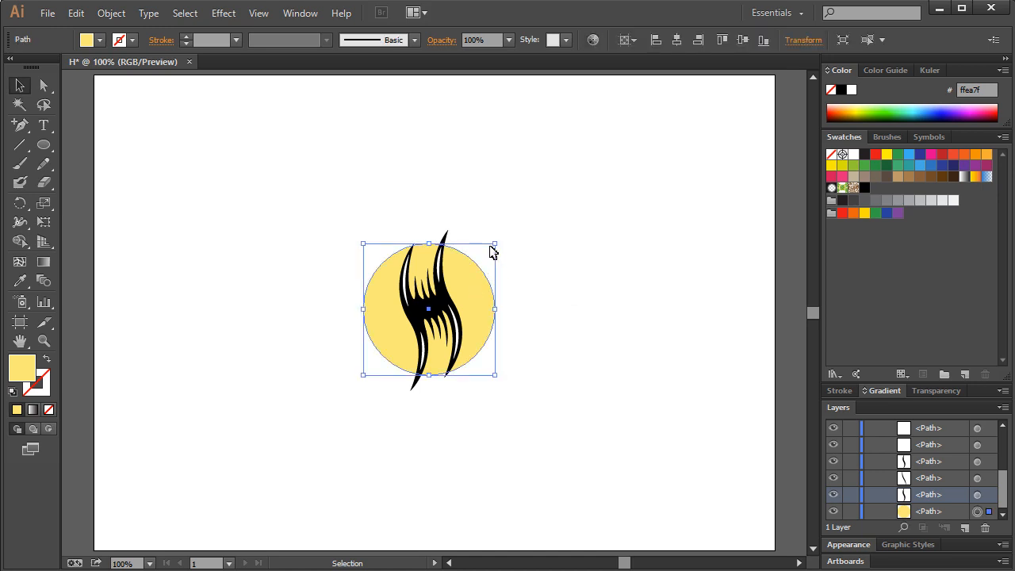
{"action": "left_click", "coordinate": [579, 195]}
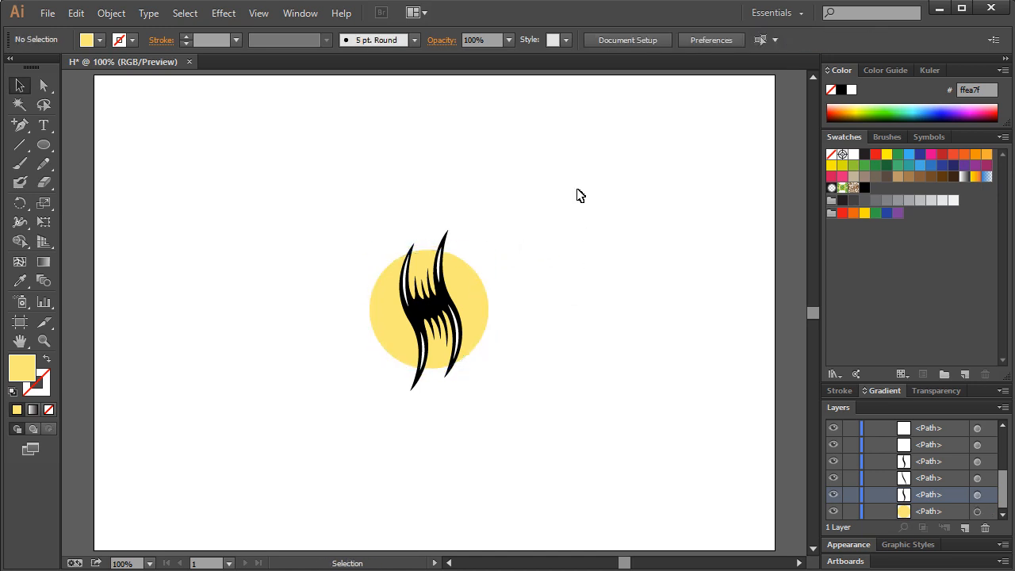
{"action": "mouse_move", "coordinate": [492, 302]}
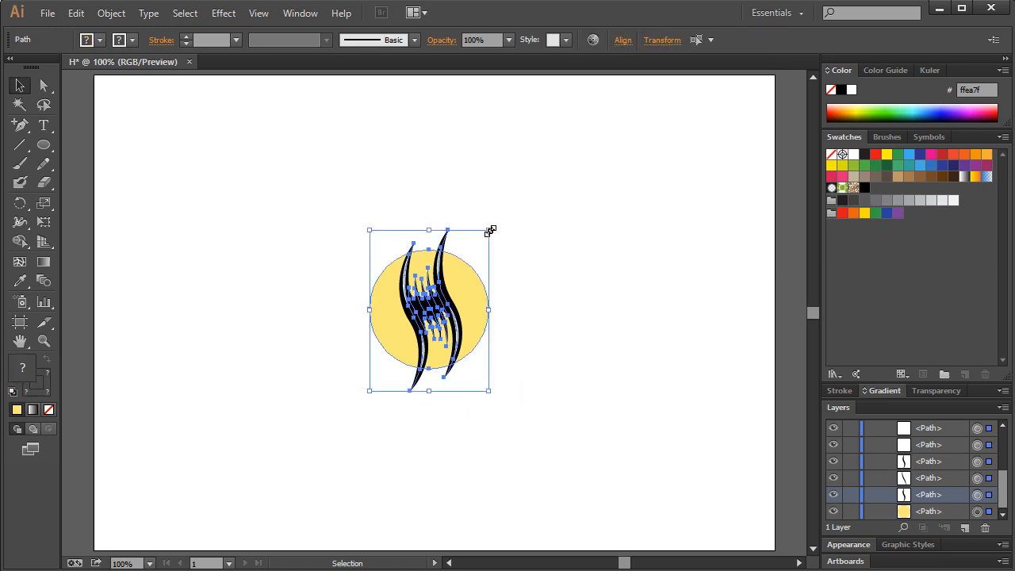
- Scale up the pale yellow backdrop circle slightly behind the hair-stroke mark, then deselect
{"action": "left_click", "coordinate": [619, 246]}
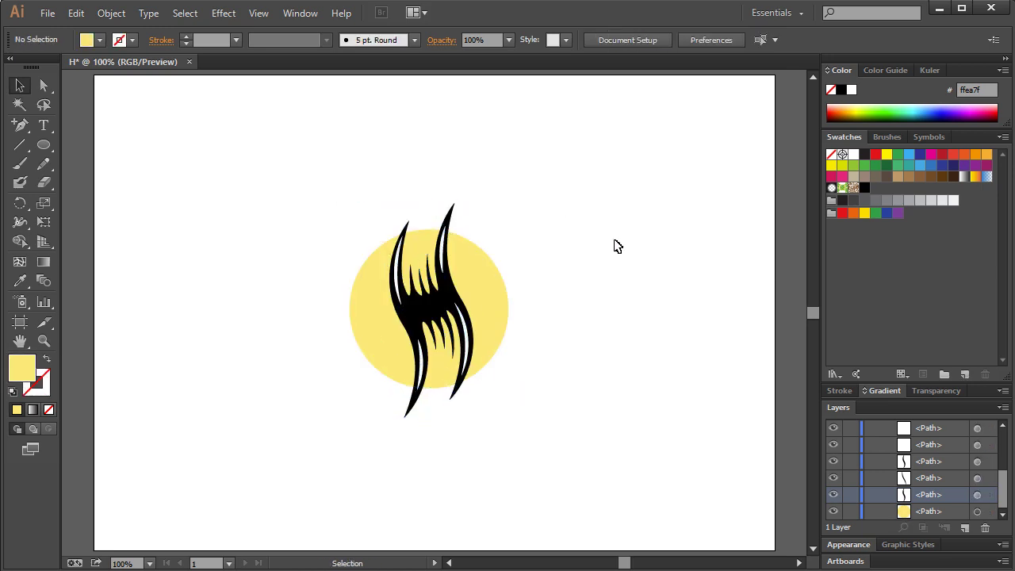
{"action": "mouse_move", "coordinate": [441, 260]}
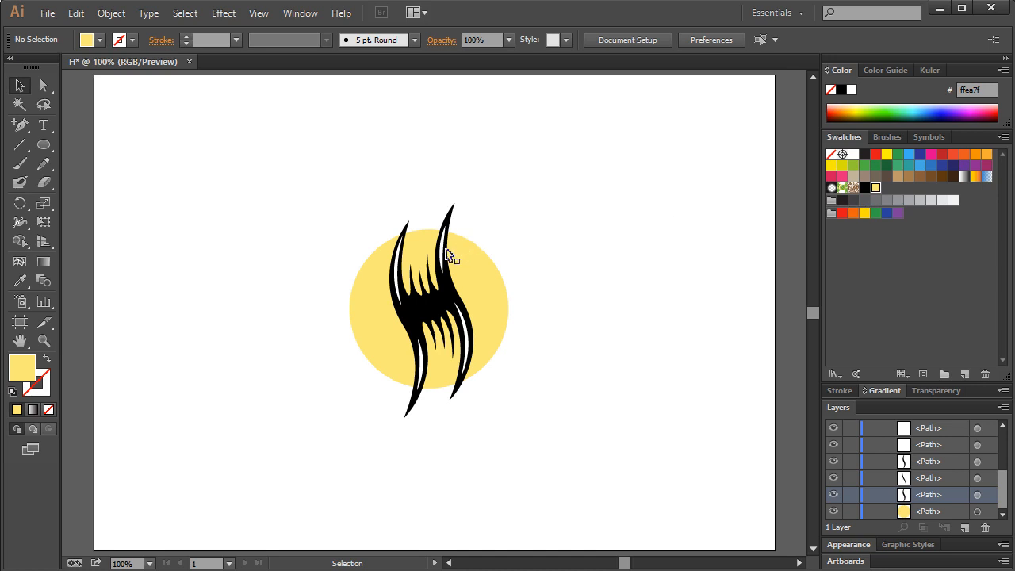
{"action": "left_click", "coordinate": [420, 261]}
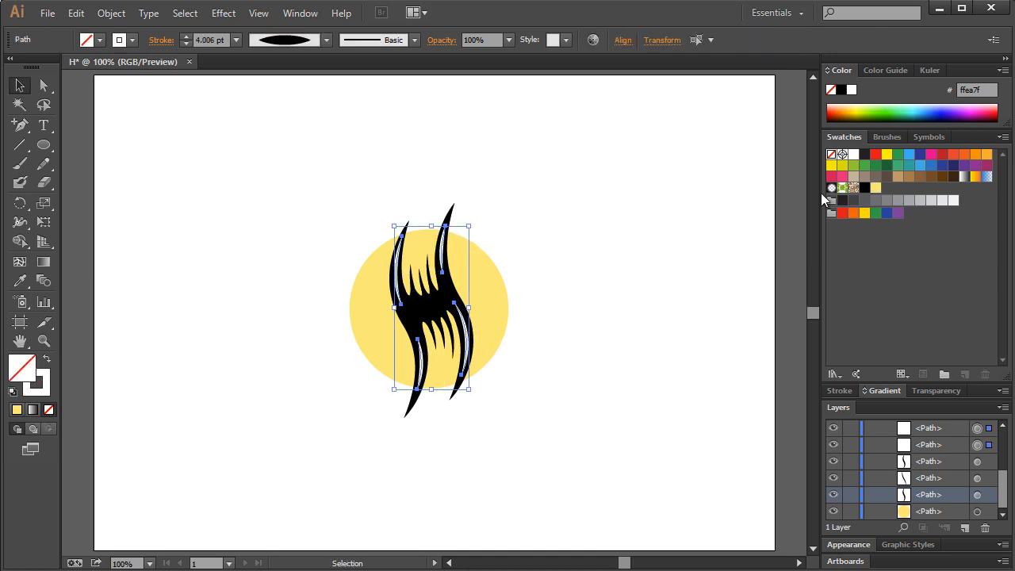
{"action": "left_click", "coordinate": [885, 339]}
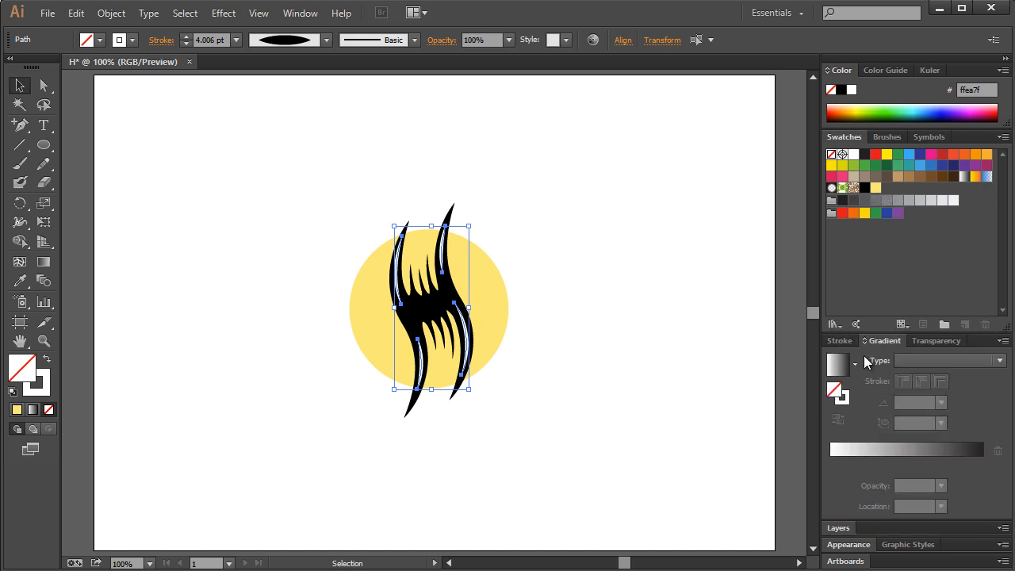
{"action": "left_click", "coordinate": [876, 187]}
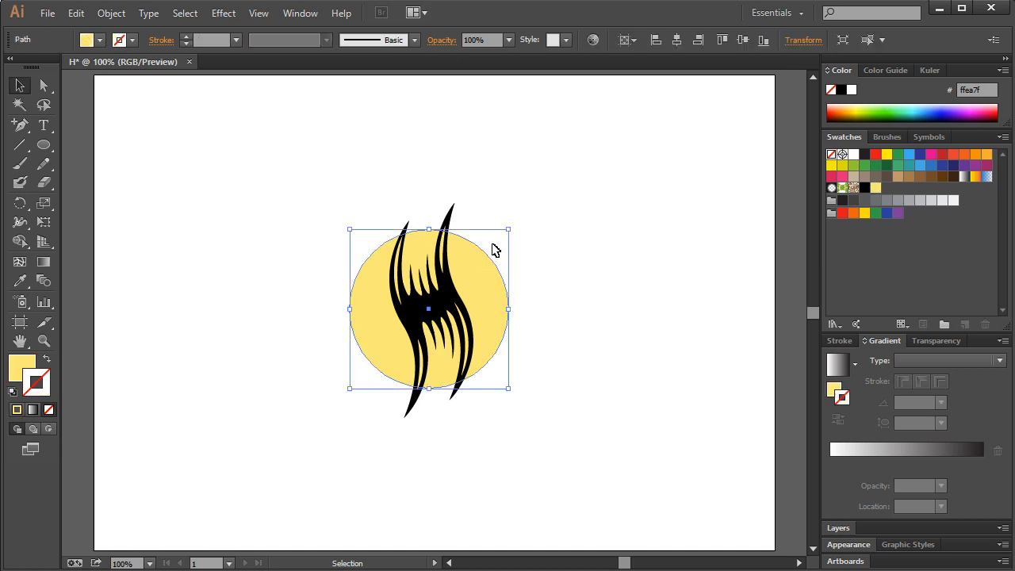
{"action": "left_click", "coordinate": [590, 198]}
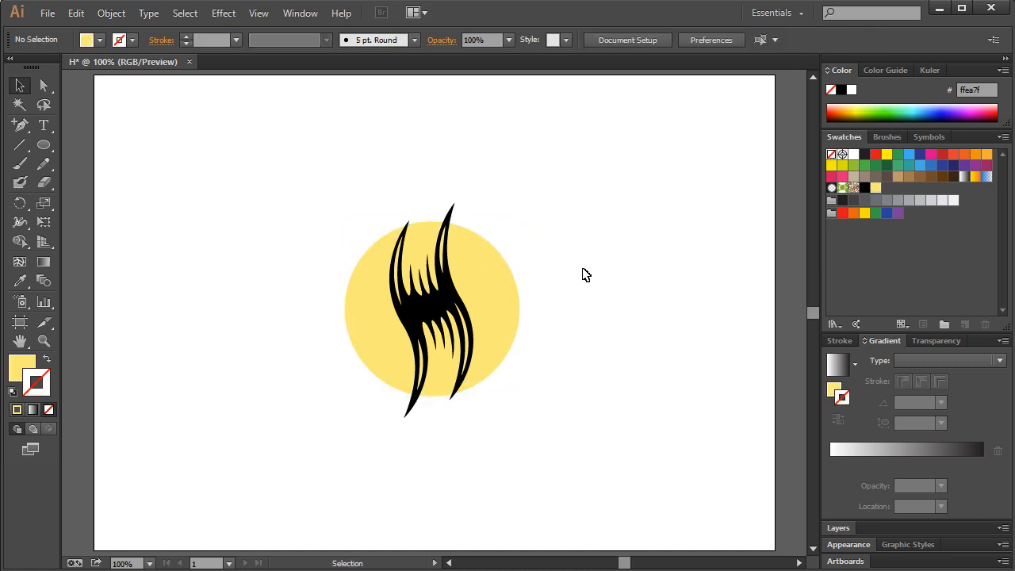
{"action": "mouse_move", "coordinate": [635, 323]}
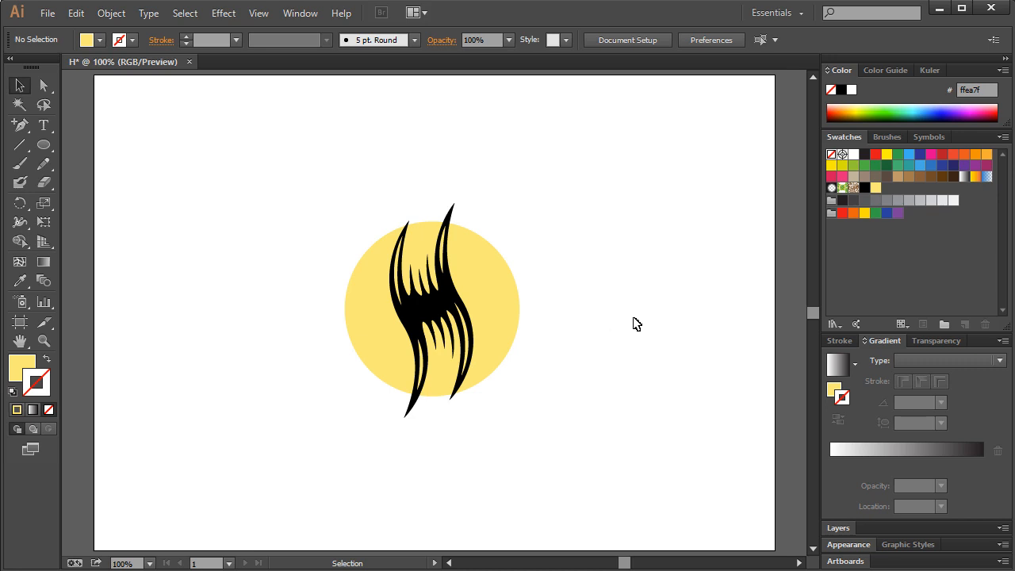
{"action": "mouse_move", "coordinate": [431, 230]}
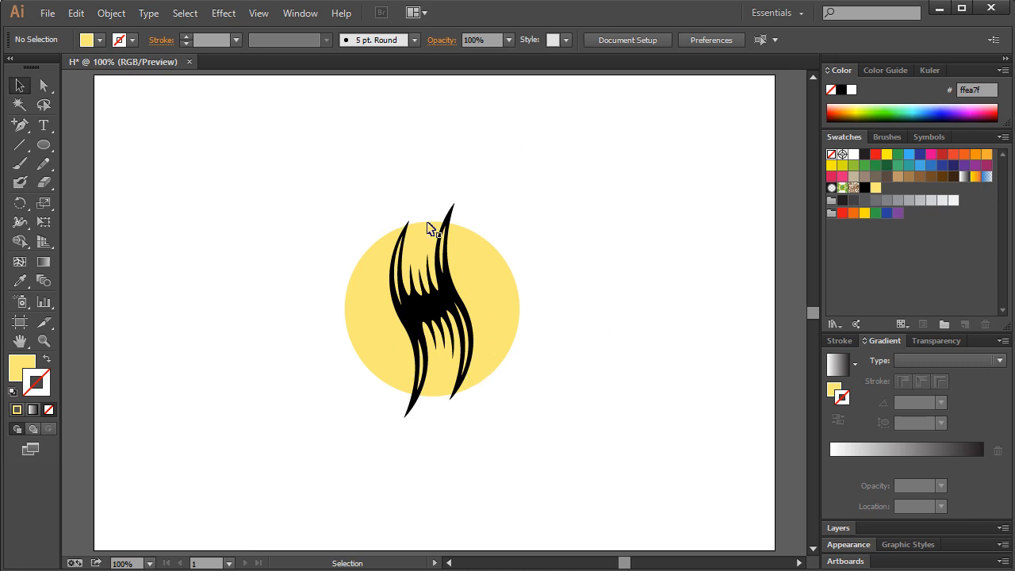
{"action": "mouse_move", "coordinate": [442, 396]}
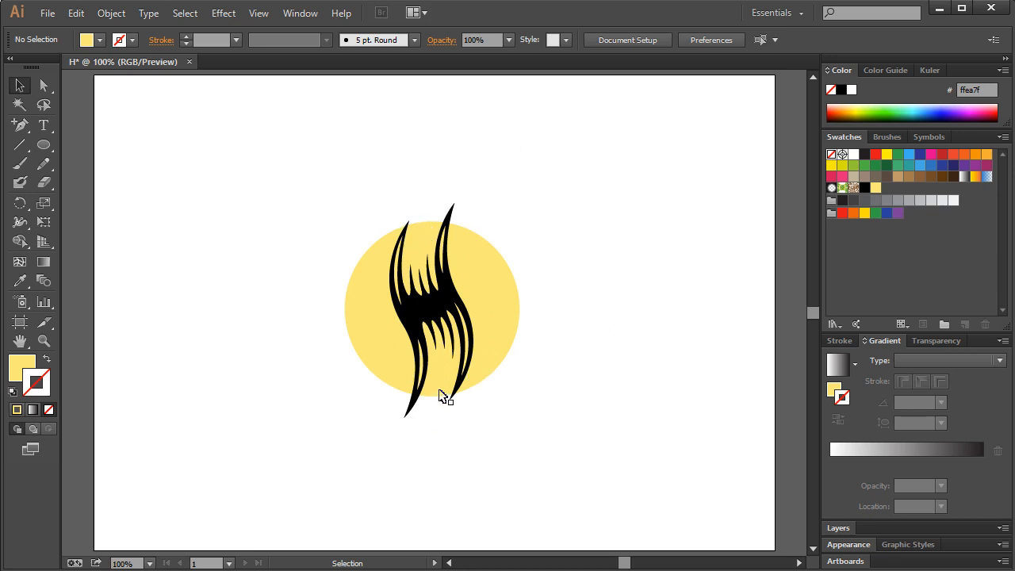
{"action": "mouse_move", "coordinate": [596, 273]}
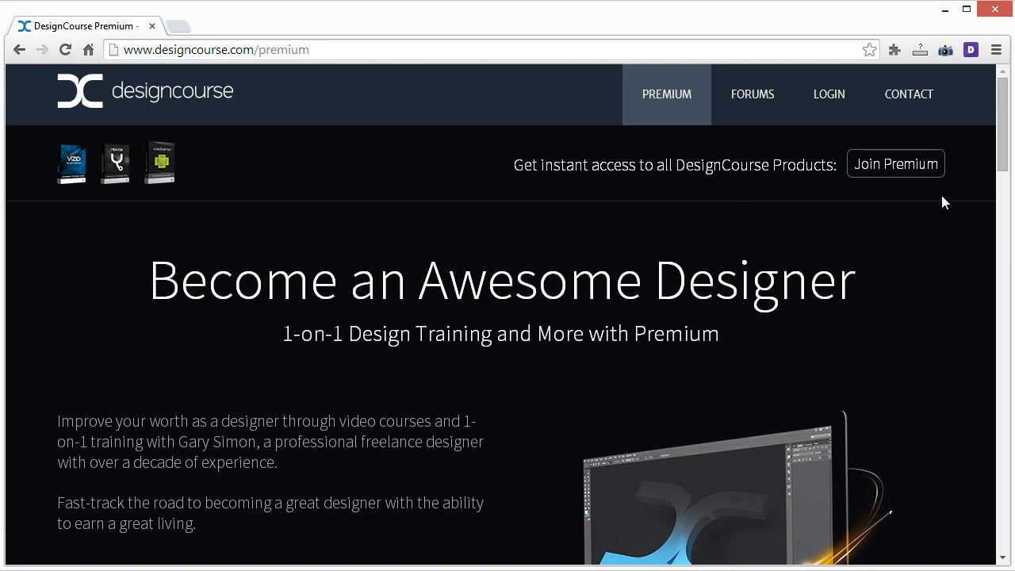
- Scroll through the Premium membership page's Mentor, VizID and WiseBanner course bundles
{"action": "scroll", "scroll_direction": "down", "scroll_amount": 3}
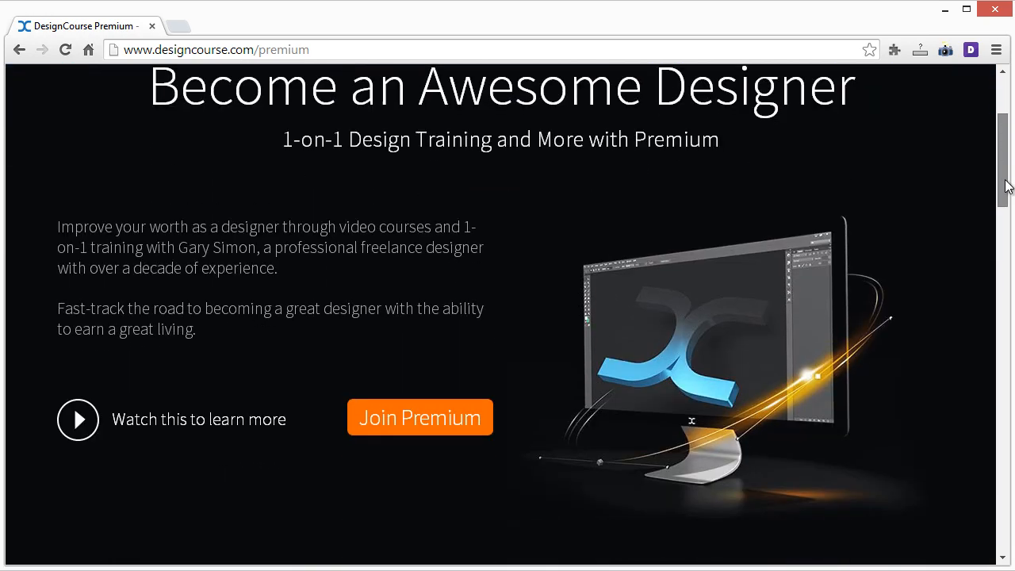
{"action": "scroll", "scroll_direction": "down", "scroll_amount": 3}
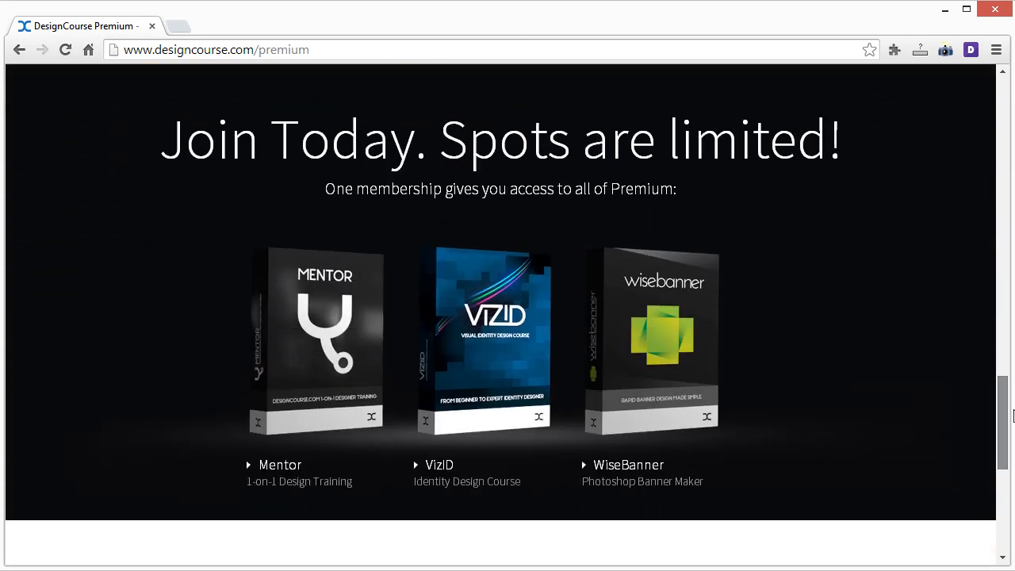
{"action": "scroll", "scroll_direction": "down", "scroll_amount": 3}
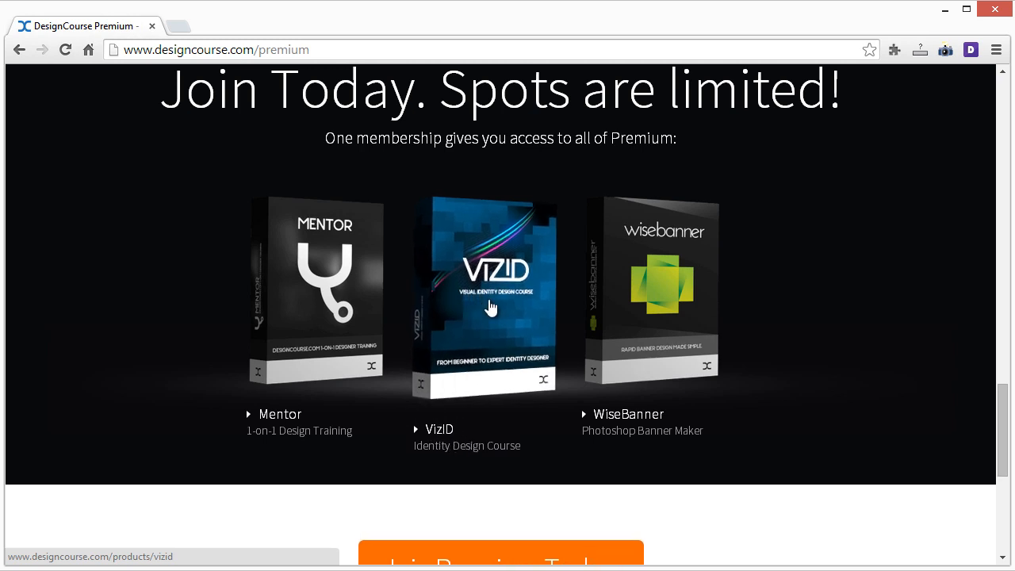
{"action": "mouse_move", "coordinate": [674, 276]}
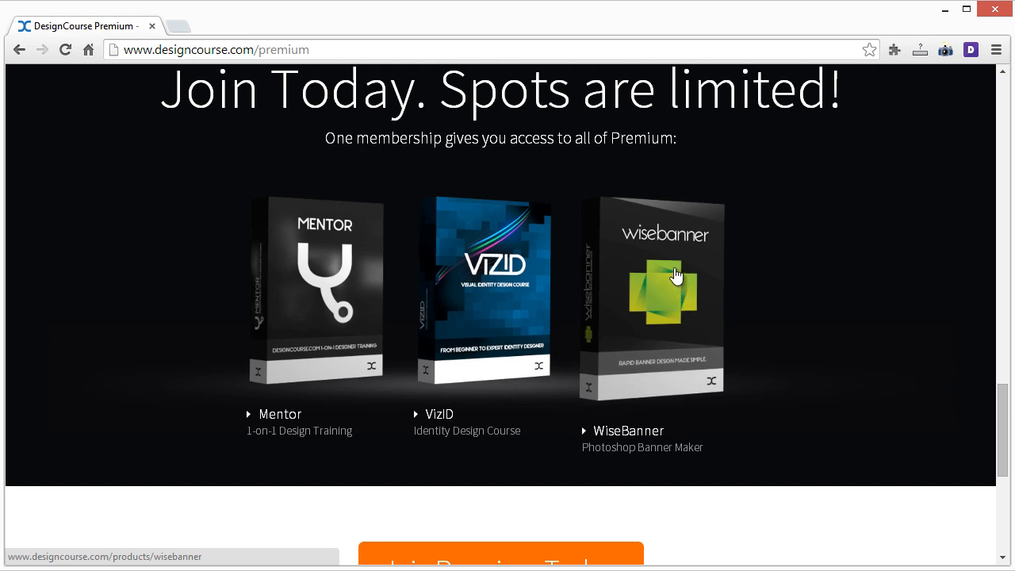
{"action": "mouse_move", "coordinate": [684, 363]}
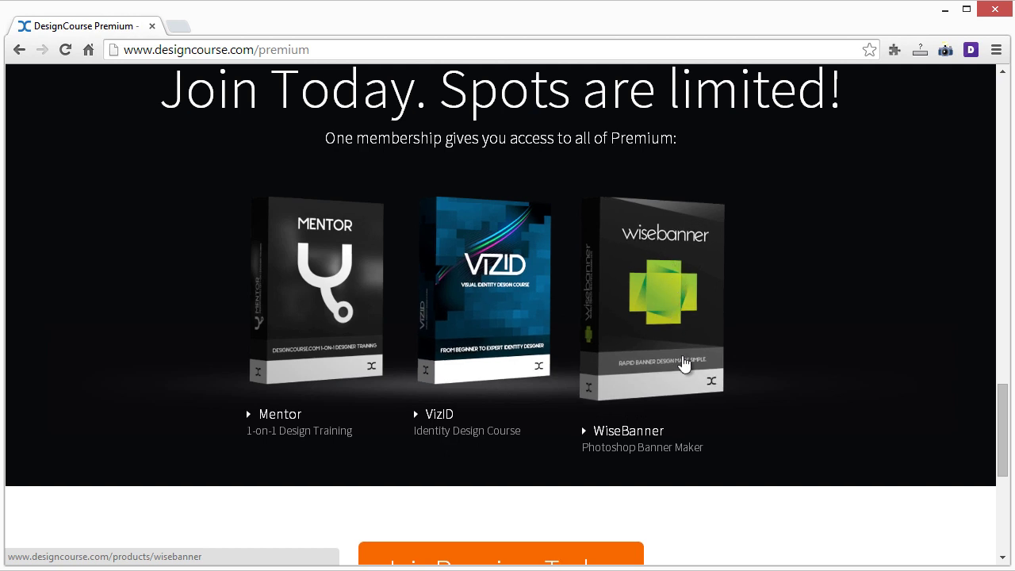
{"action": "mouse_move", "coordinate": [717, 396]}
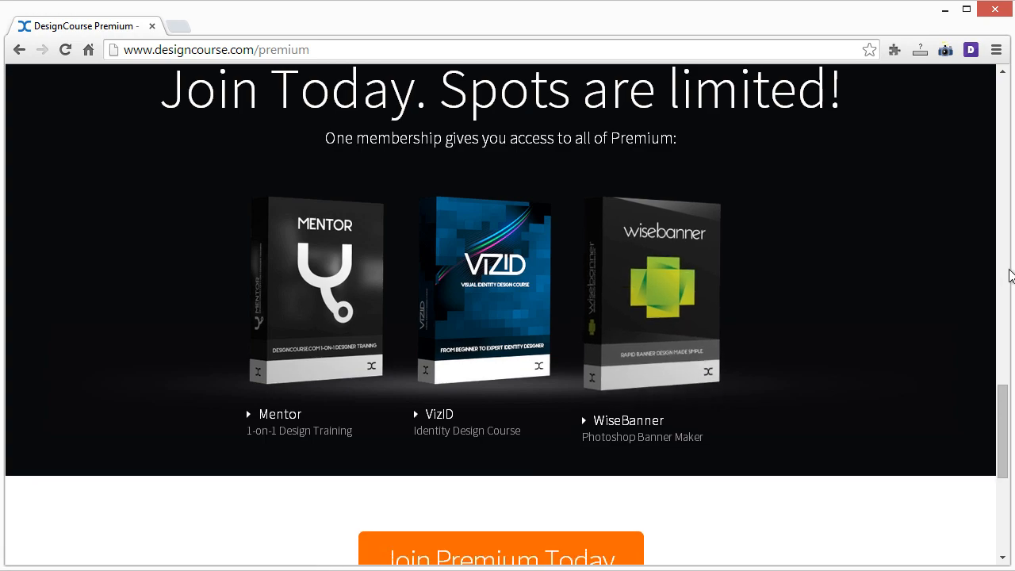
{"action": "scroll", "scroll_direction": "up", "scroll_amount": 3}
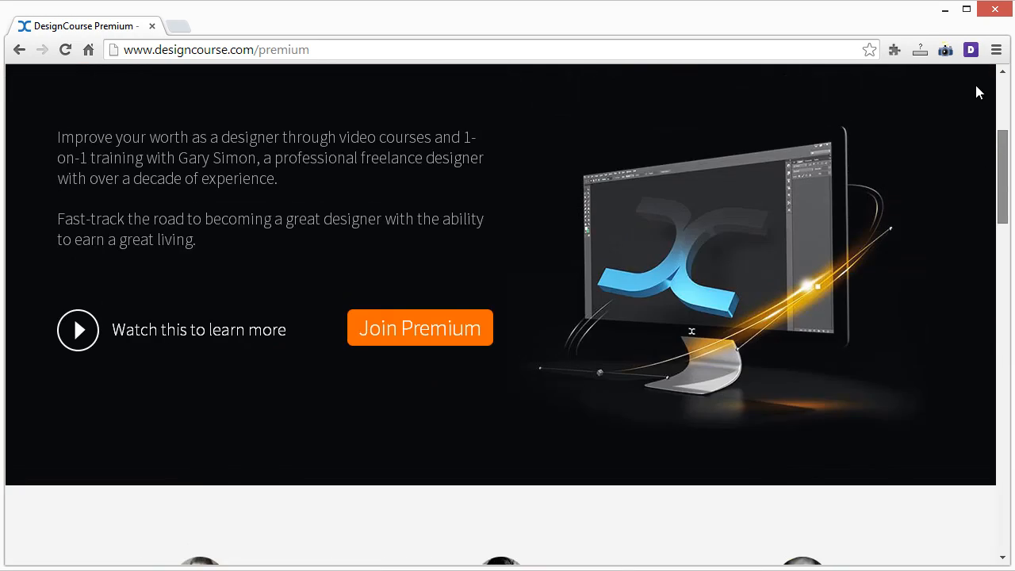
{"action": "scroll", "scroll_direction": "down", "scroll_amount": 3}
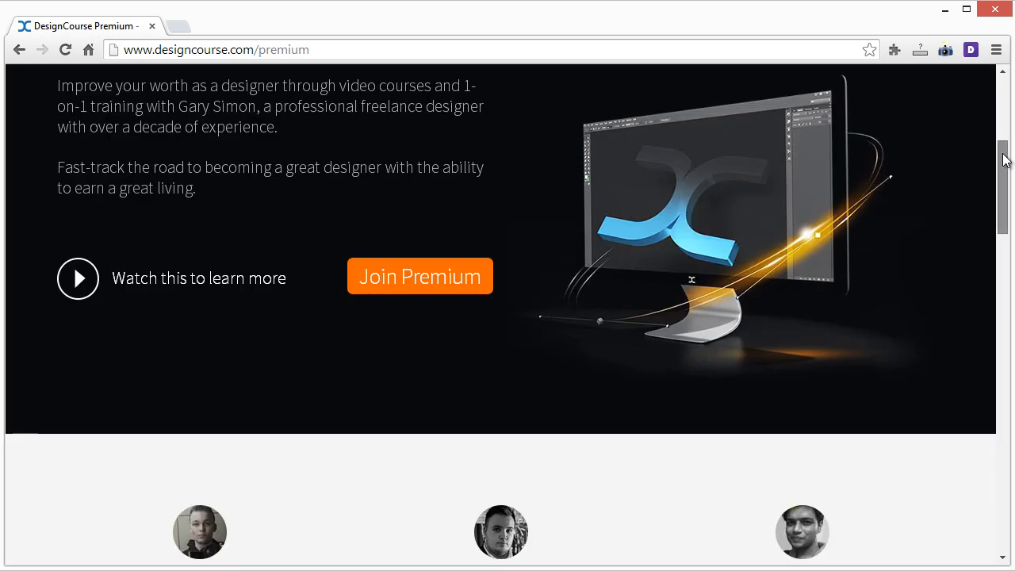
- Browse the forums page's General Chat, Design Discussion and Design Challenges categories and chat box
{"action": "left_click", "coordinate": [752, 96]}
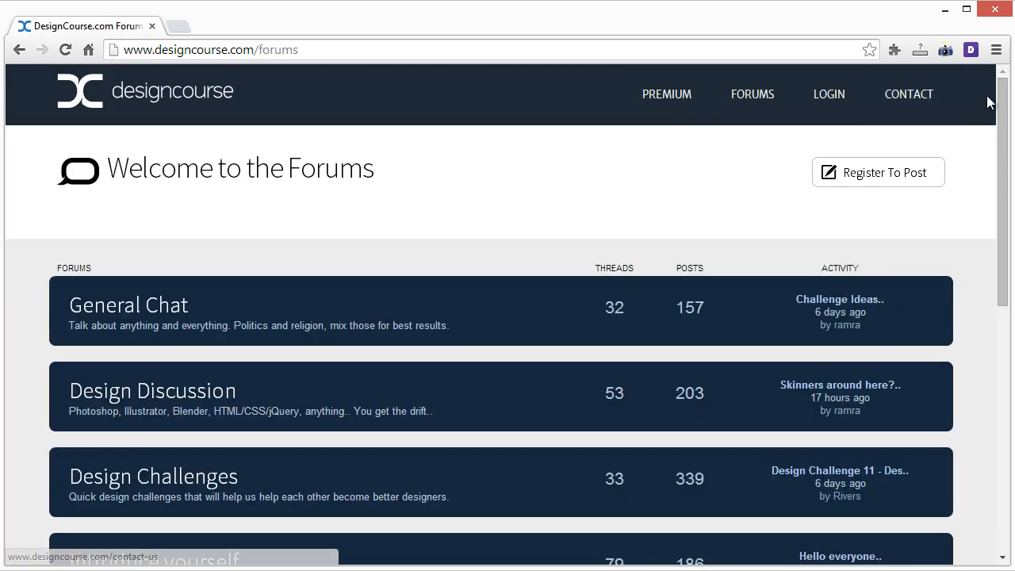
{"action": "scroll", "scroll_direction": "down", "scroll_amount": 3}
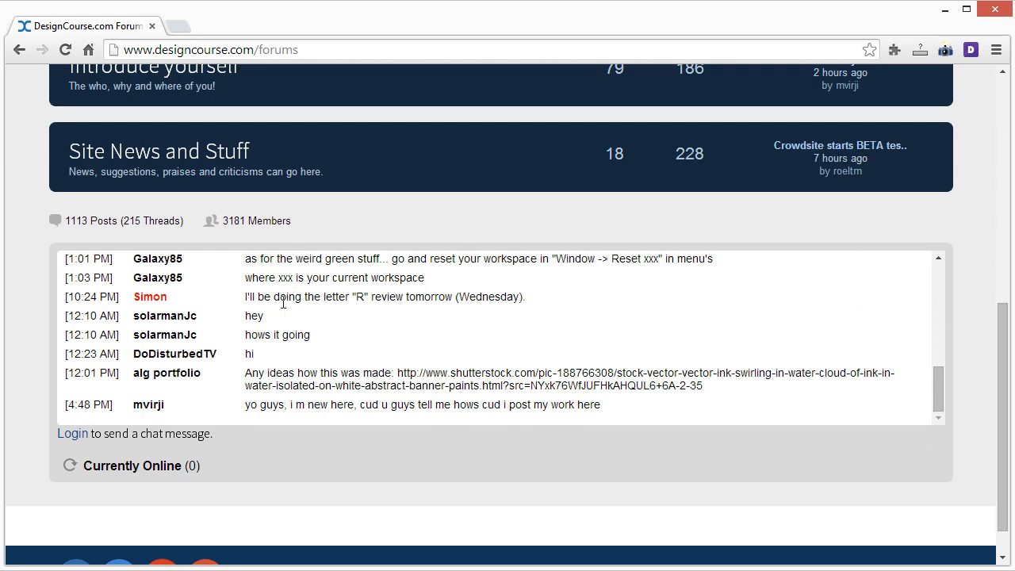
{"action": "scroll", "scroll_direction": "up", "scroll_amount": 3}
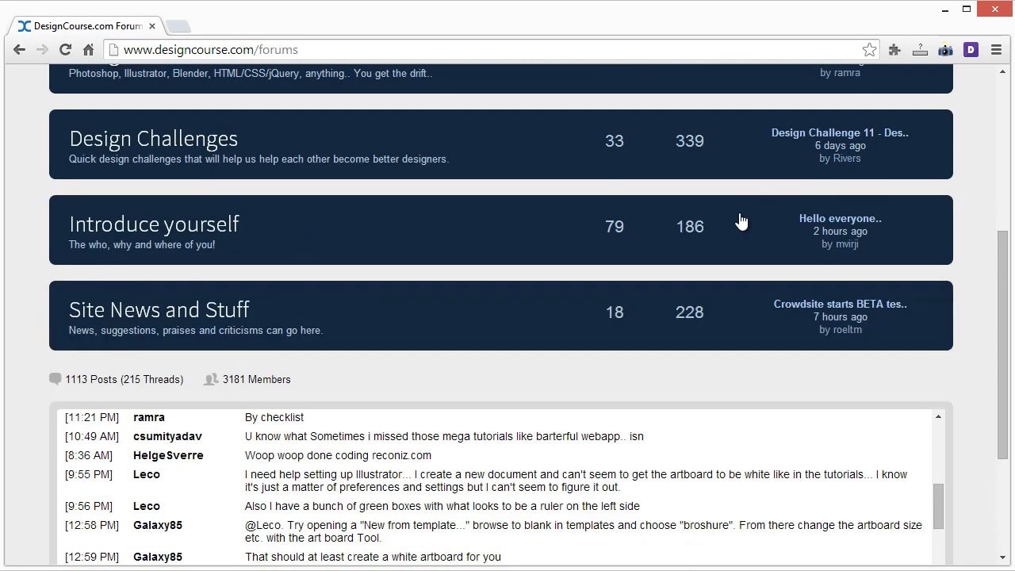
{"action": "scroll", "scroll_direction": "up", "scroll_amount": 3}
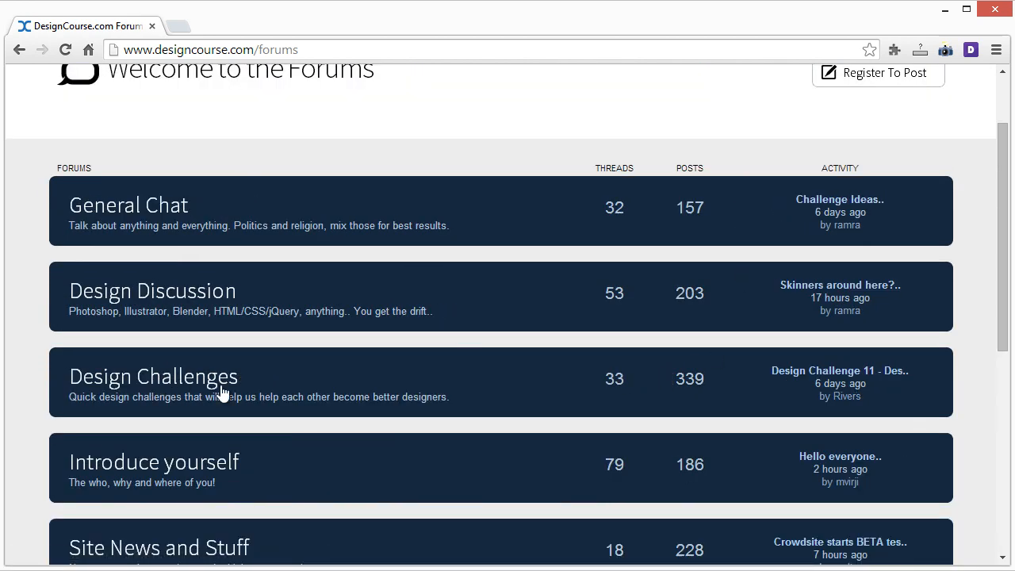
{"action": "scroll", "scroll_direction": "down", "scroll_amount": 3}
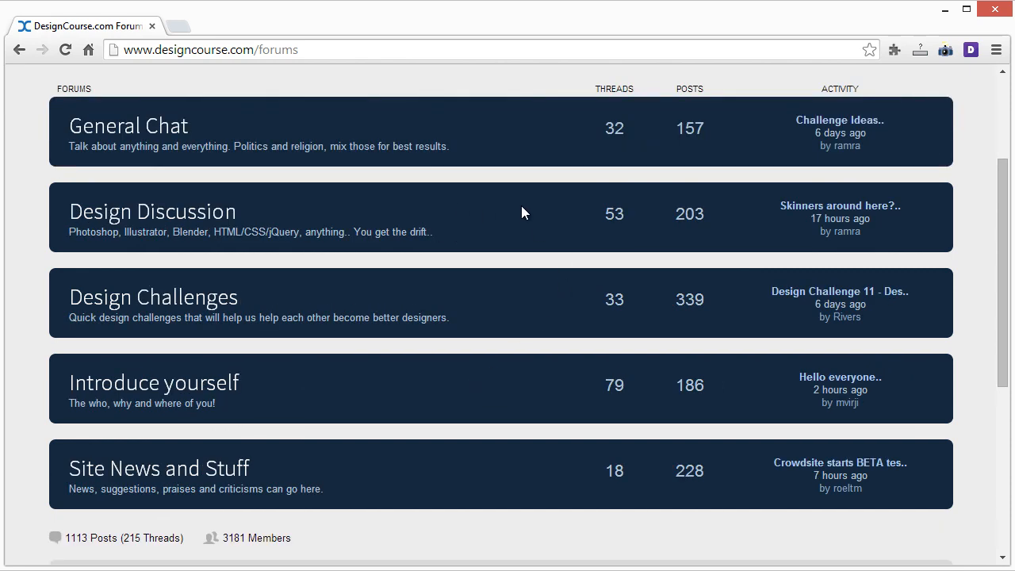